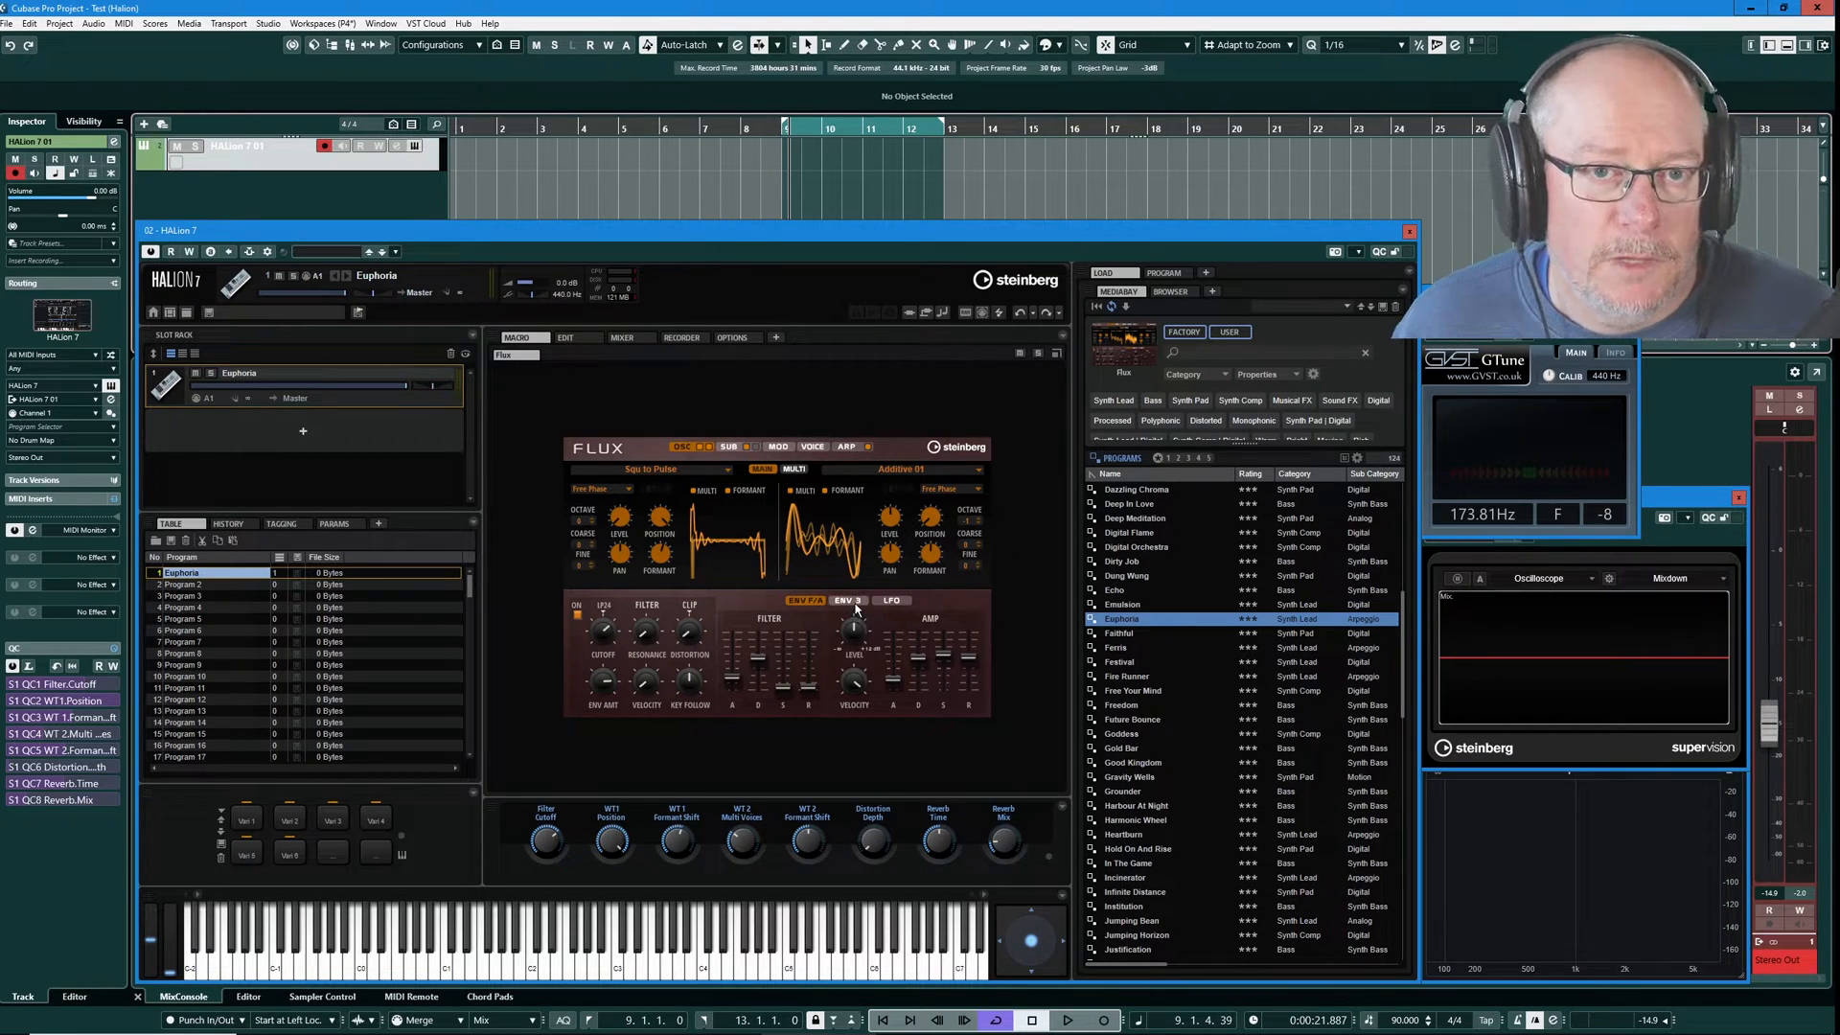
mouse_move(797, 569)
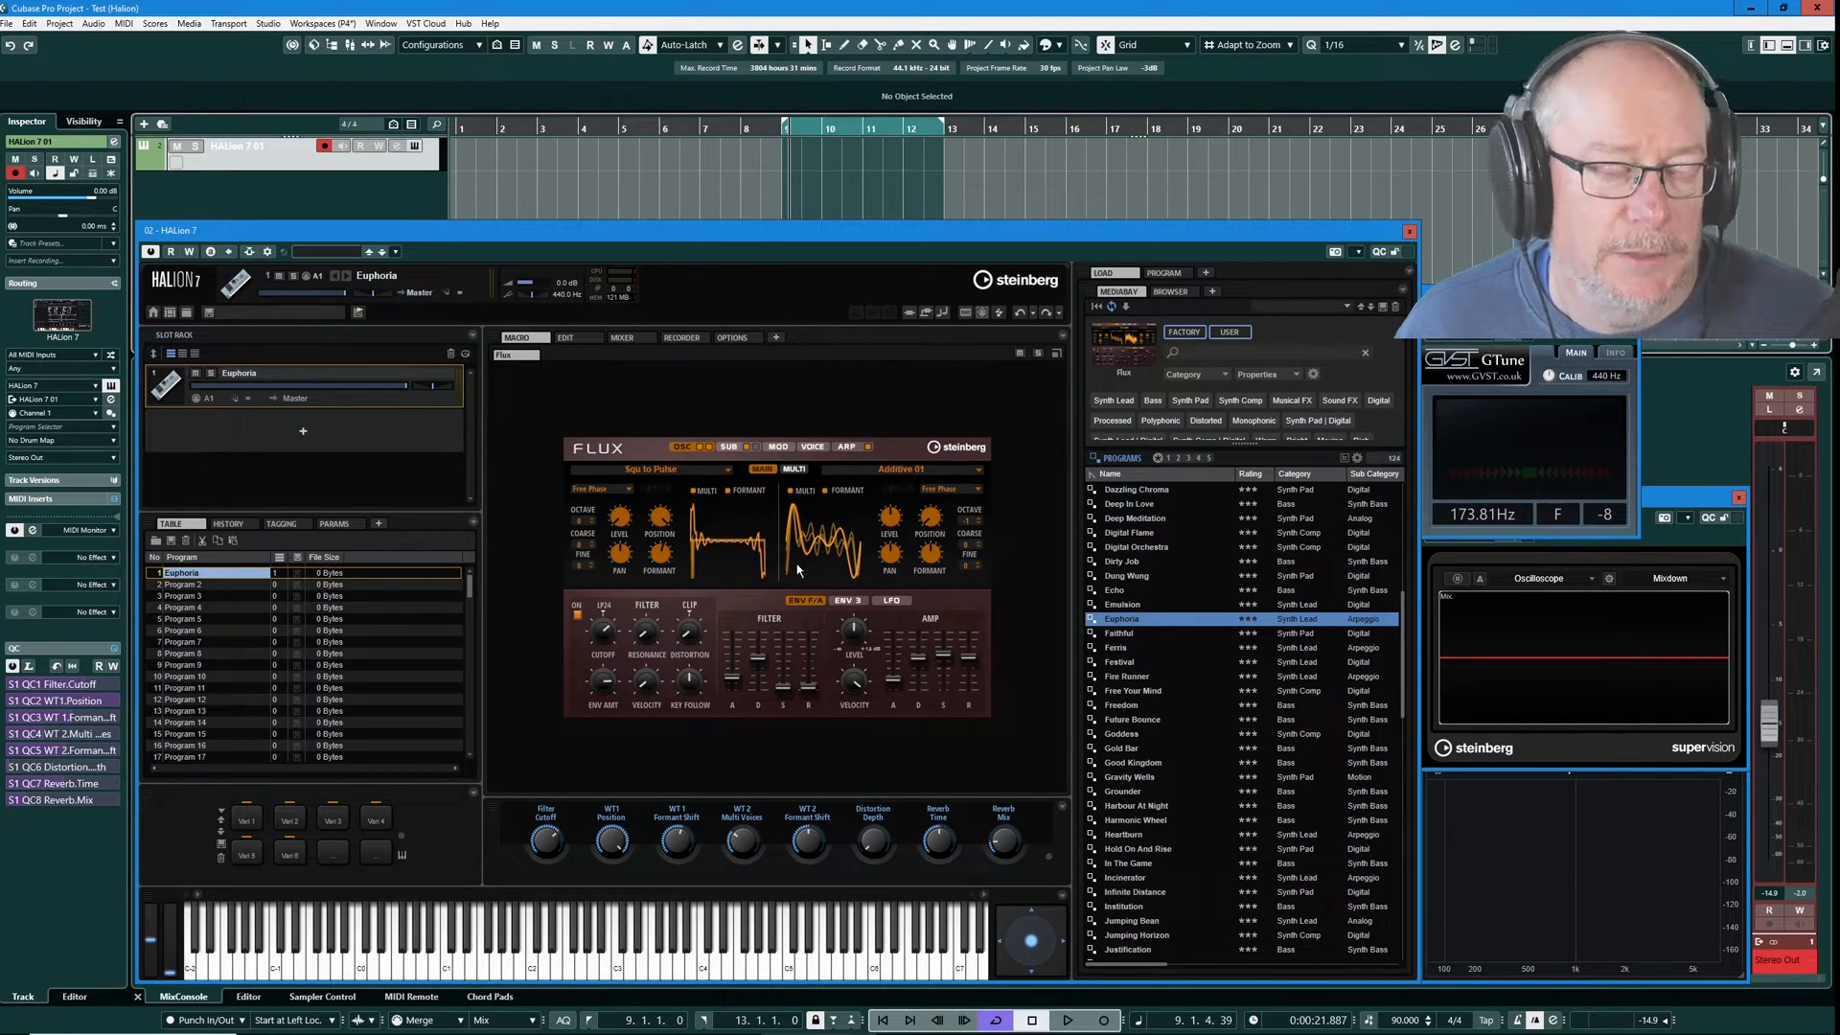
mouse_move(720, 590)
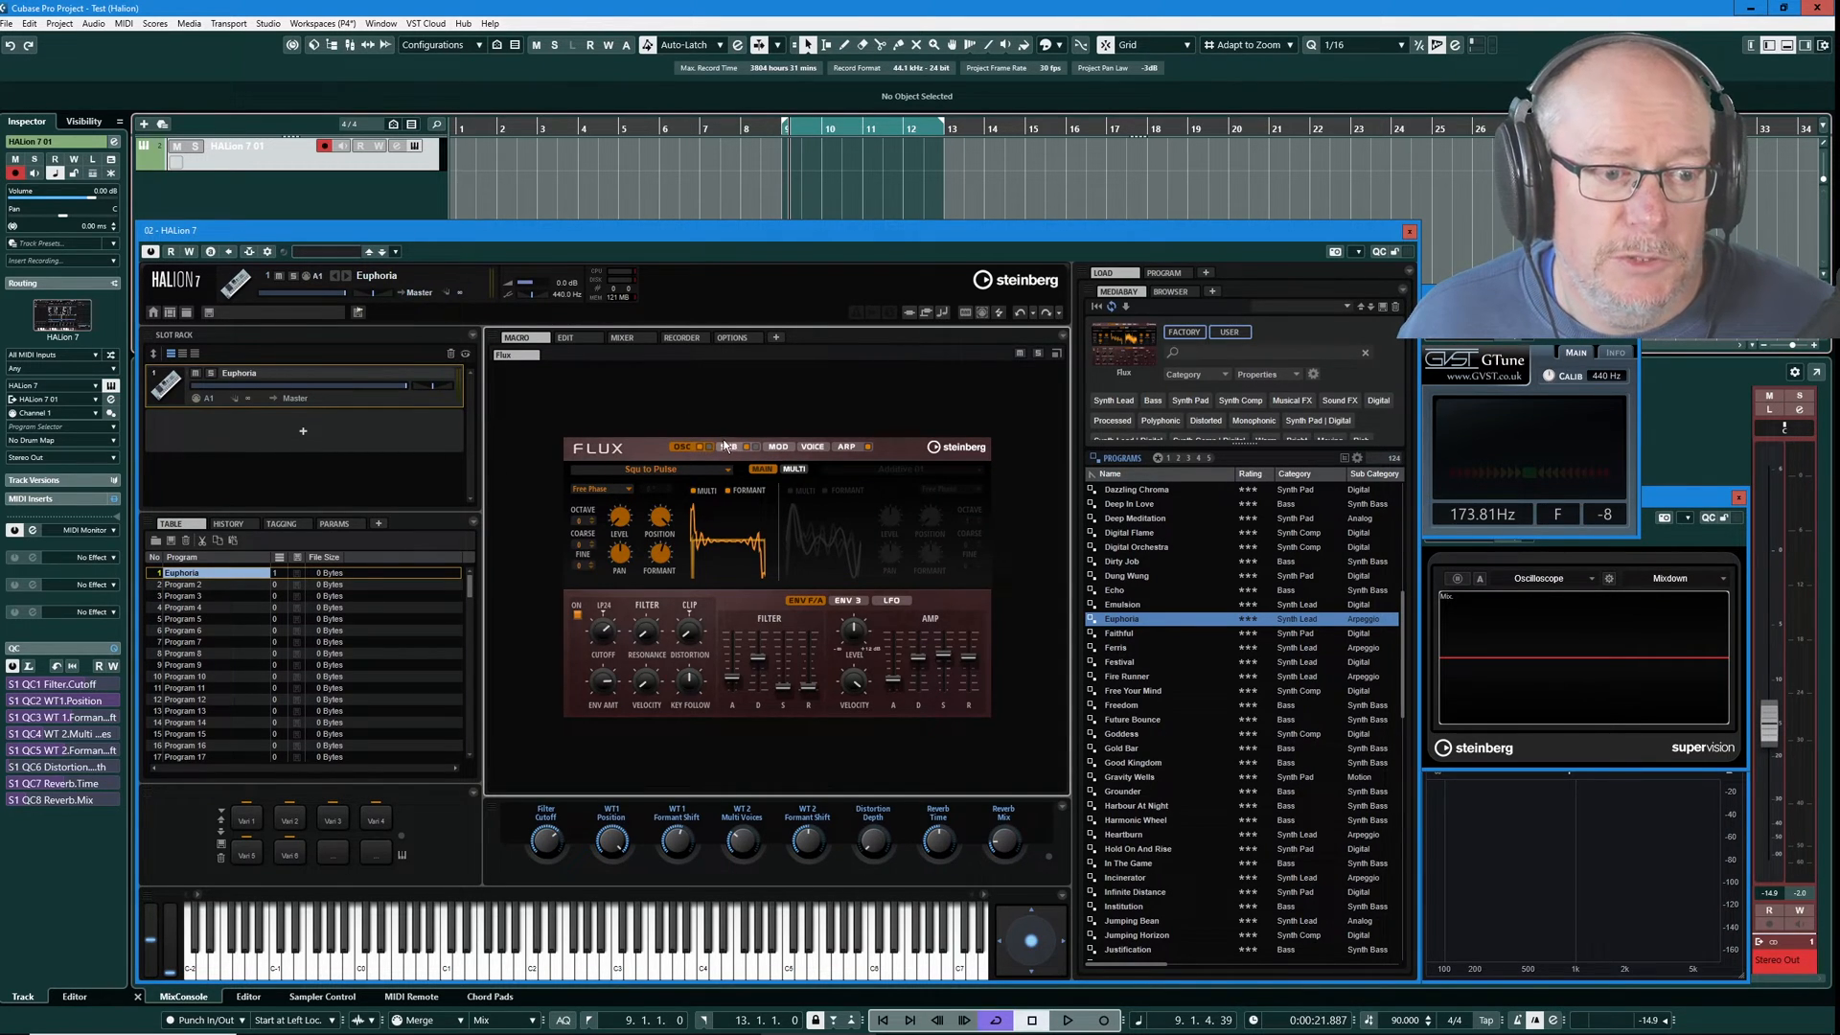
mouse_move(730, 447)
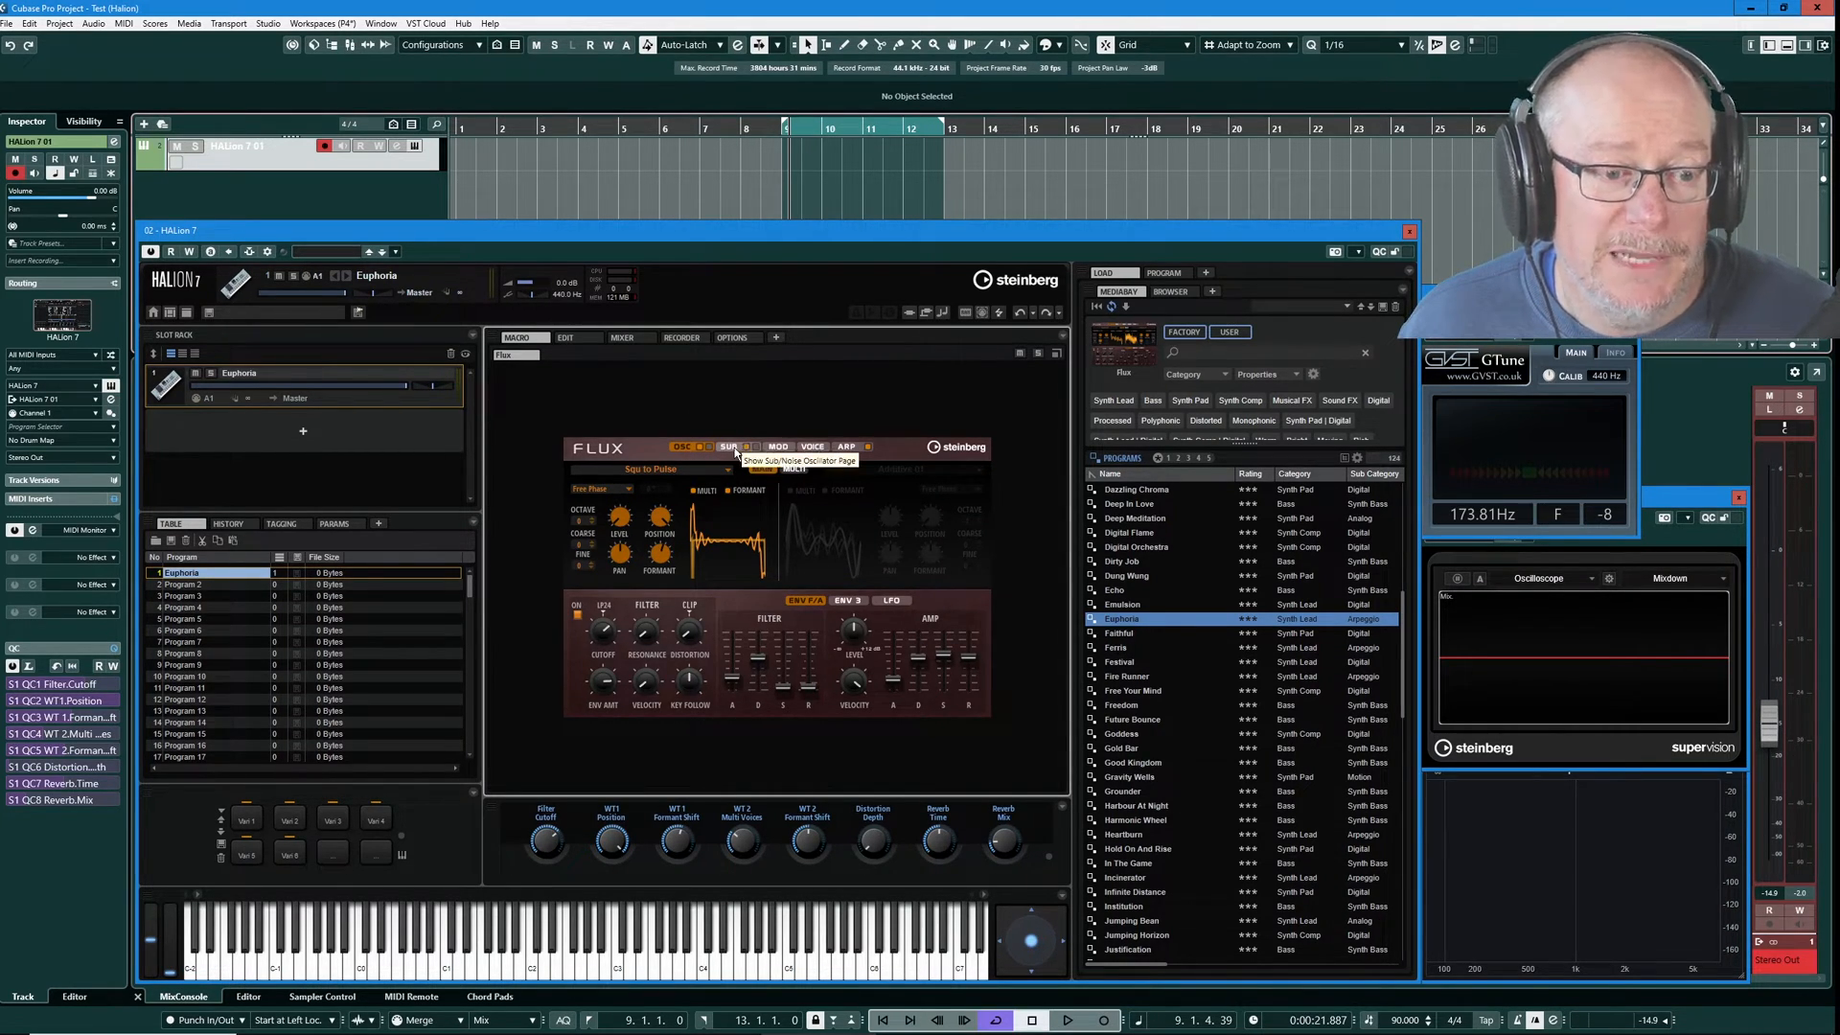
left_click(794, 468)
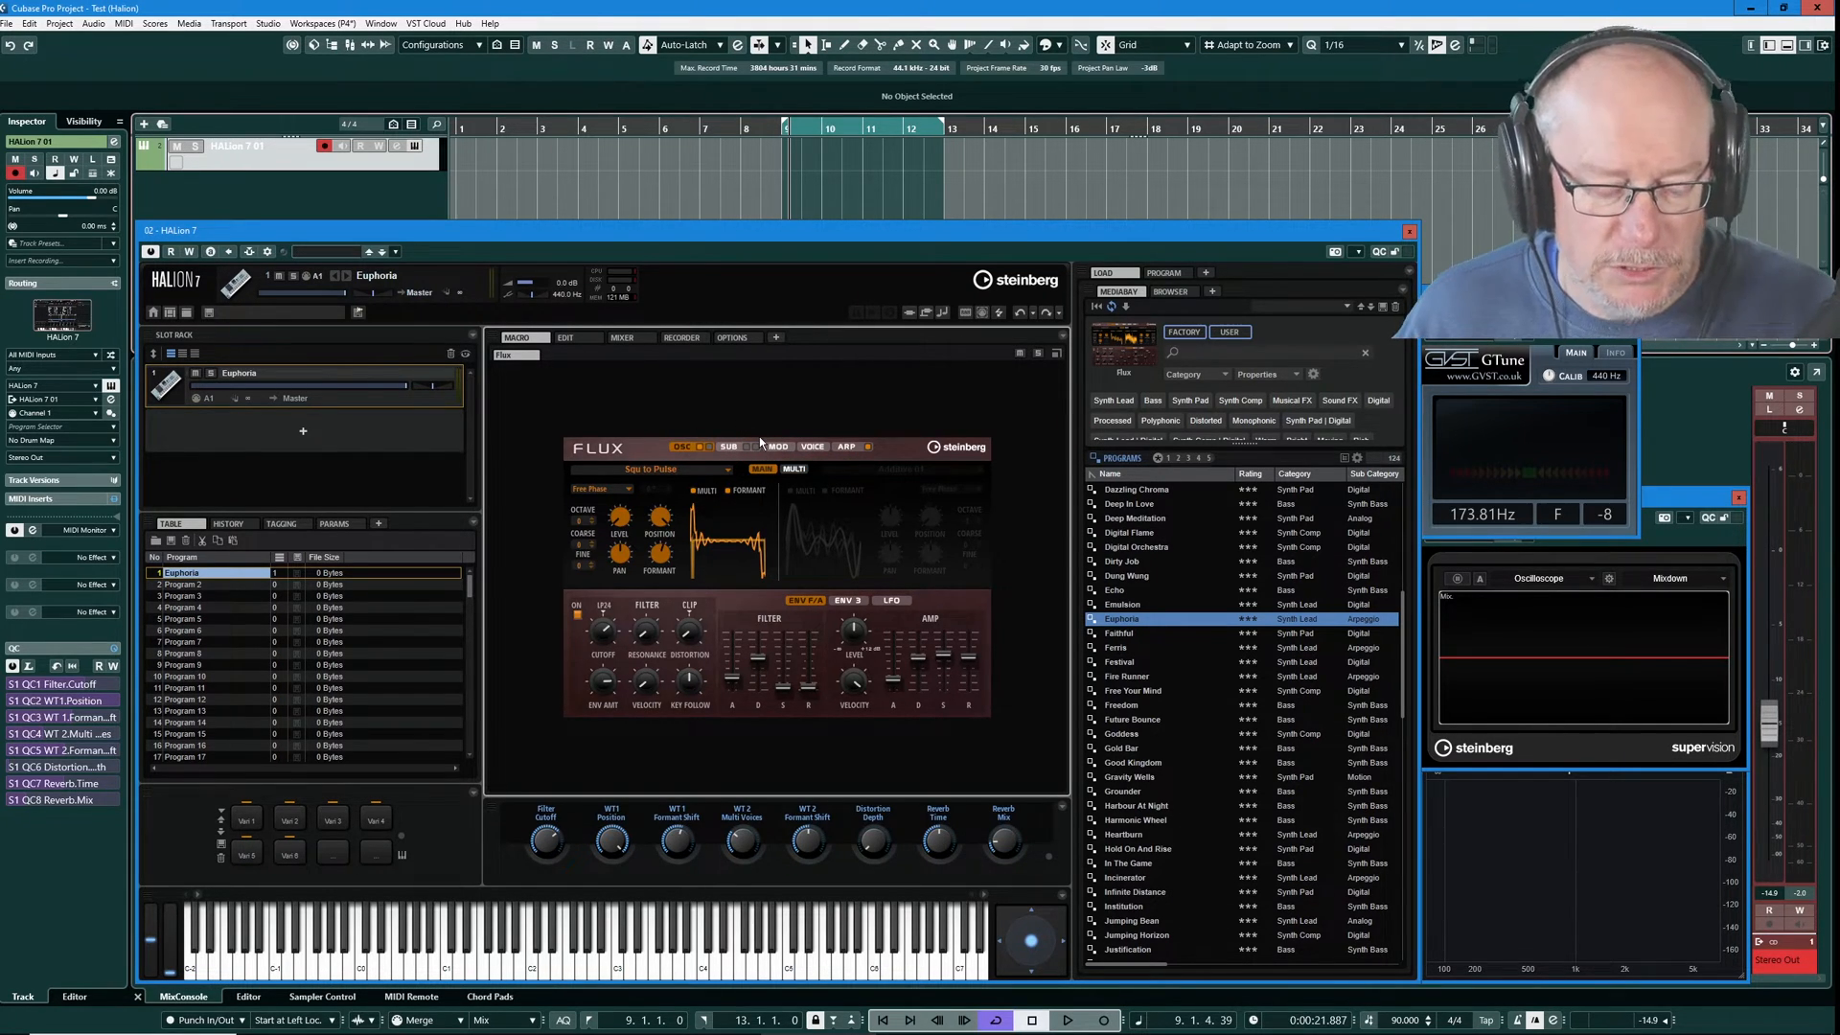
mouse_move(686, 446)
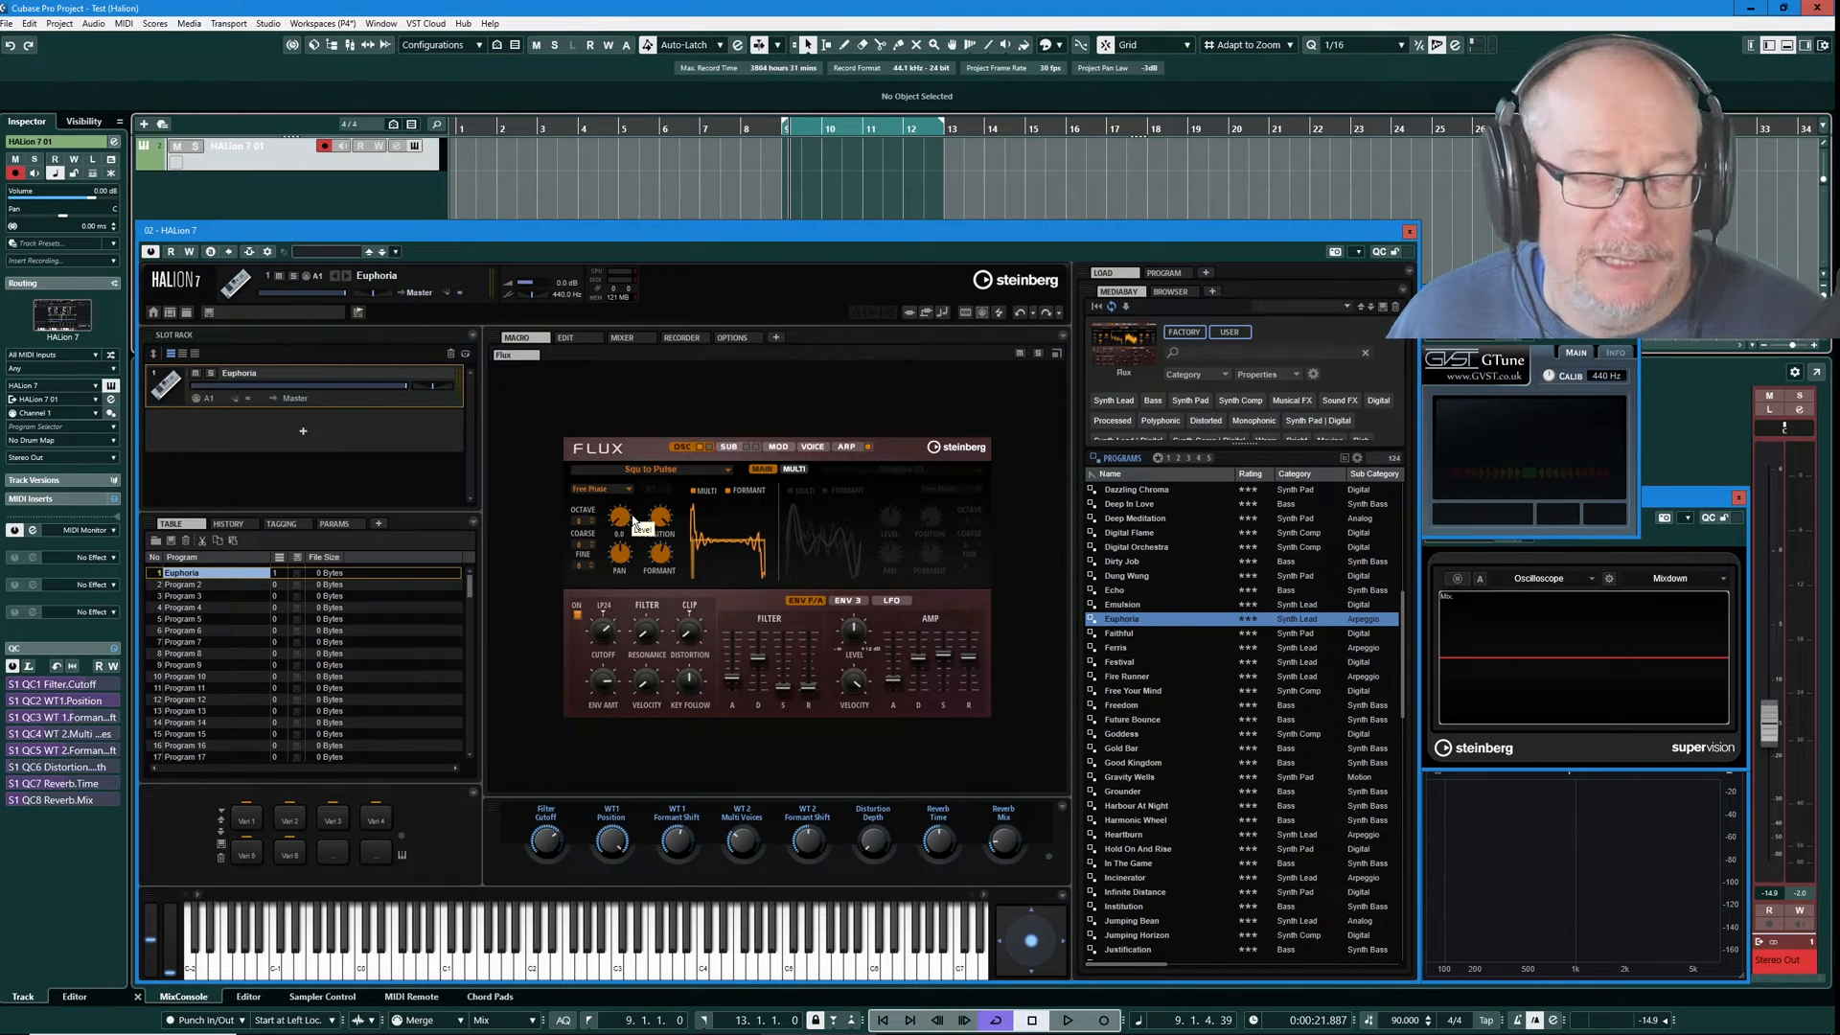
mouse_move(685, 420)
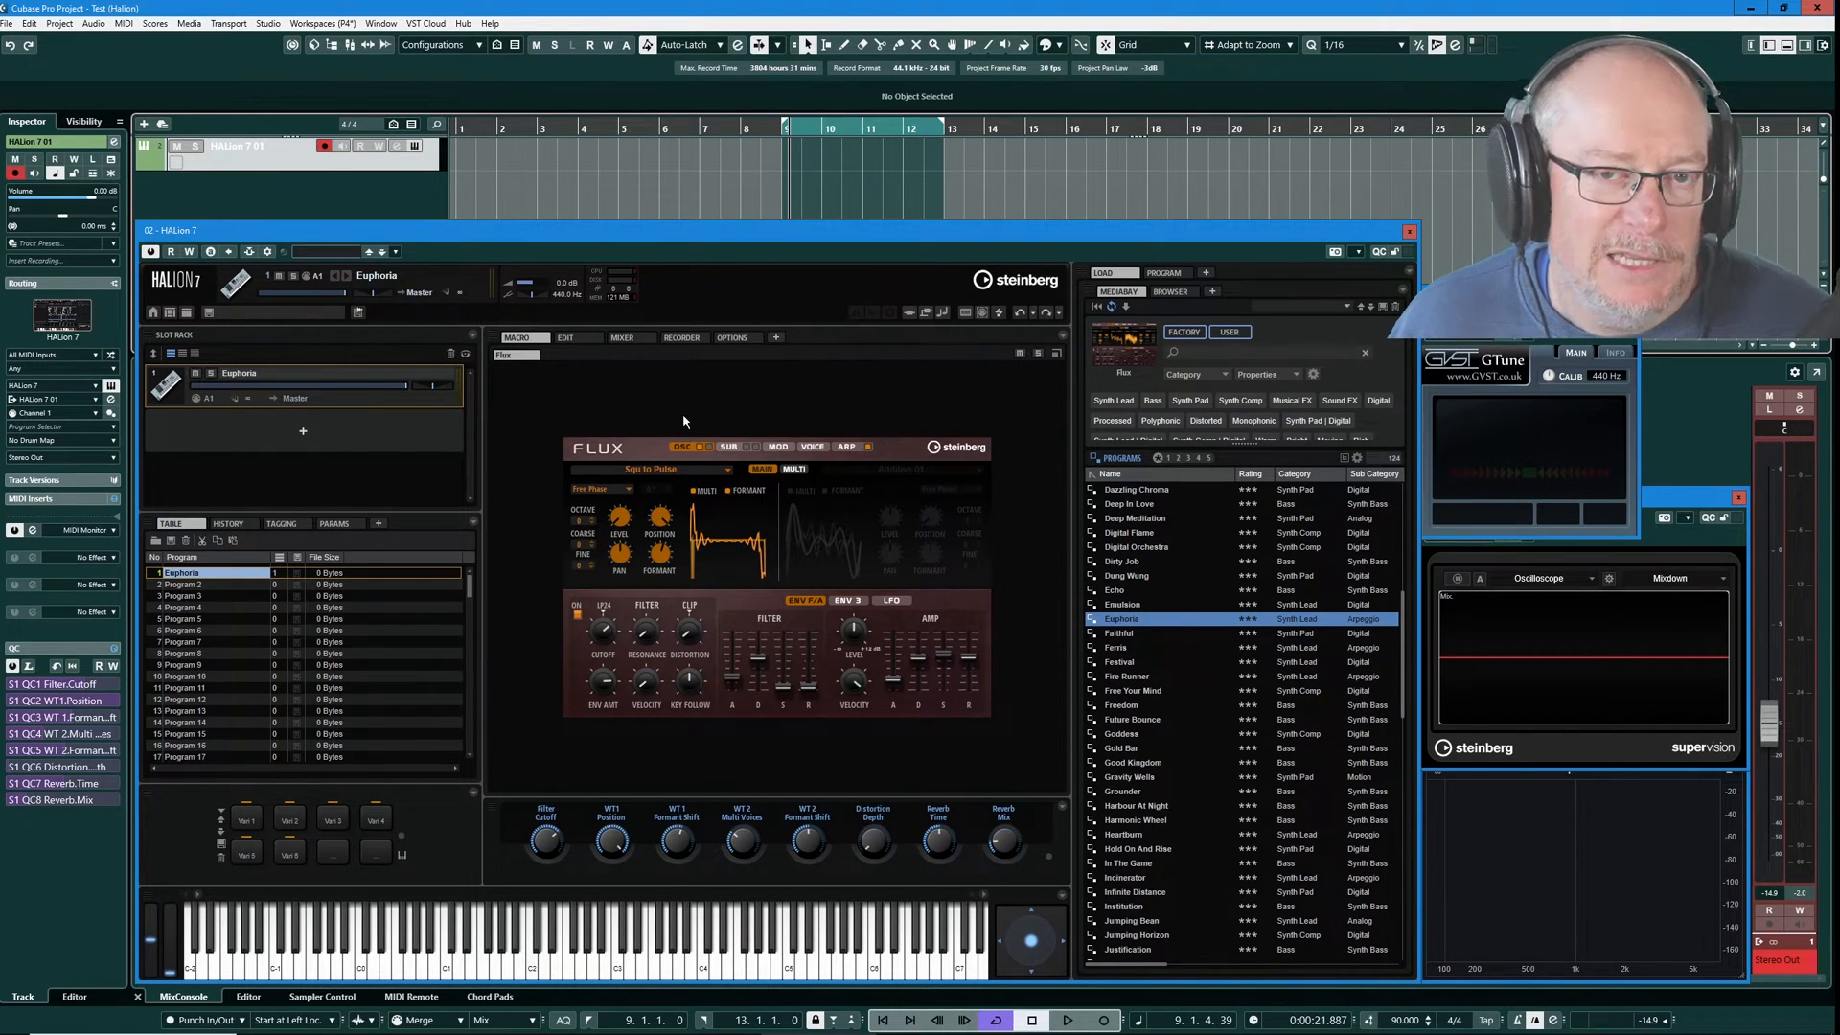
mouse_move(780, 447)
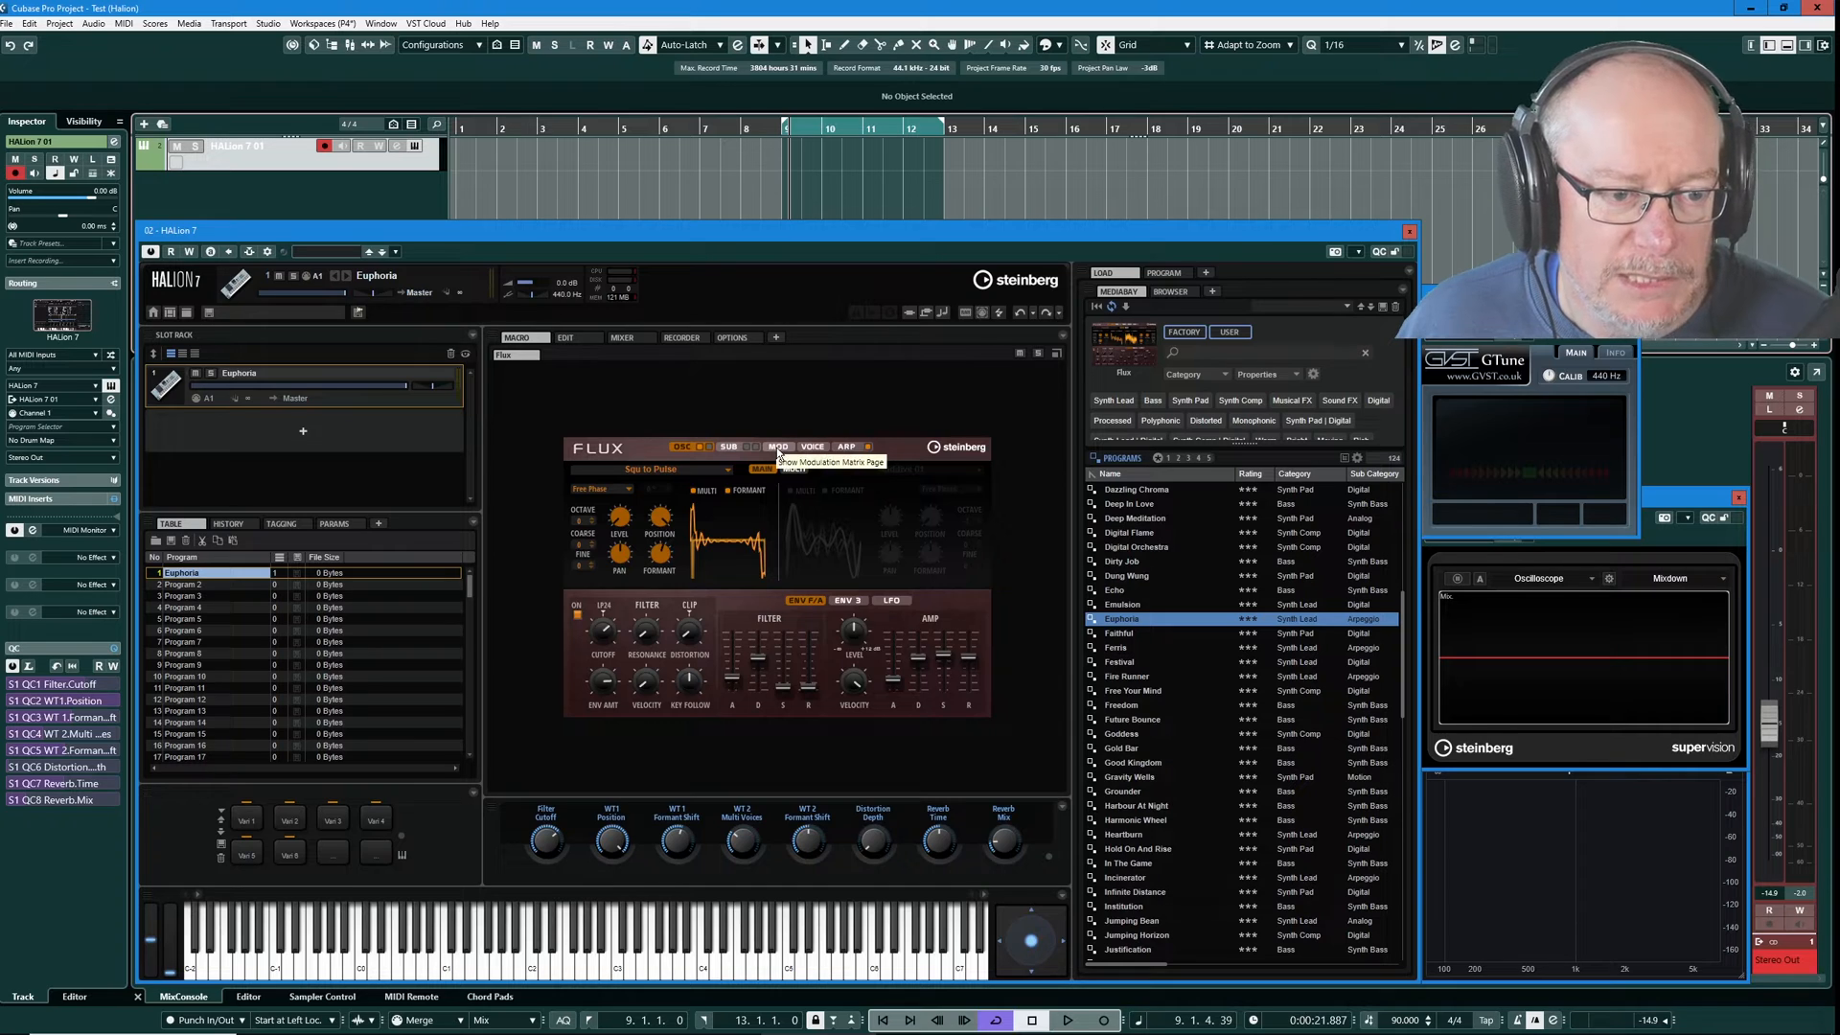
View the Flux MOD page, check the Edit > Zone full mod matrix entries, and return to the Macro page.
left_click(778, 446)
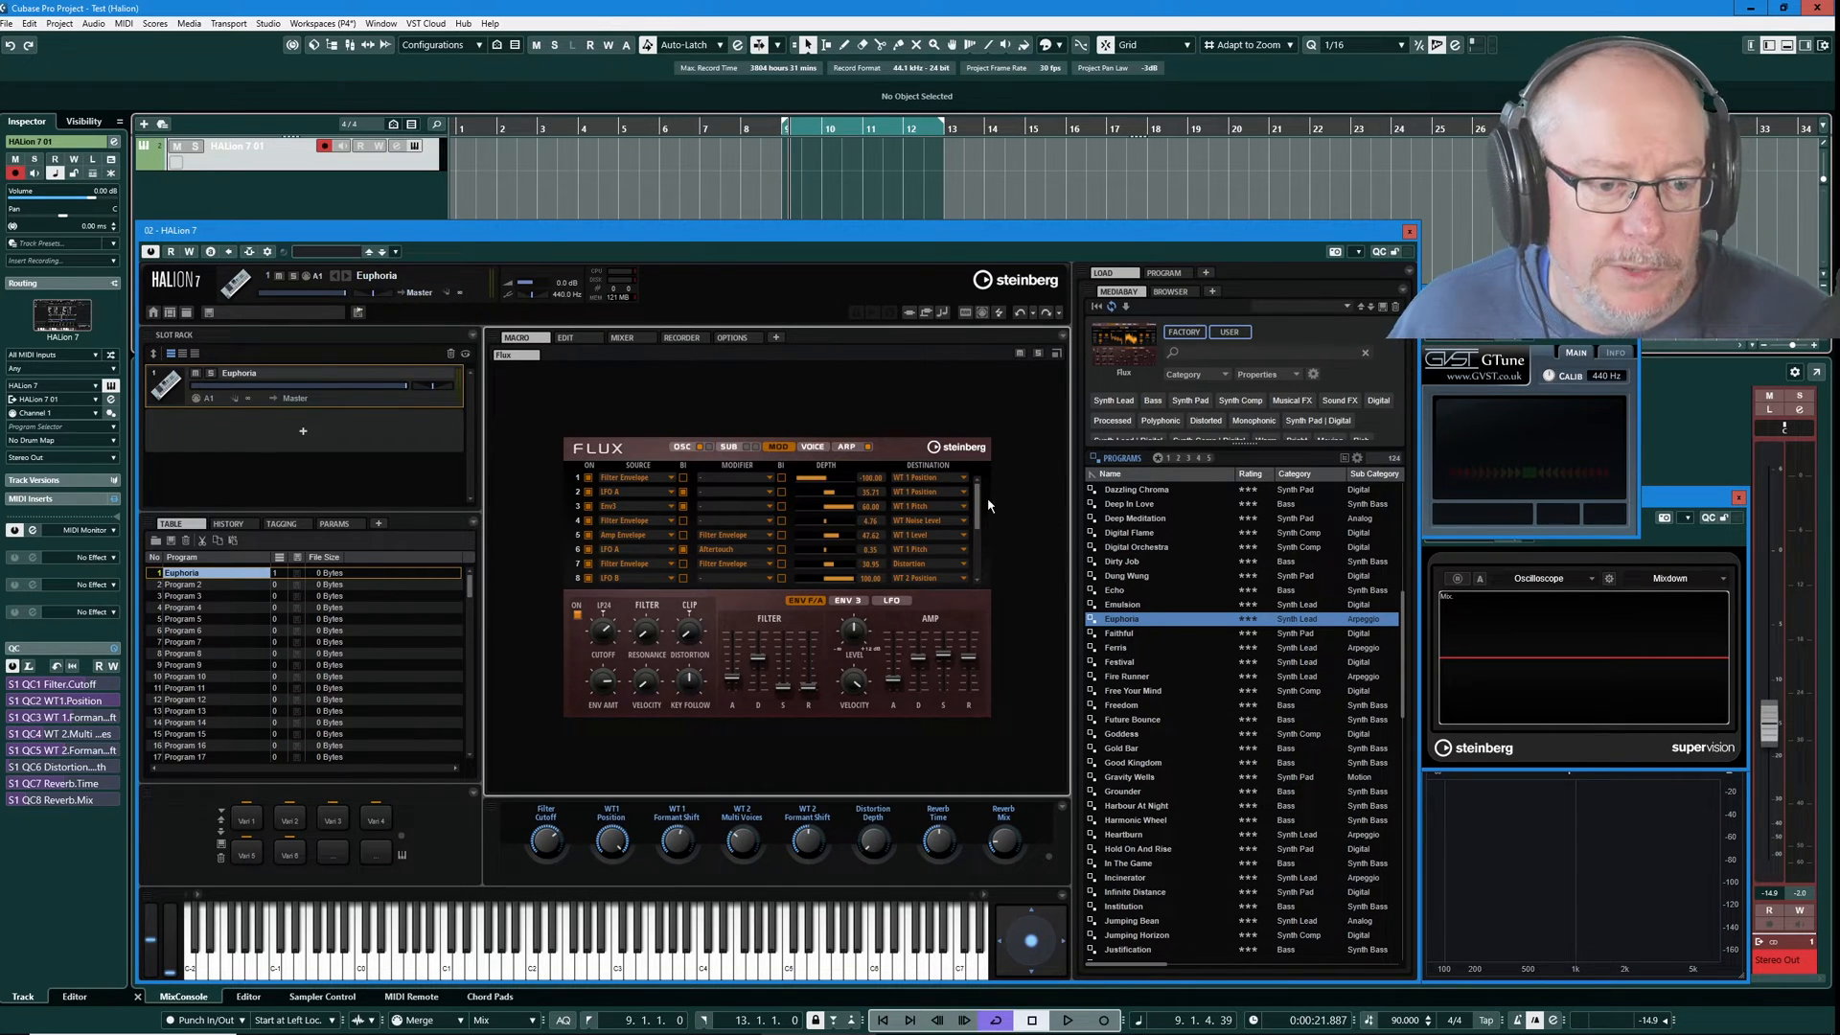
scroll("down", 3)
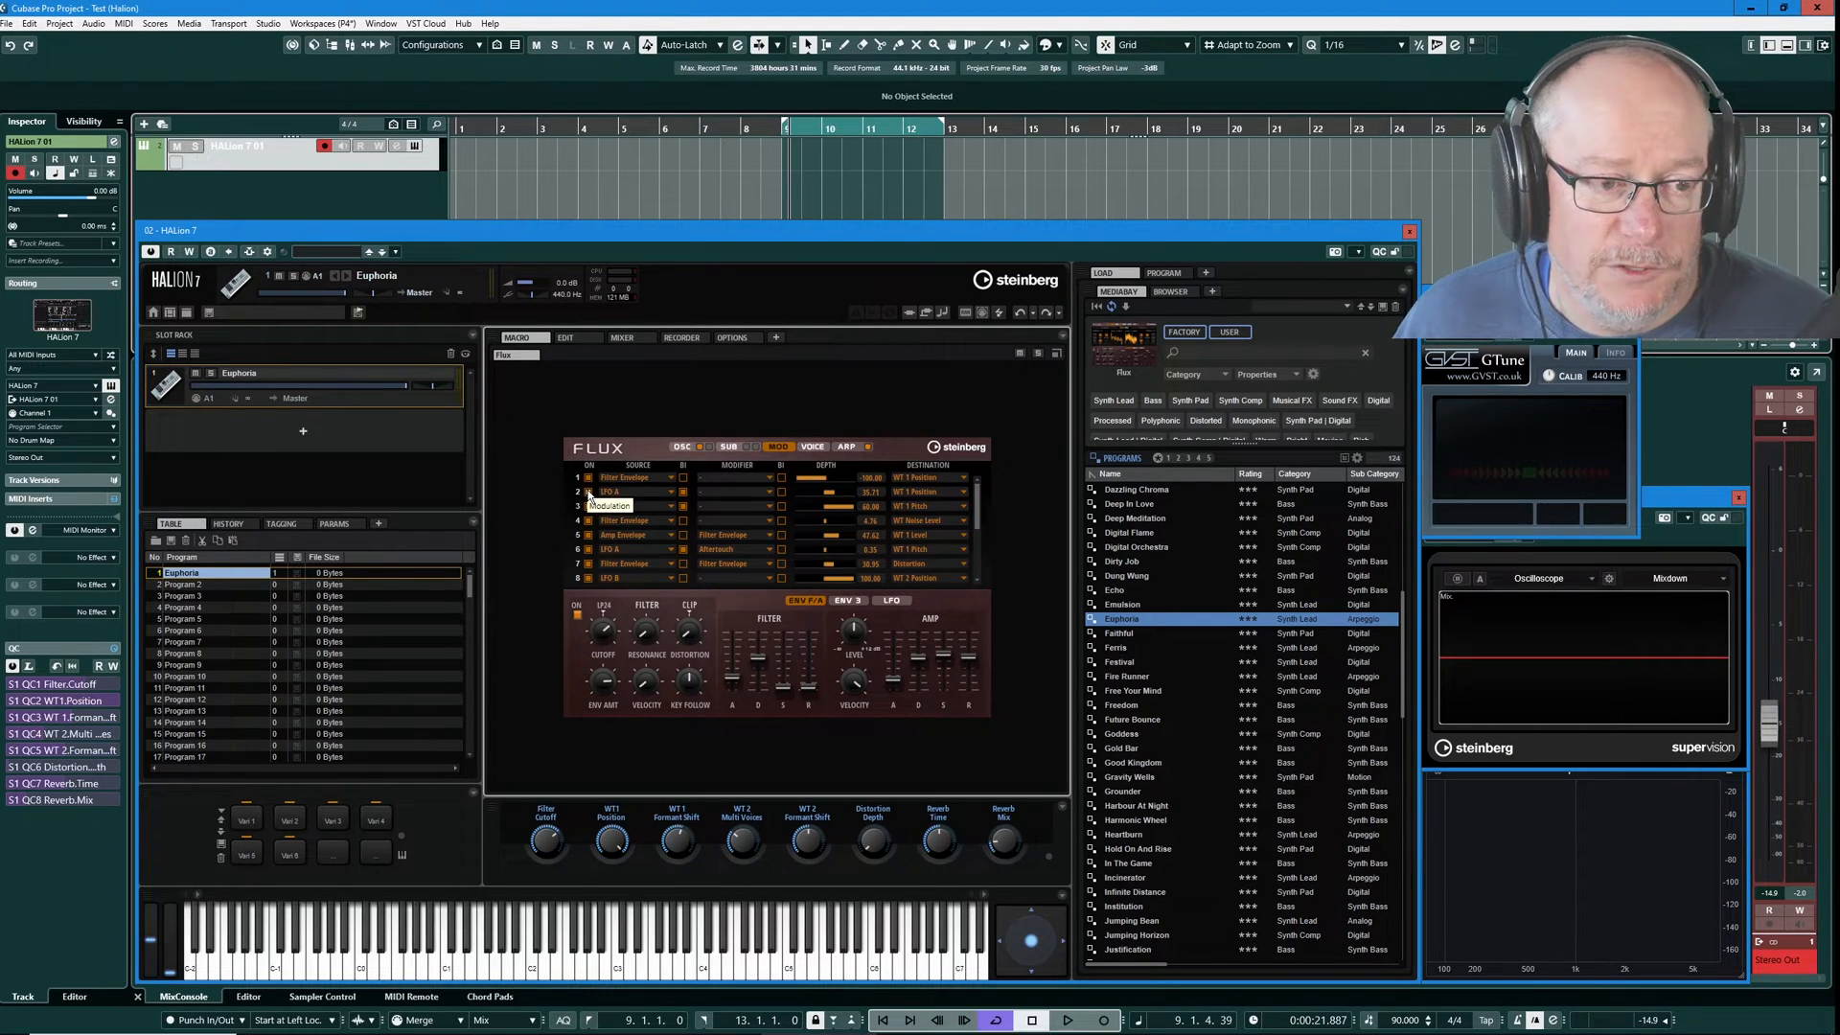
left_click(563, 338)
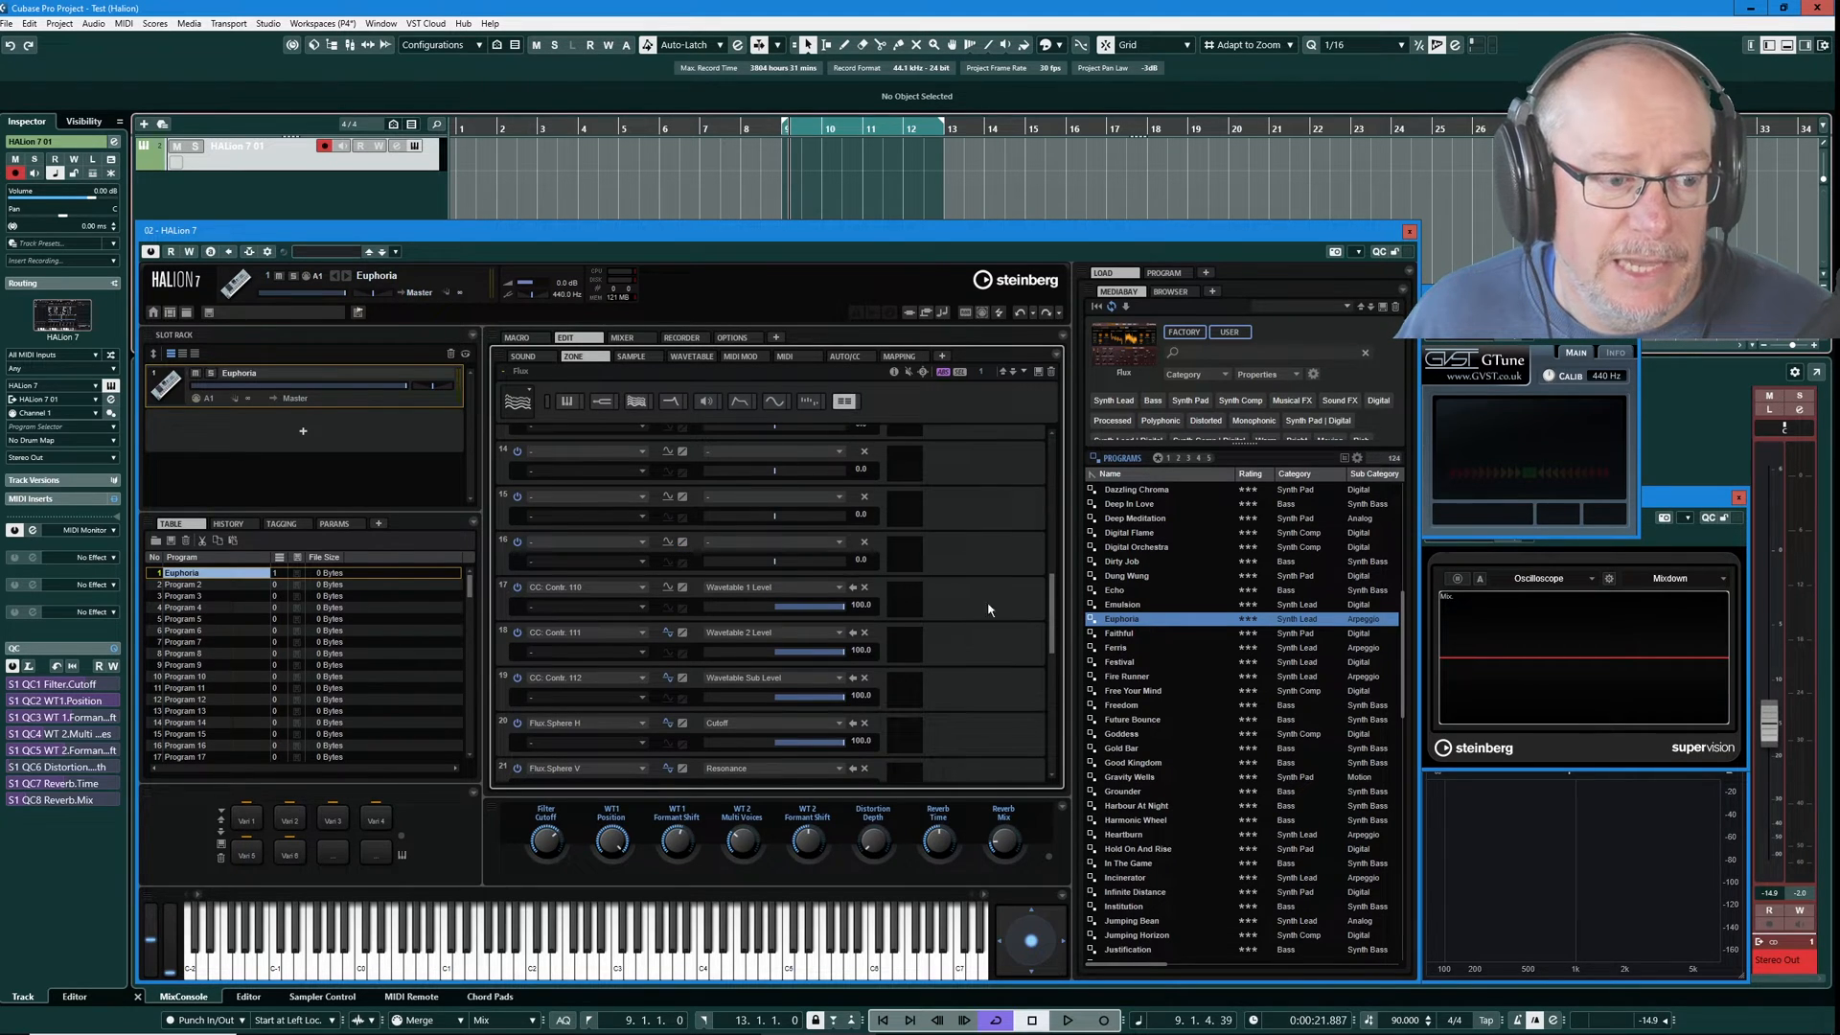
mouse_move(542, 598)
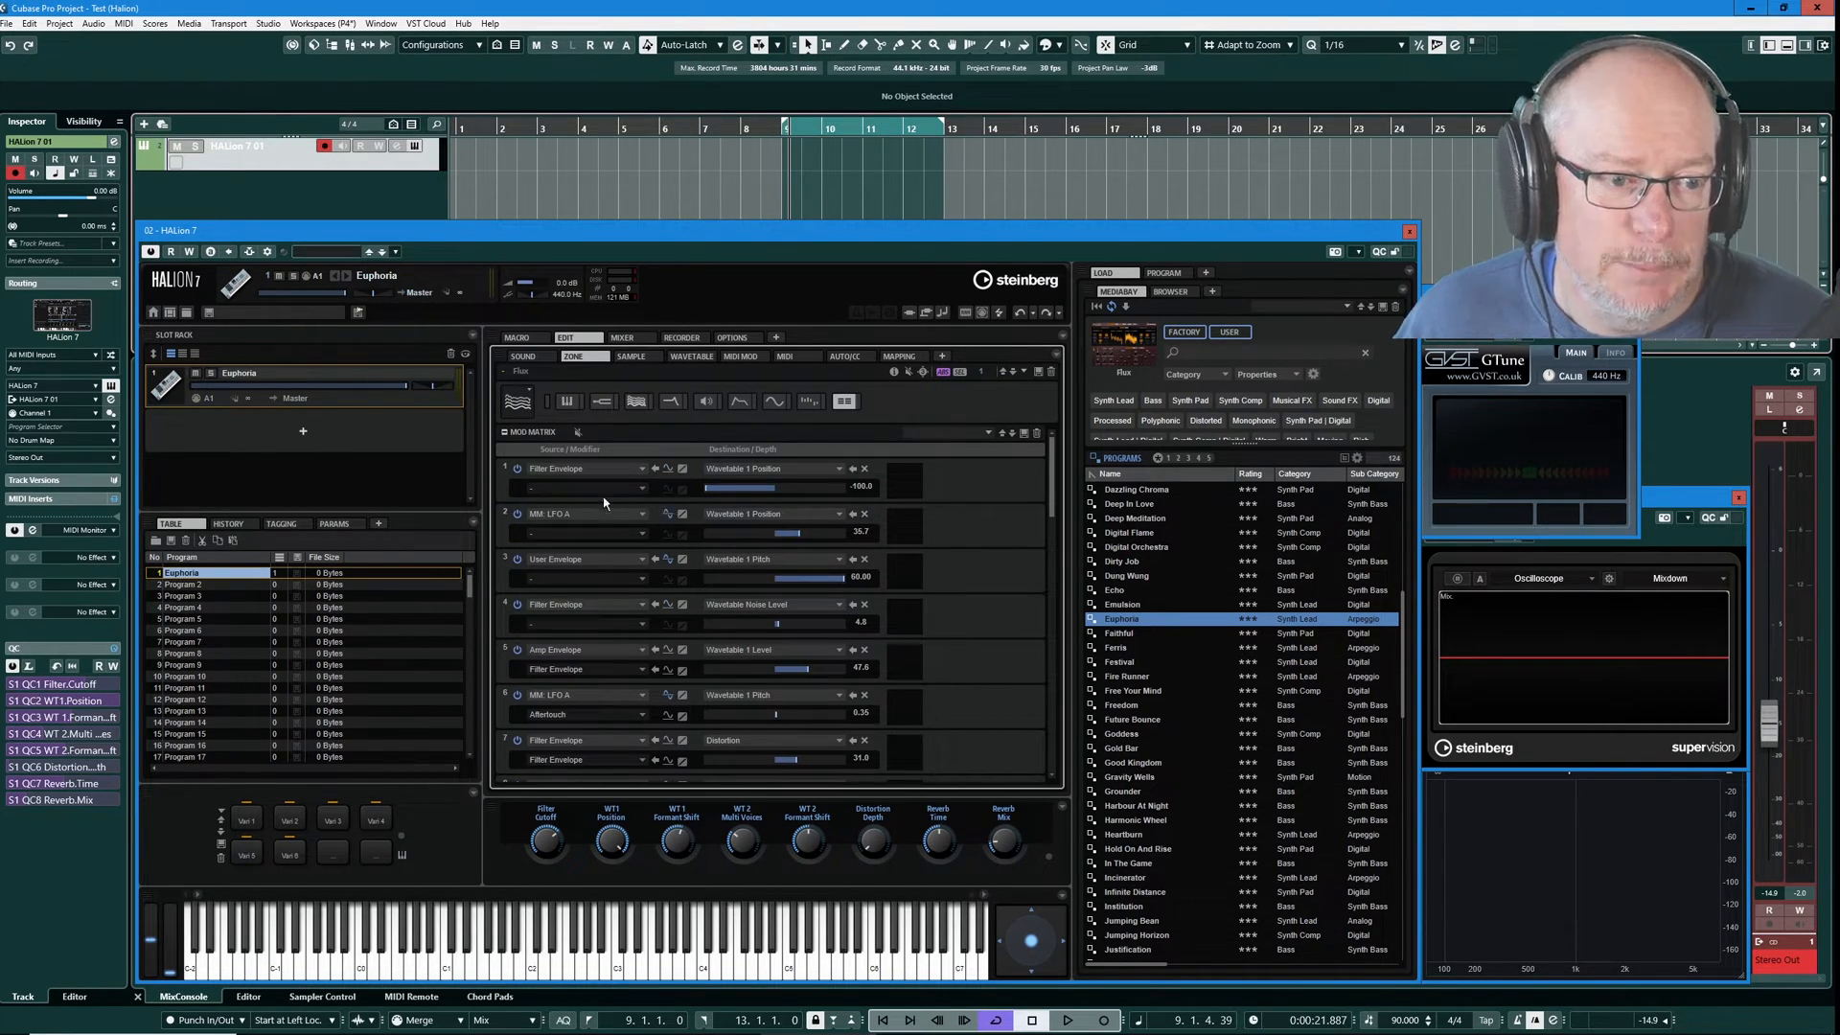
left_click(515, 339)
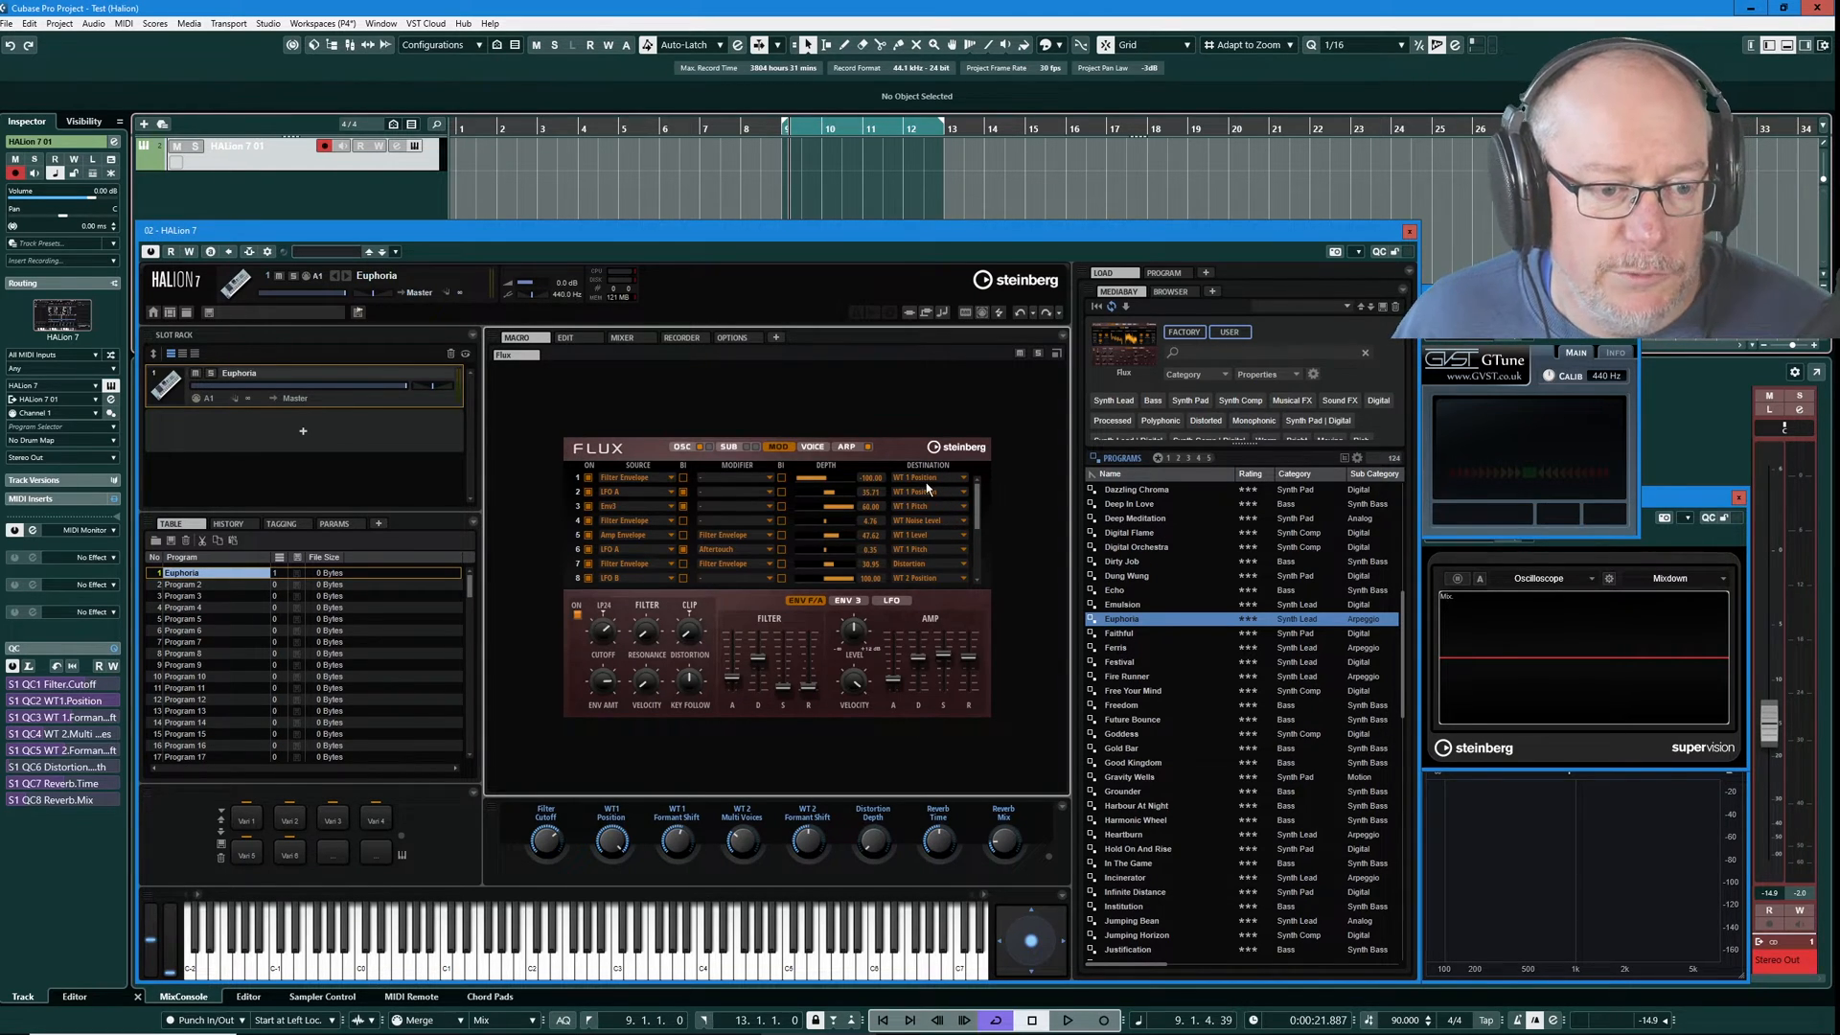
mouse_move(933, 491)
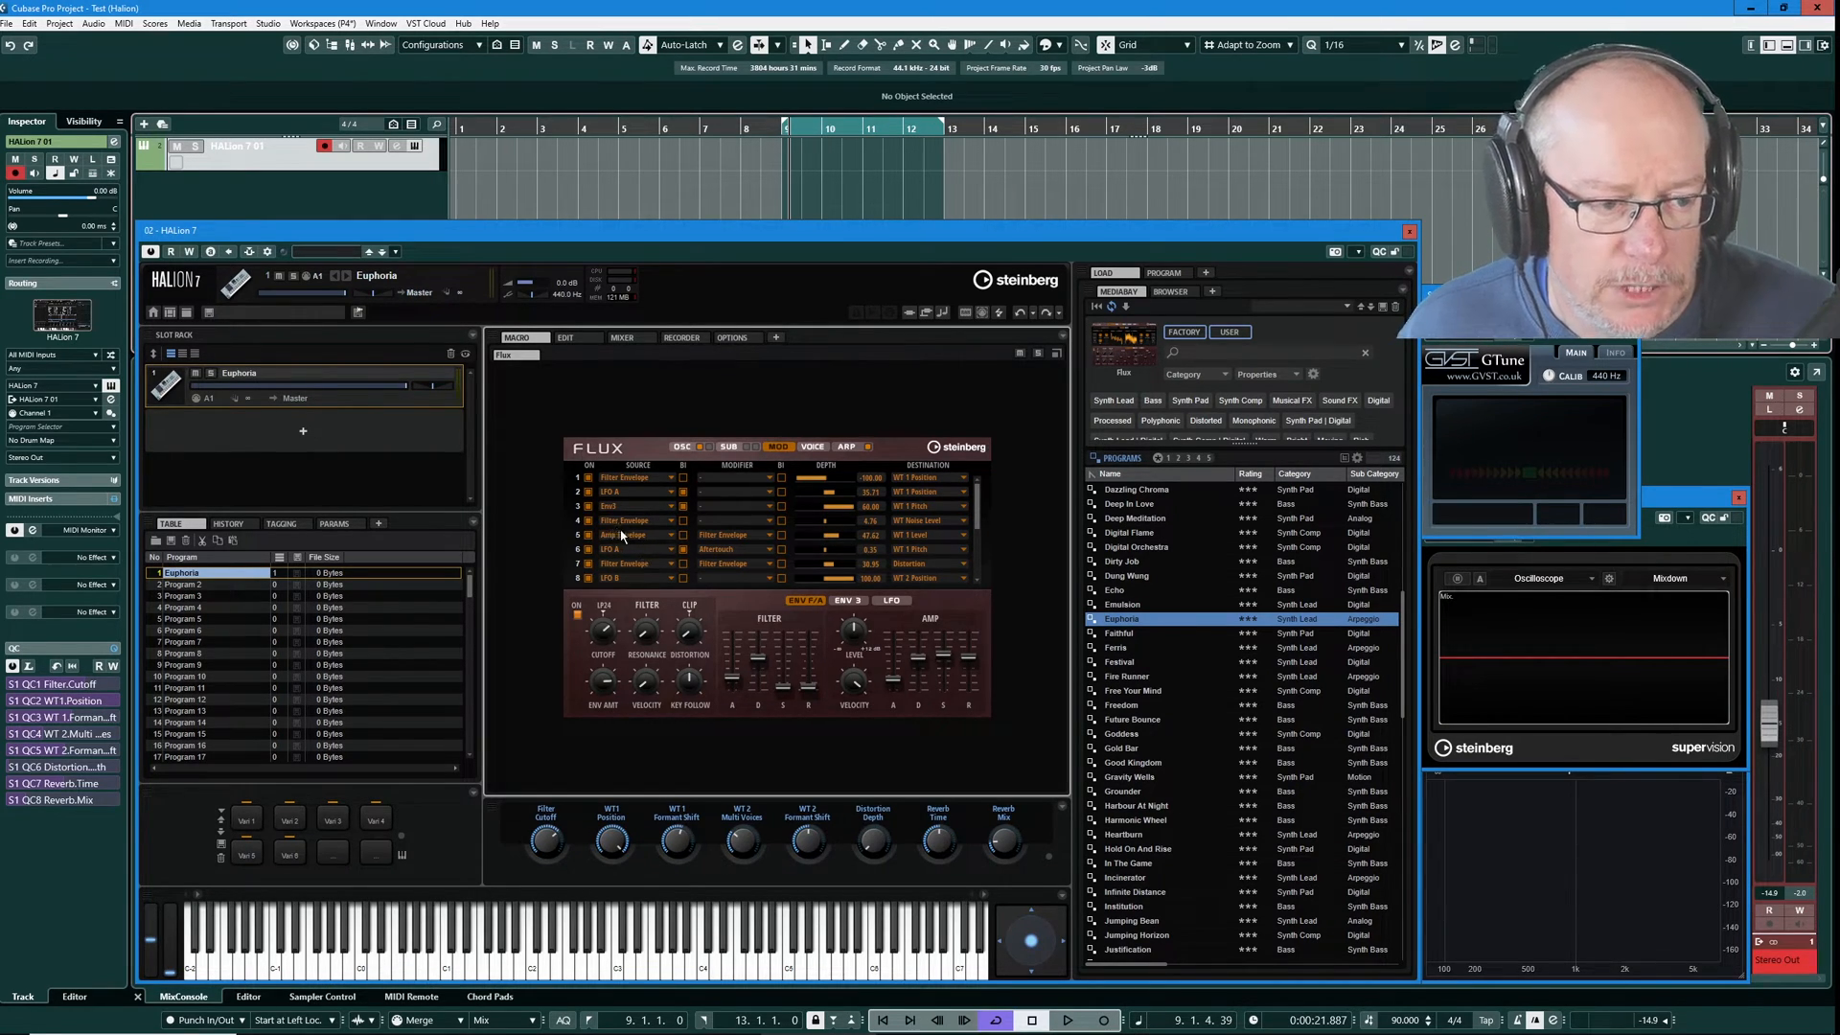
mouse_move(823, 742)
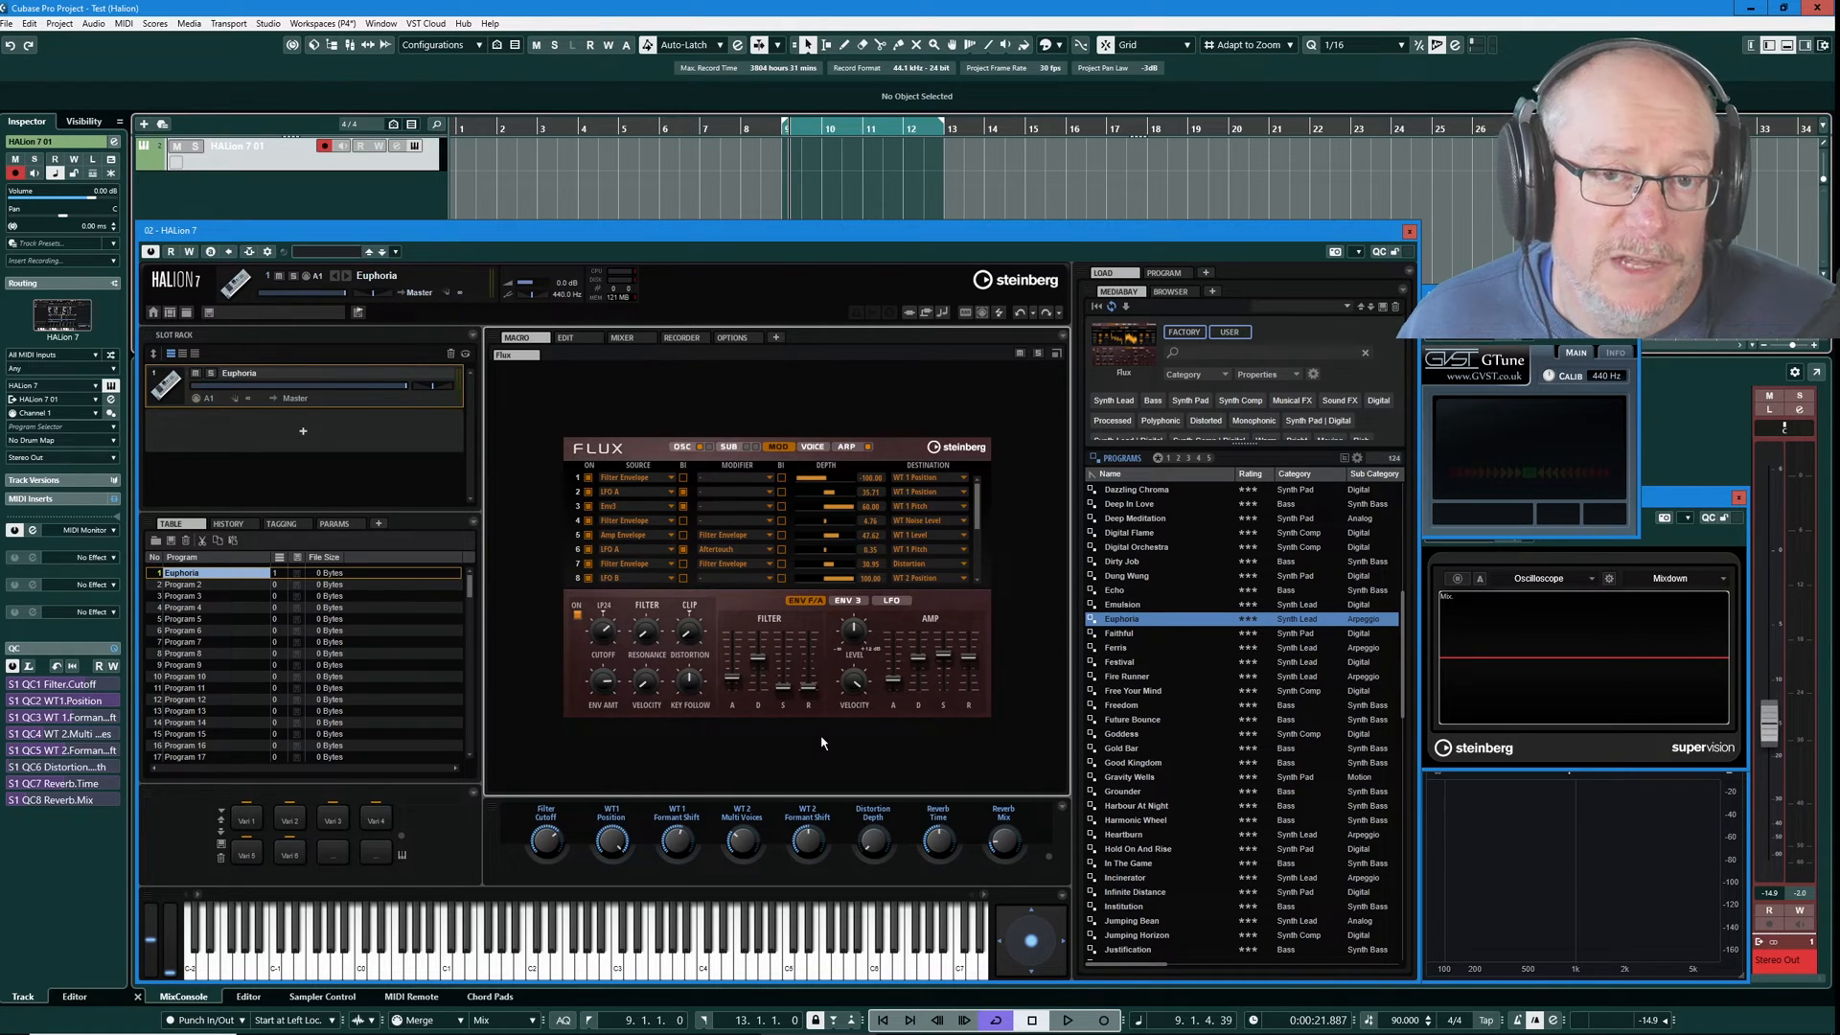
mouse_move(823, 704)
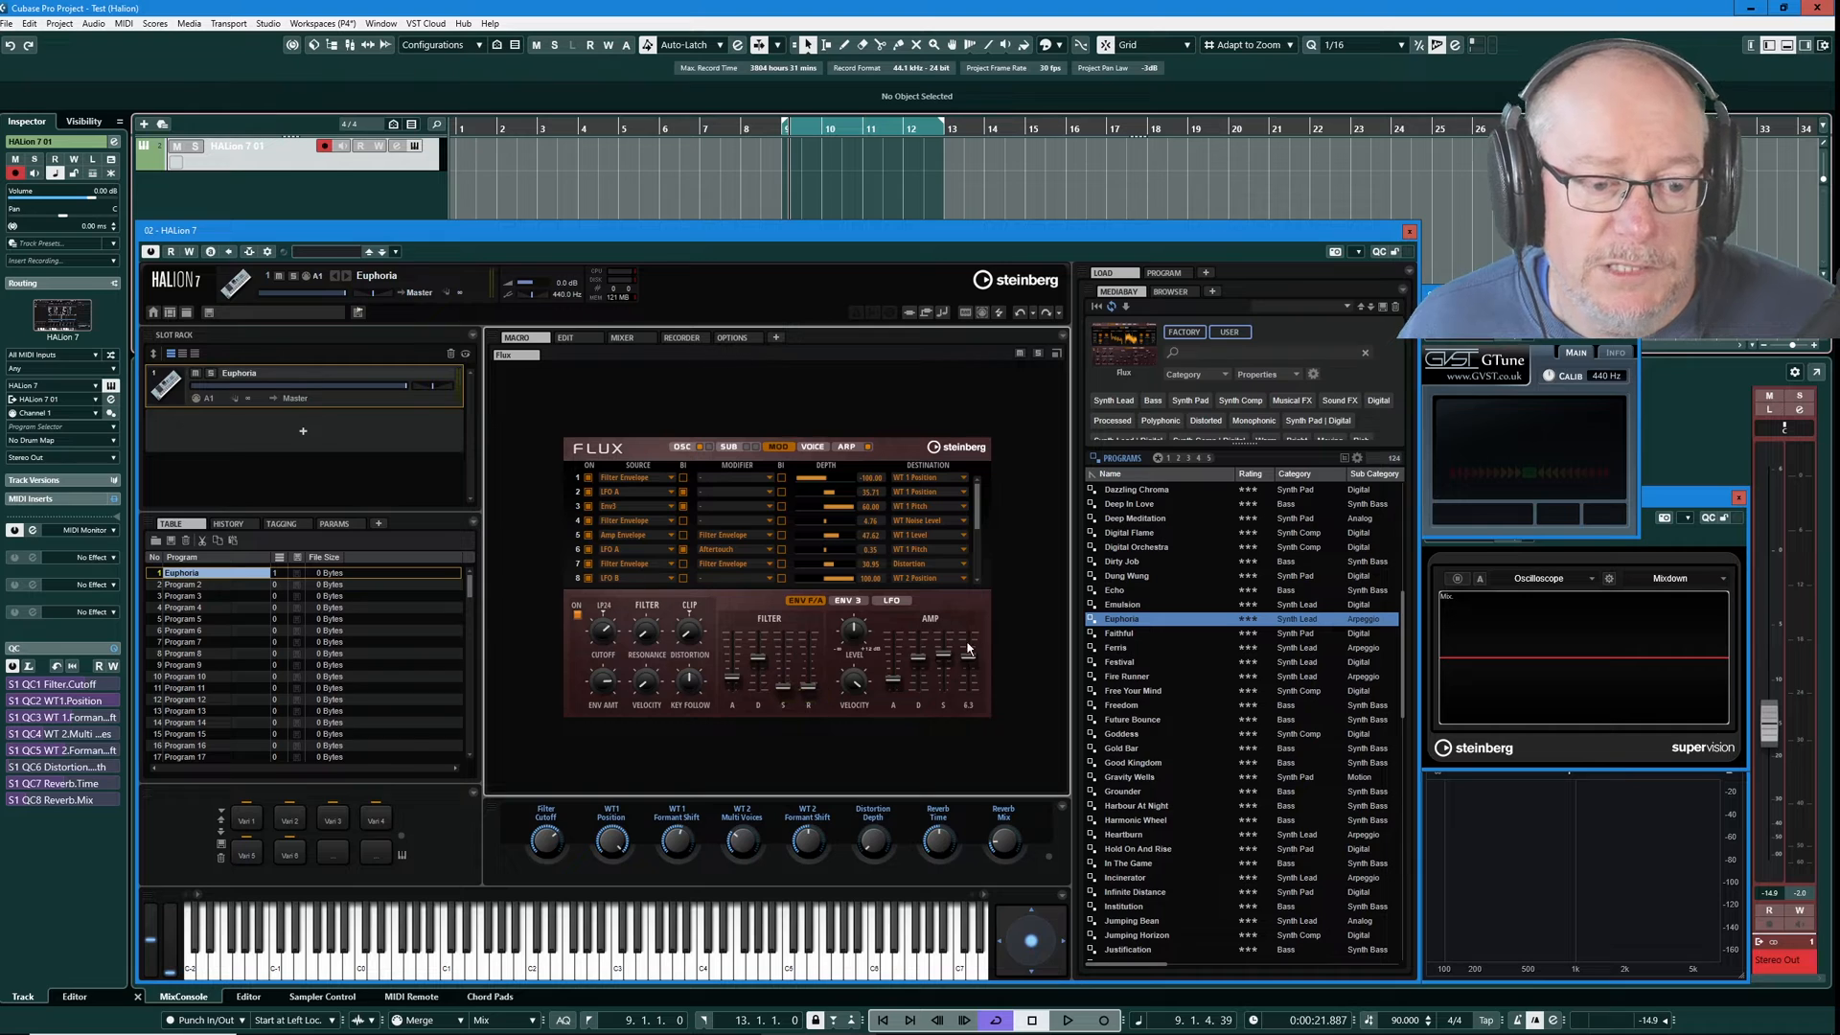
mouse_move(968, 649)
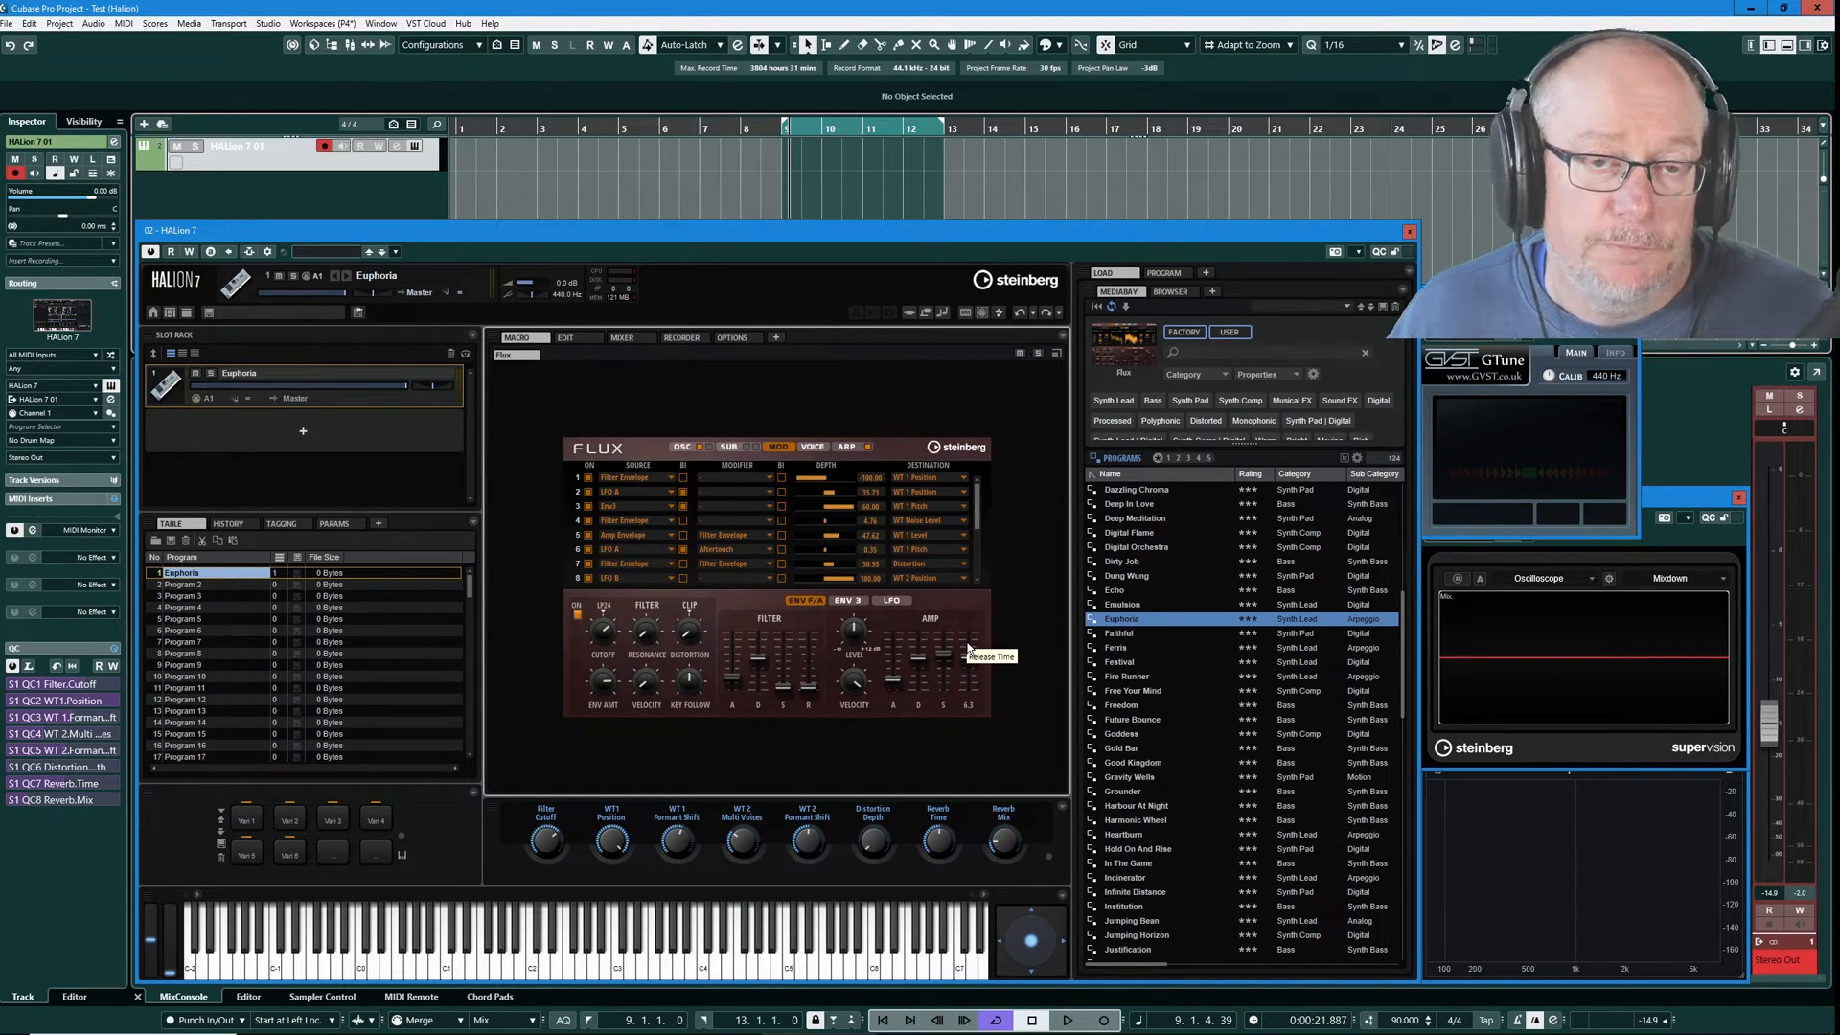
mouse_move(960, 678)
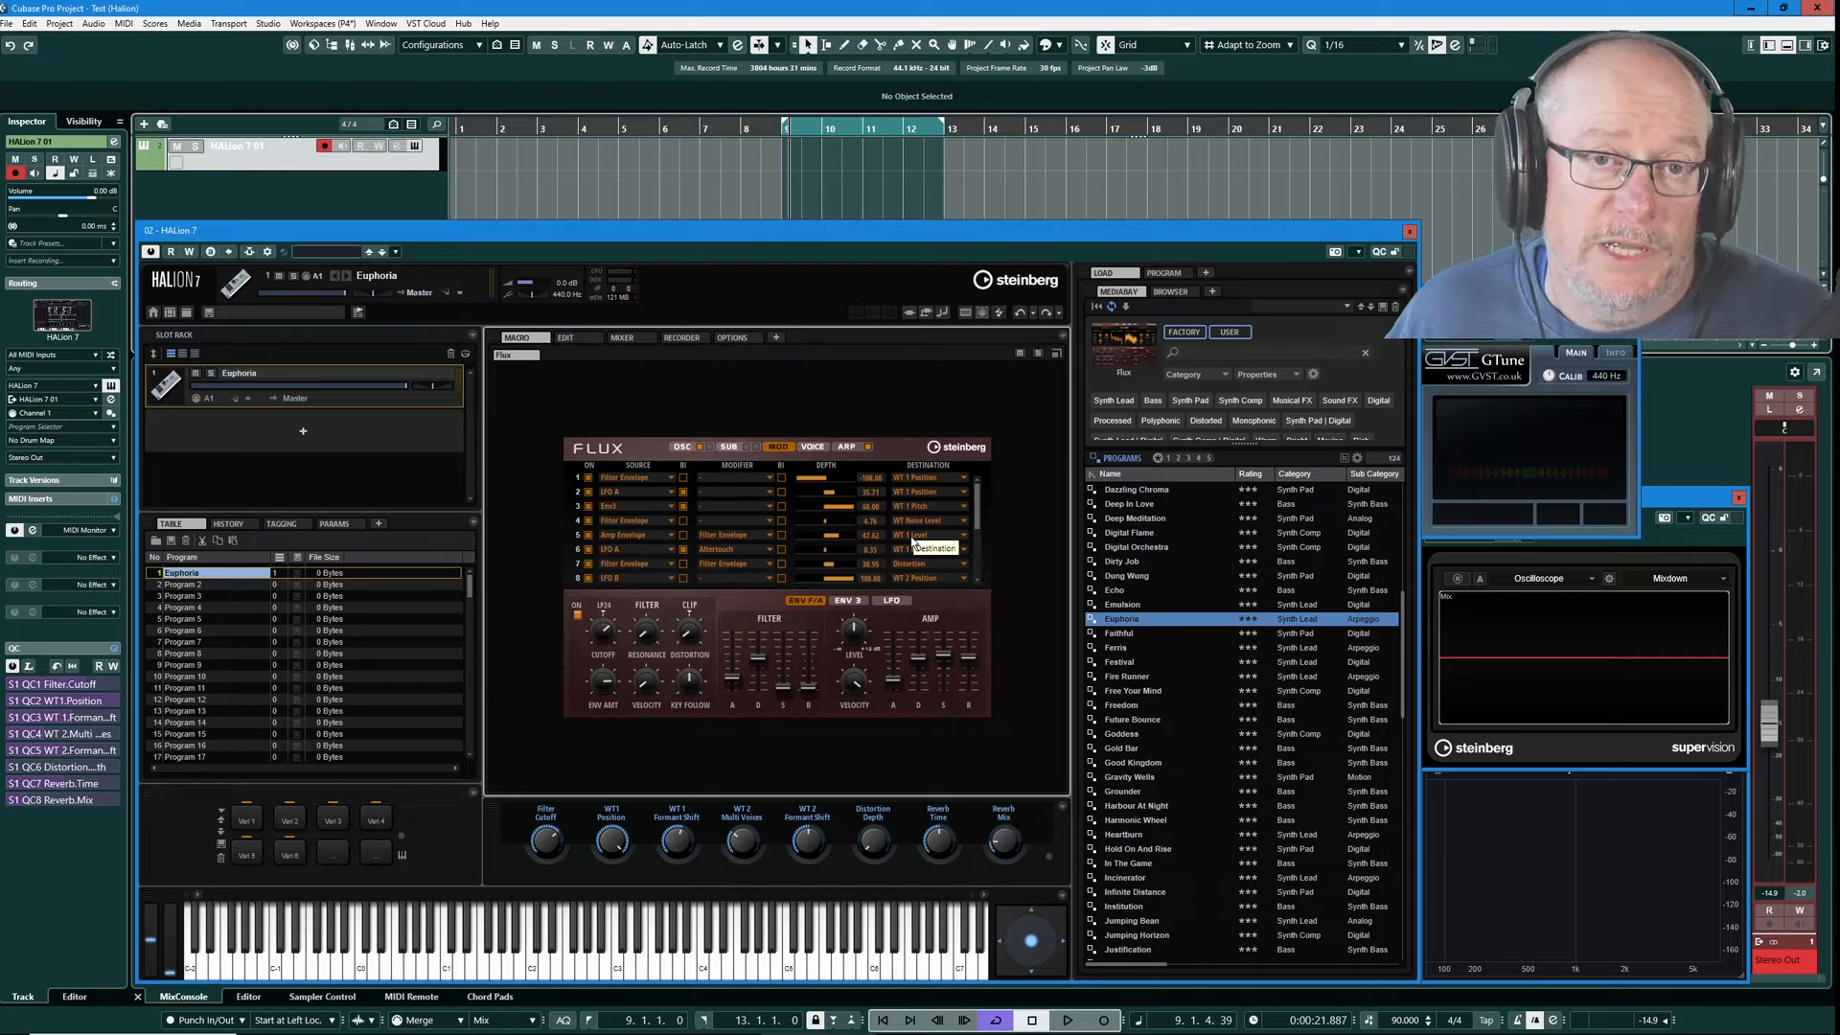
left_click(704, 447)
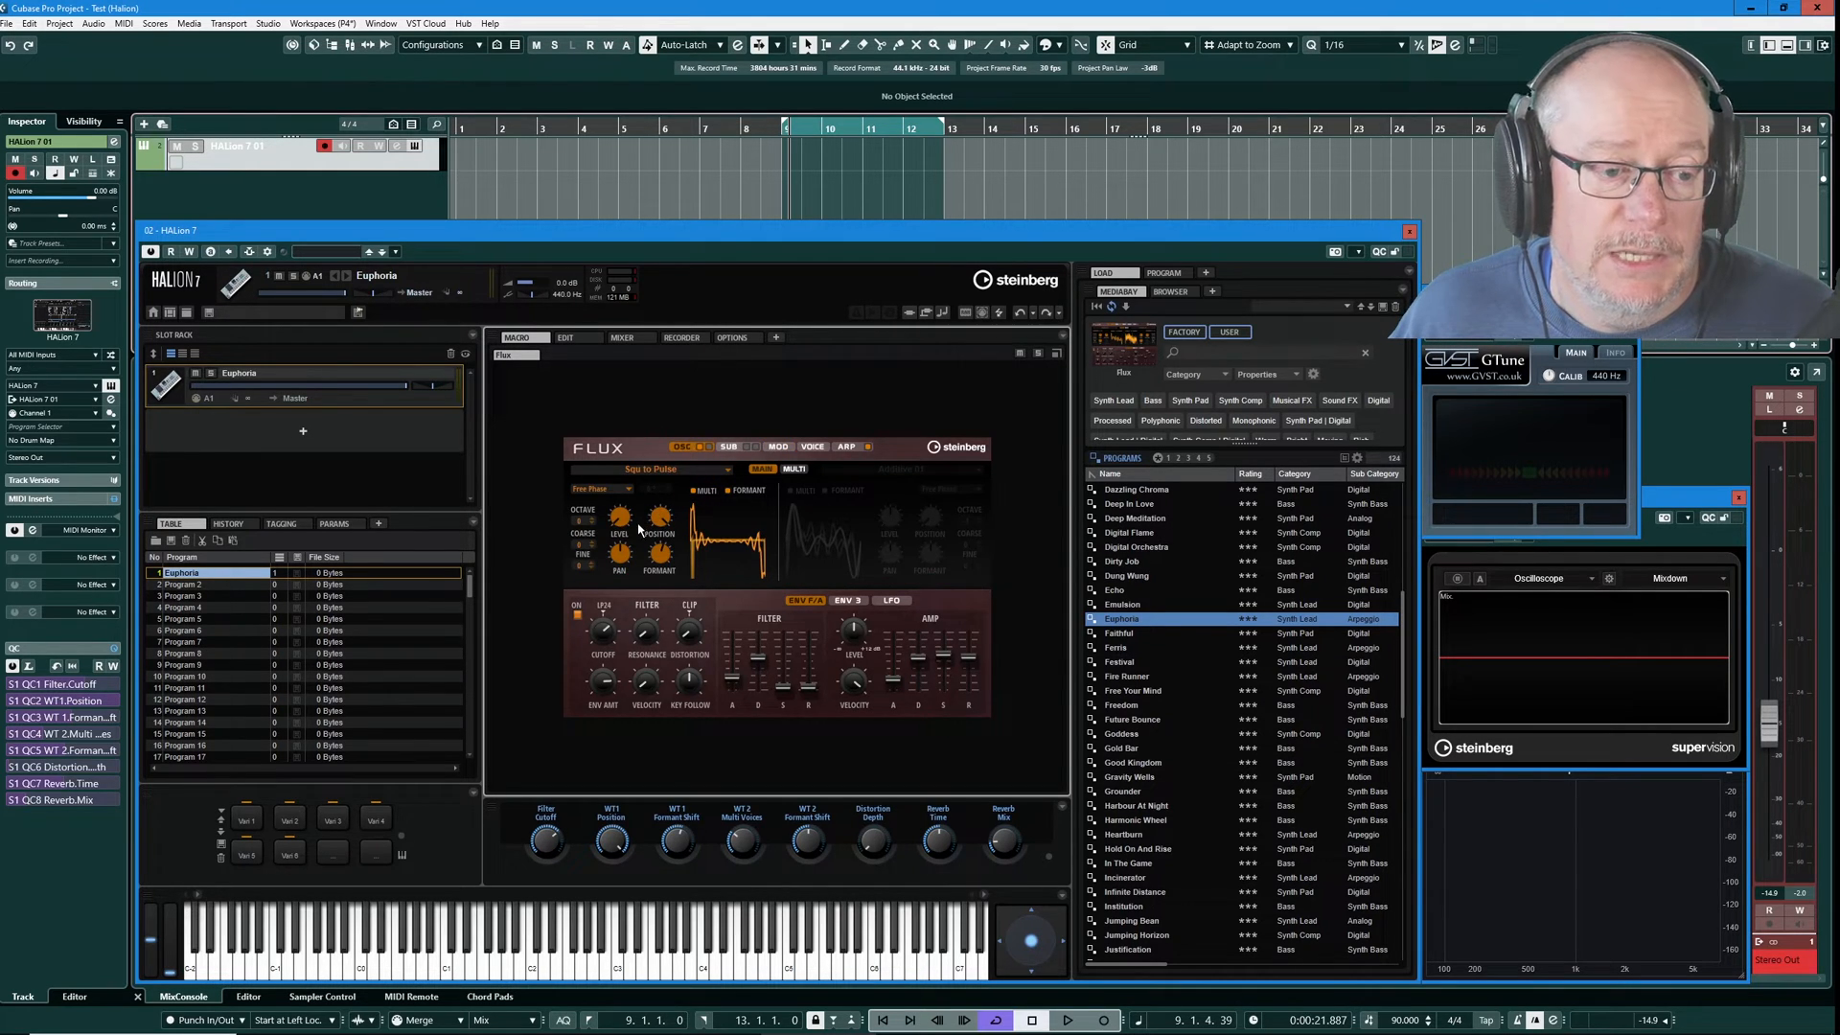
left_click(776, 446)
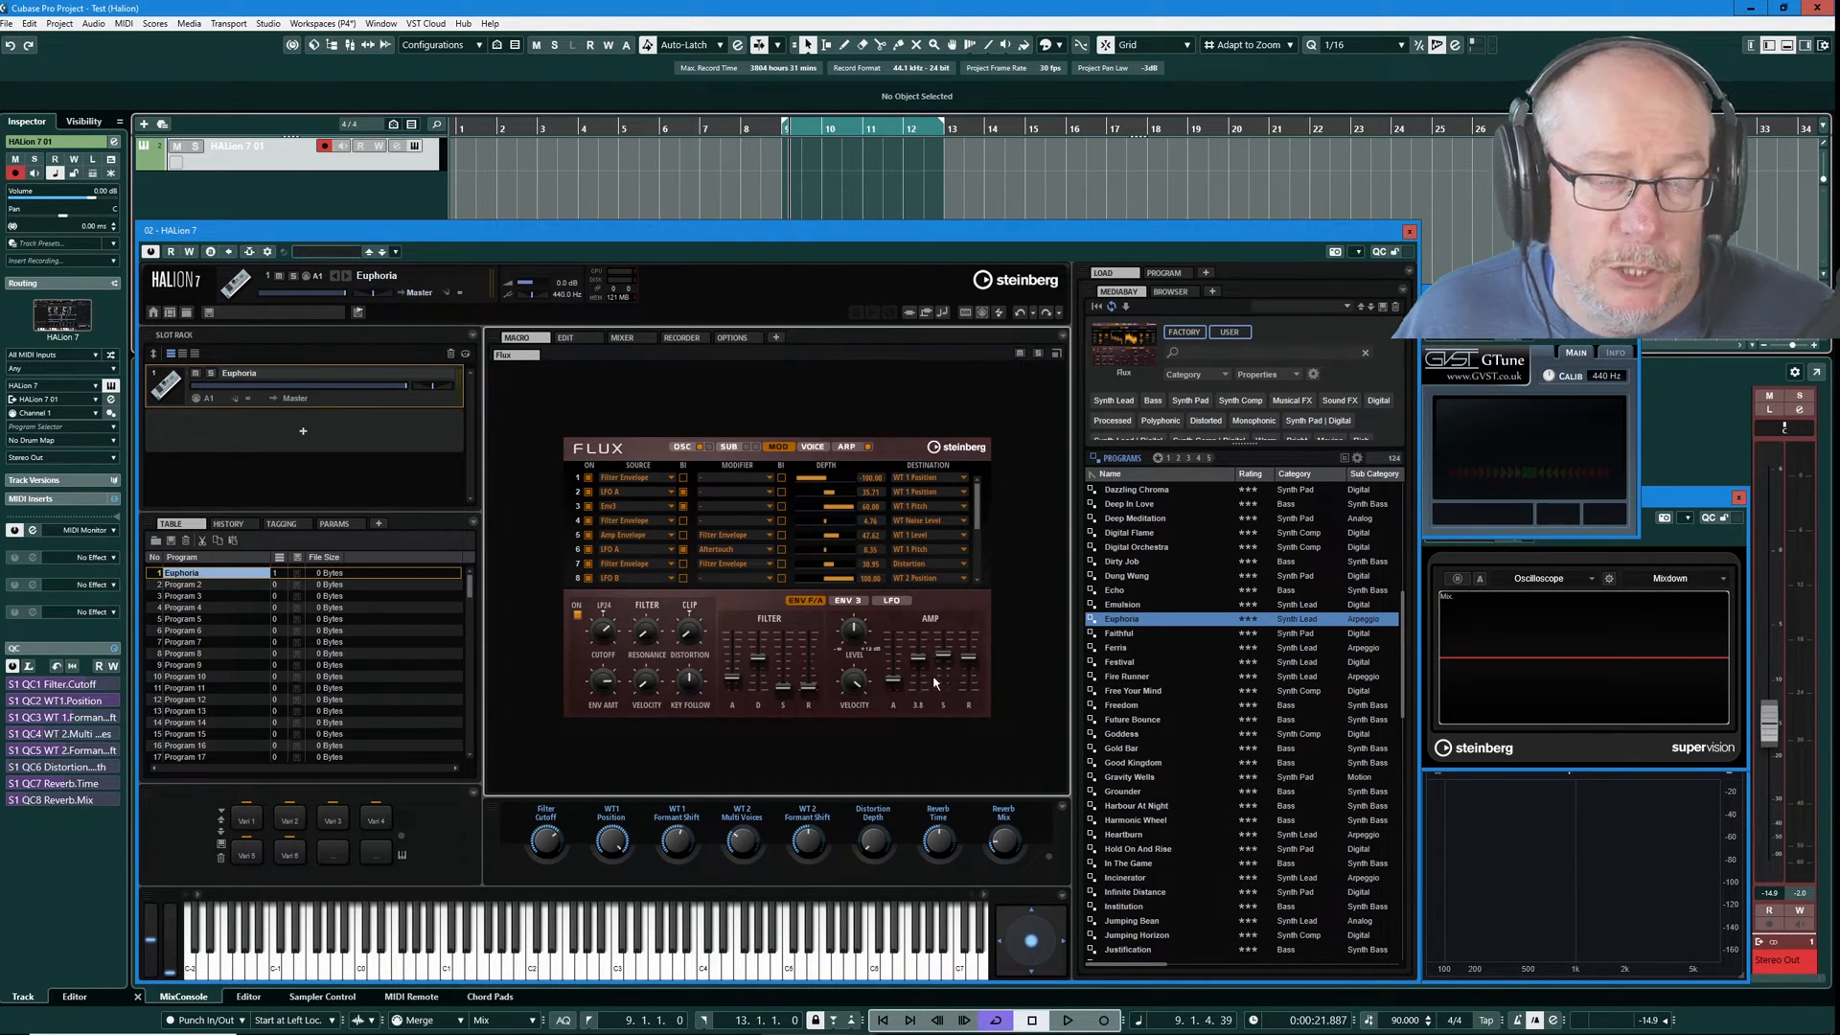
mouse_move(939, 674)
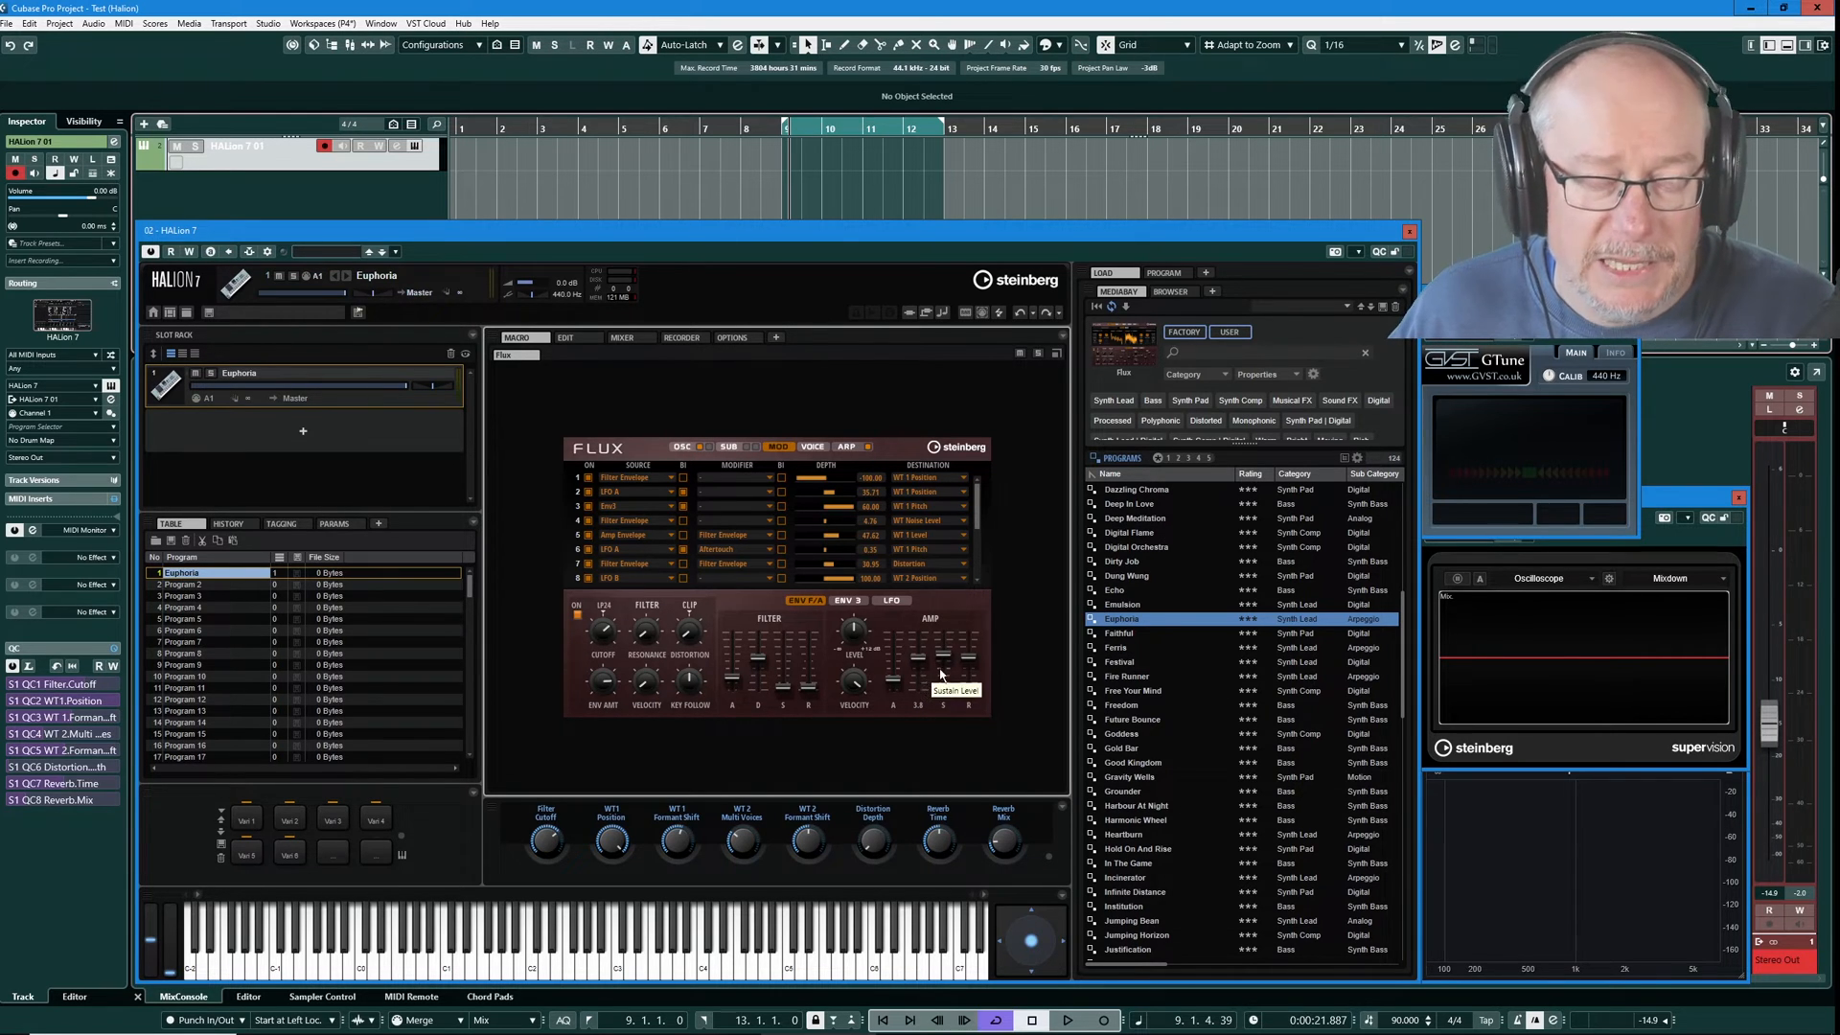
mouse_move(945, 658)
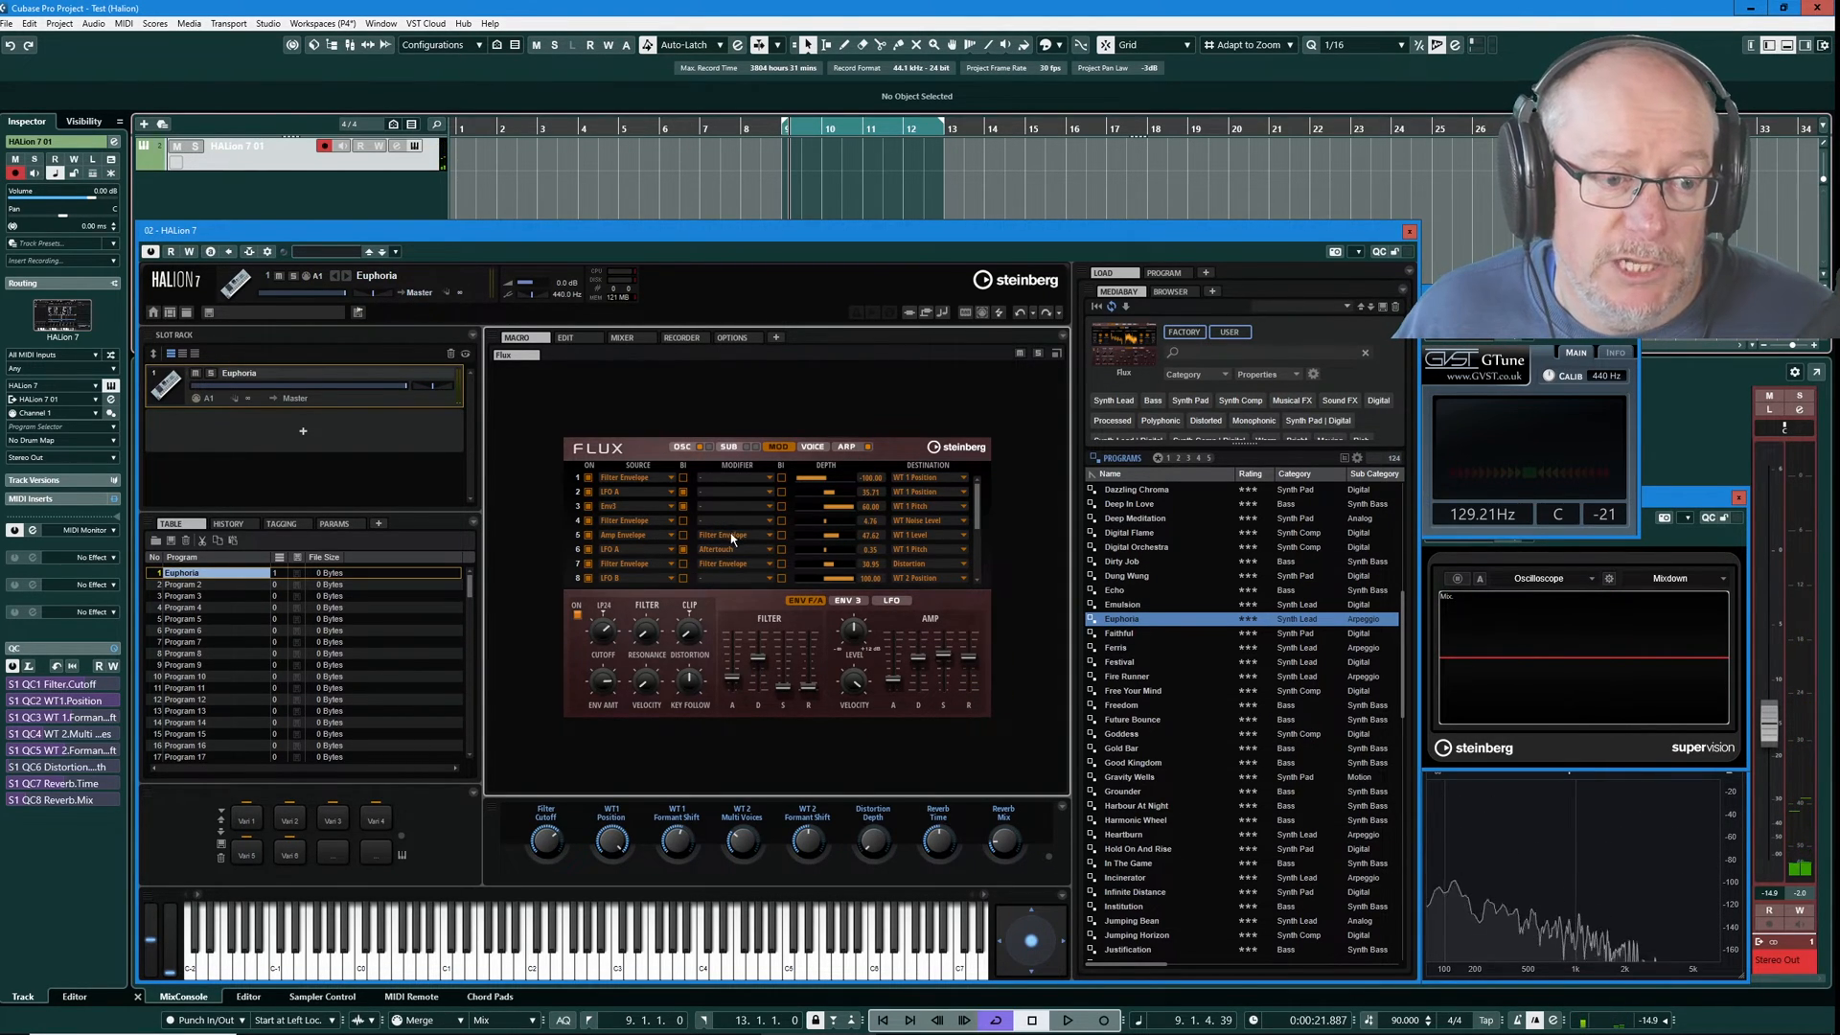
mouse_move(736, 631)
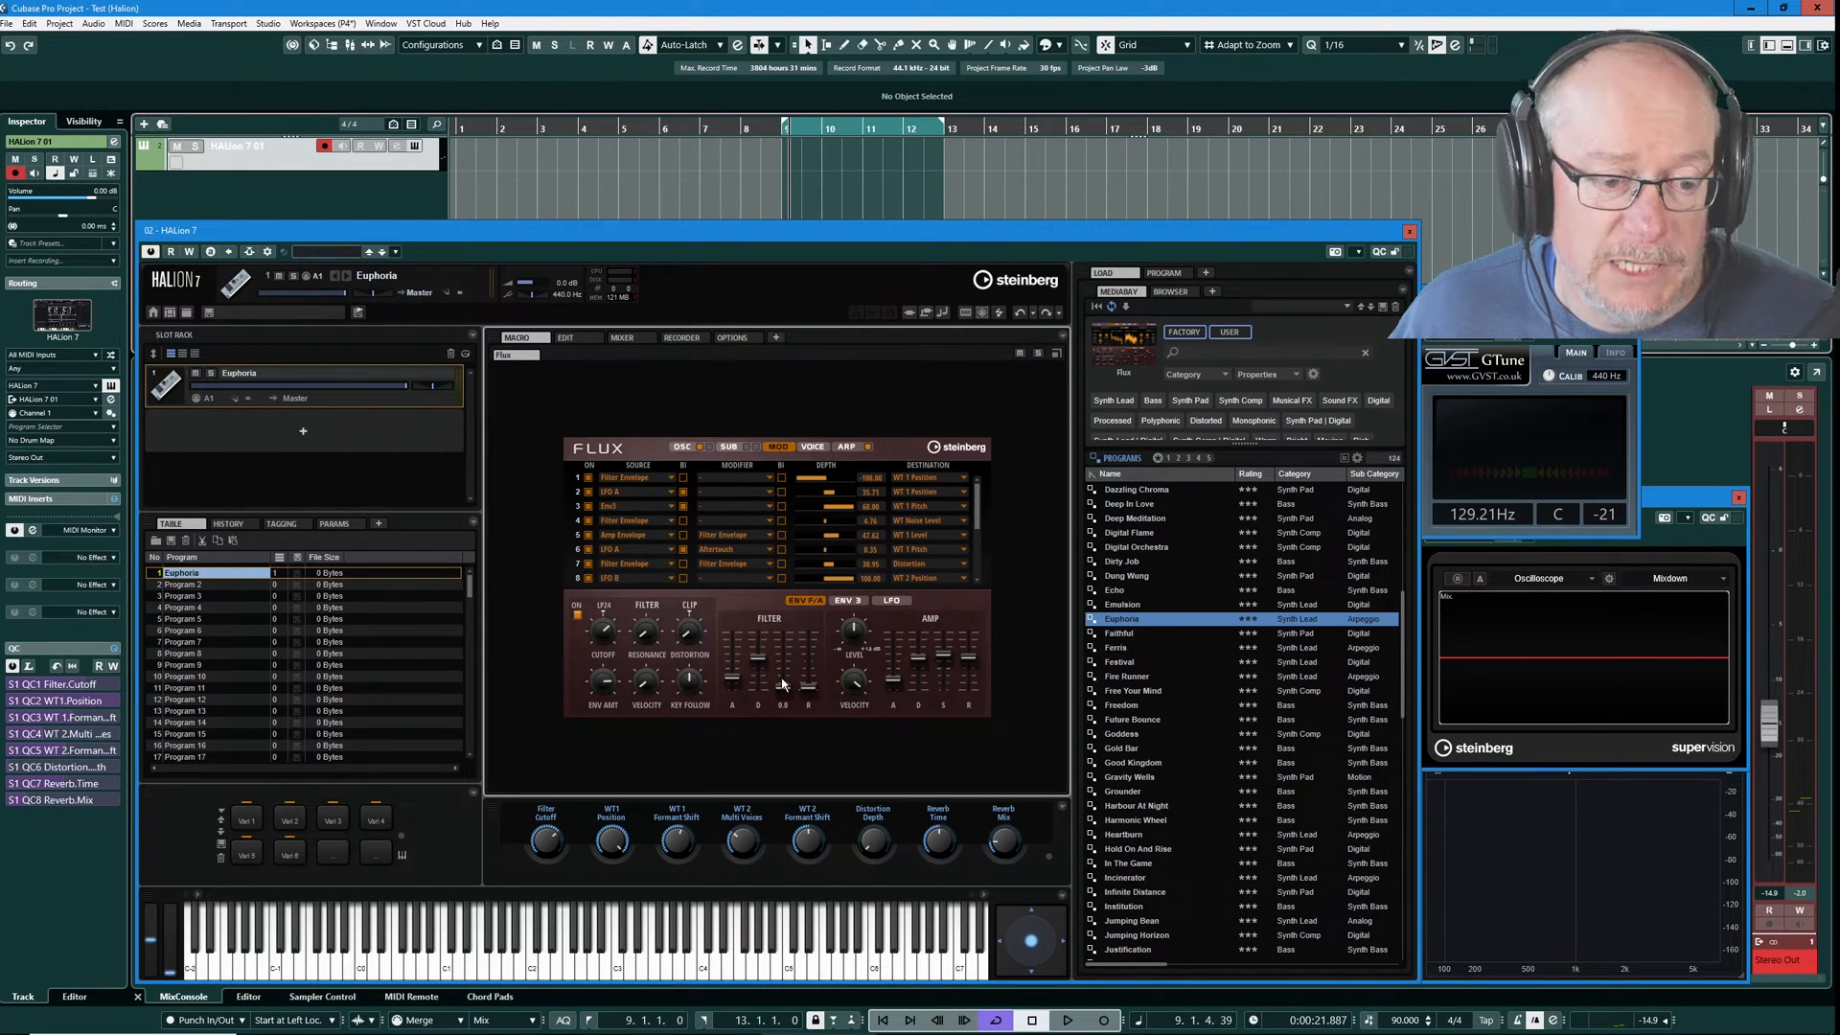
mouse_move(824, 663)
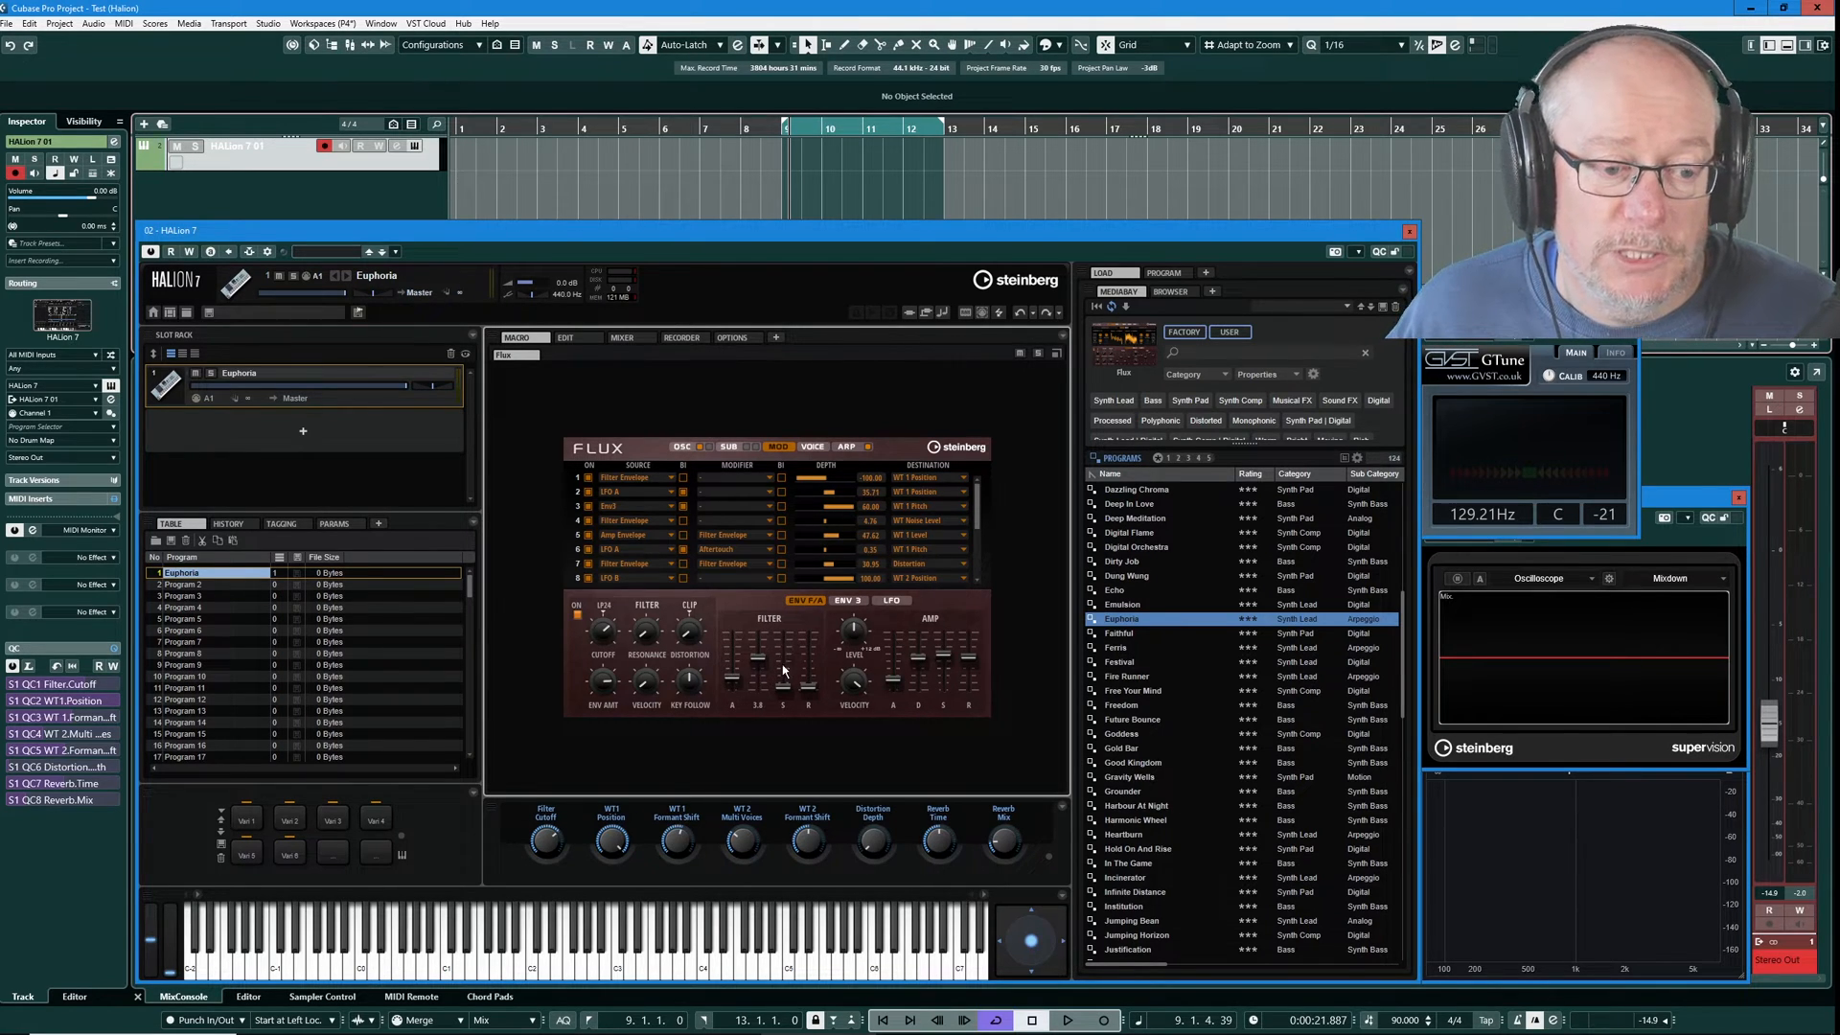
mouse_move(757, 646)
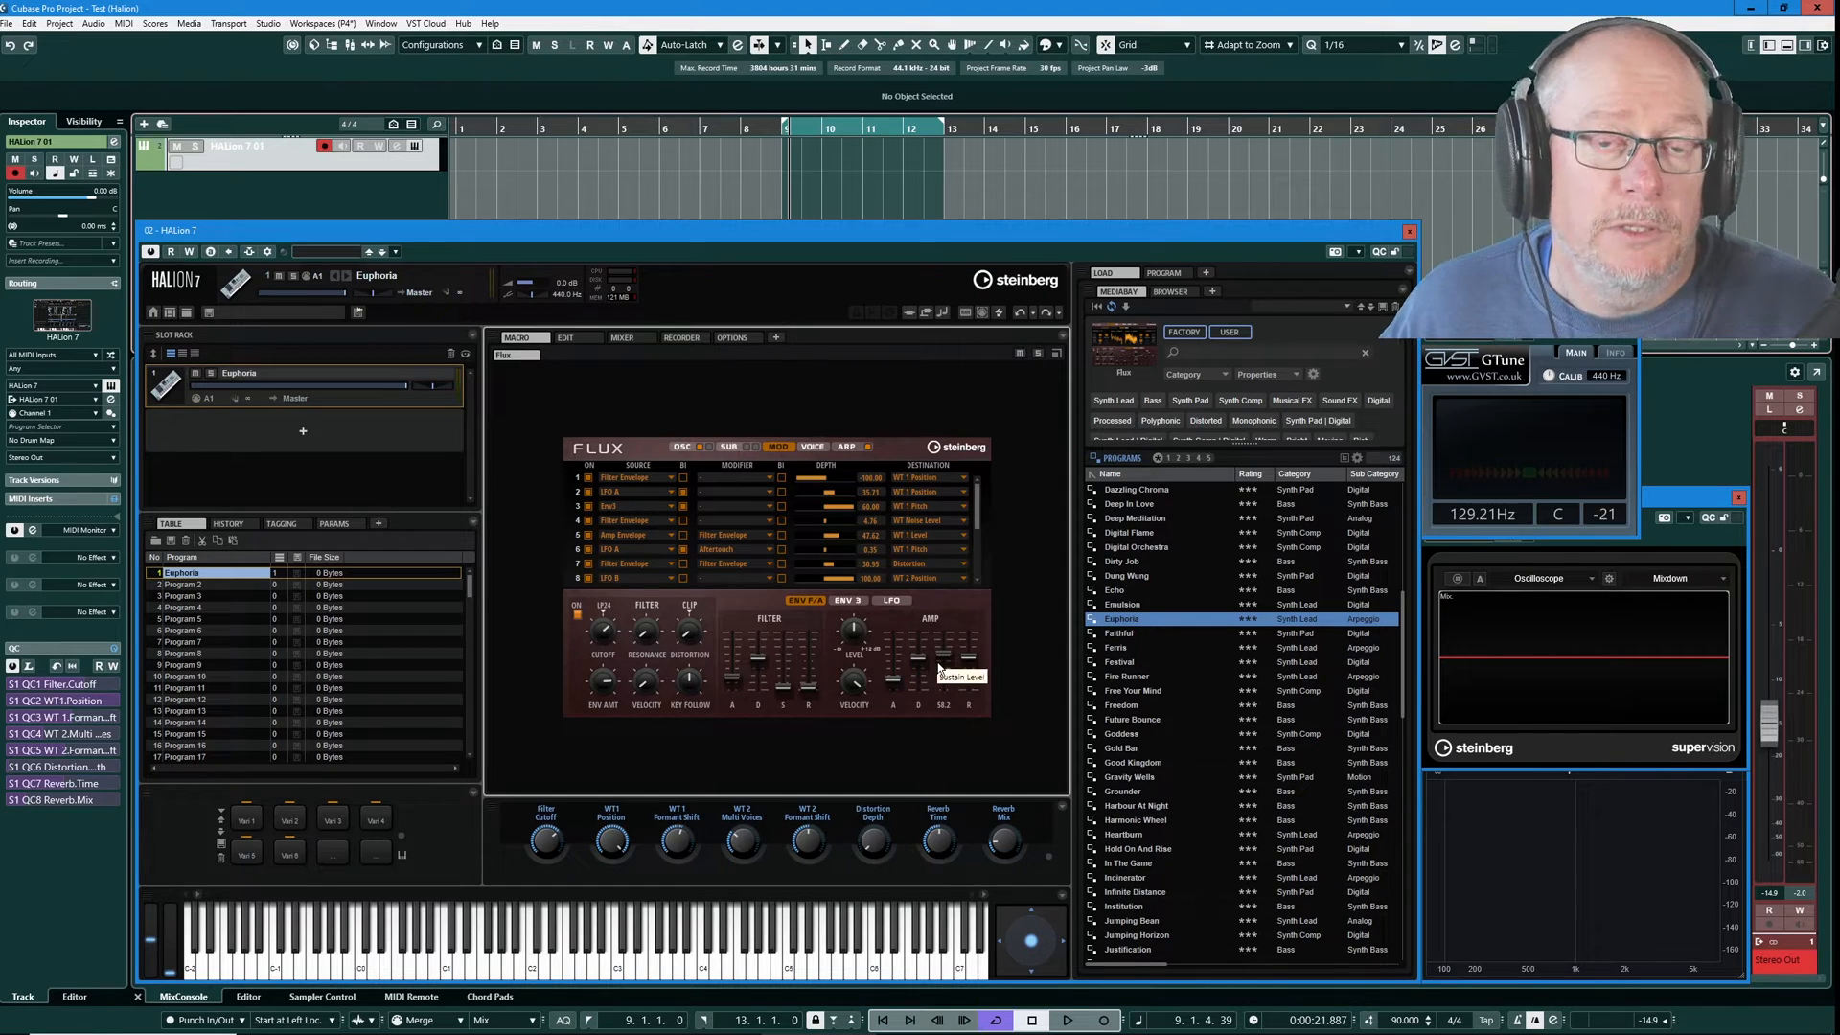
mouse_move(967, 707)
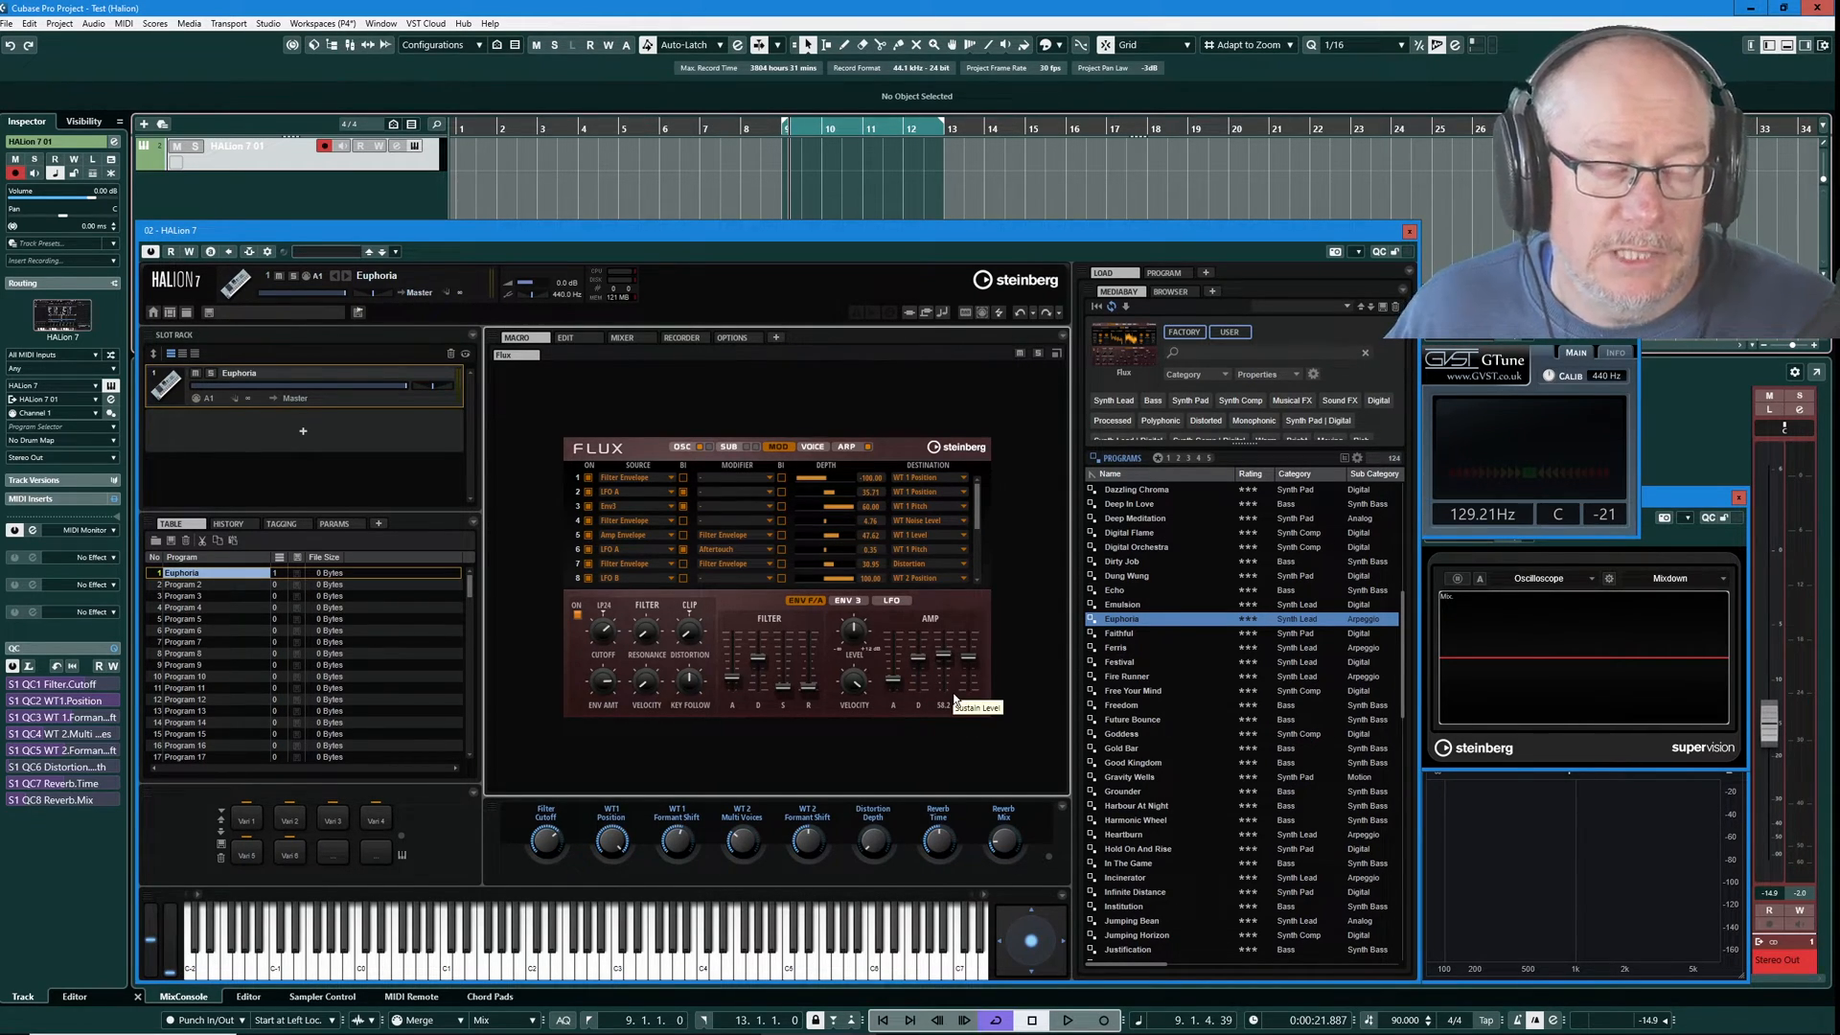
left_click(686, 447)
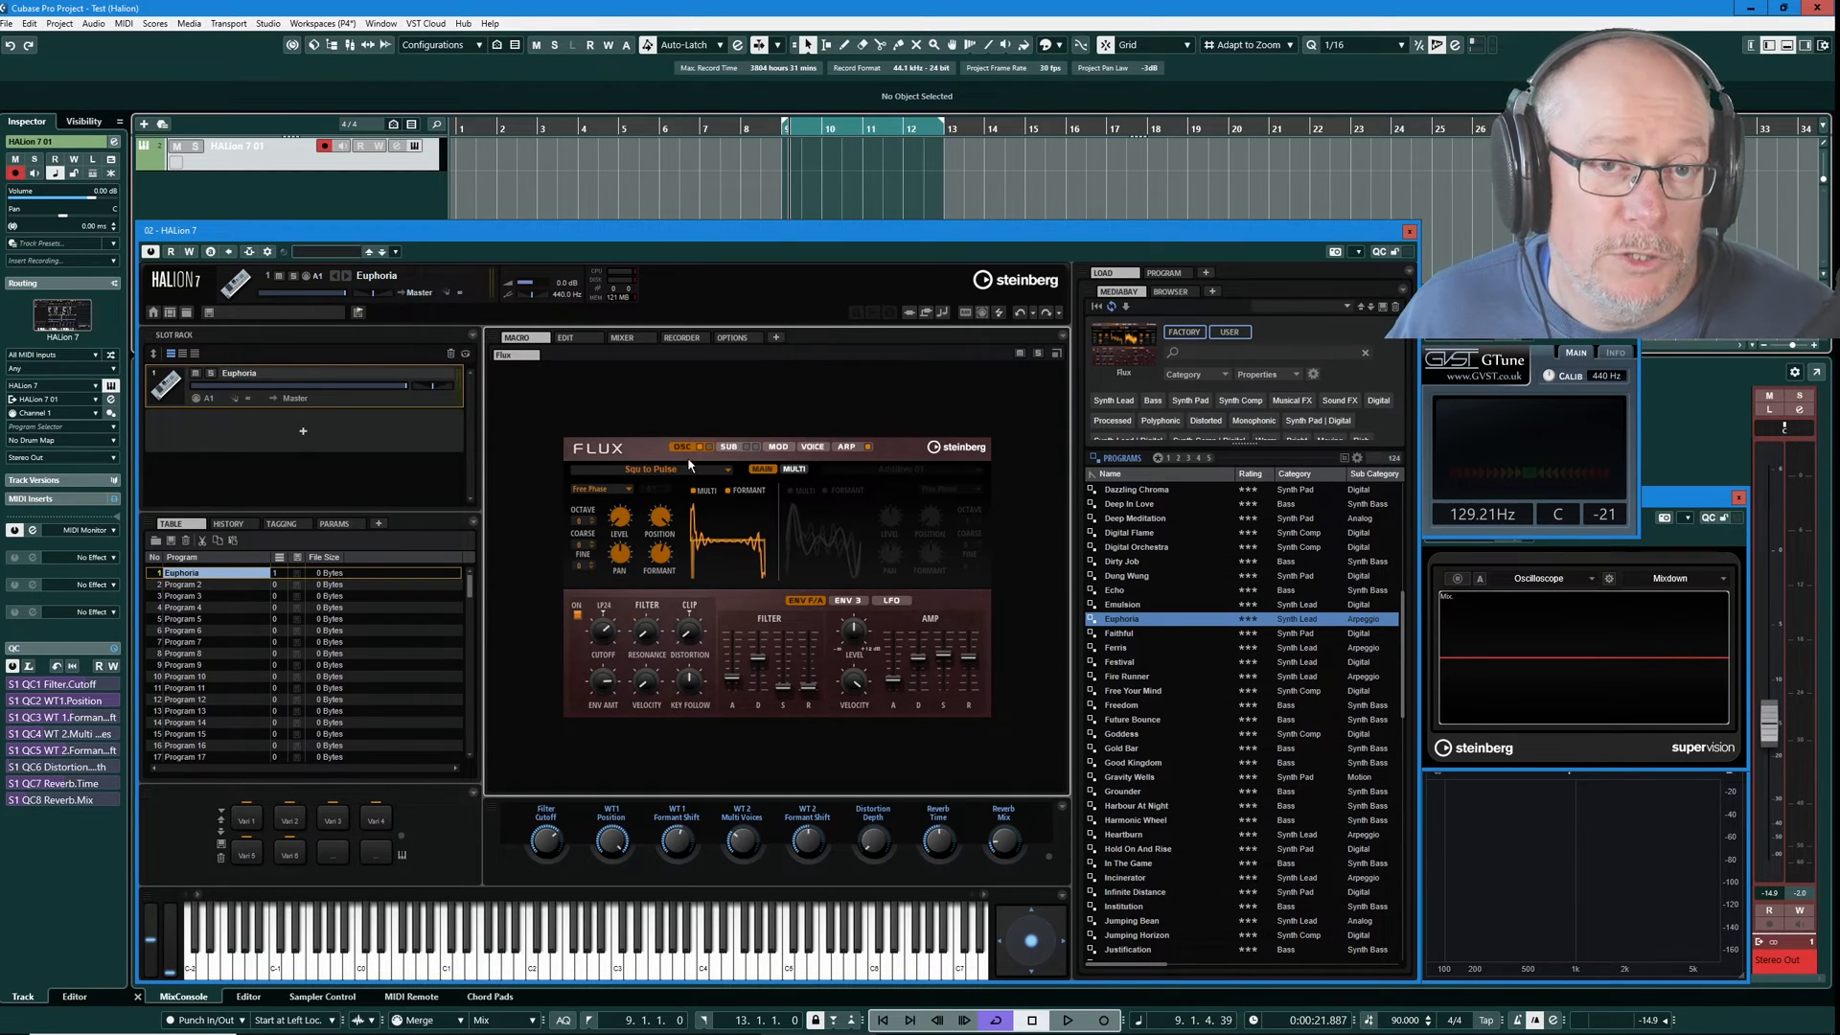
mouse_move(721, 414)
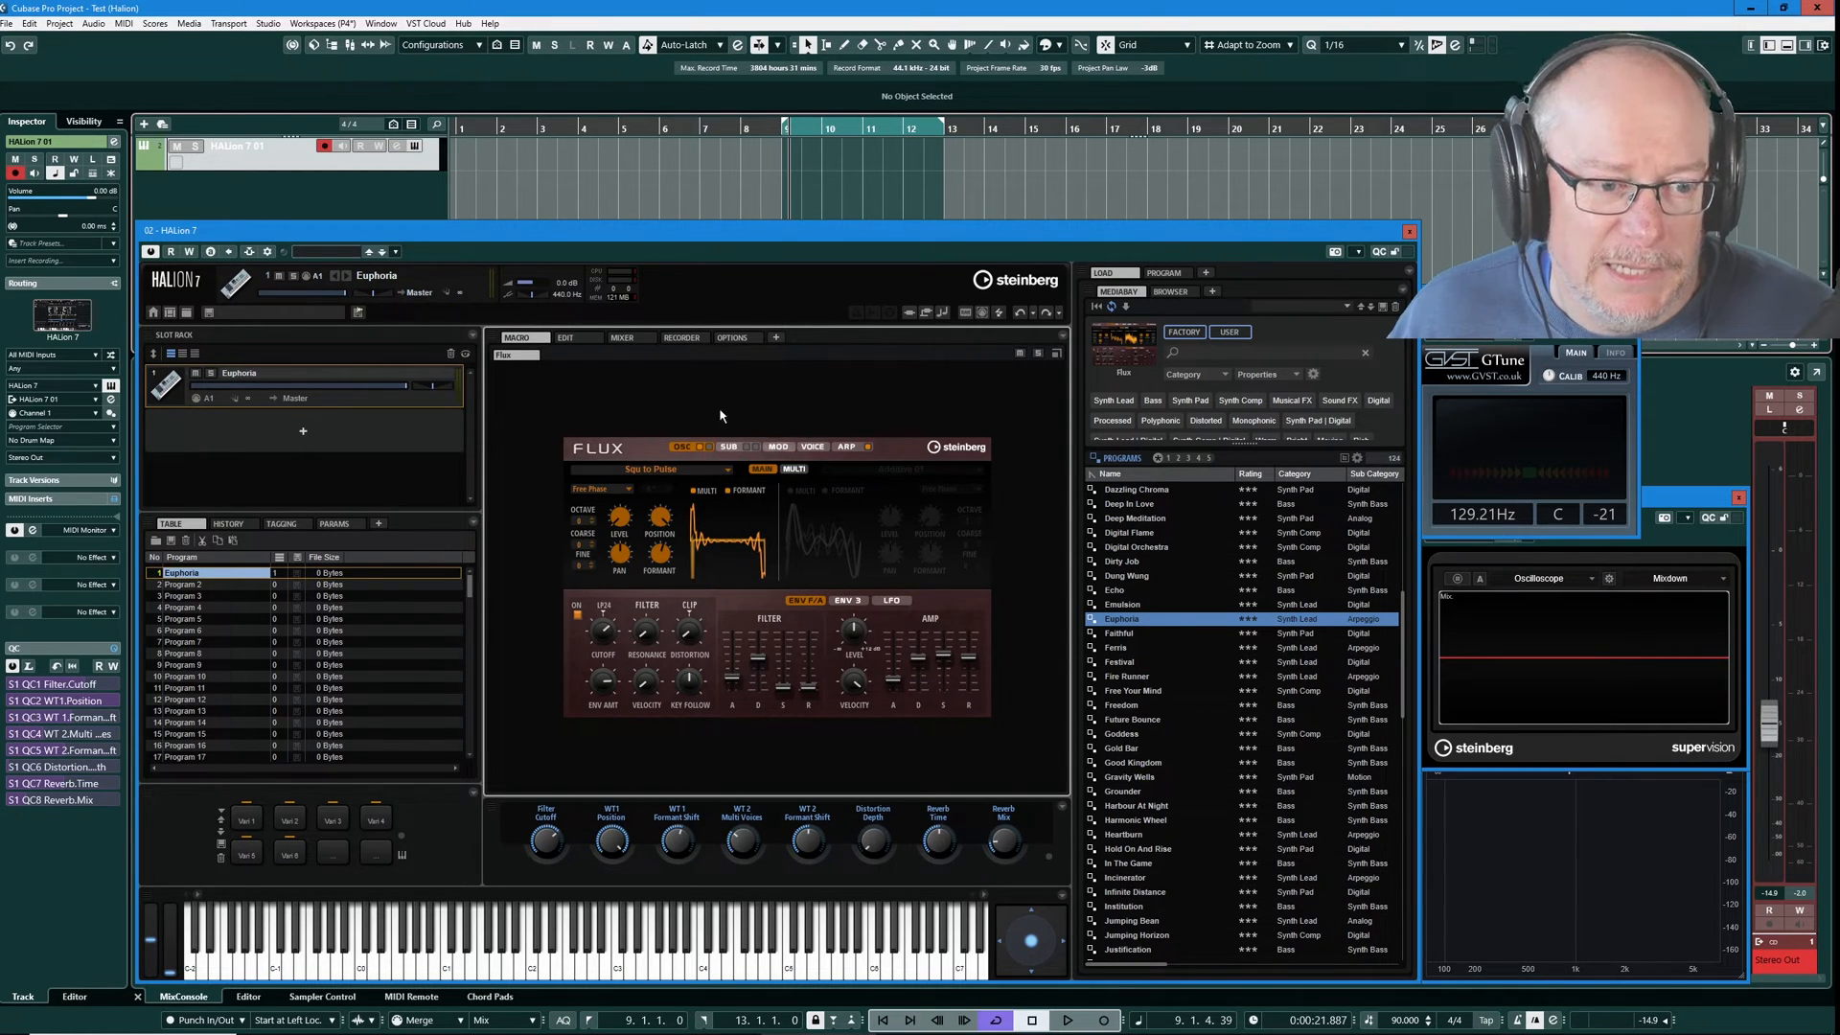
mouse_move(847, 449)
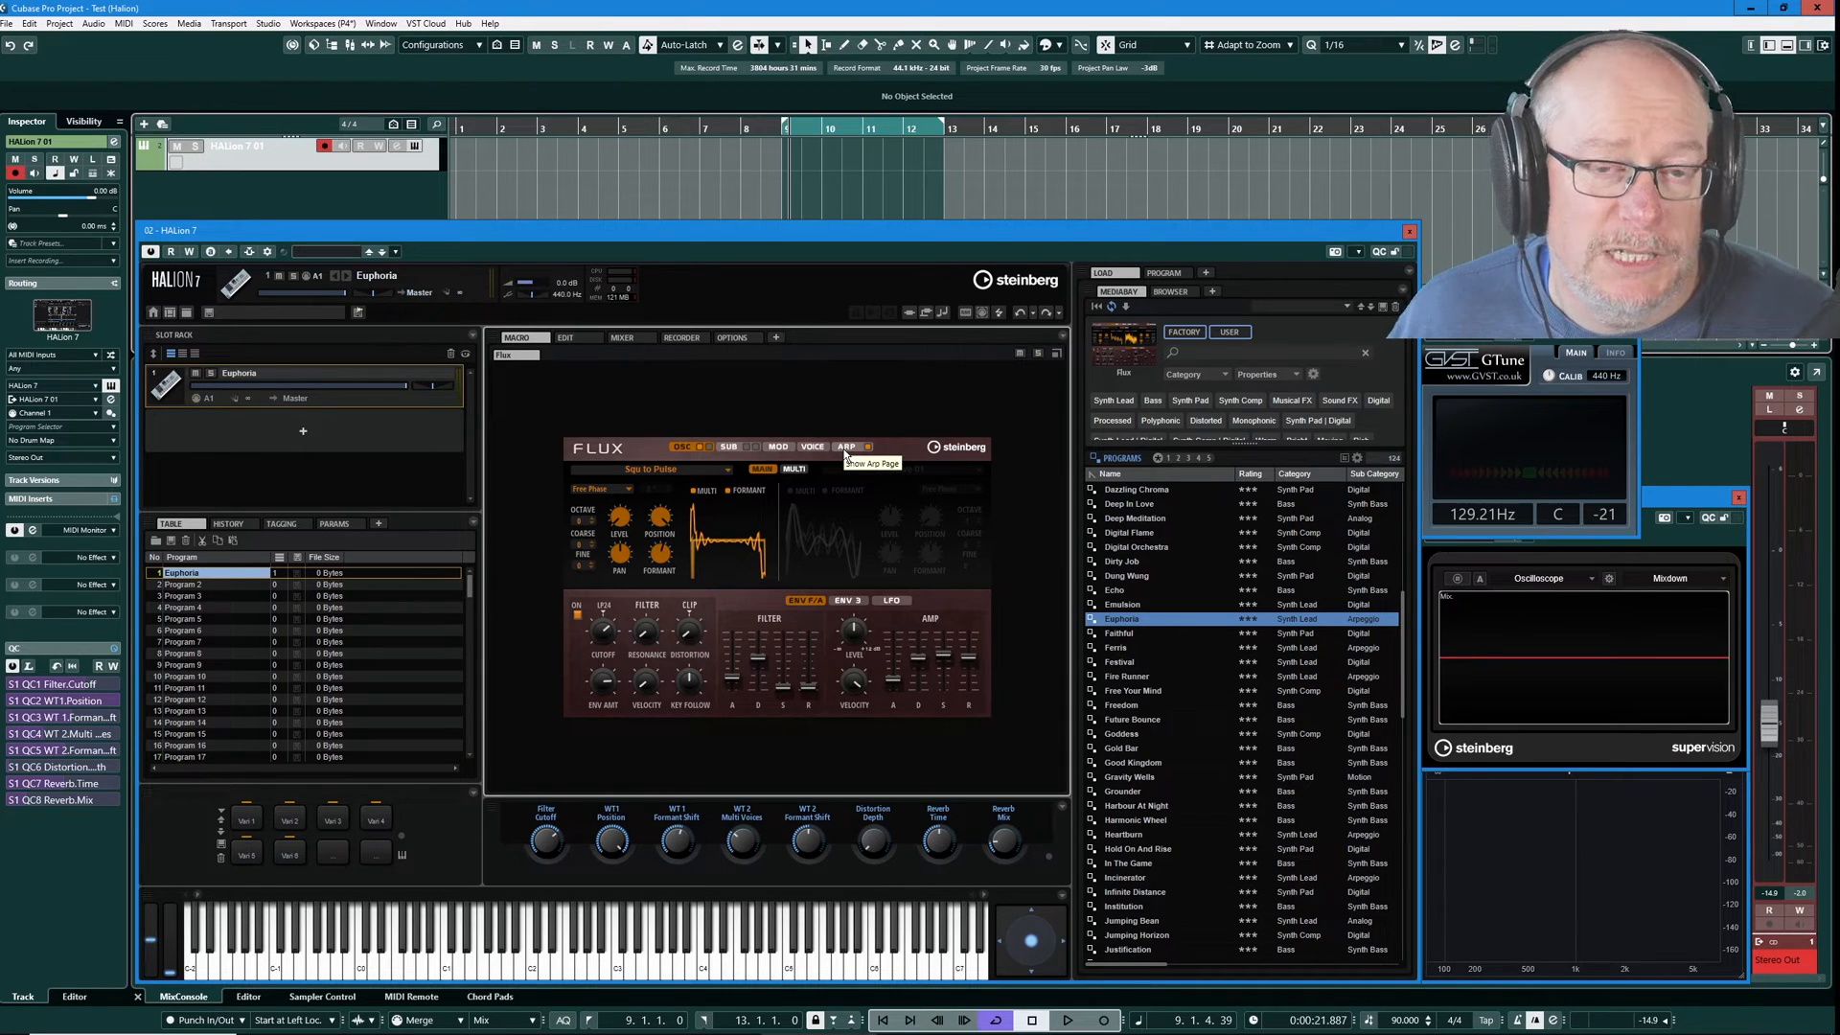
left_click(849, 446)
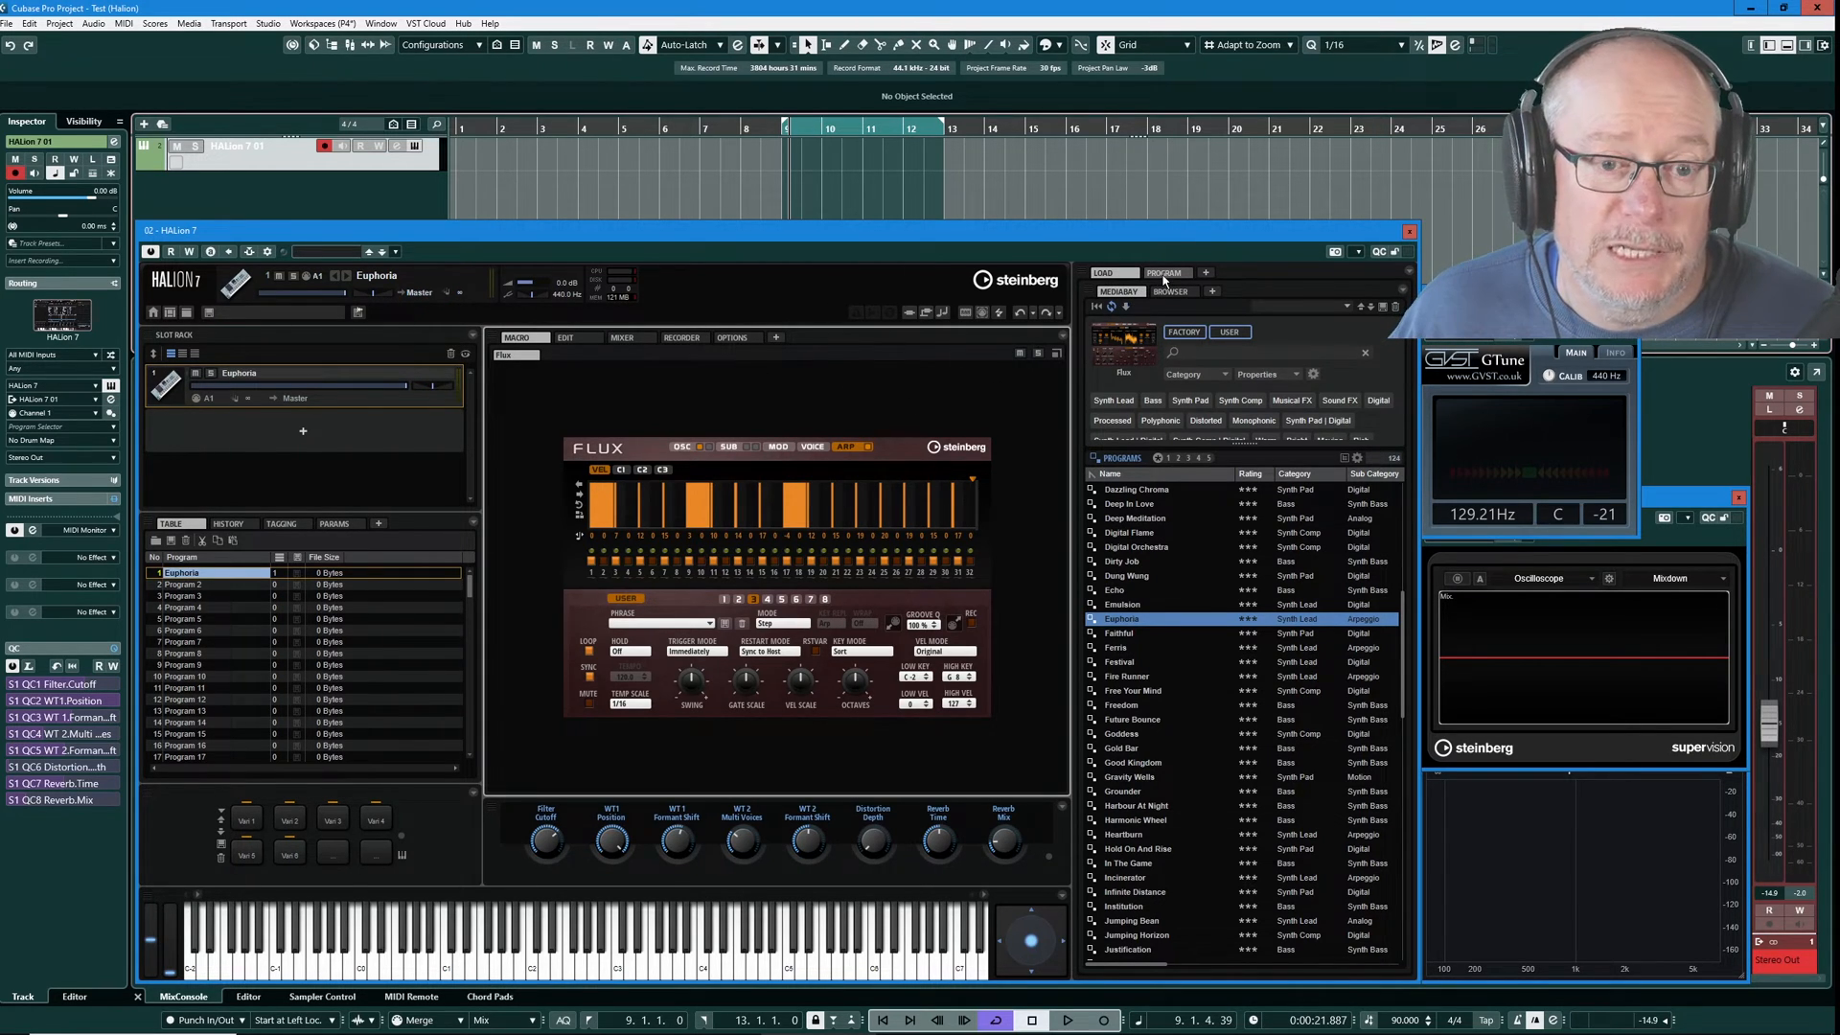
left_click(1163, 272)
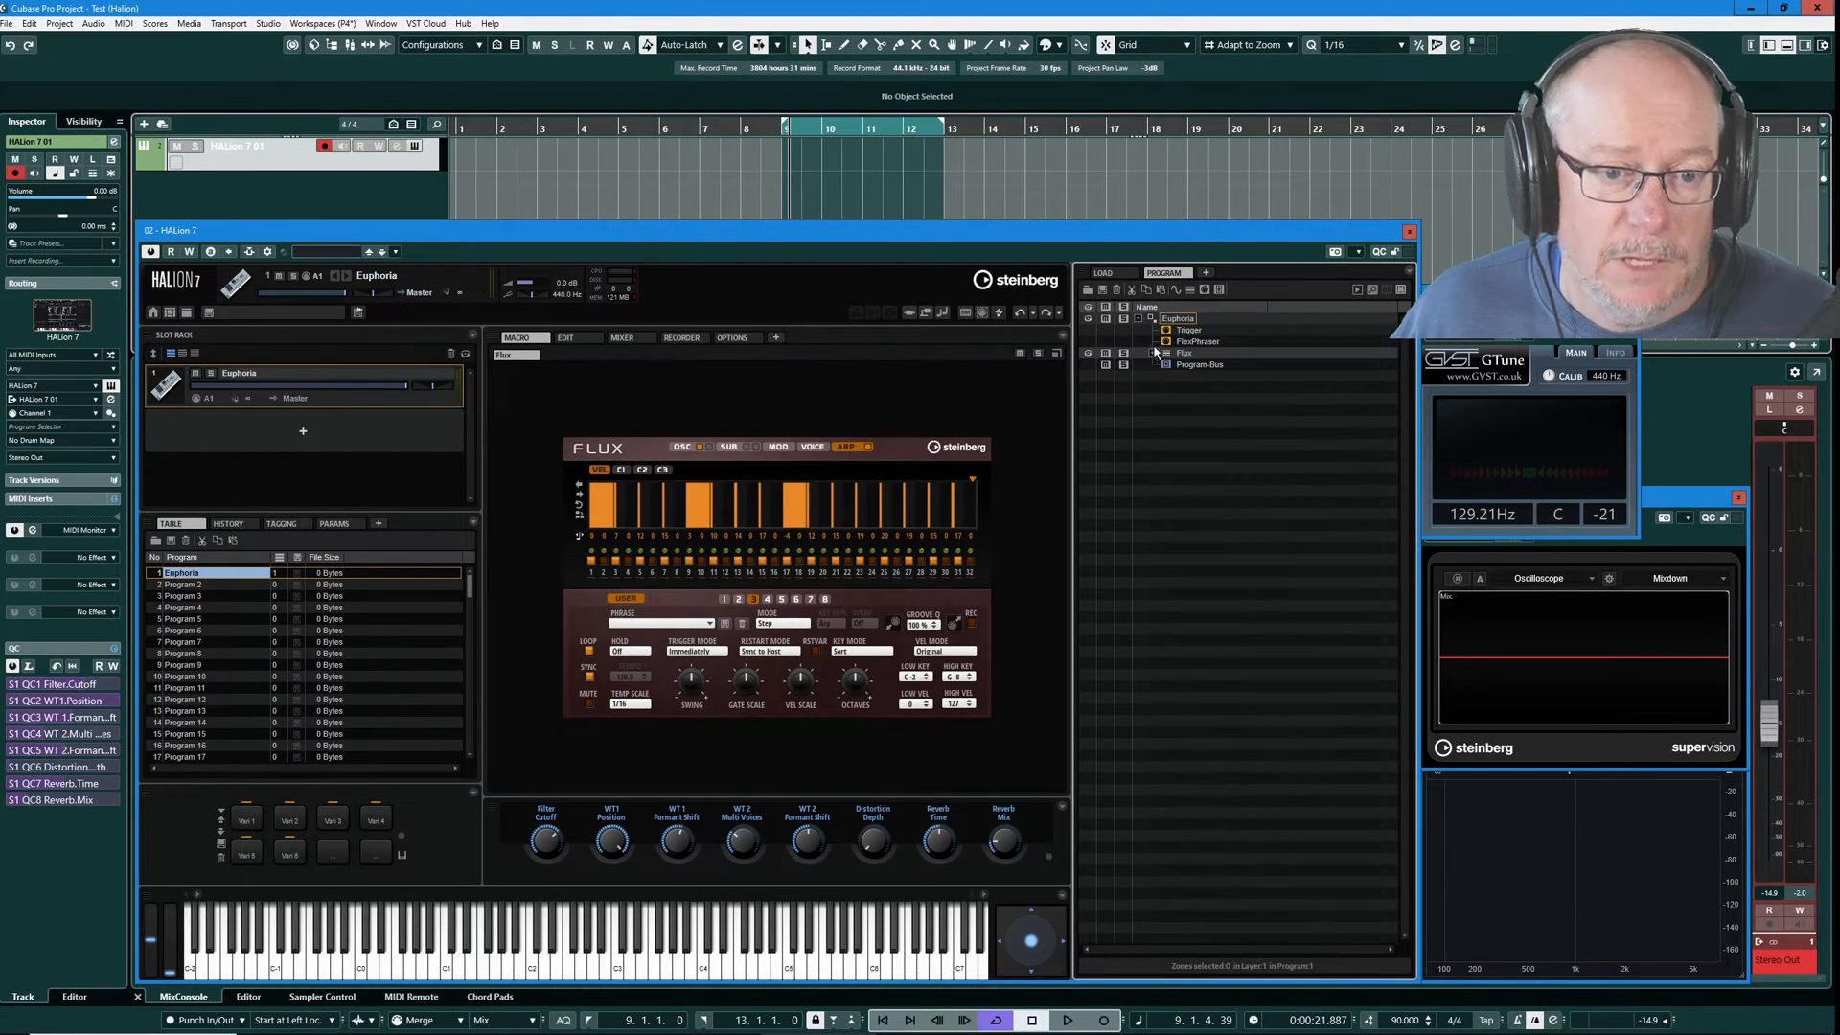
left_click(1154, 353)
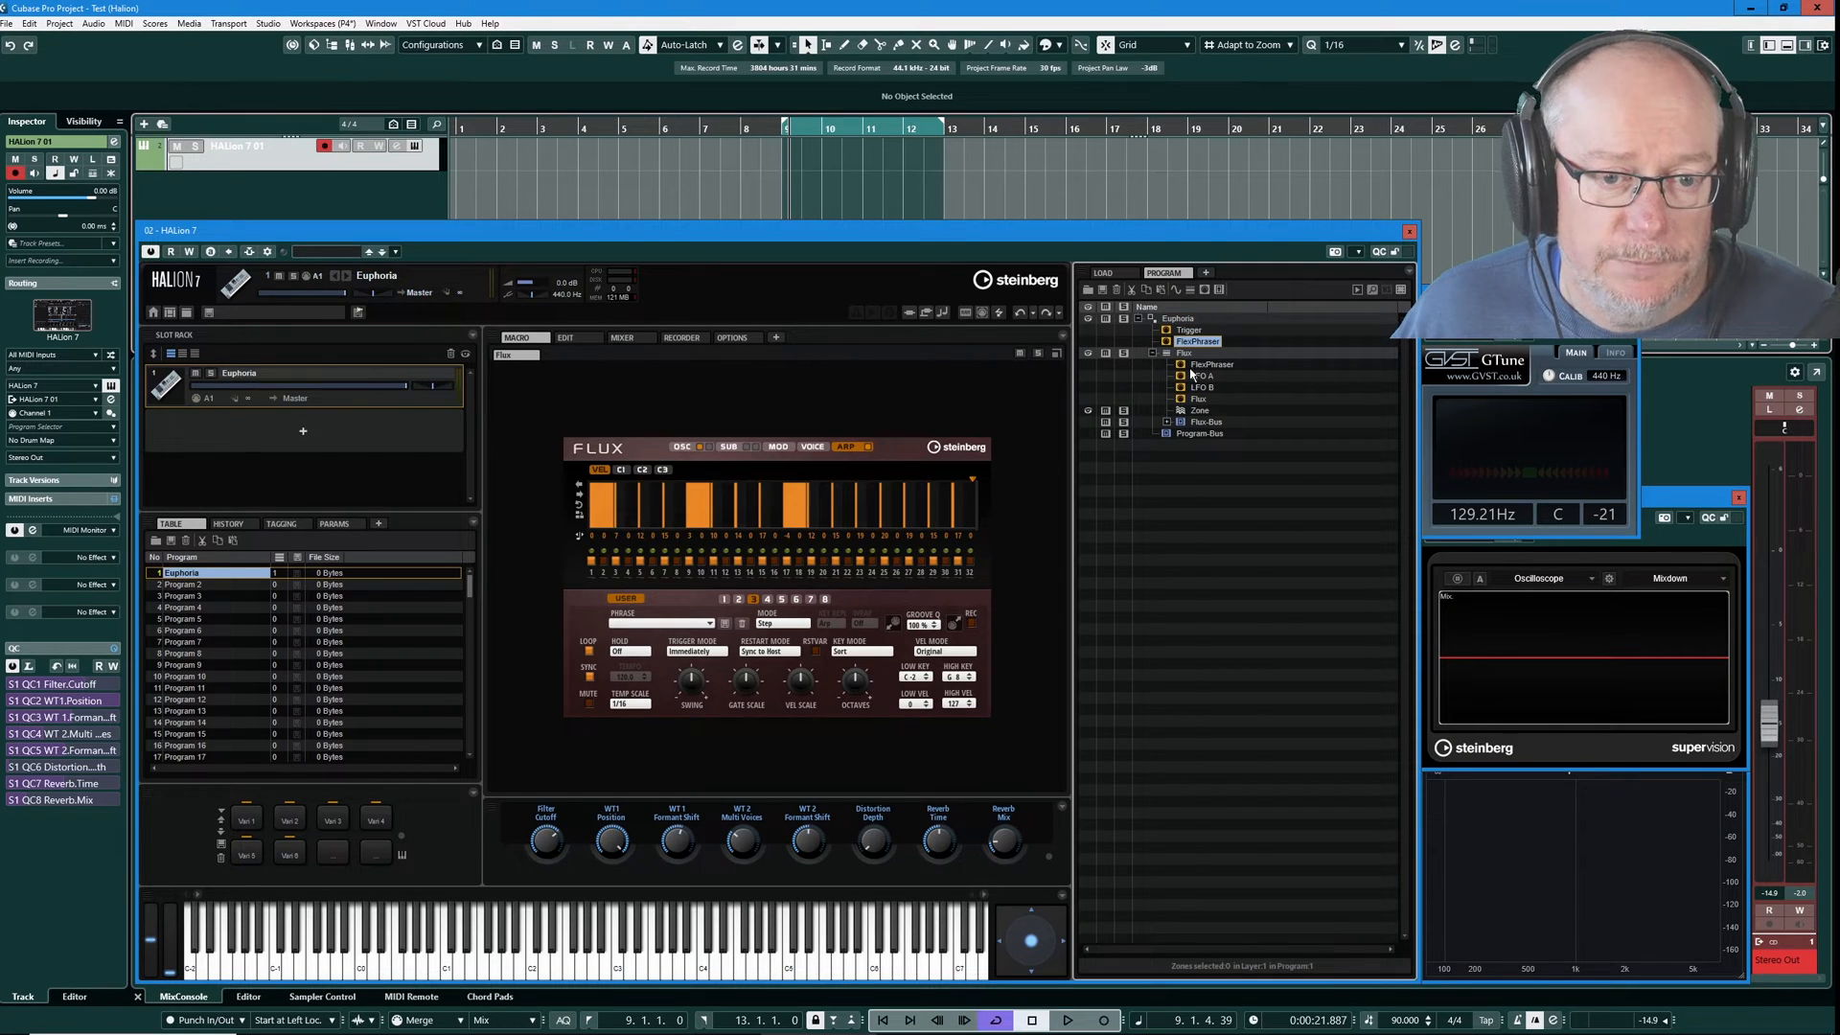
left_click(1209, 341)
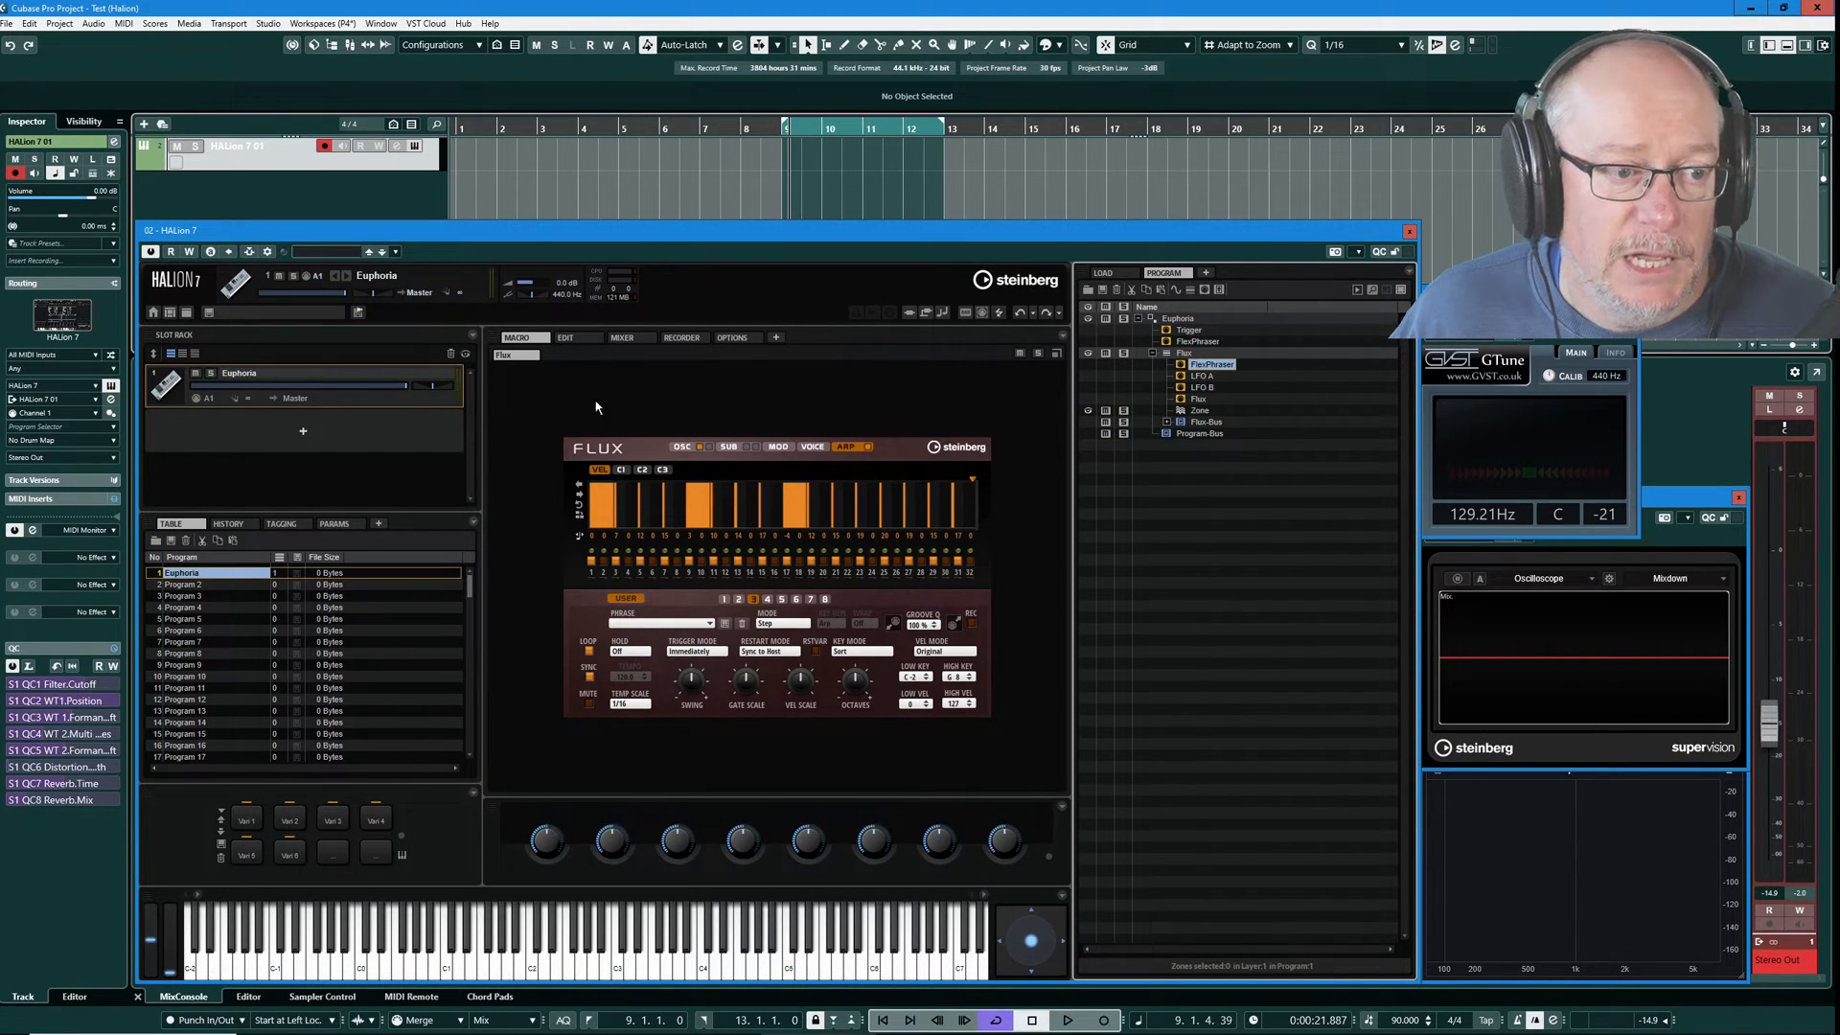
left_click(564, 337)
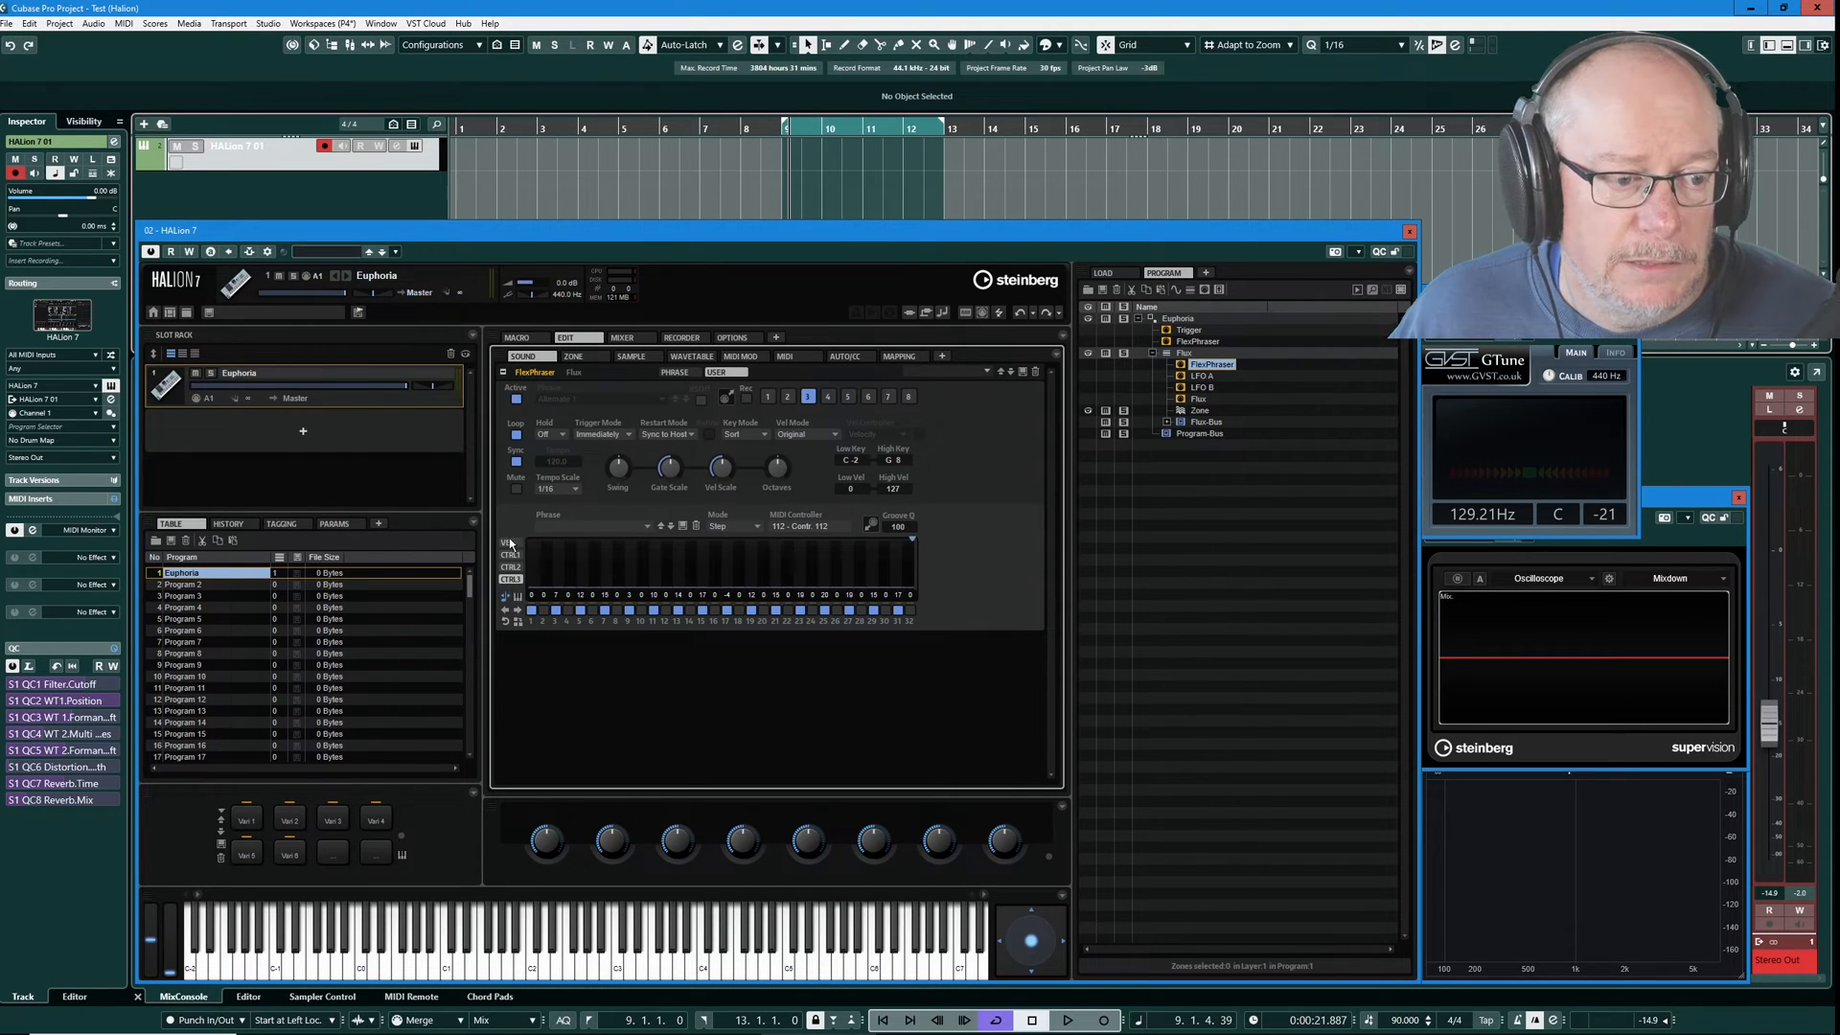
left_click(509, 540)
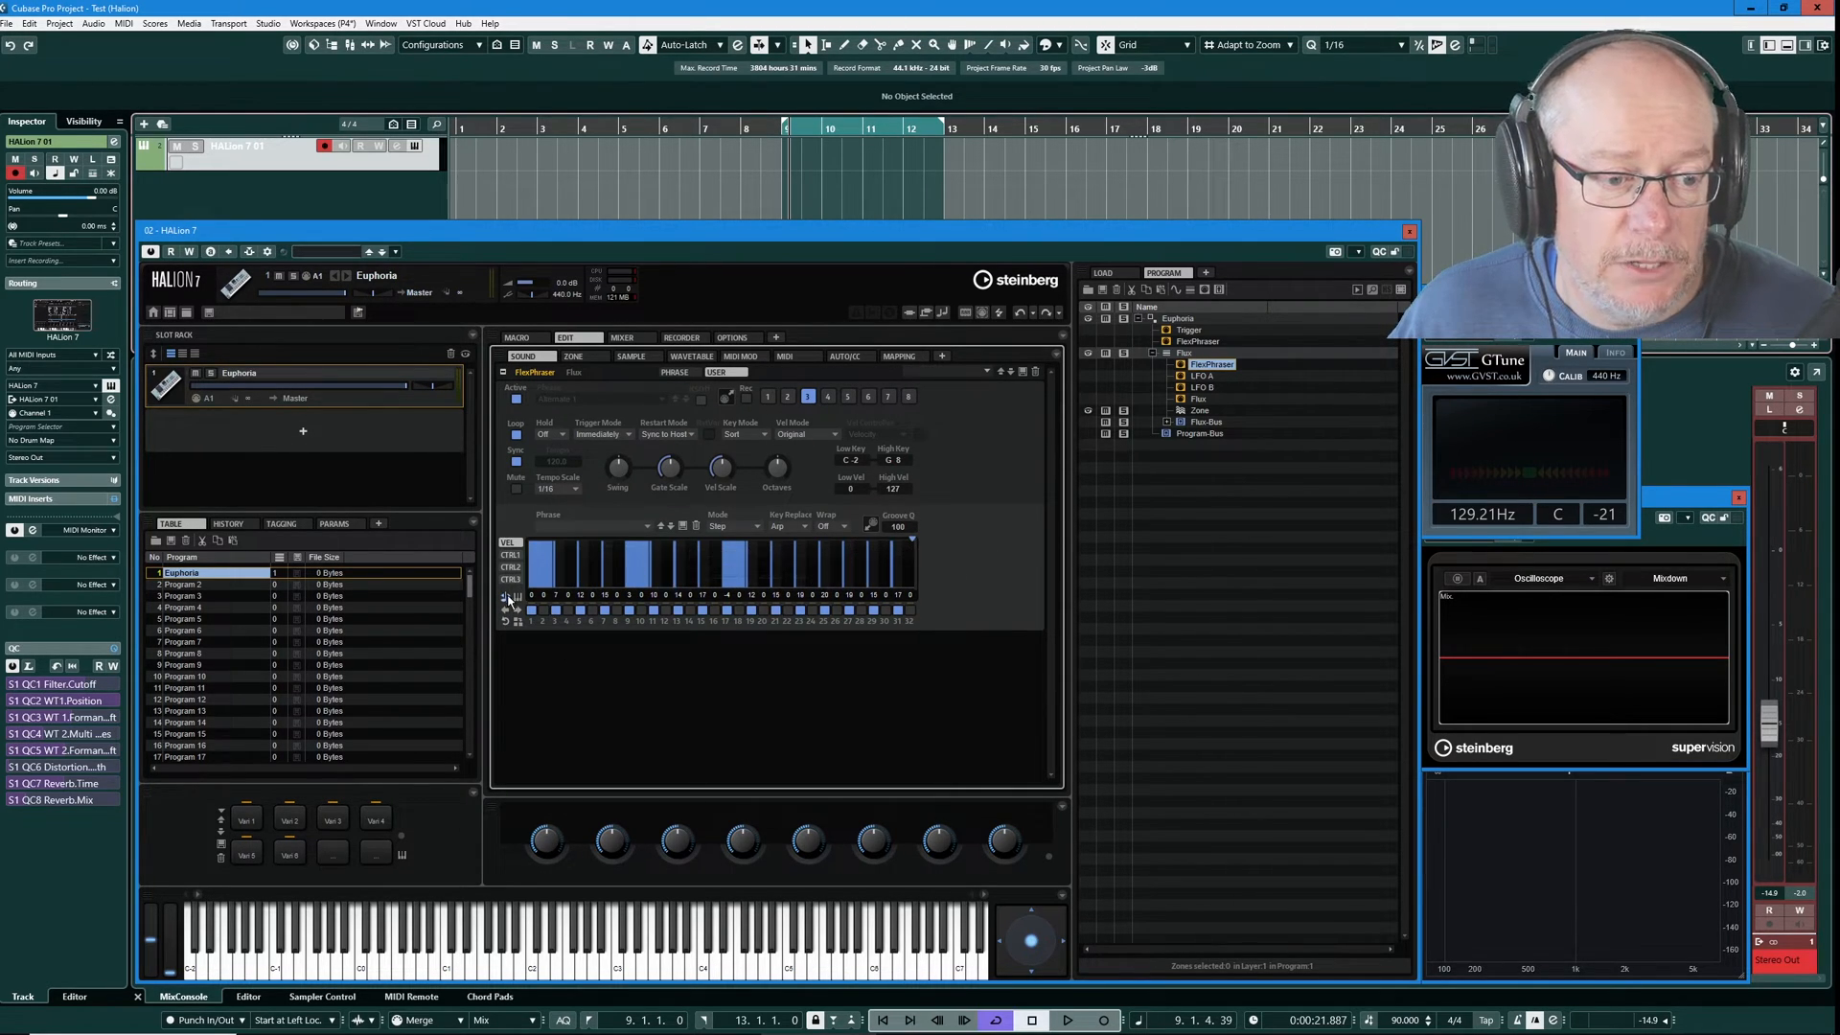
left_click(515, 338)
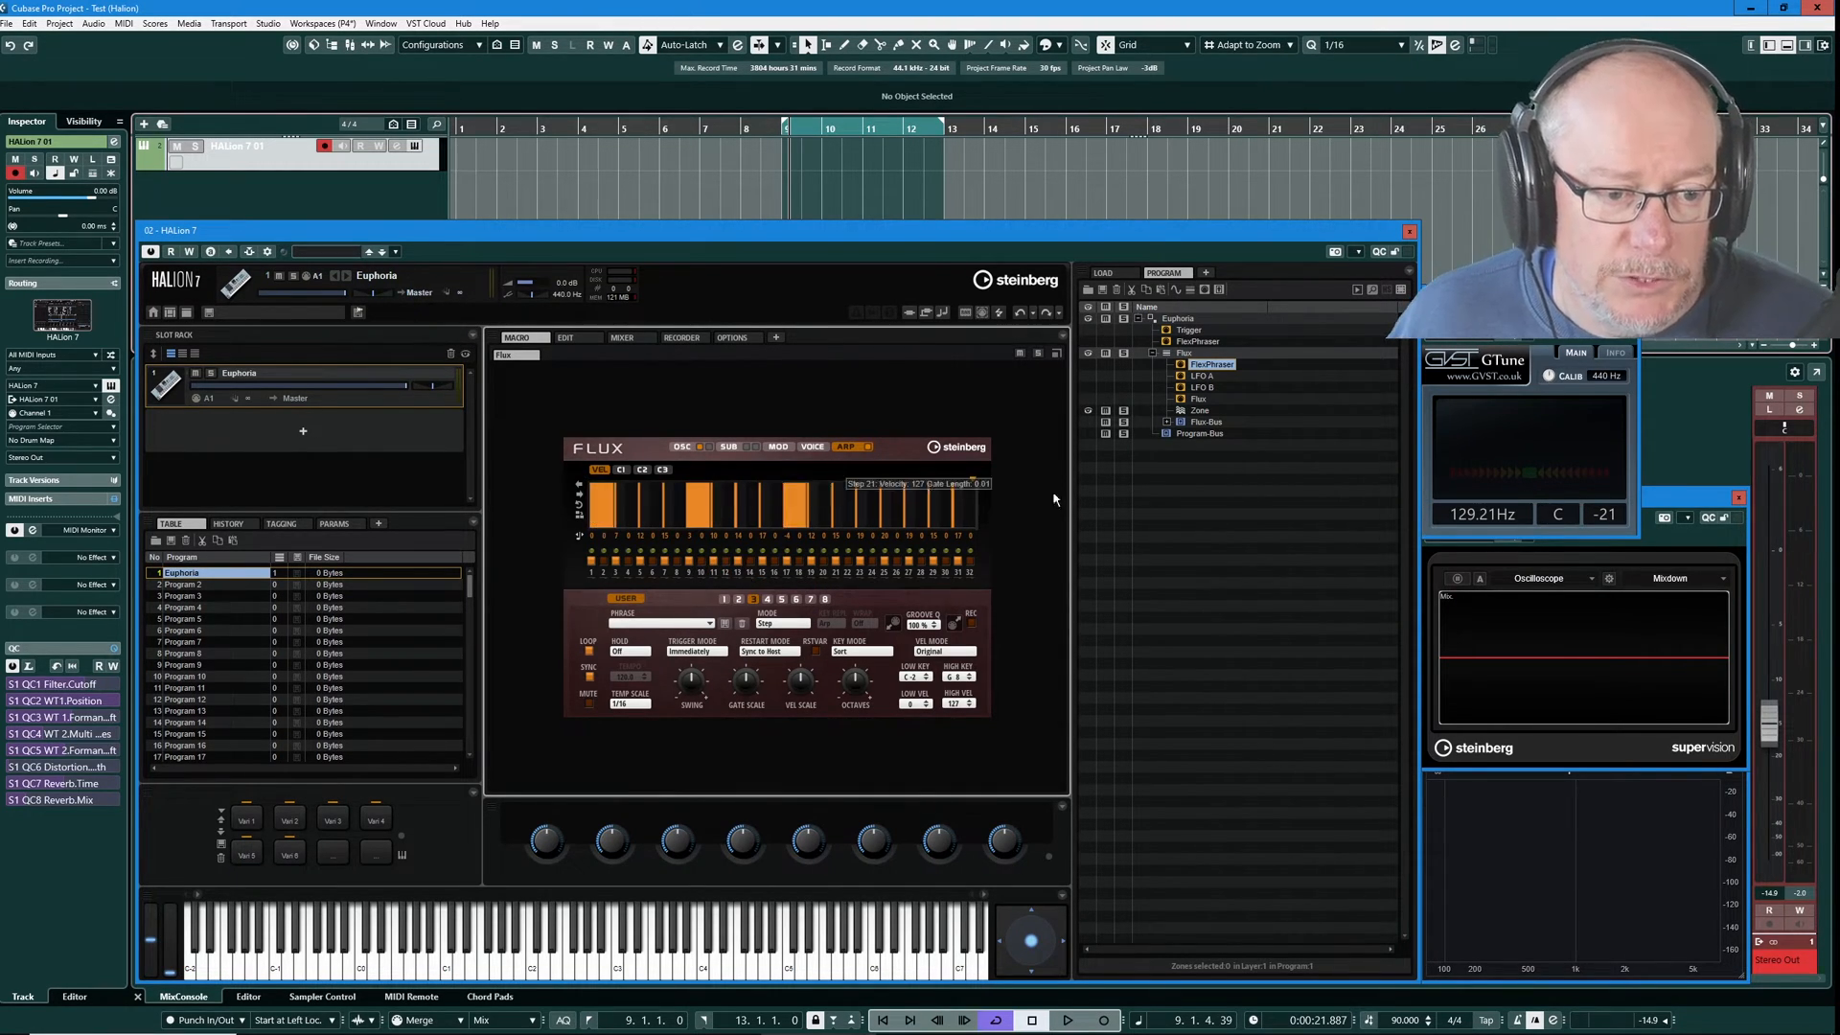
mouse_move(884, 556)
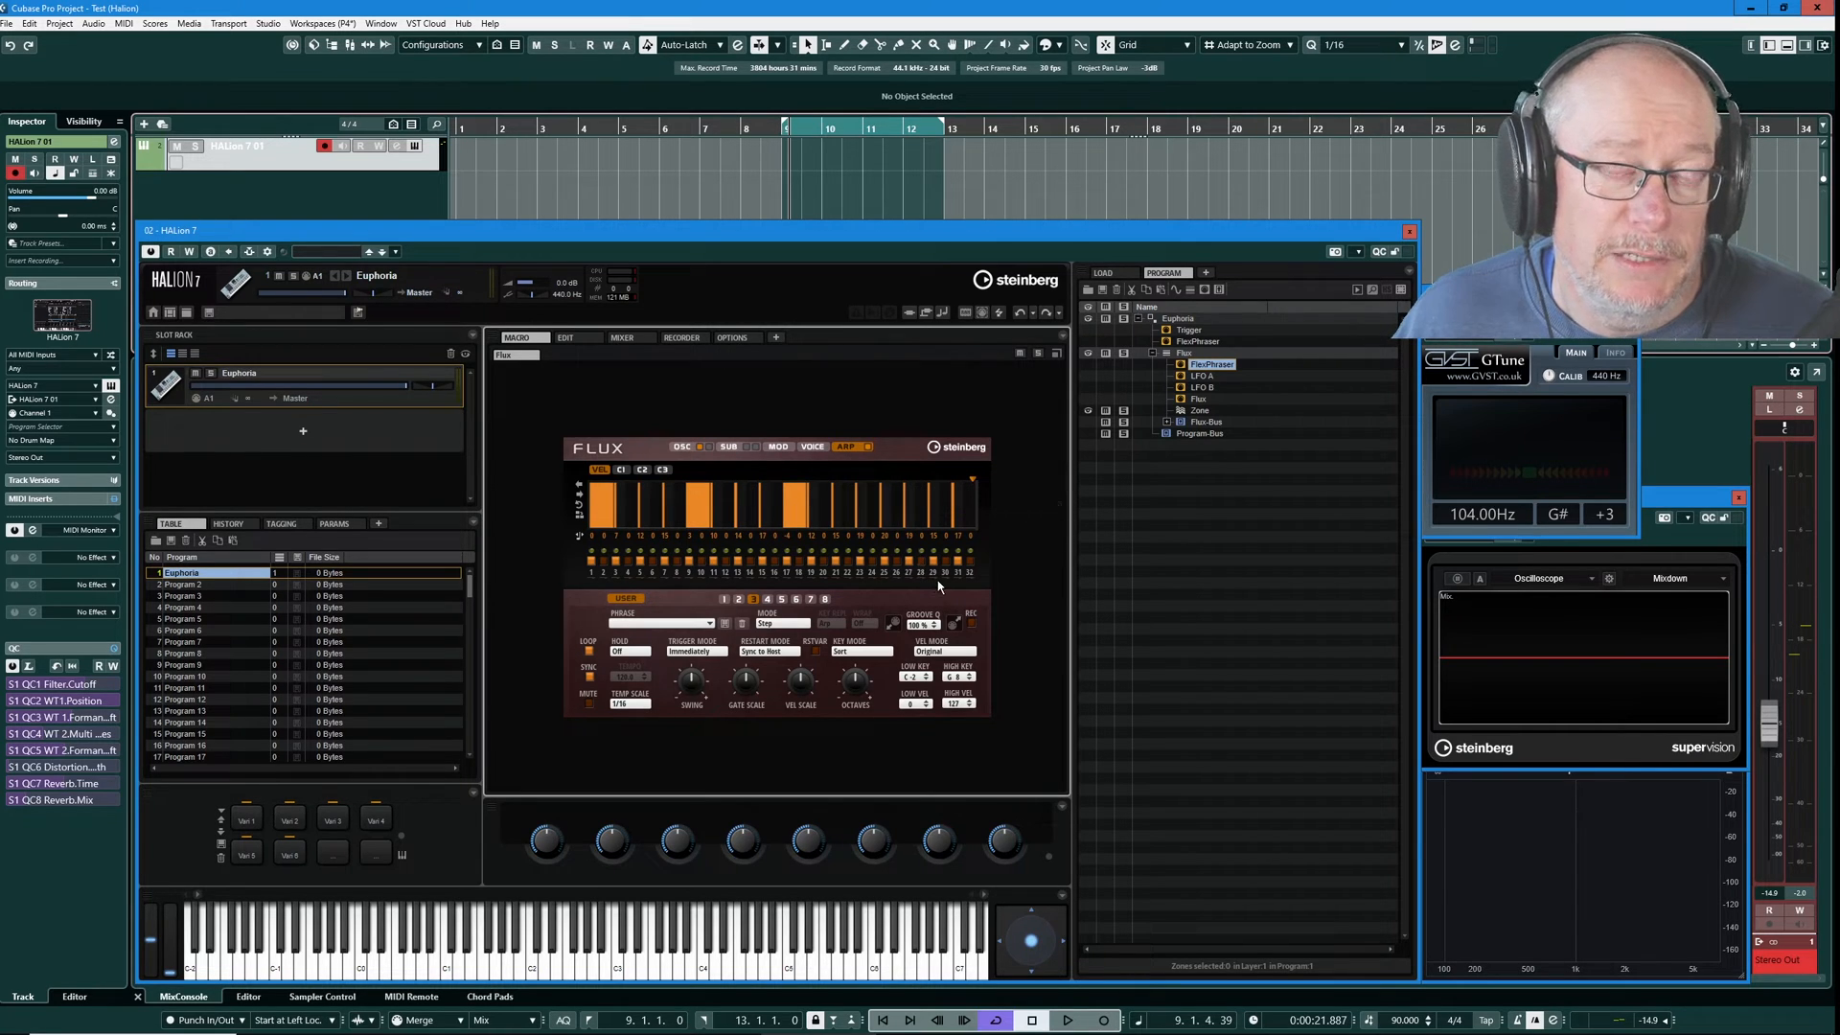
mouse_move(698, 458)
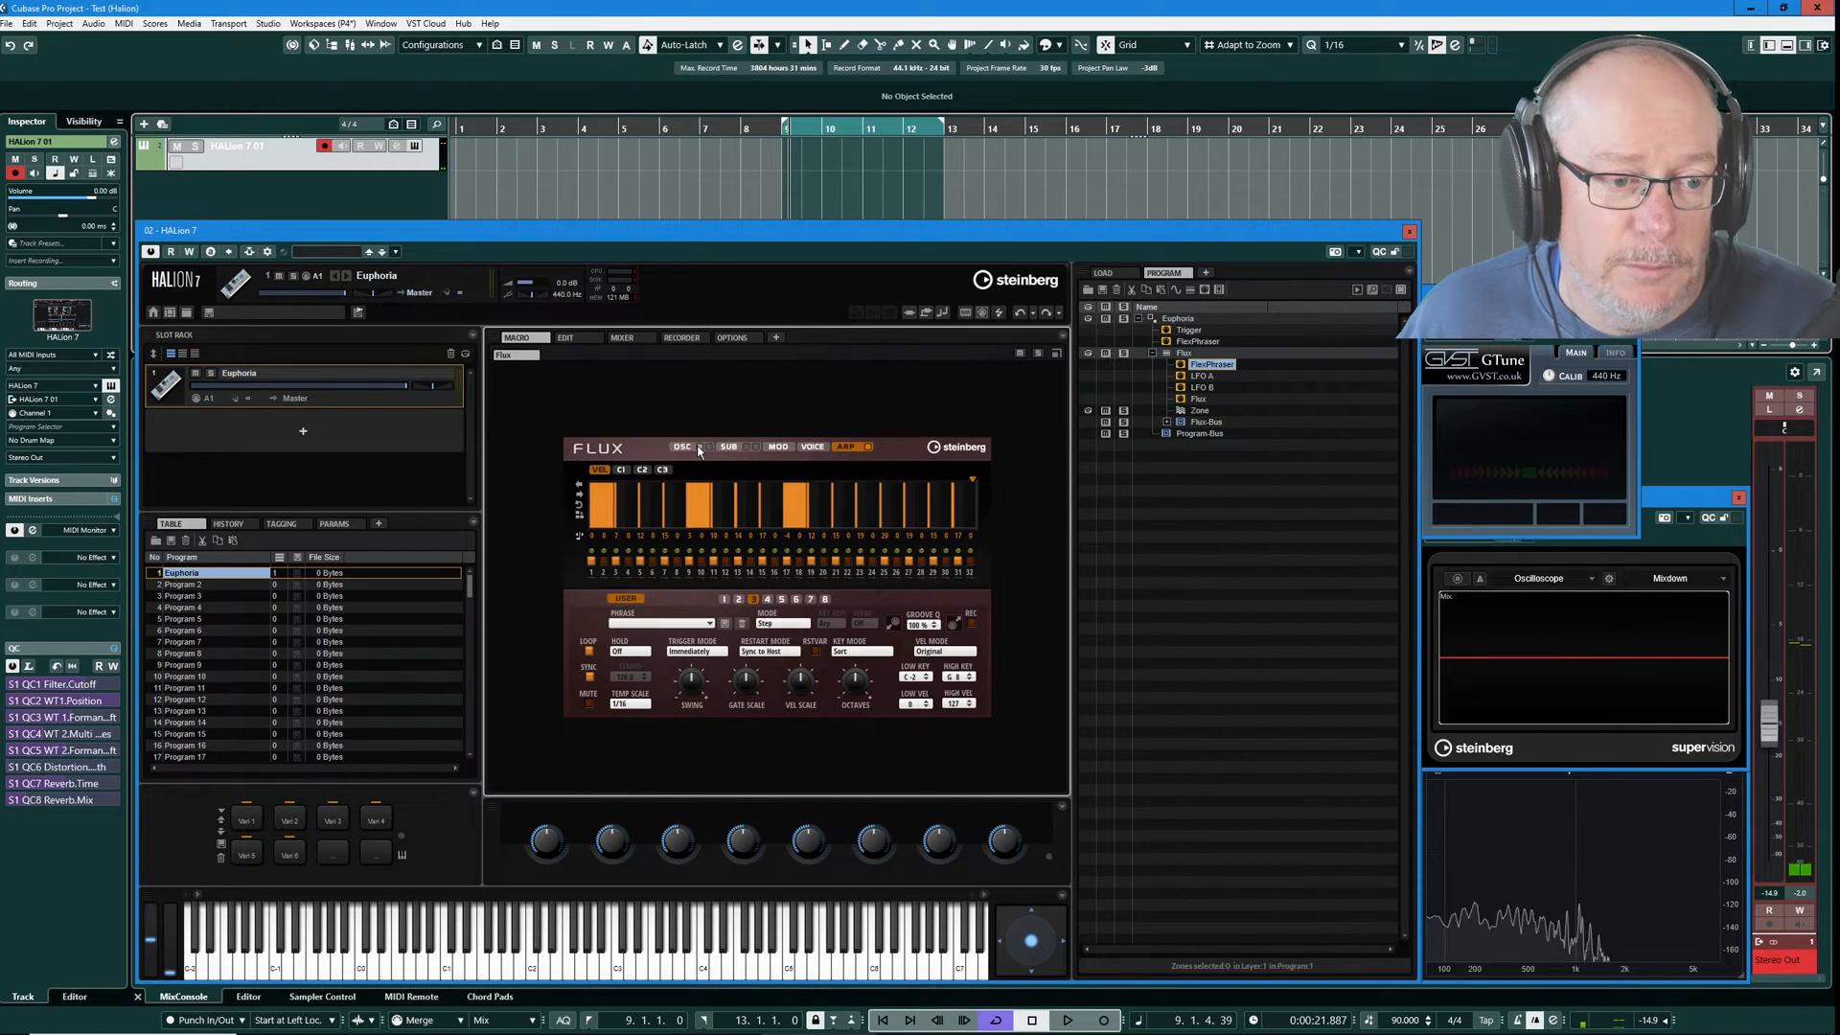
mouse_move(694, 491)
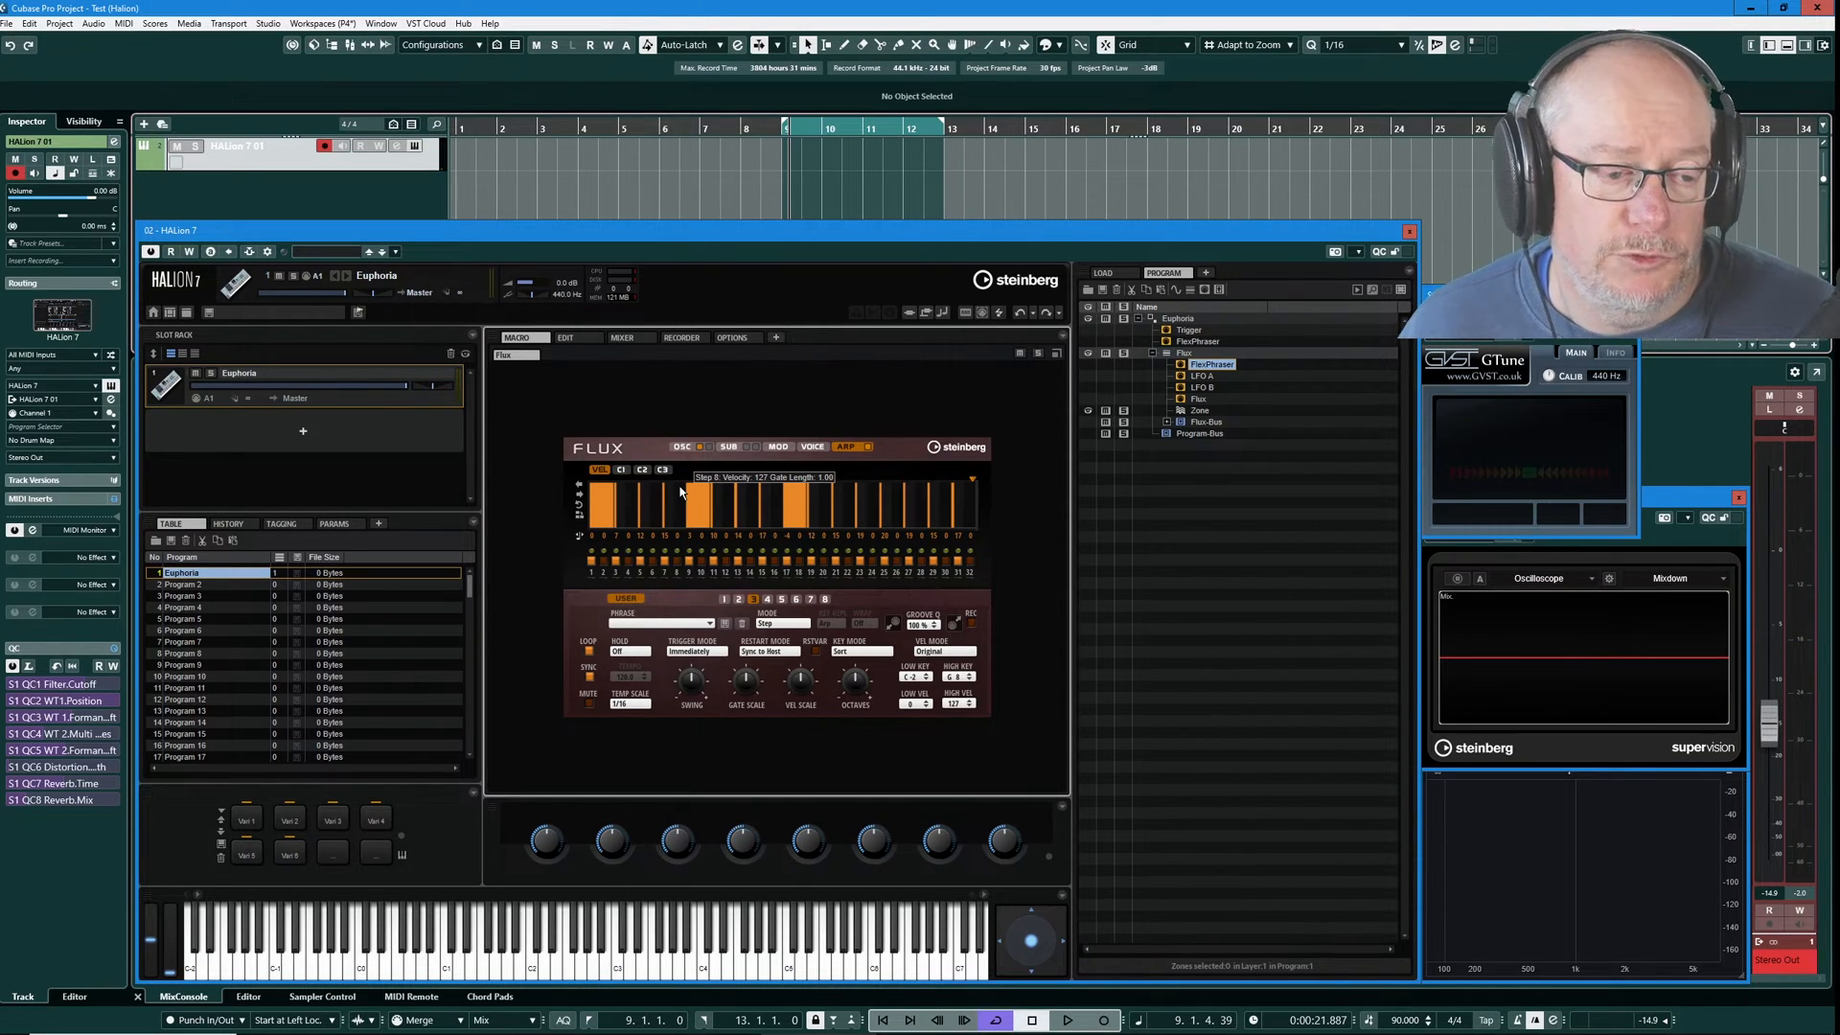
Switch the arp from velocity steps to the C1 controller lane routed to WT 1 Level, then check C2/C3.
left_click(642, 469)
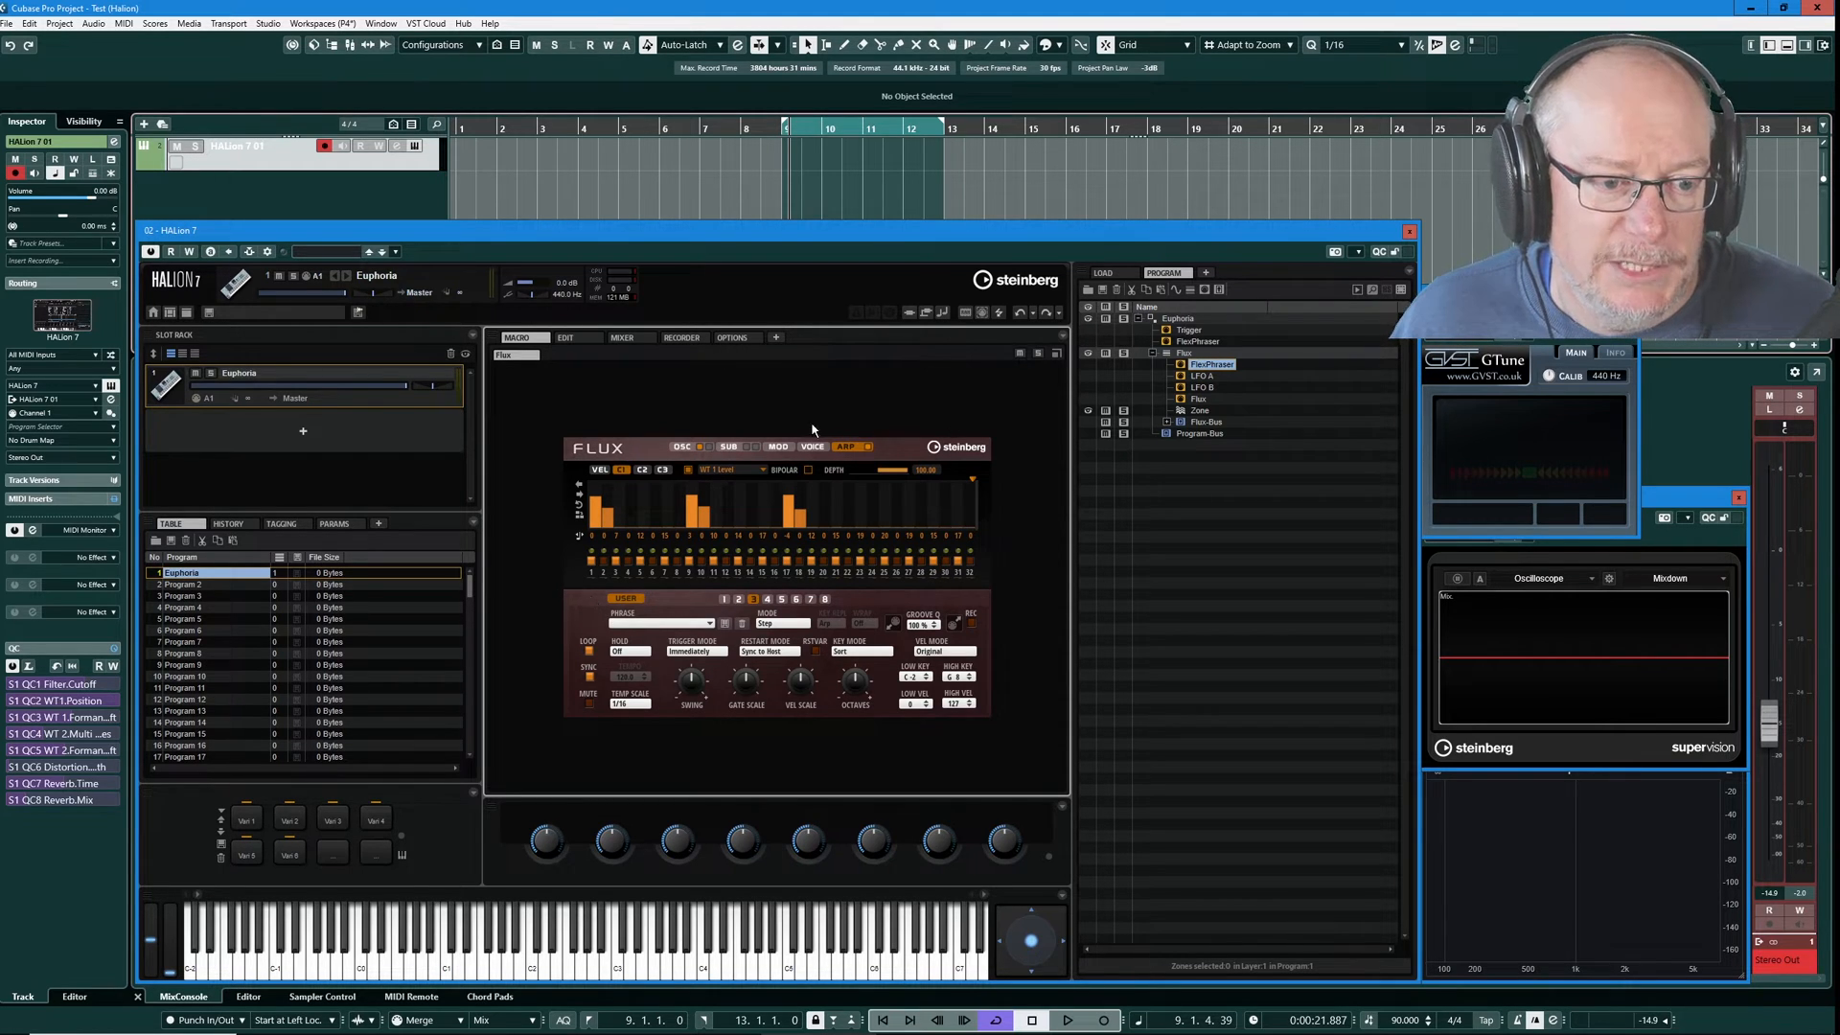
mouse_move(852, 446)
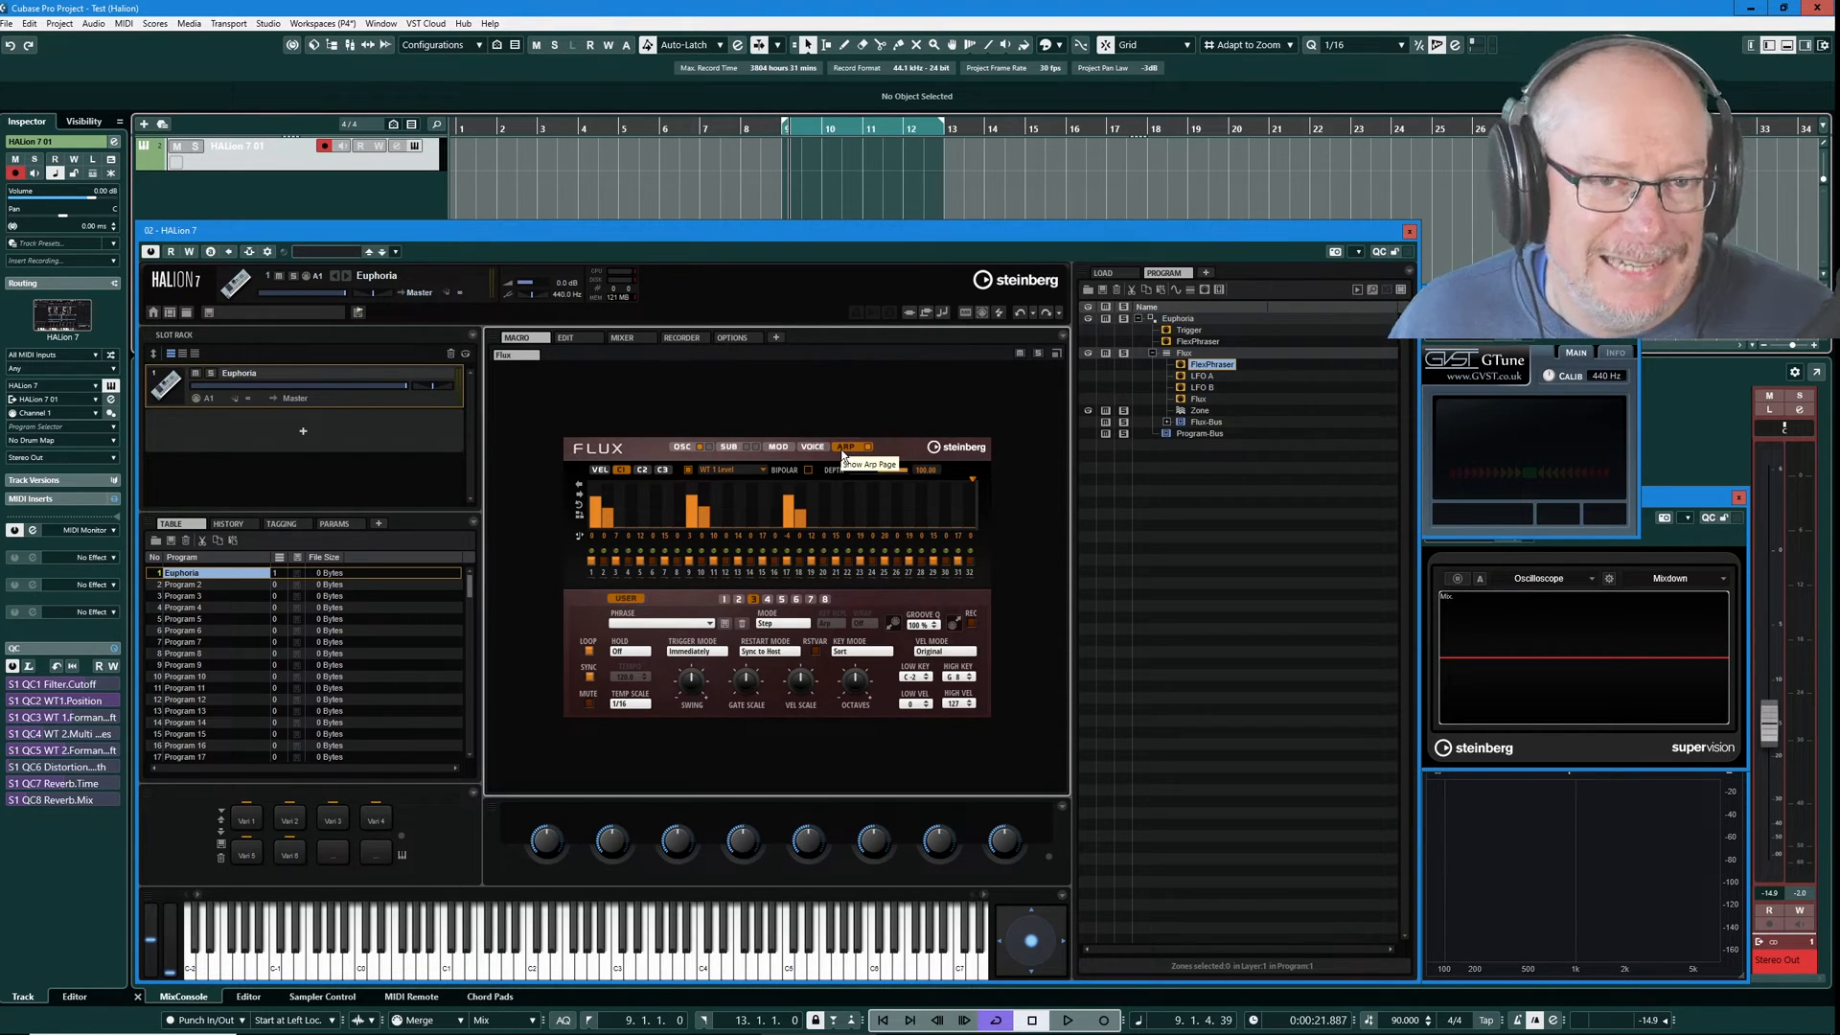
left_click(854, 447)
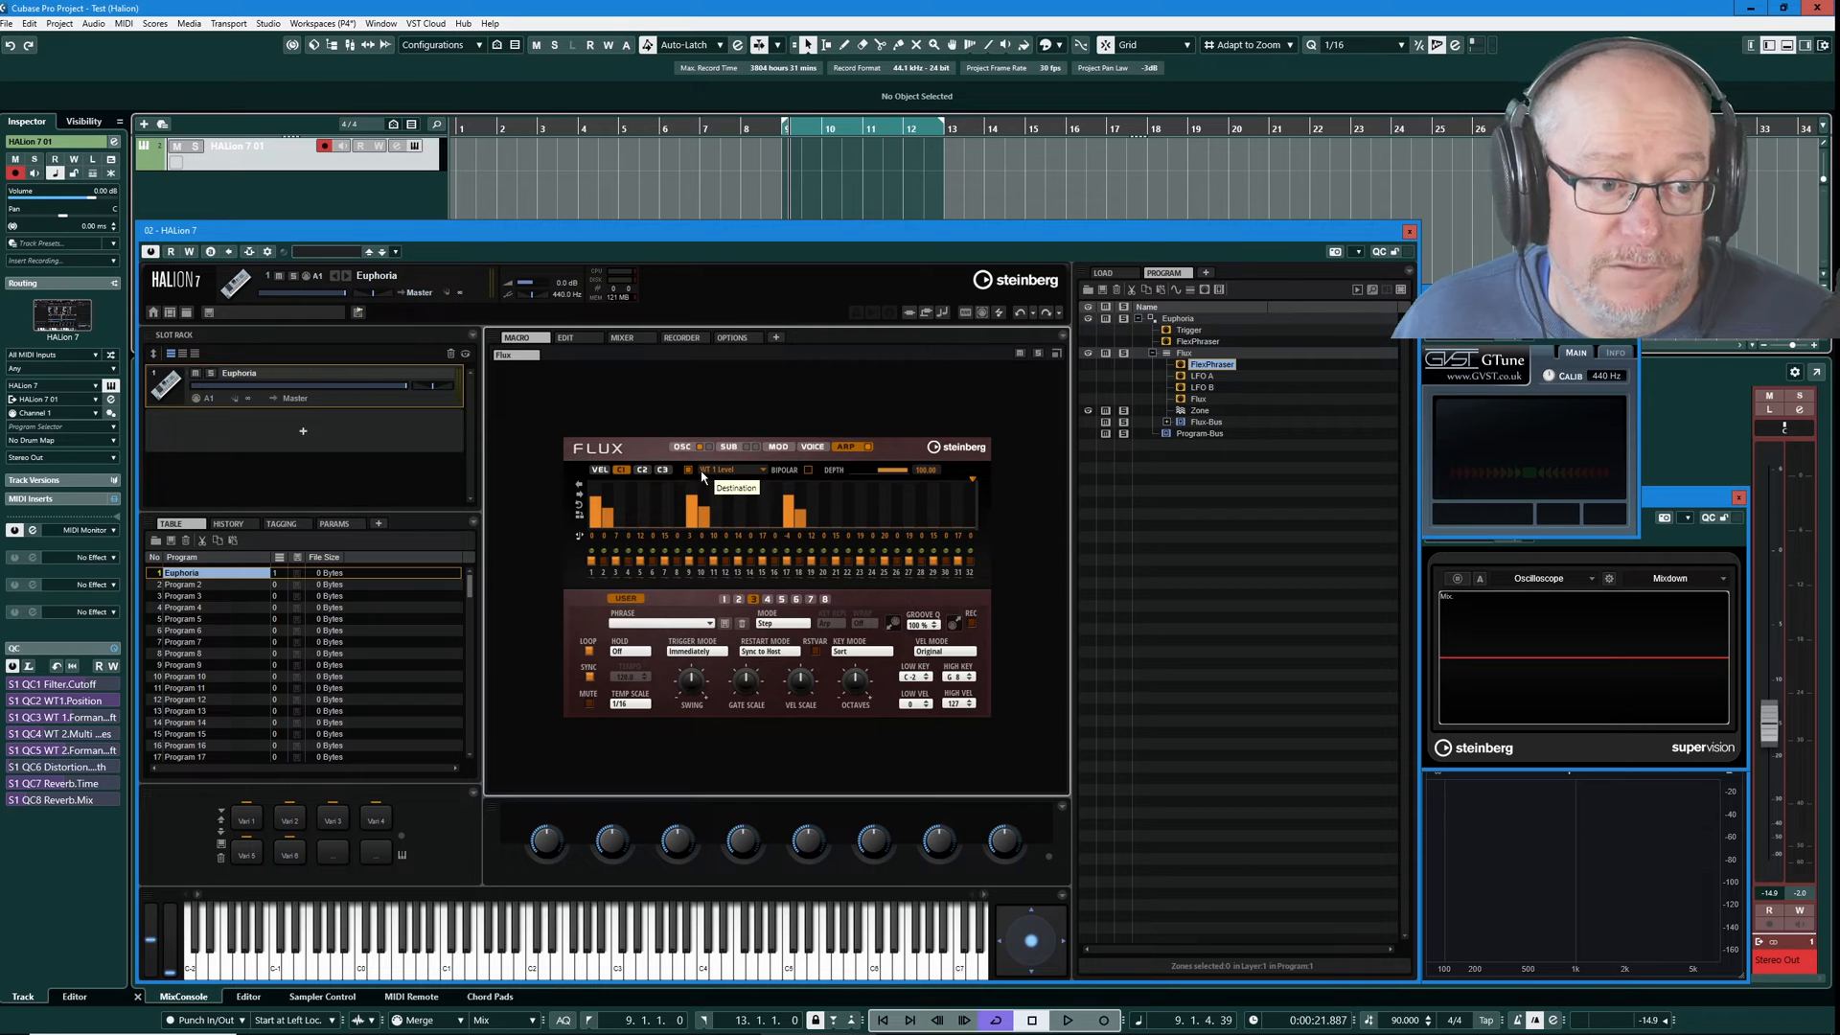
mouse_move(715, 504)
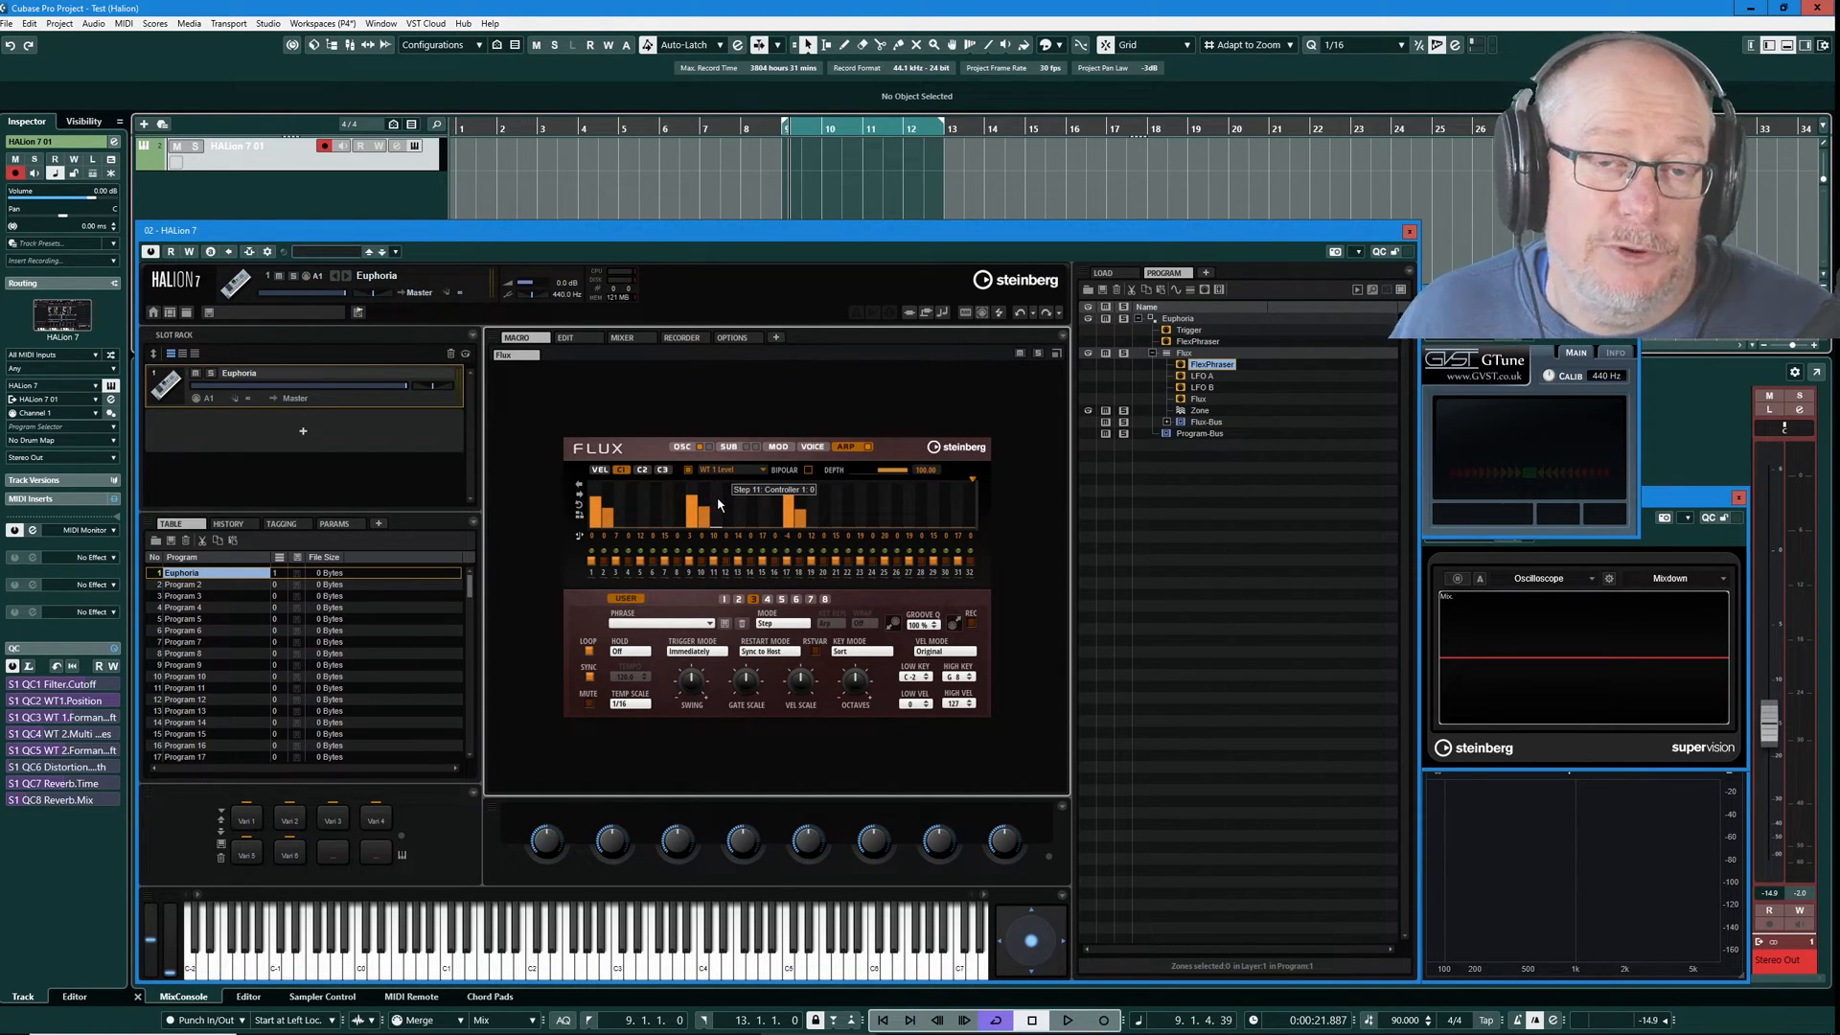
mouse_move(680, 529)
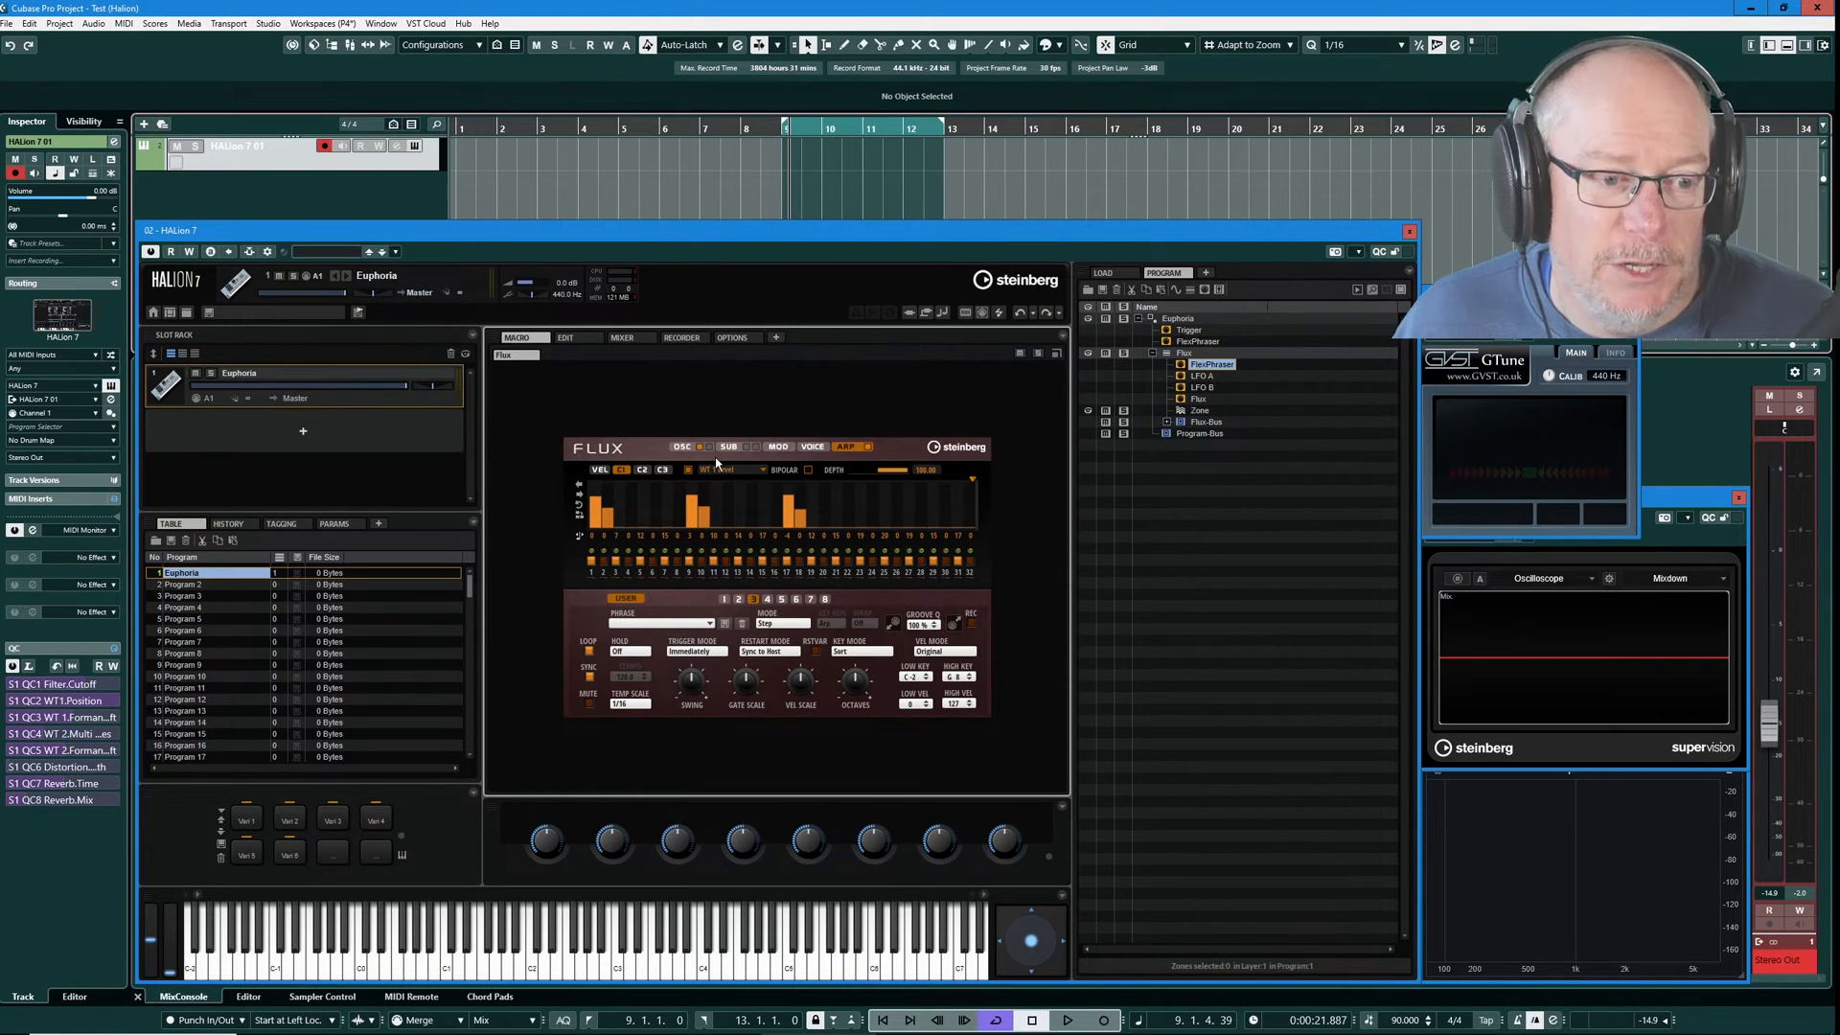
mouse_move(728, 471)
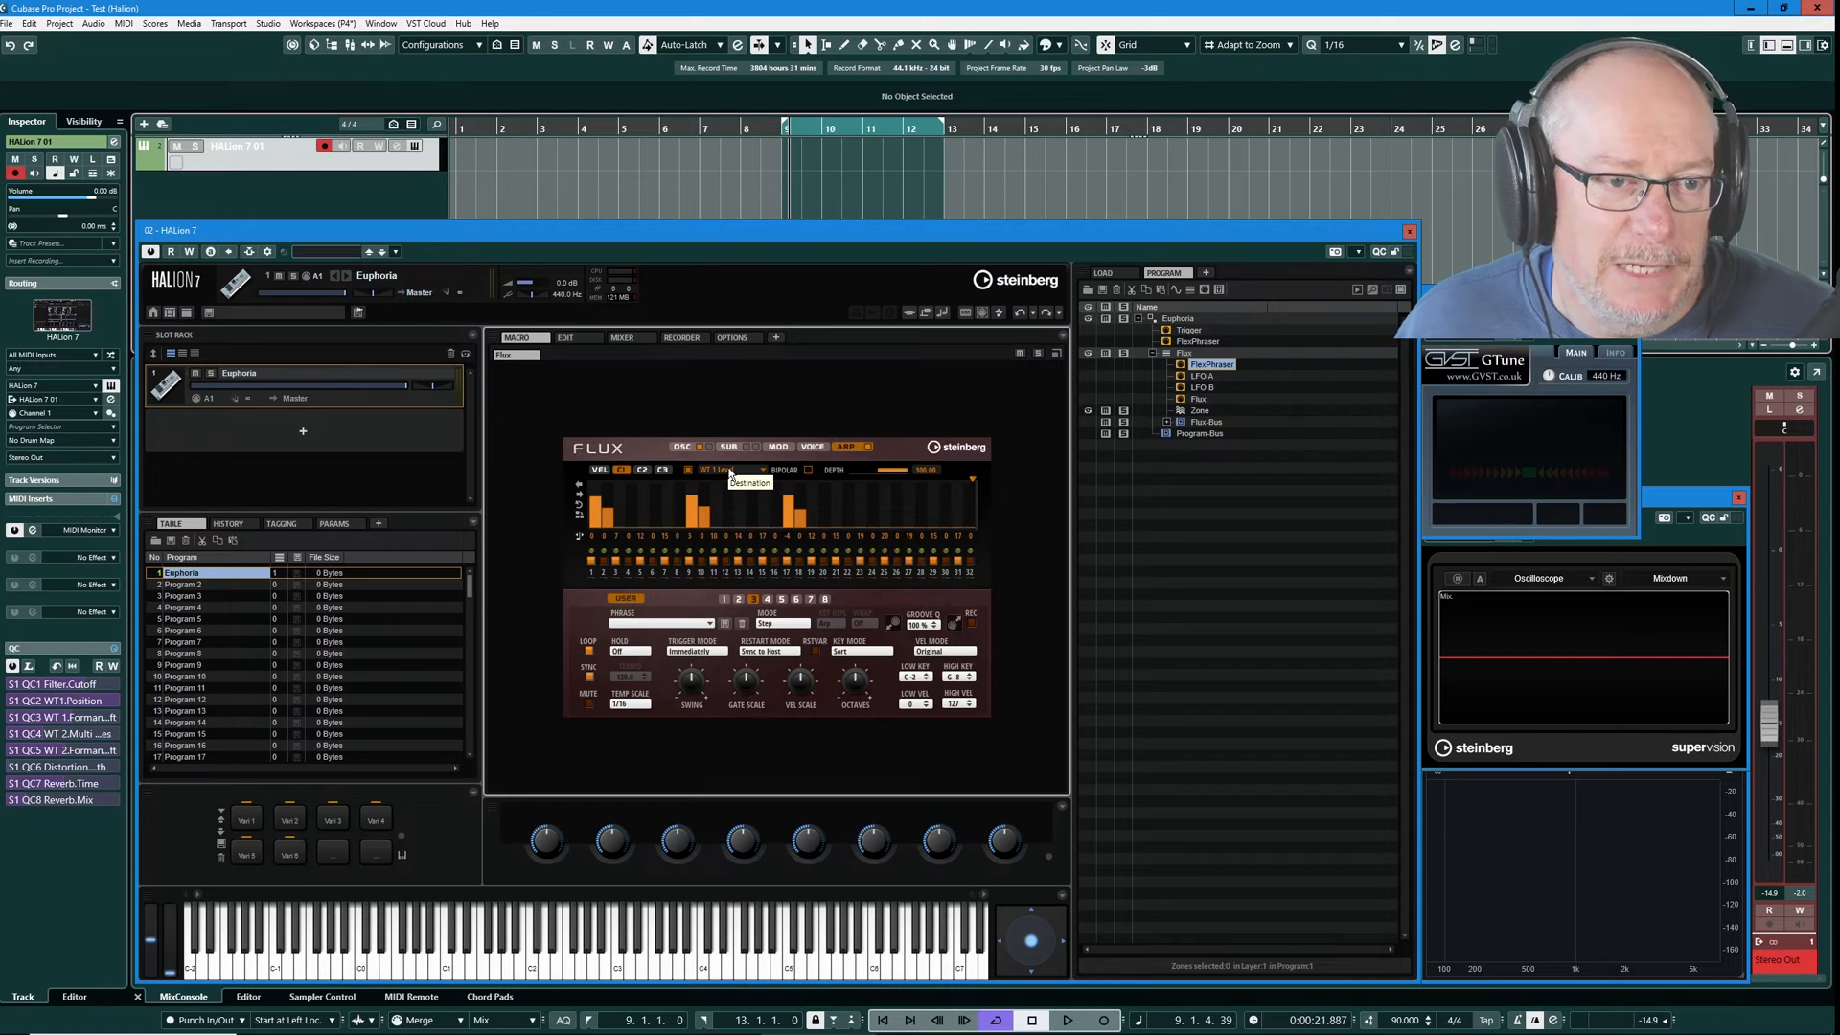
Show zone mod matrix rows 17–19 with CC 110, 111, 112 feeding wavetable 1, wavetable 2 and sub levels.
left_click(563, 337)
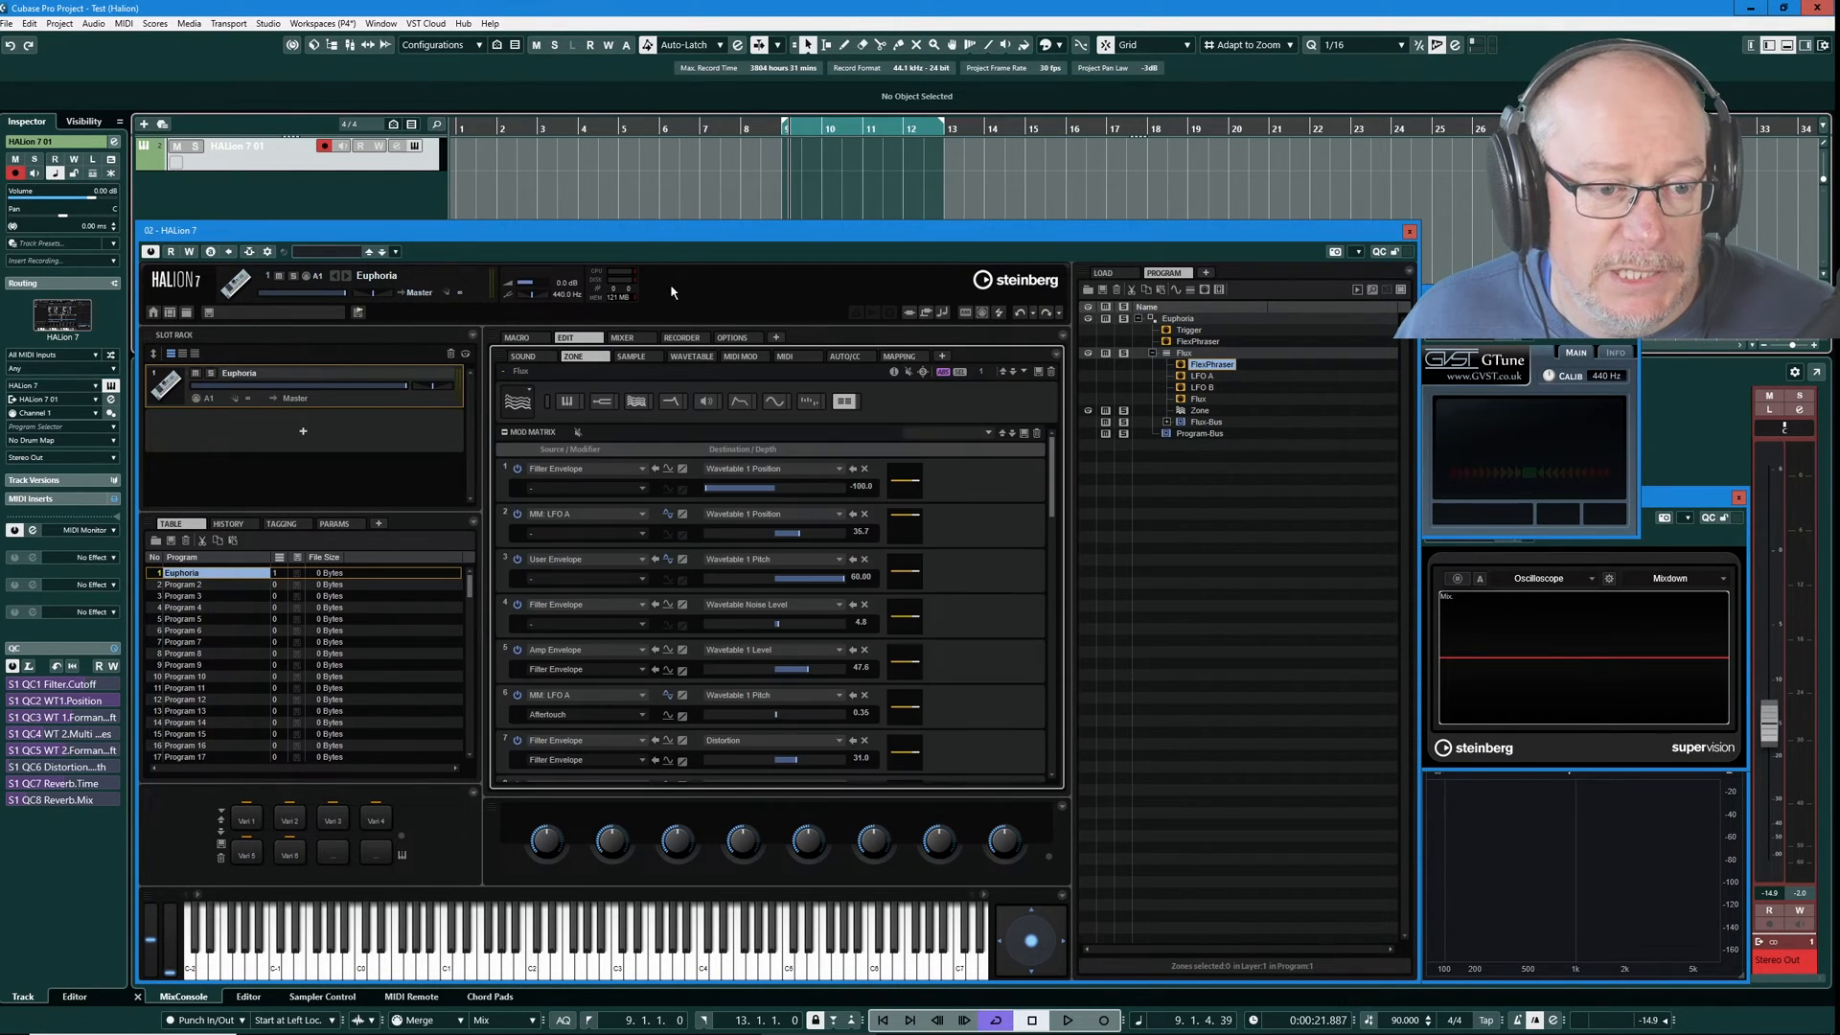
mouse_move(1054, 458)
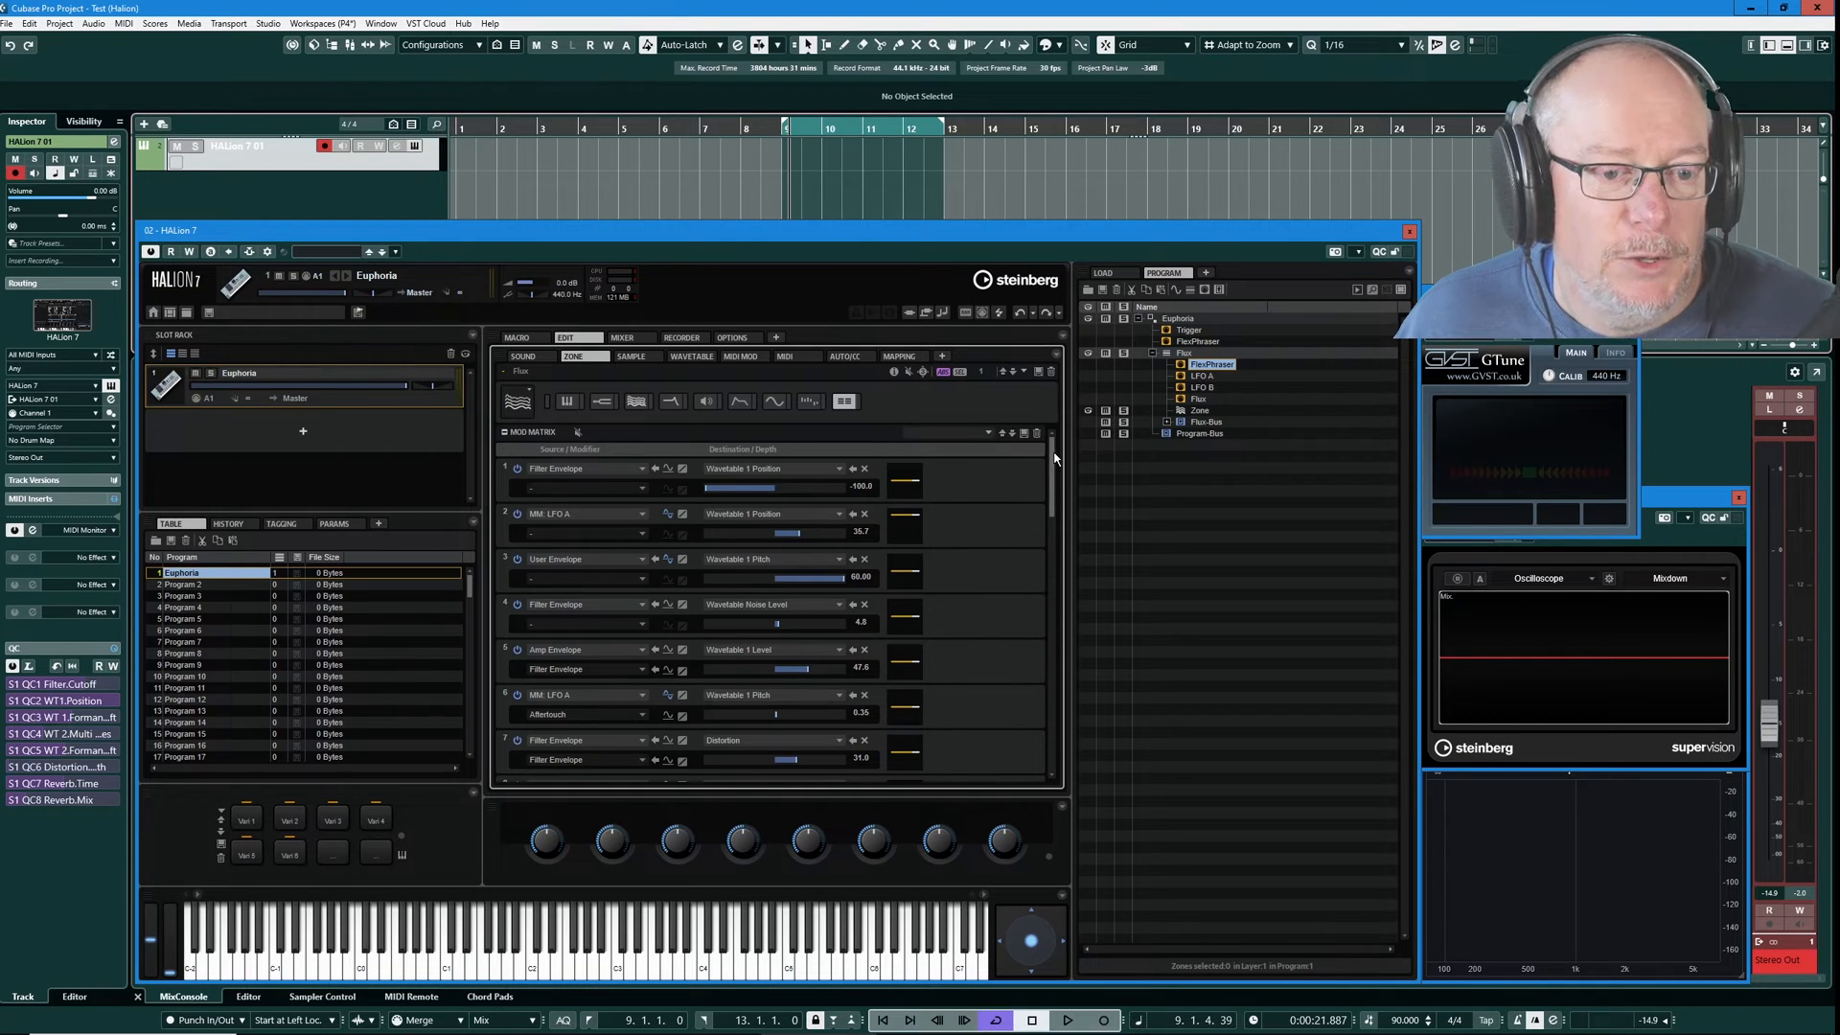
scroll("down", 3)
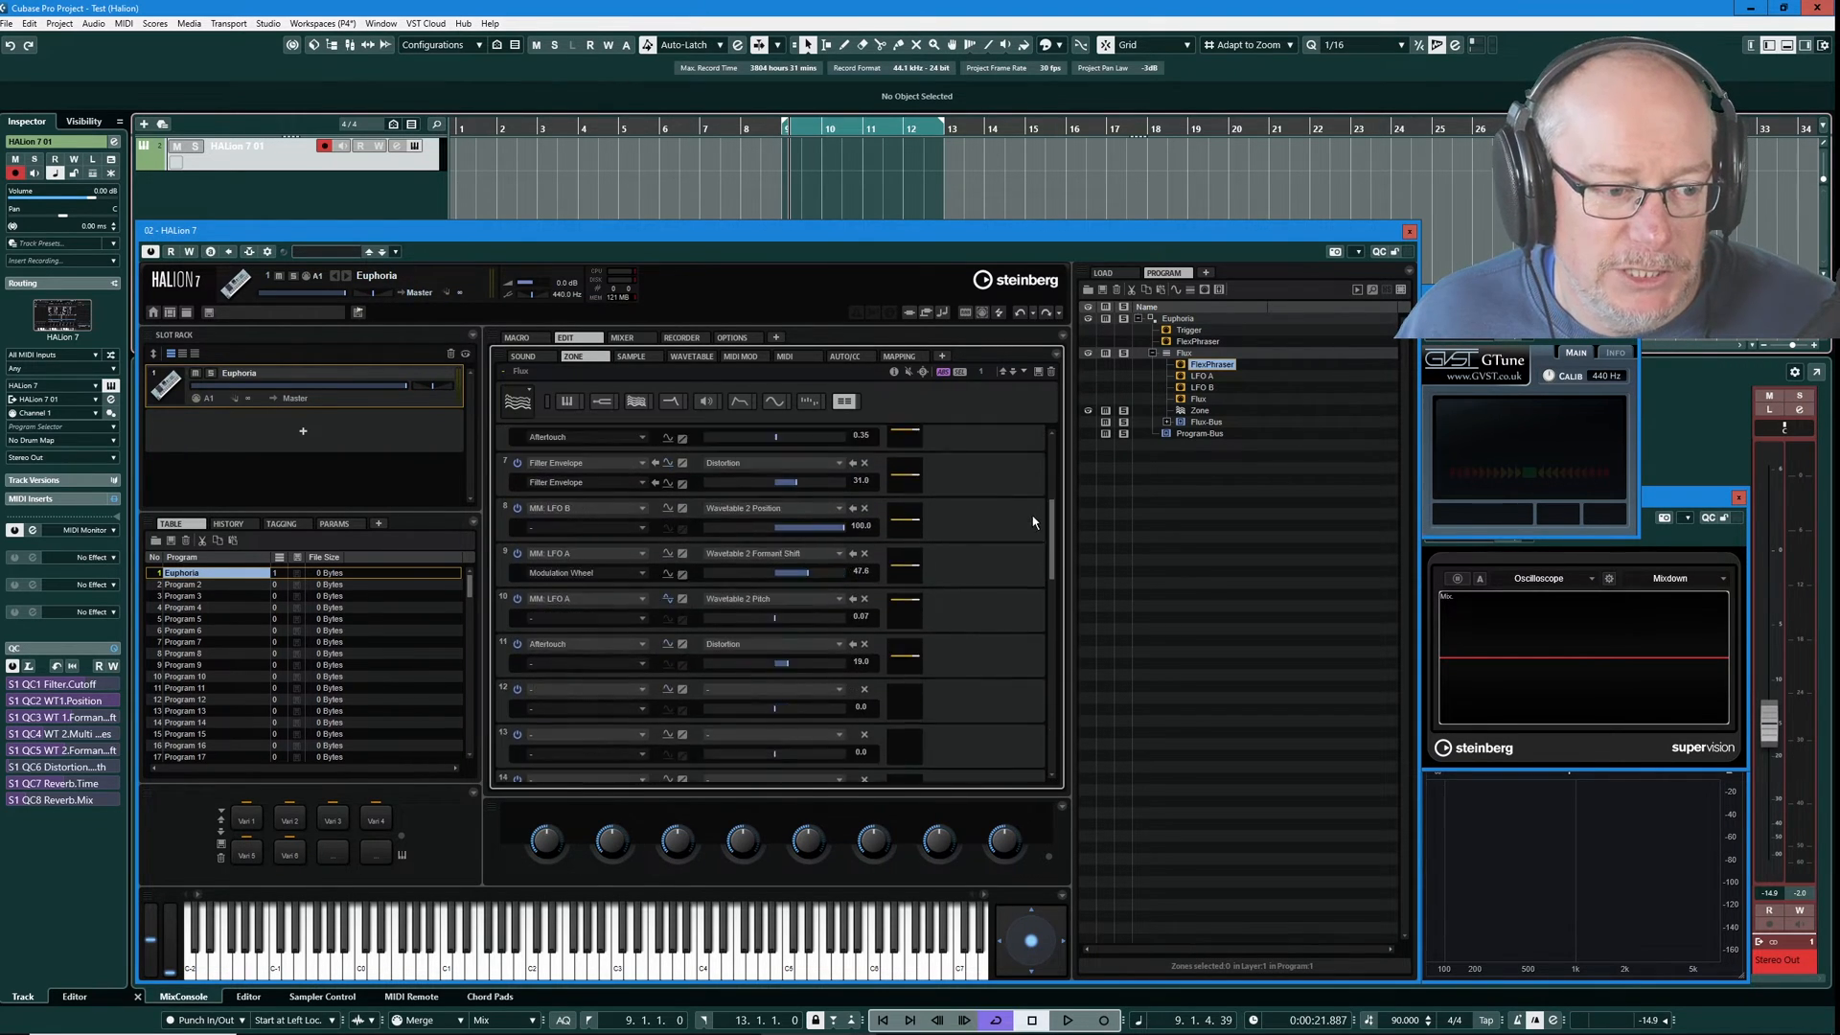
scroll("down", 3)
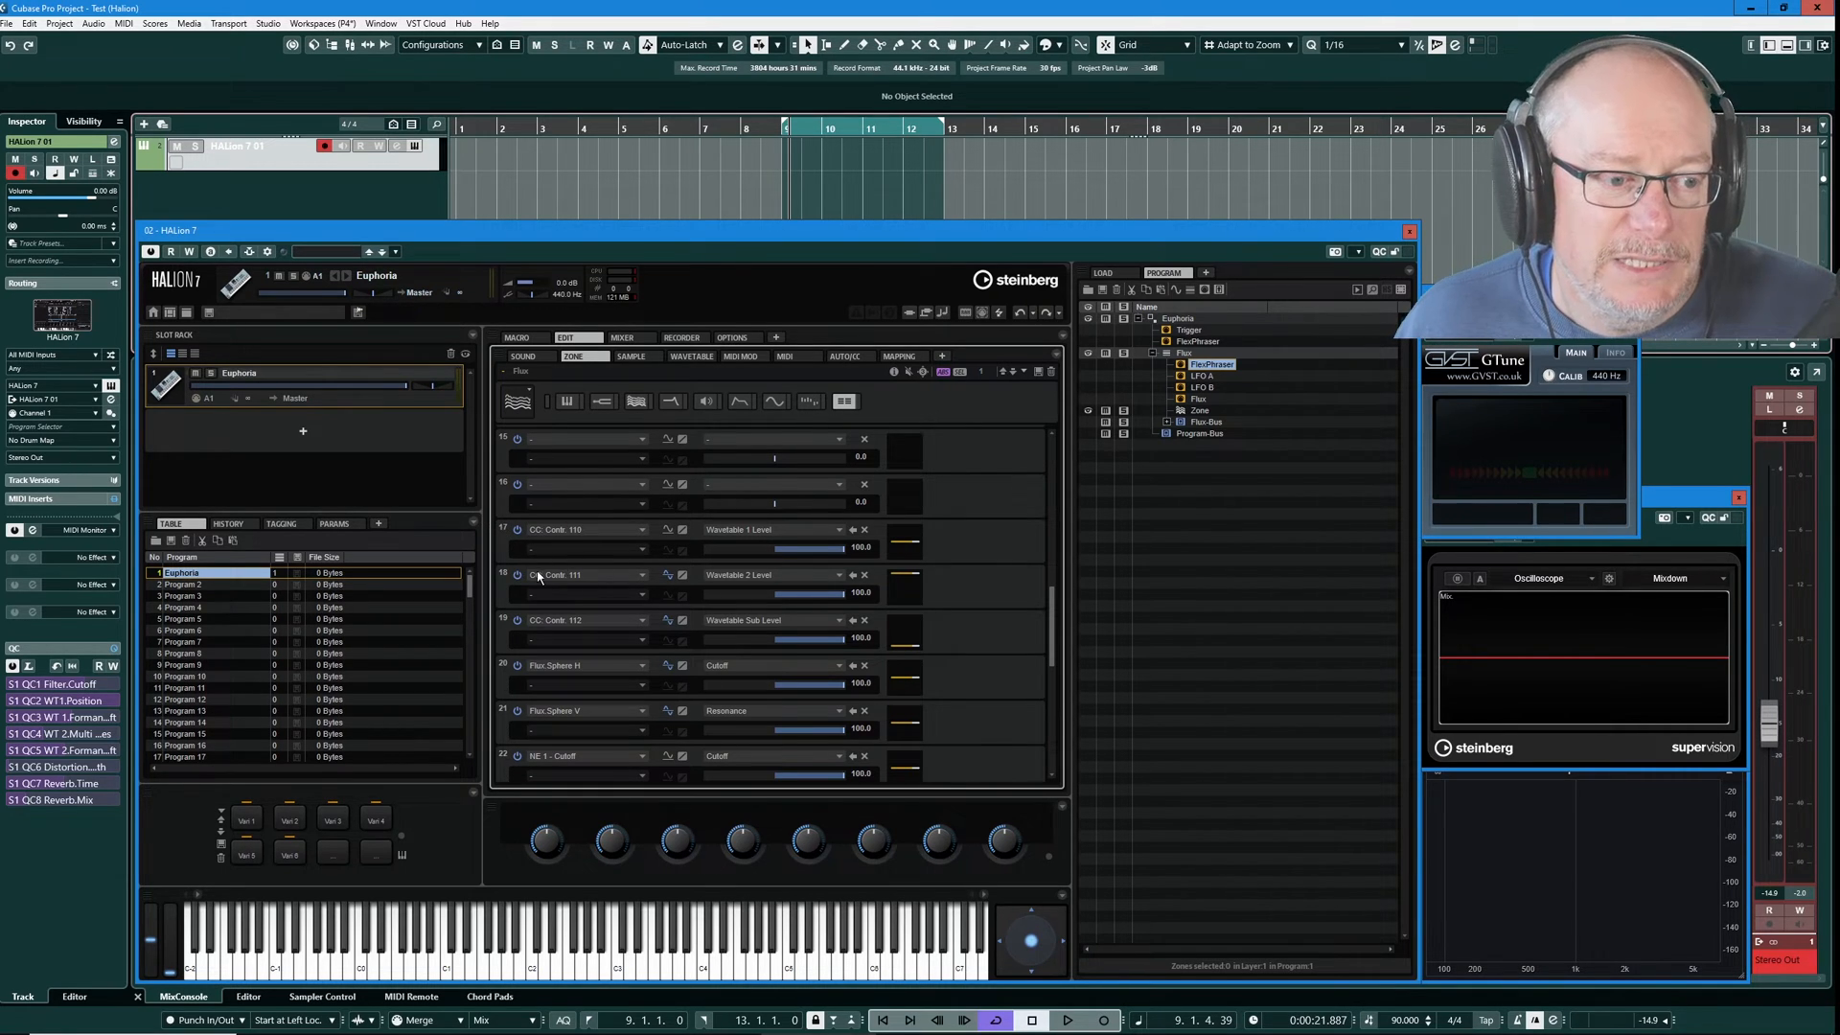
mouse_move(592, 592)
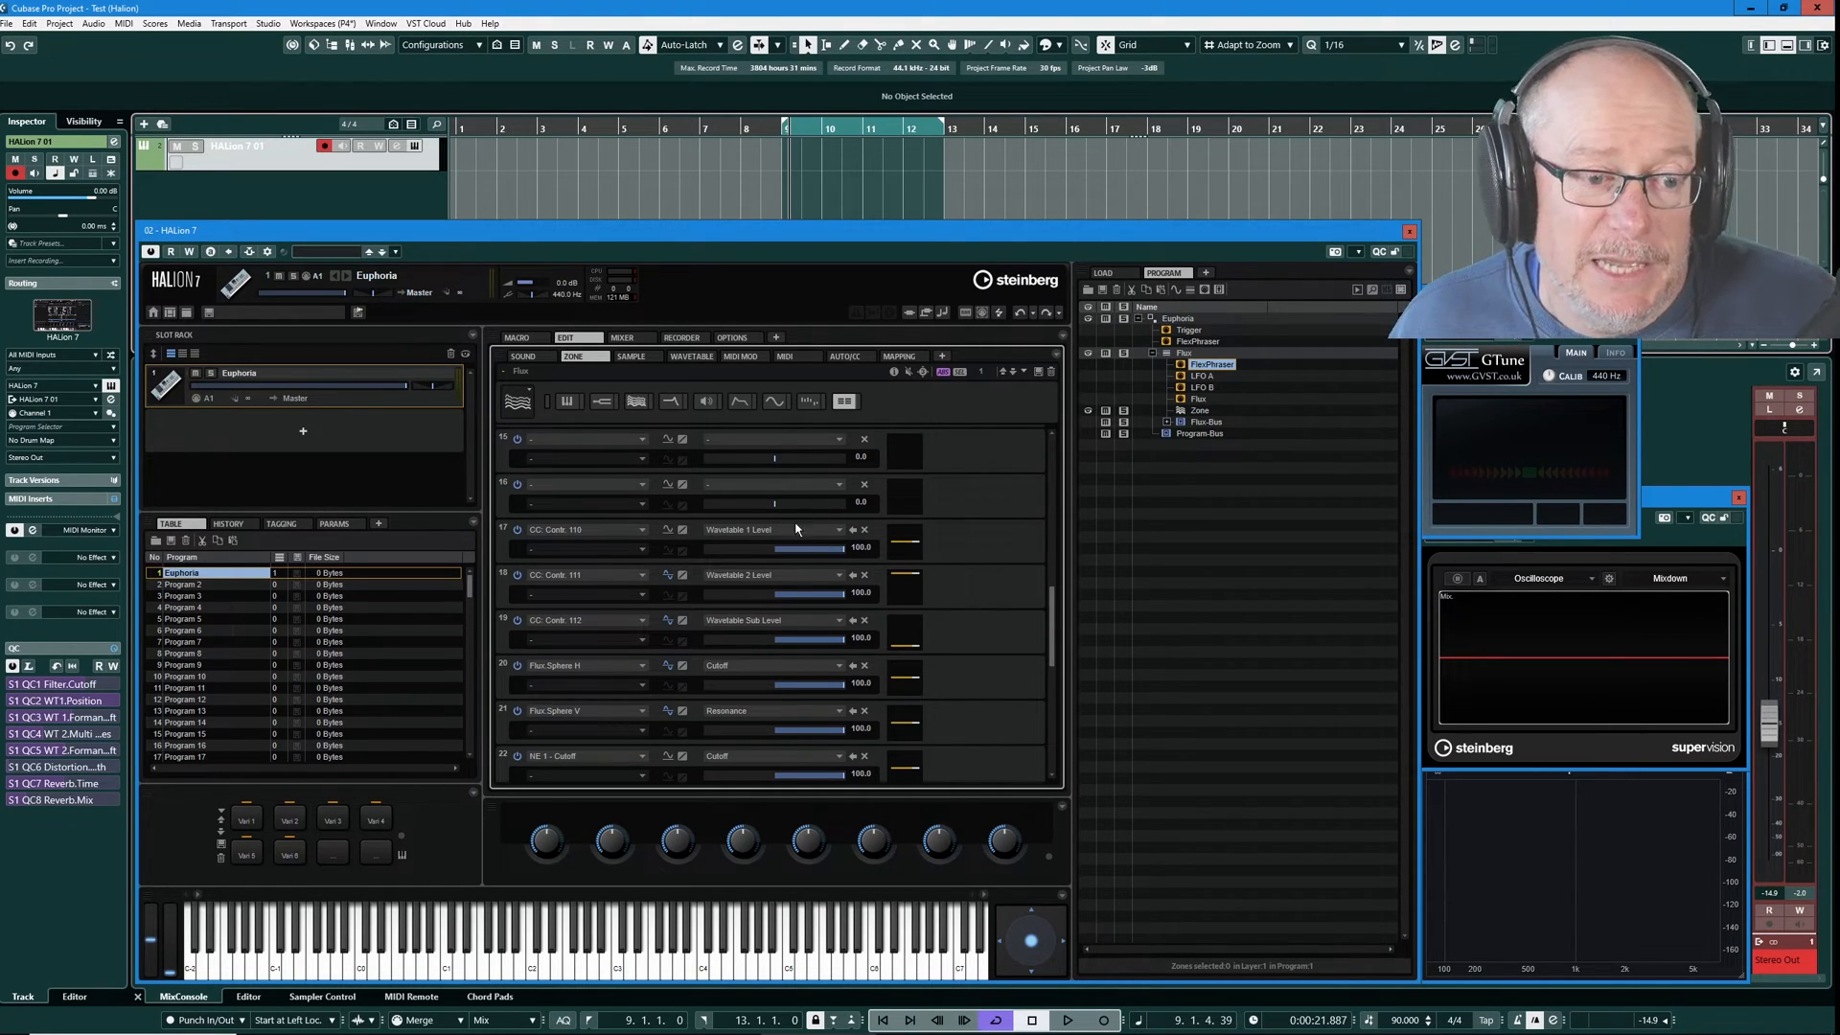
mouse_move(692, 542)
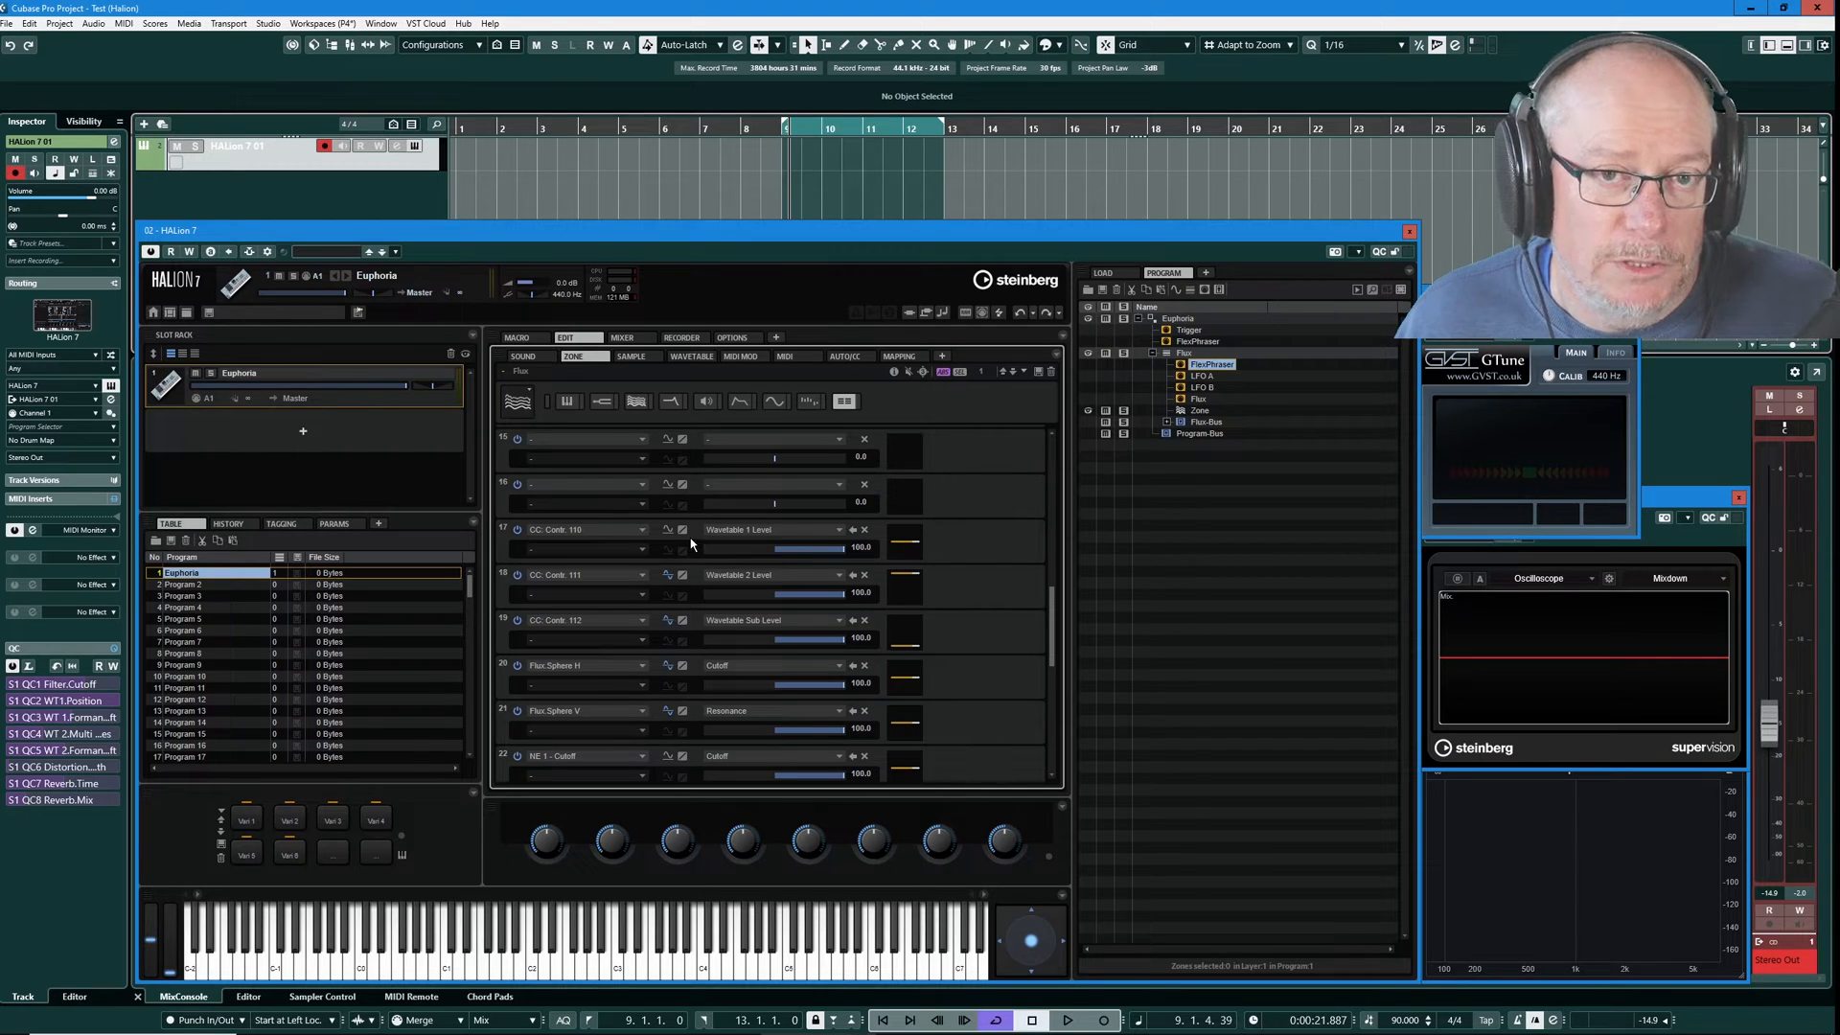
Return to the Macro arp page and browse the C1 lane's Destination list, leaving WT 1 Level ticked.
left_click(516, 338)
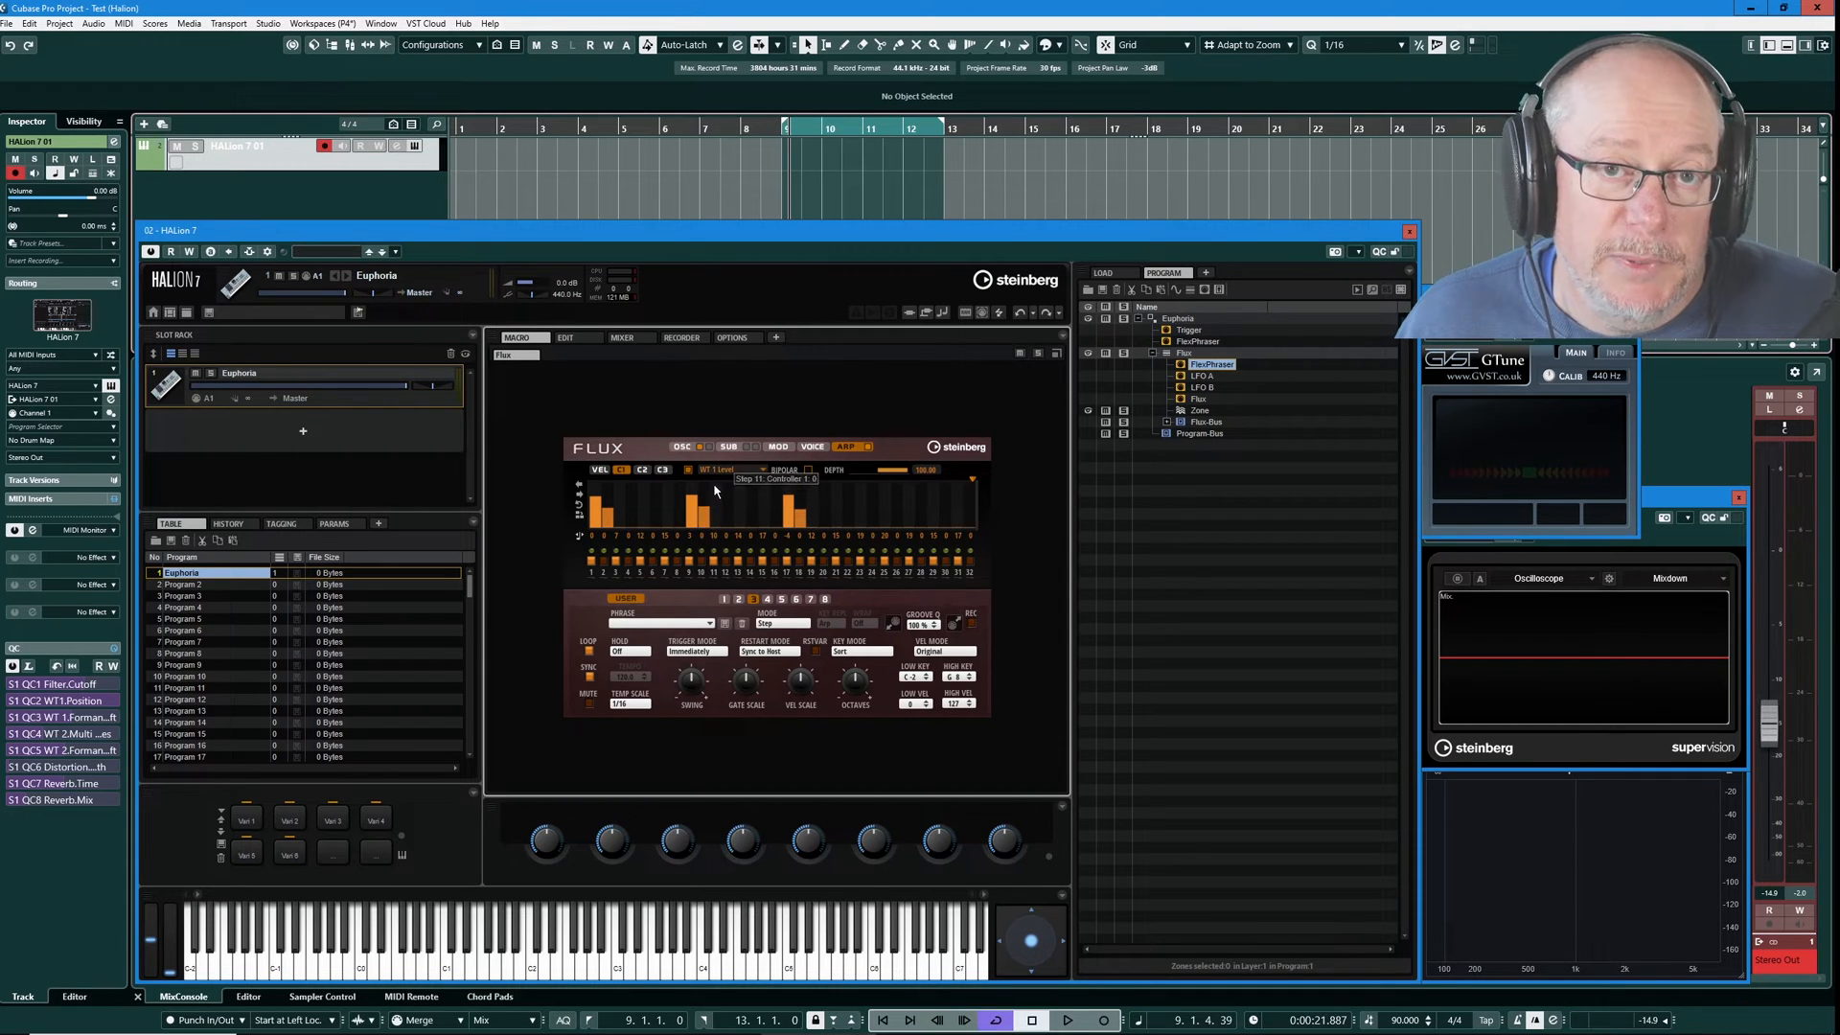
mouse_move(665, 540)
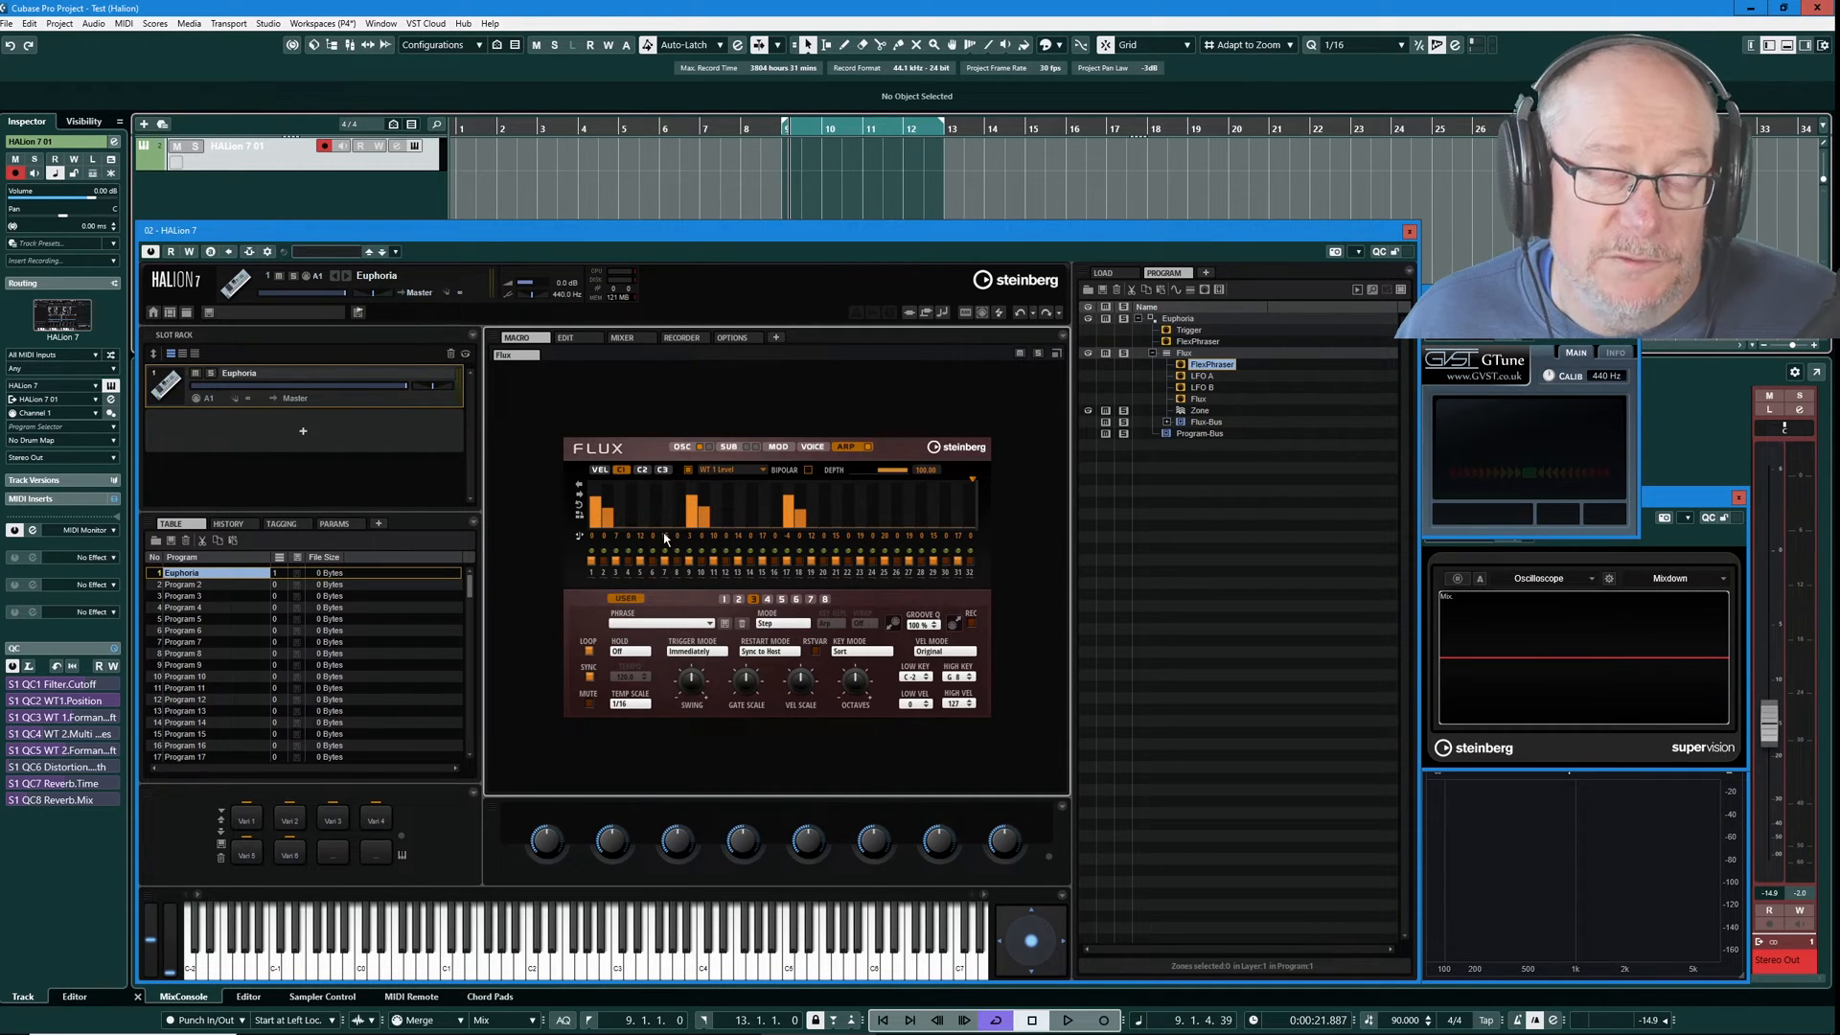
mouse_move(678, 485)
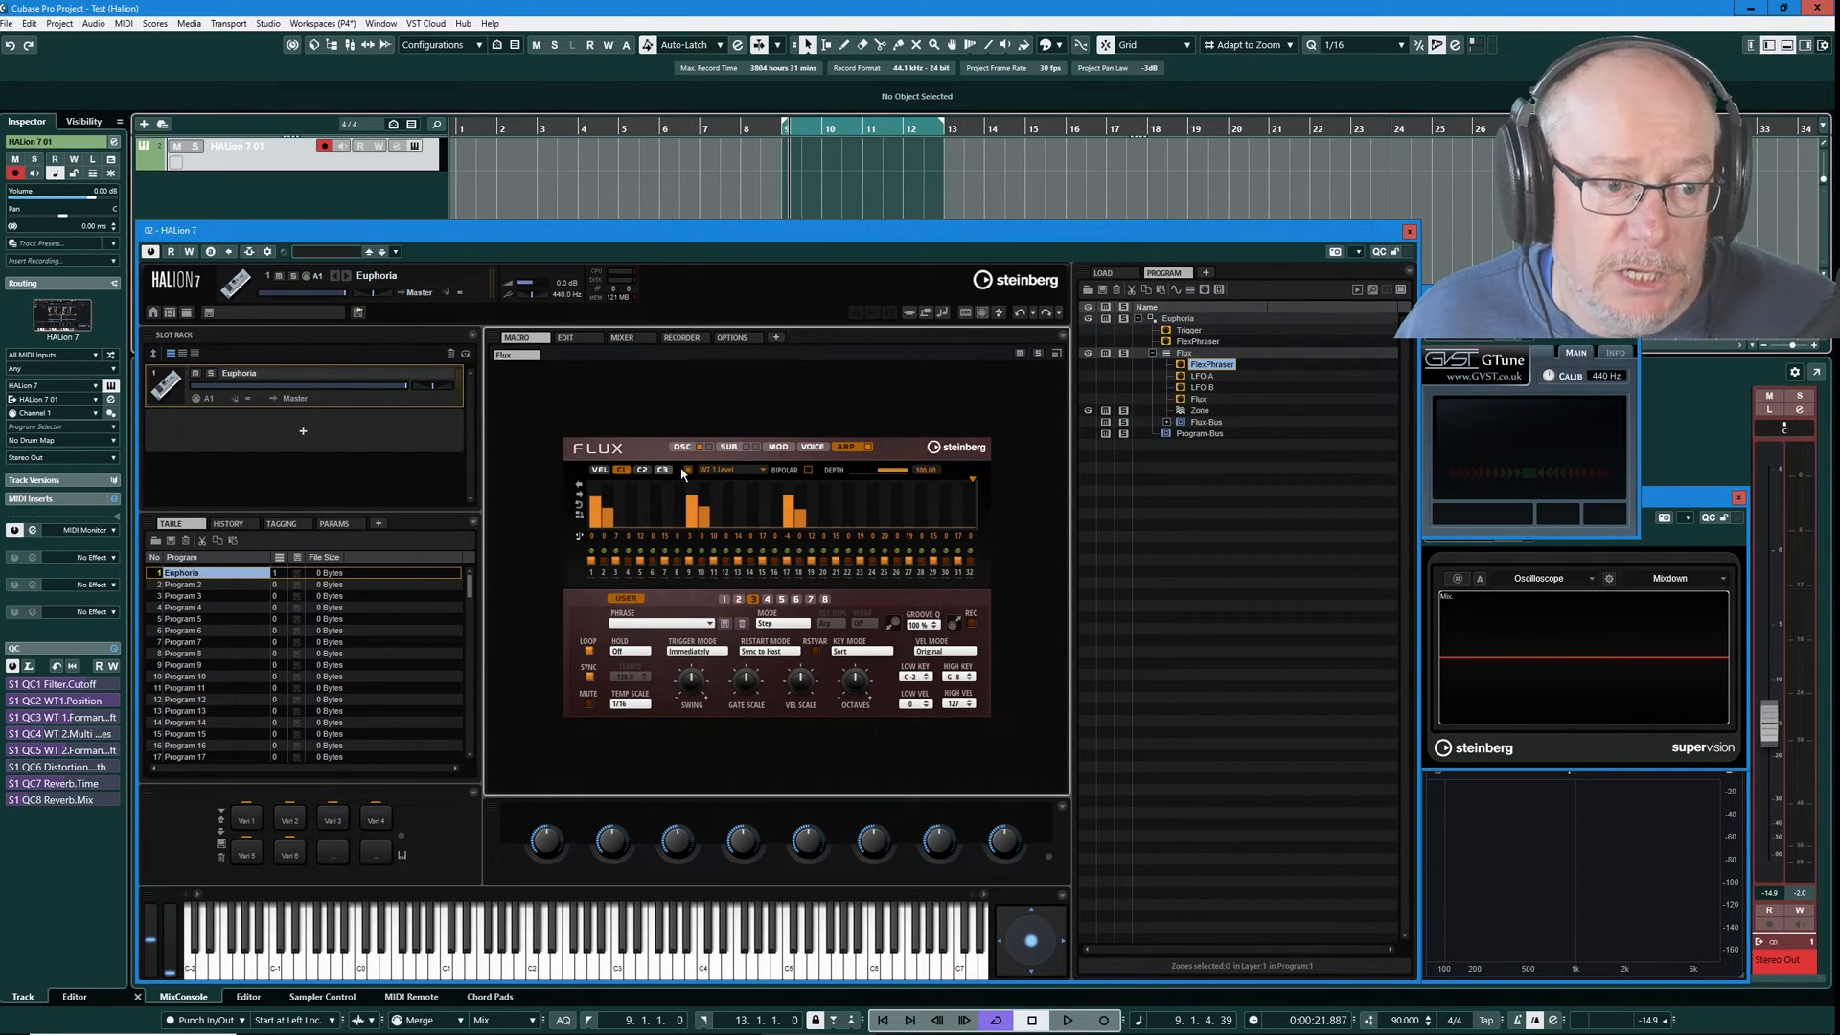
left_click(680, 475)
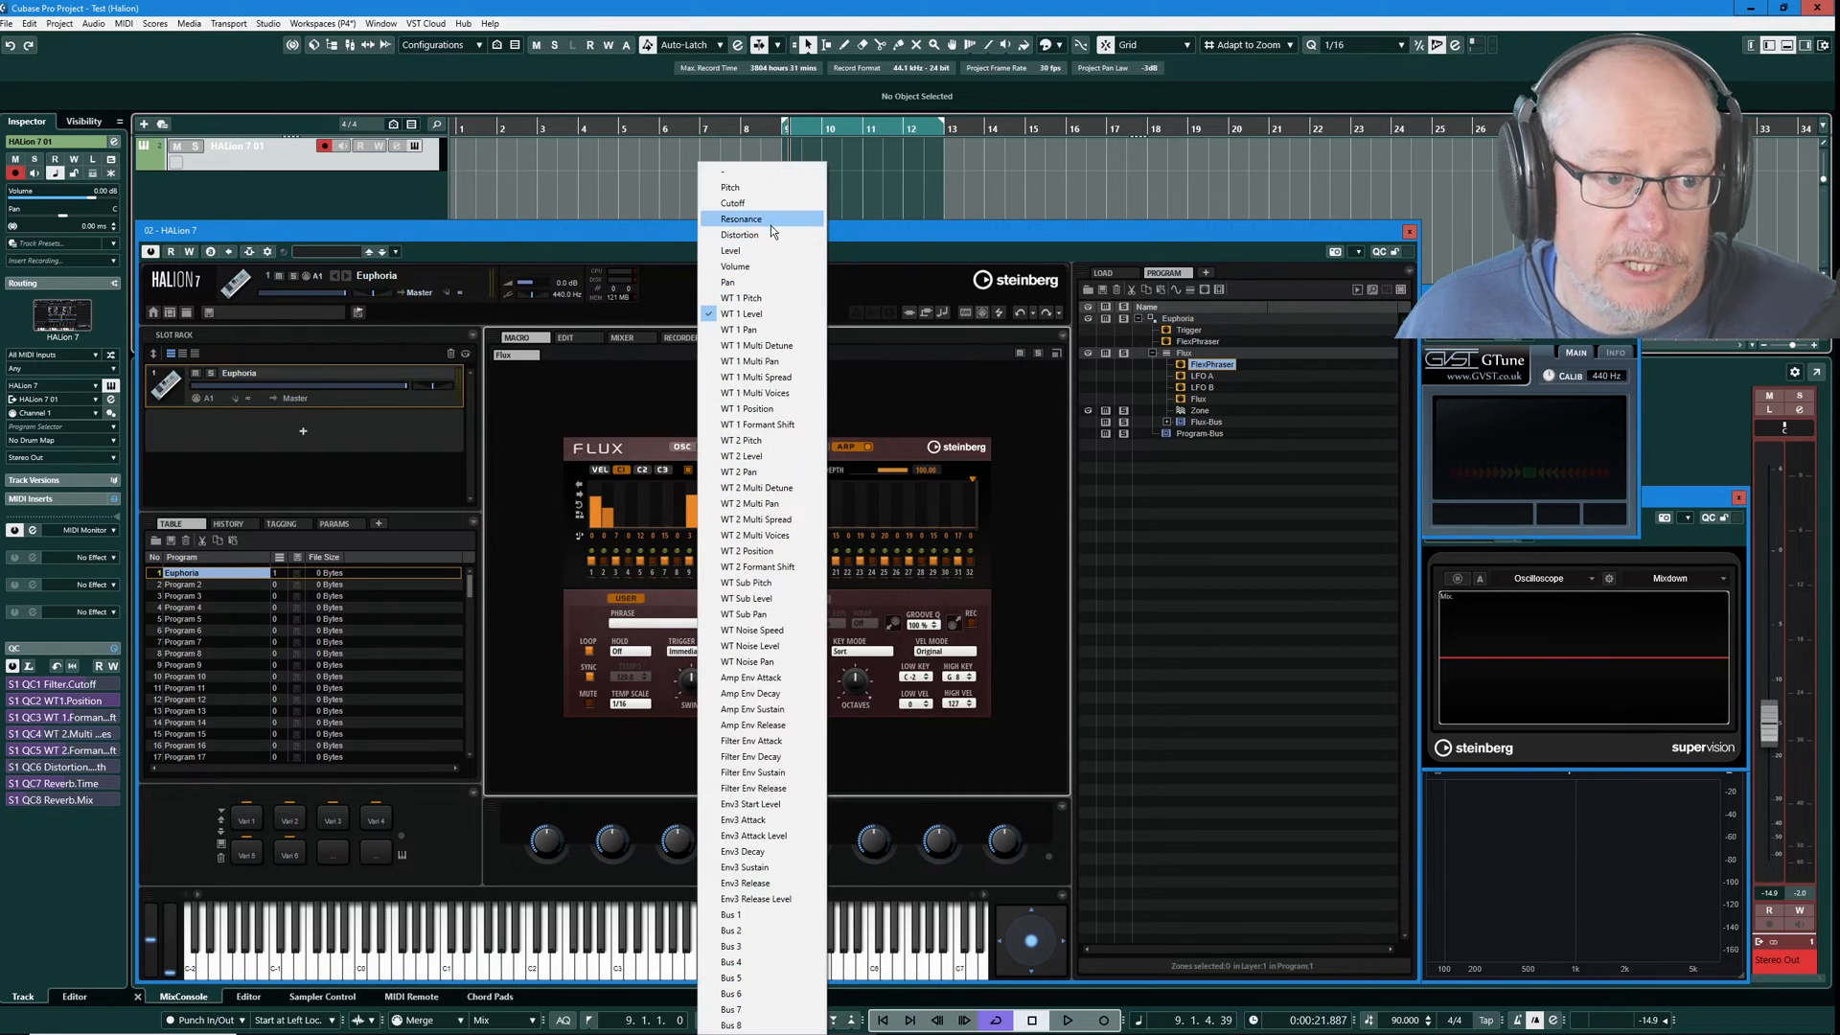
mouse_move(704, 441)
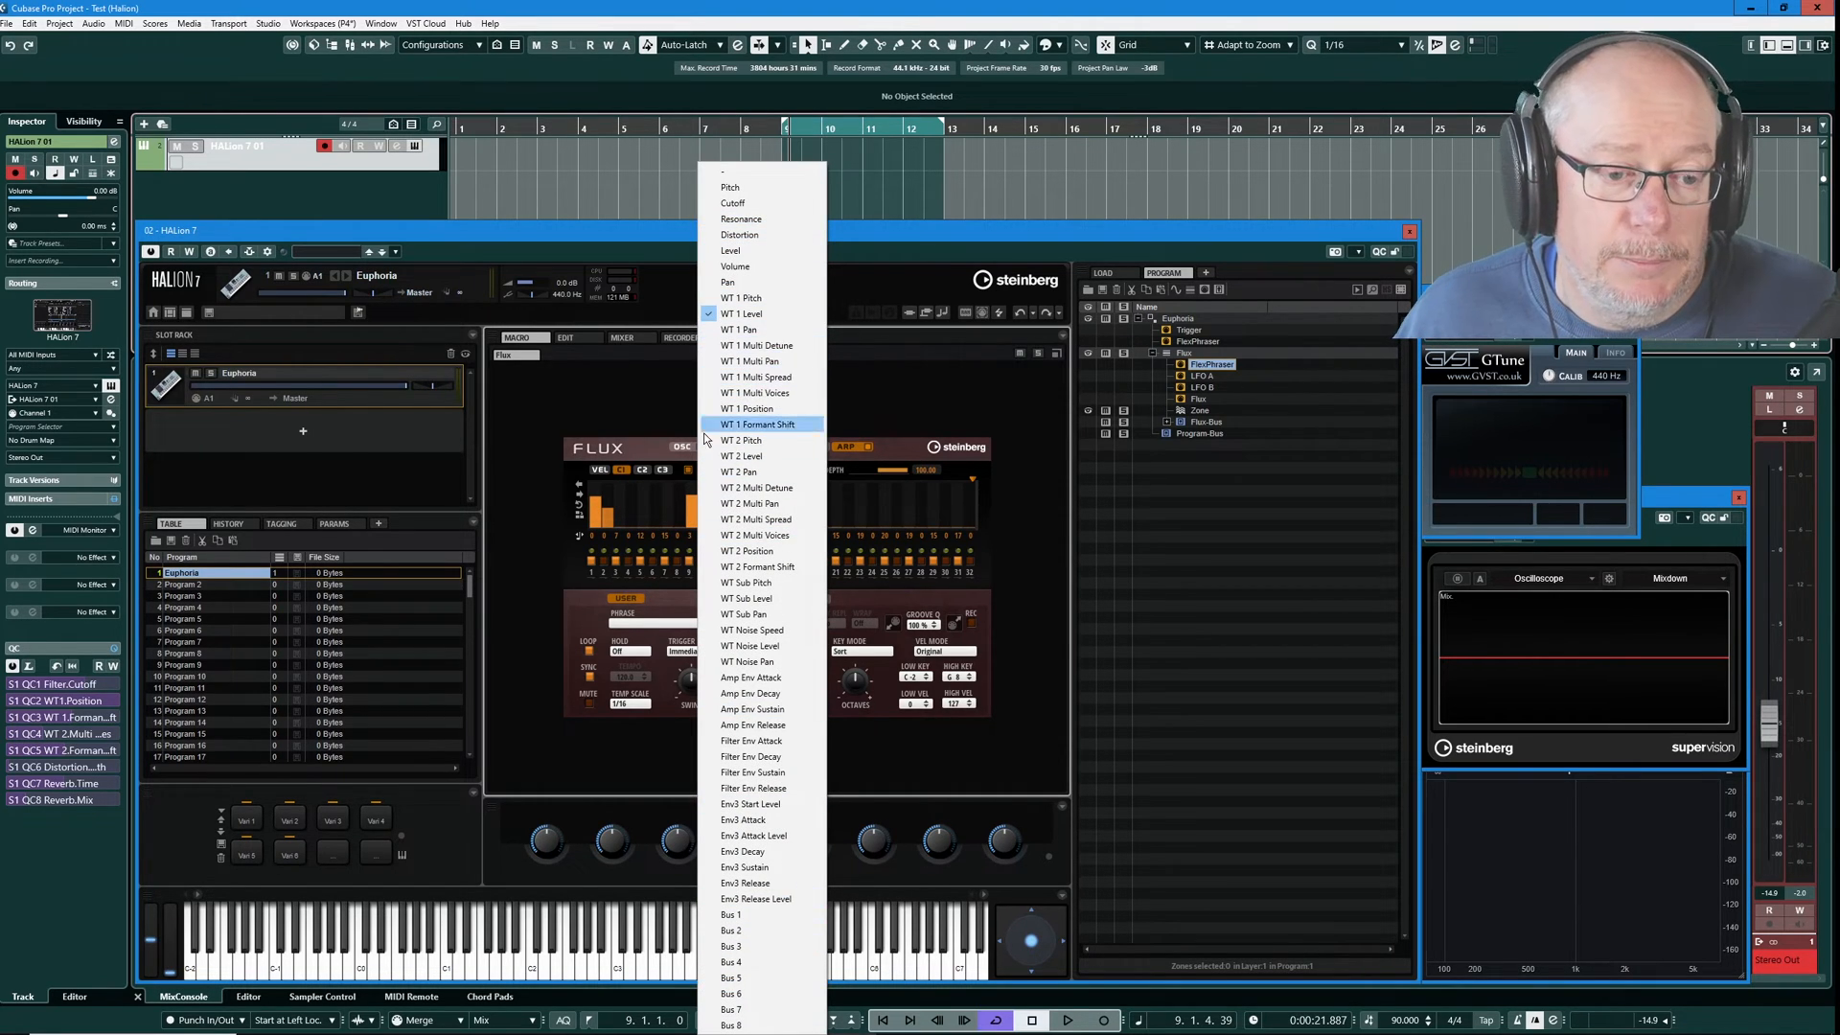
mouse_move(1138, 585)
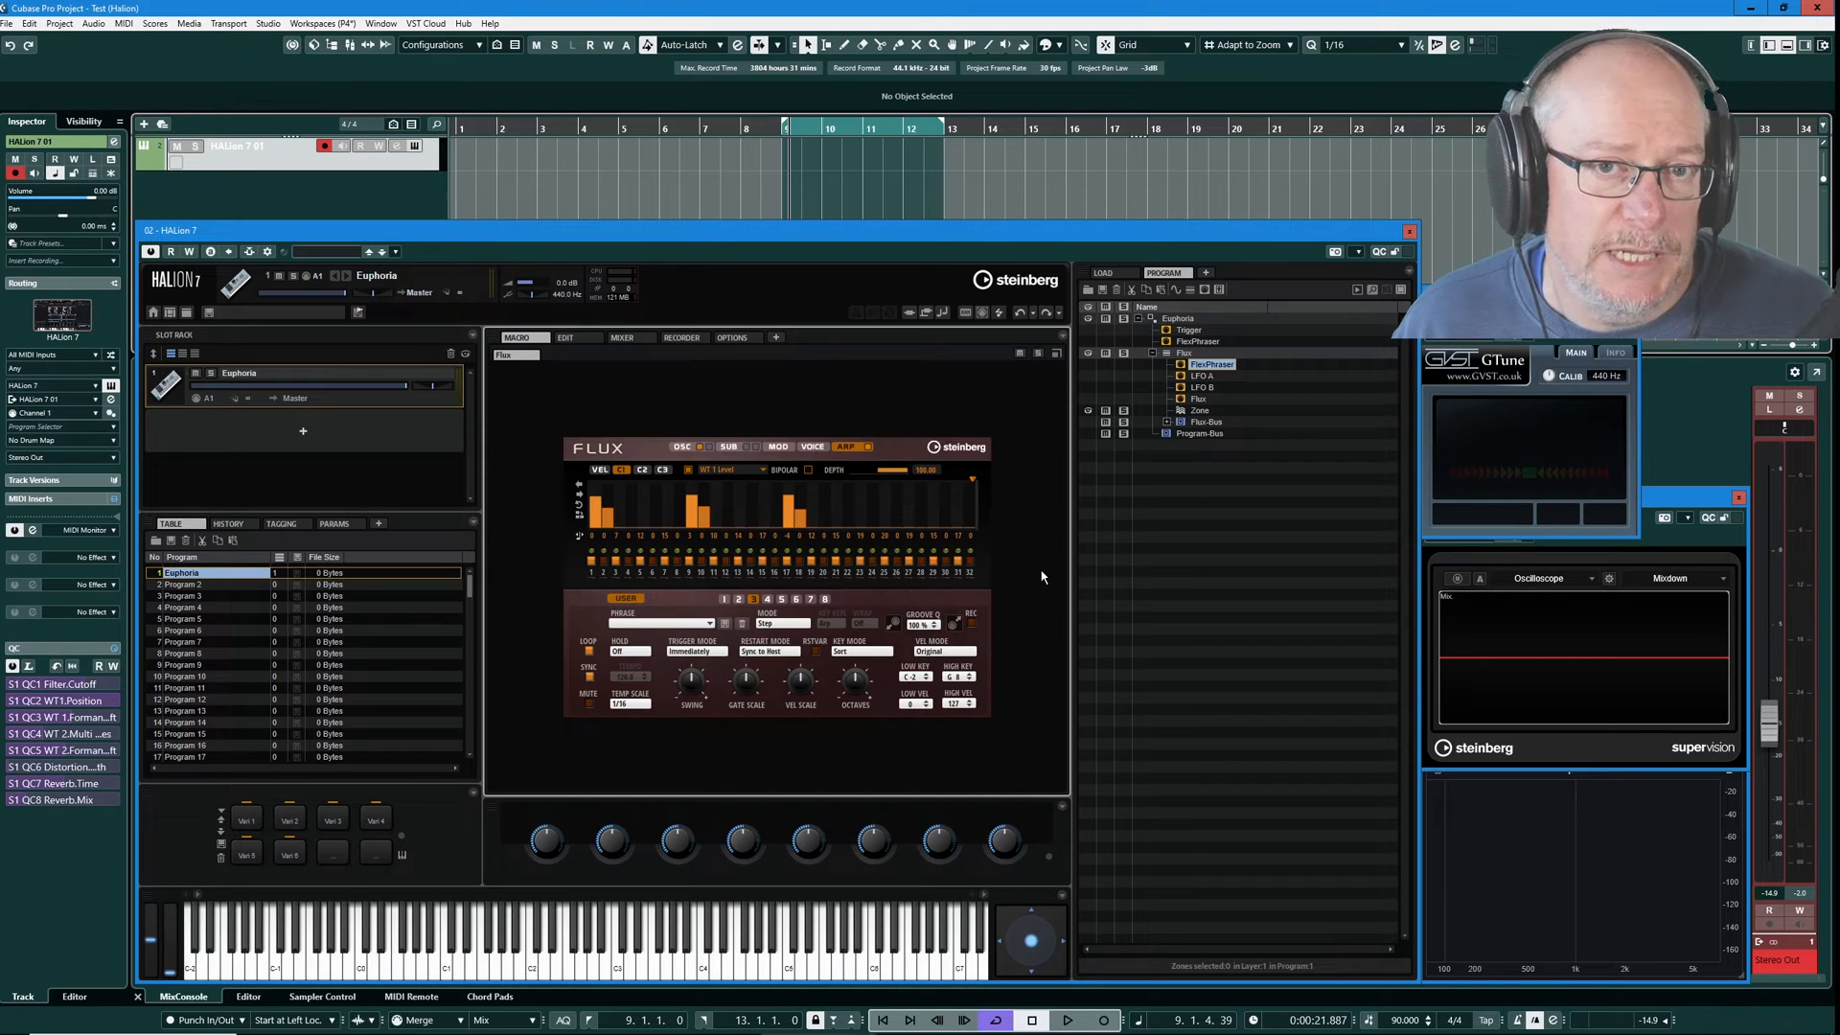
mouse_move(828, 573)
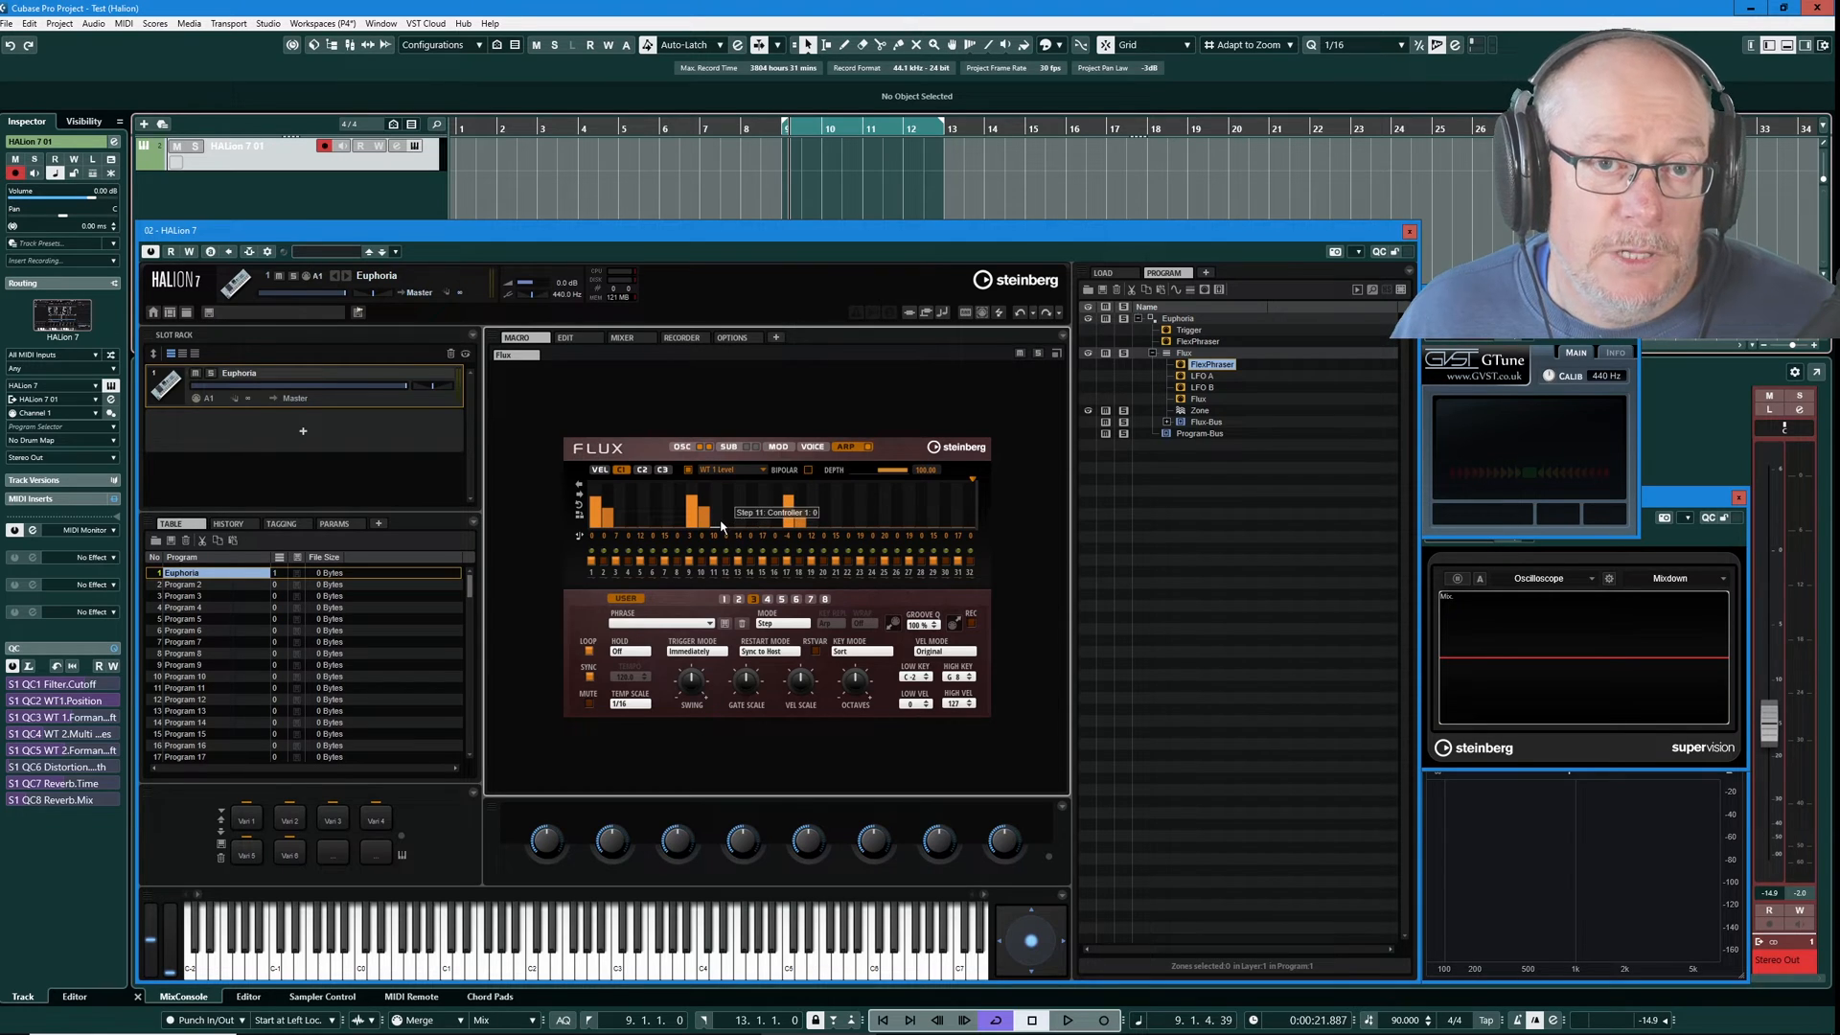
mouse_move(768, 525)
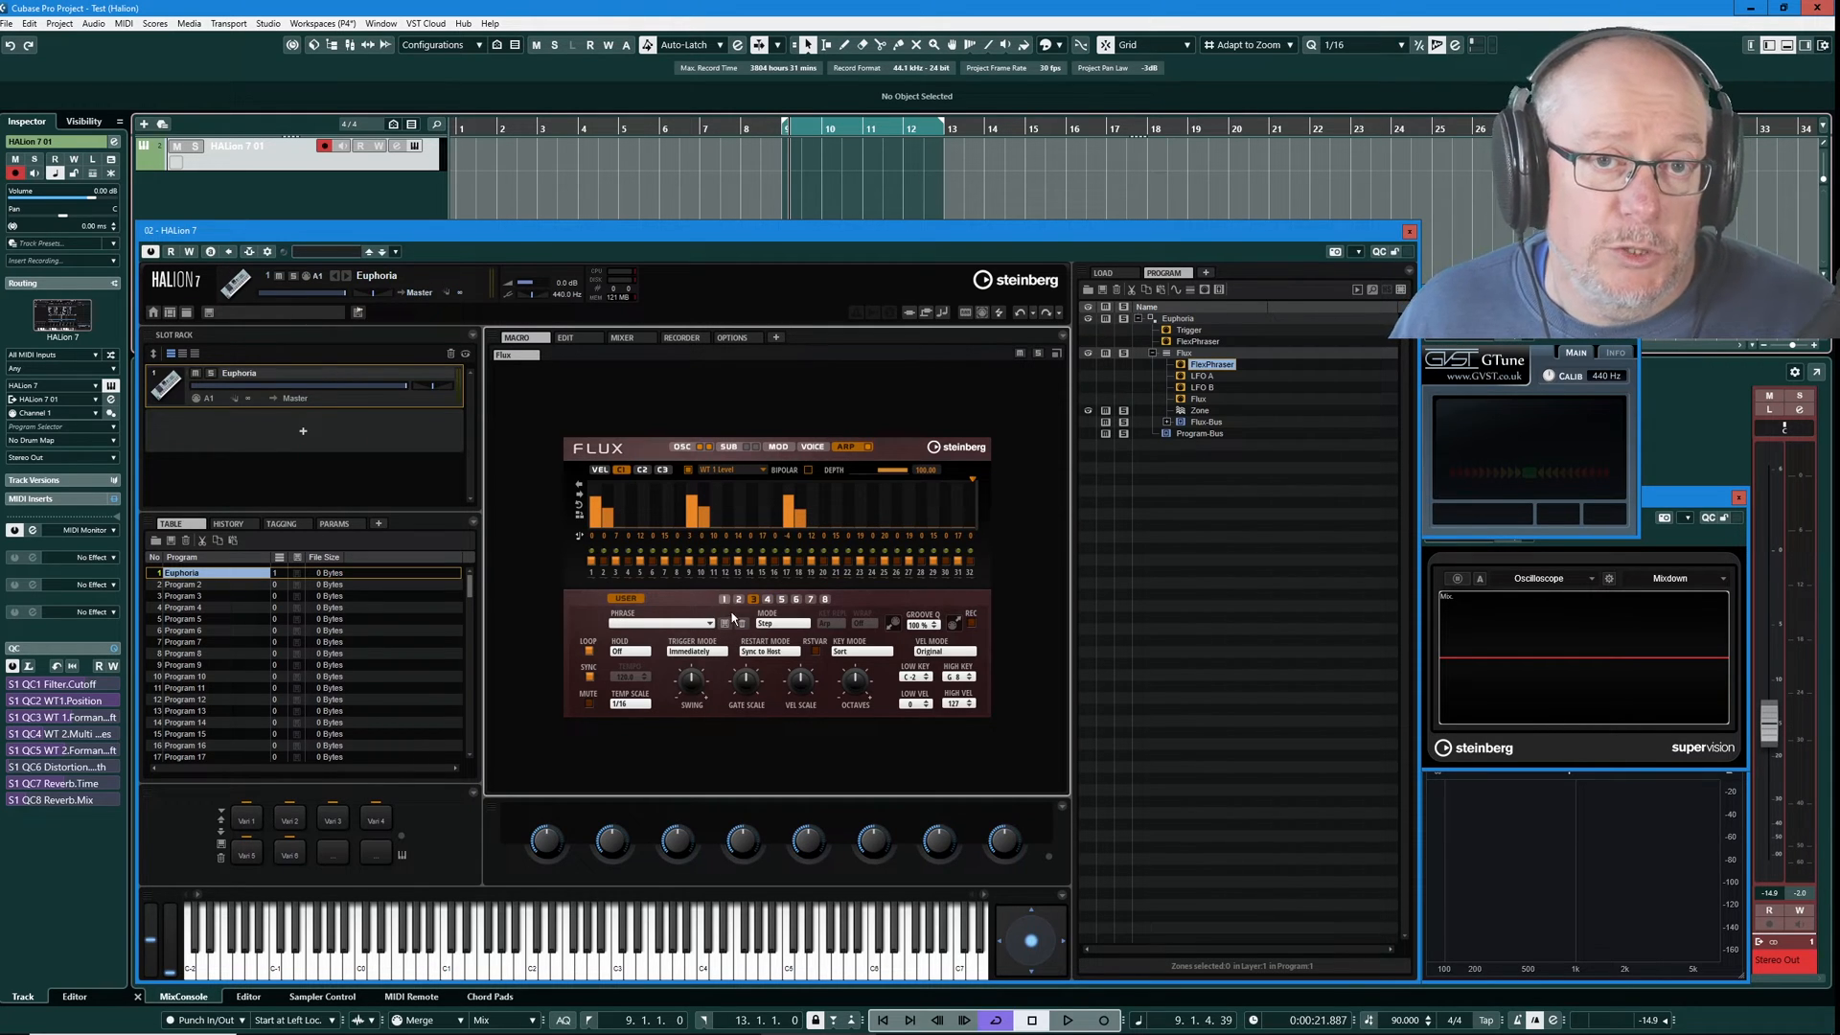
mouse_move(655, 514)
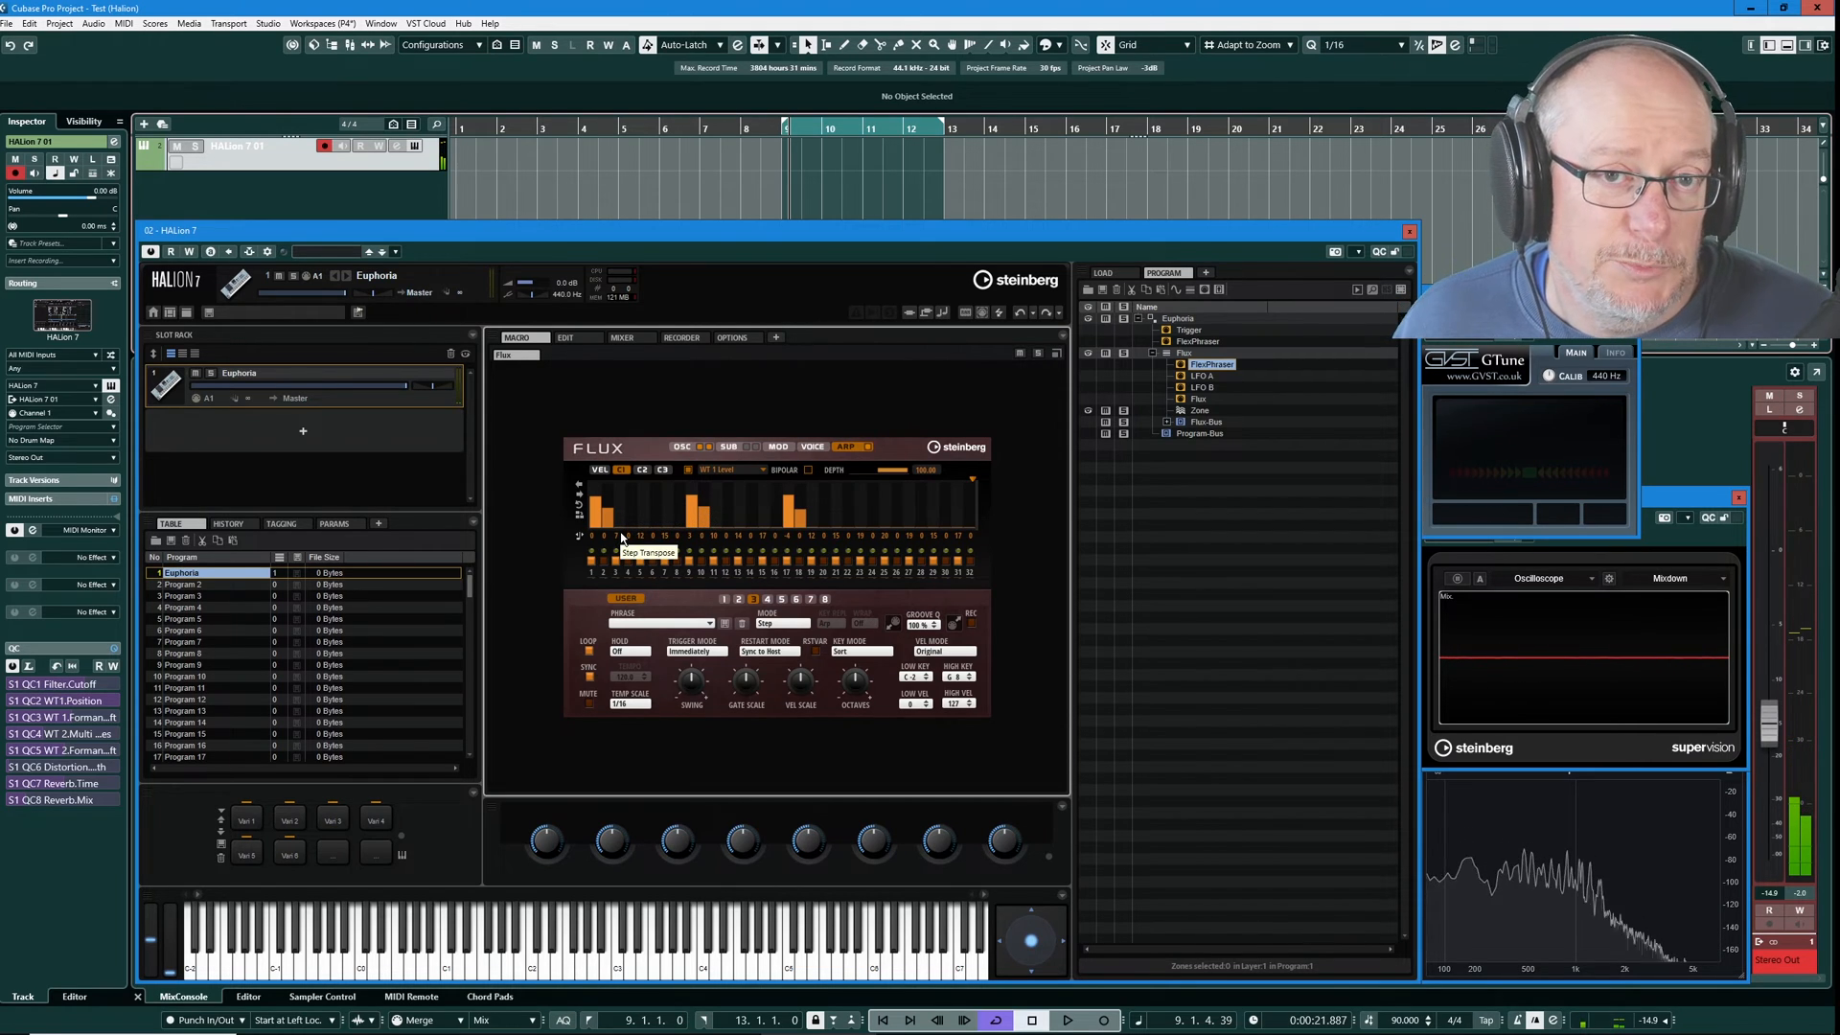
mouse_move(767, 537)
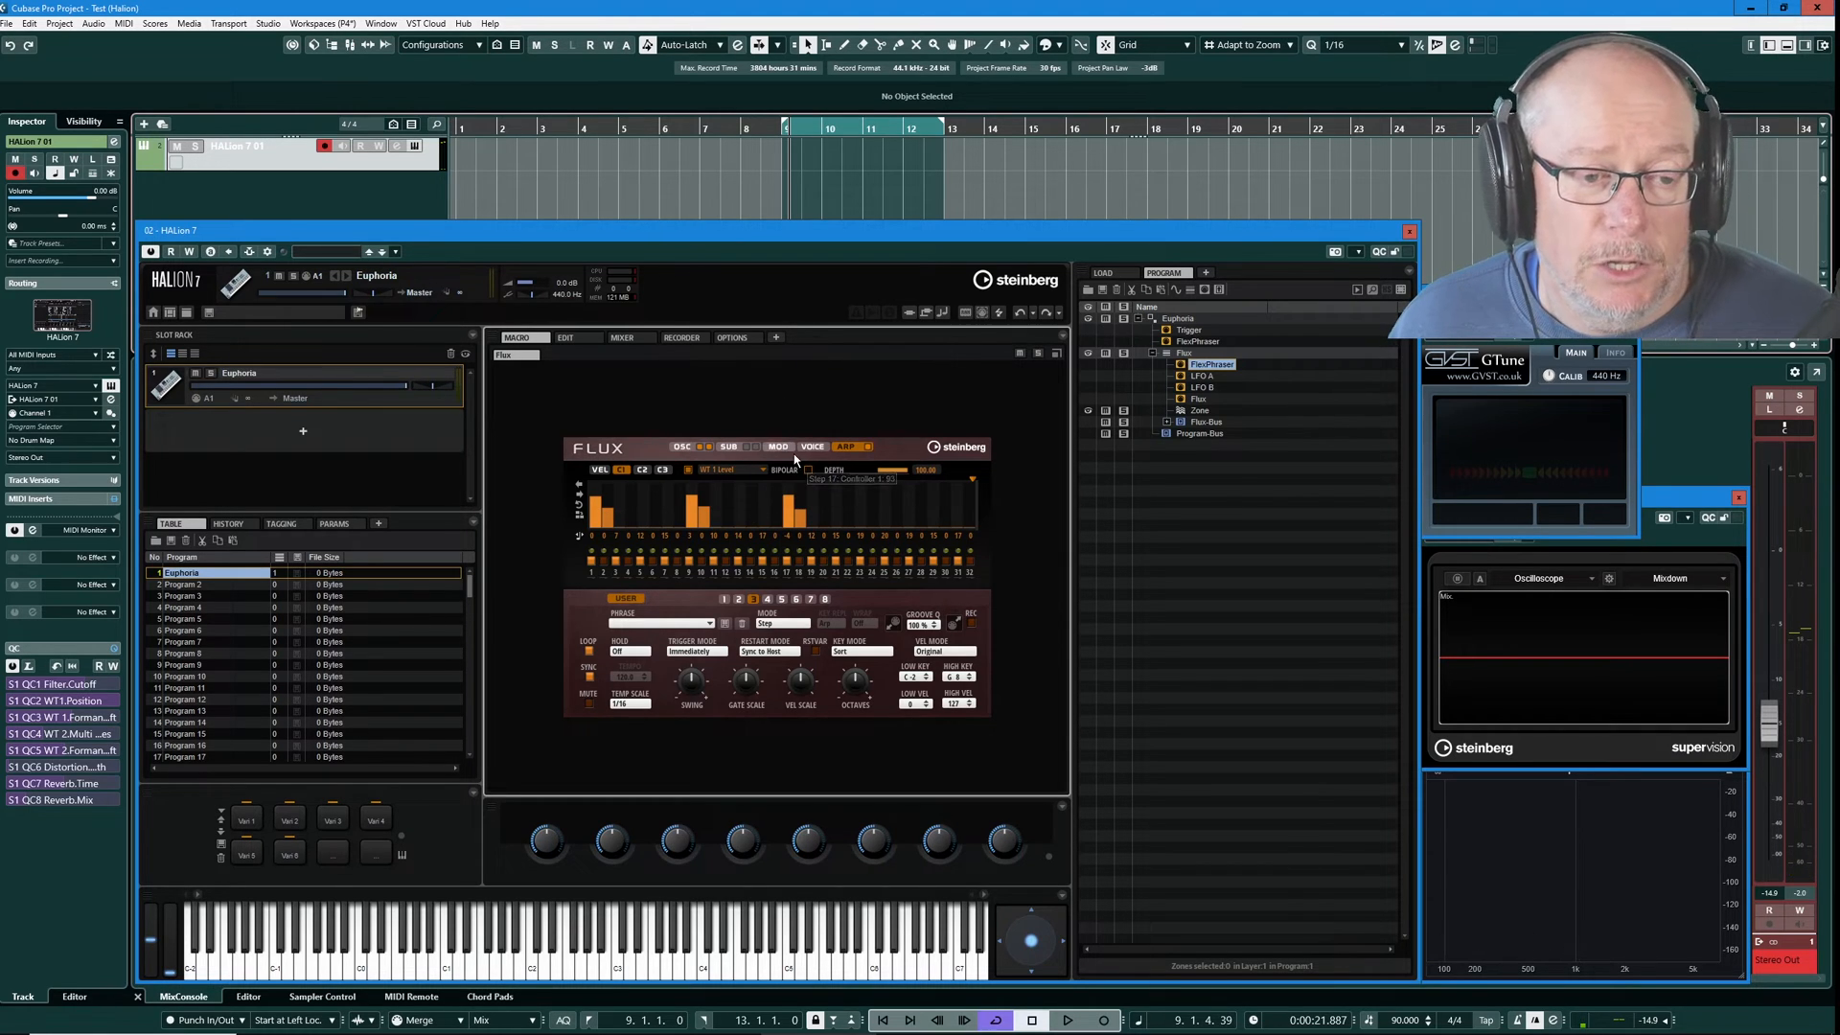
mouse_move(996, 495)
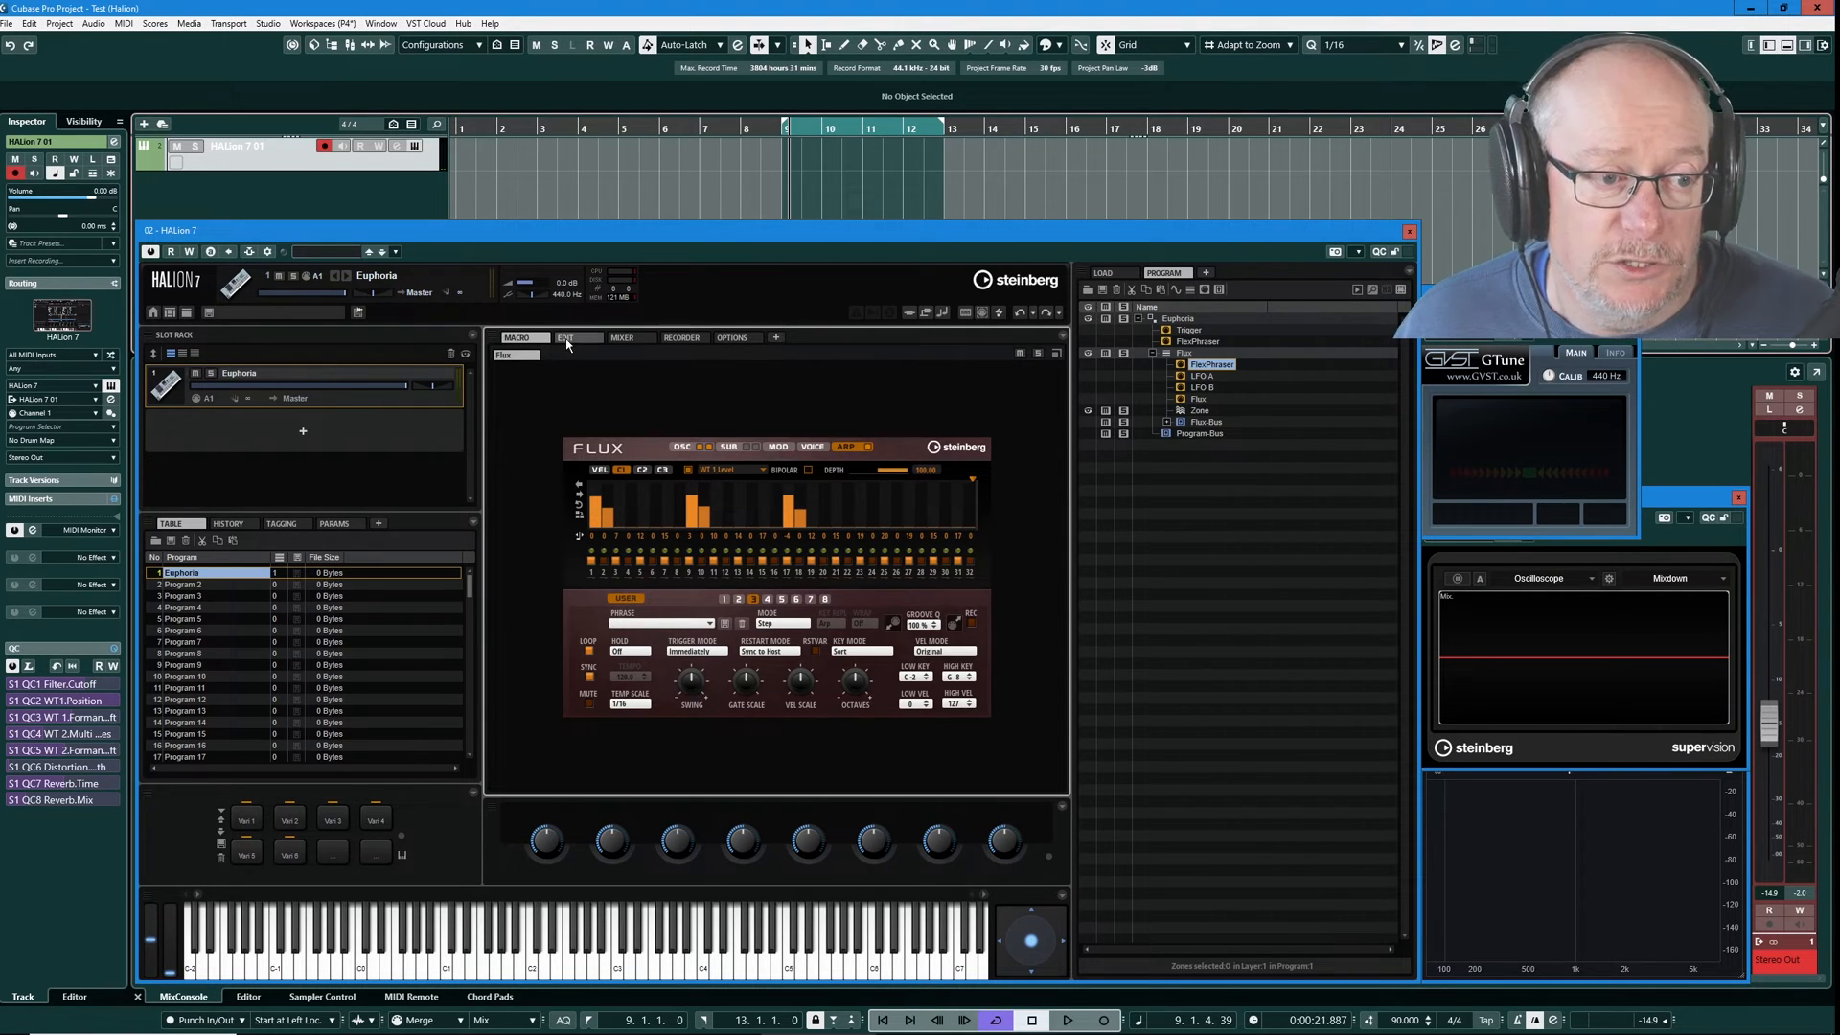
Scan the Edit page Mod Matrix rows once more, then return to the Flux Macro panel's modulation overview.
left_click(563, 338)
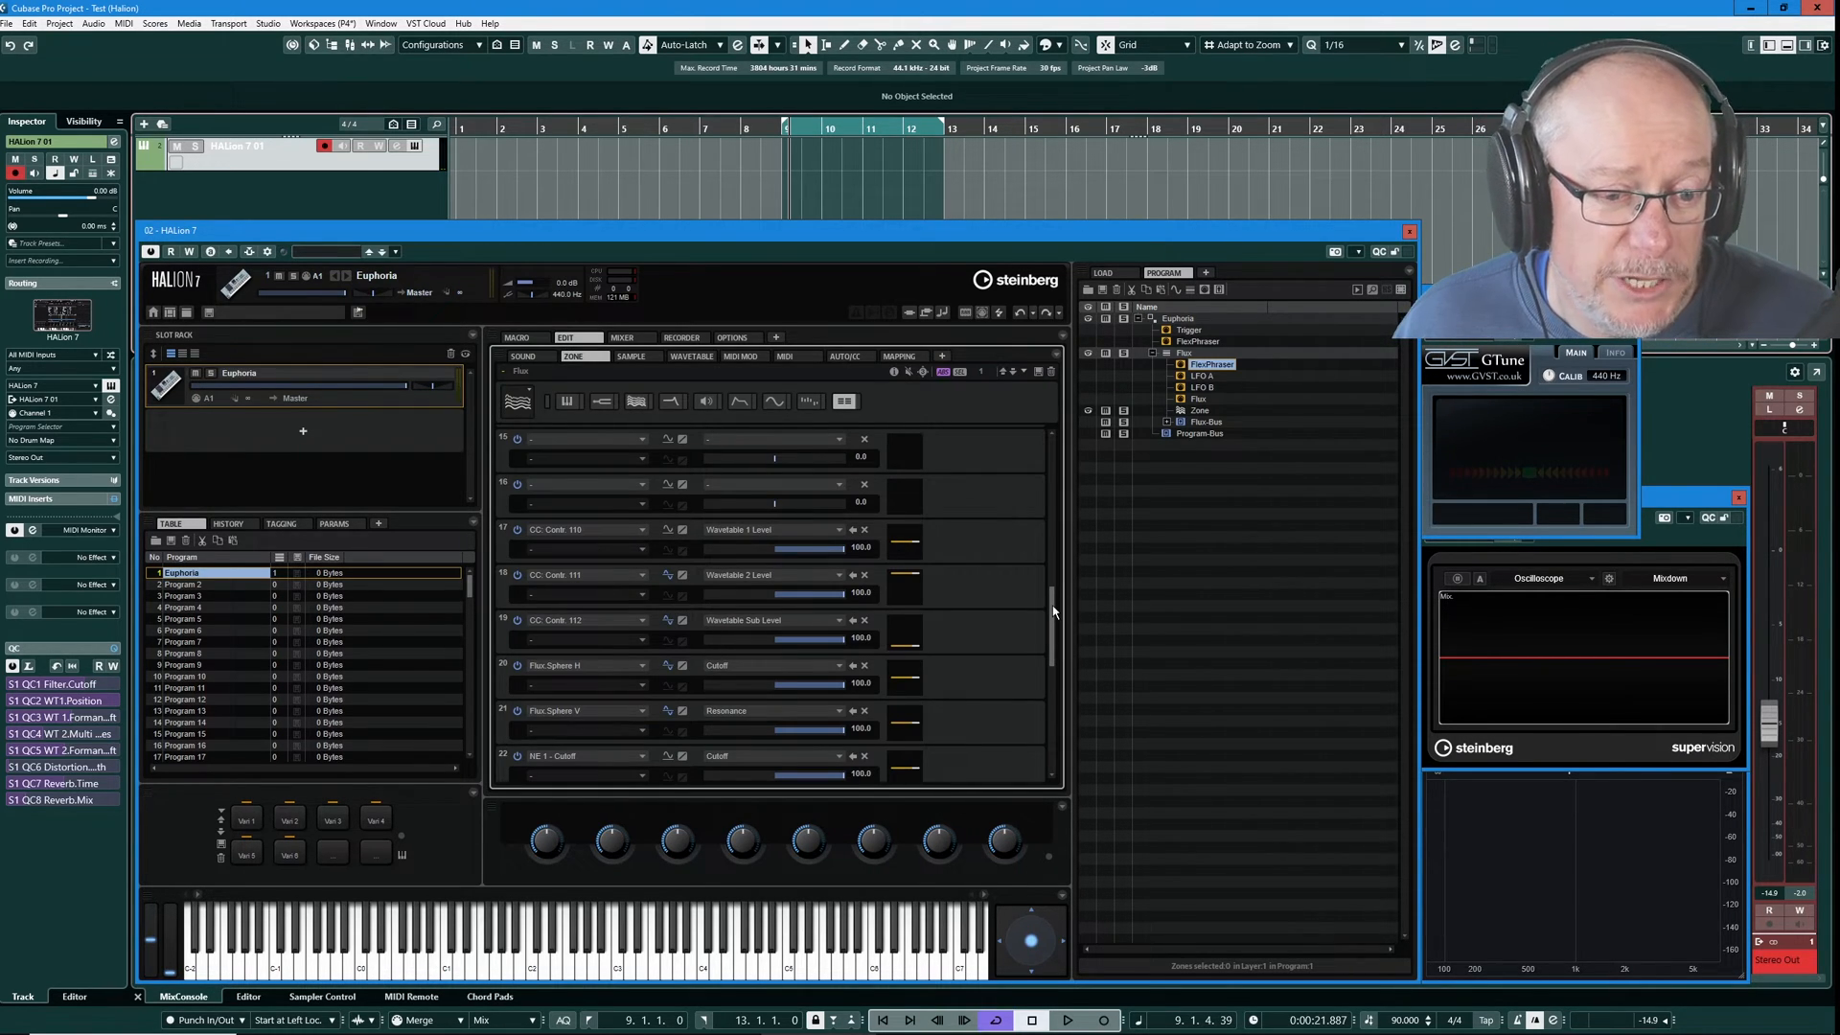
scroll("down", 3)
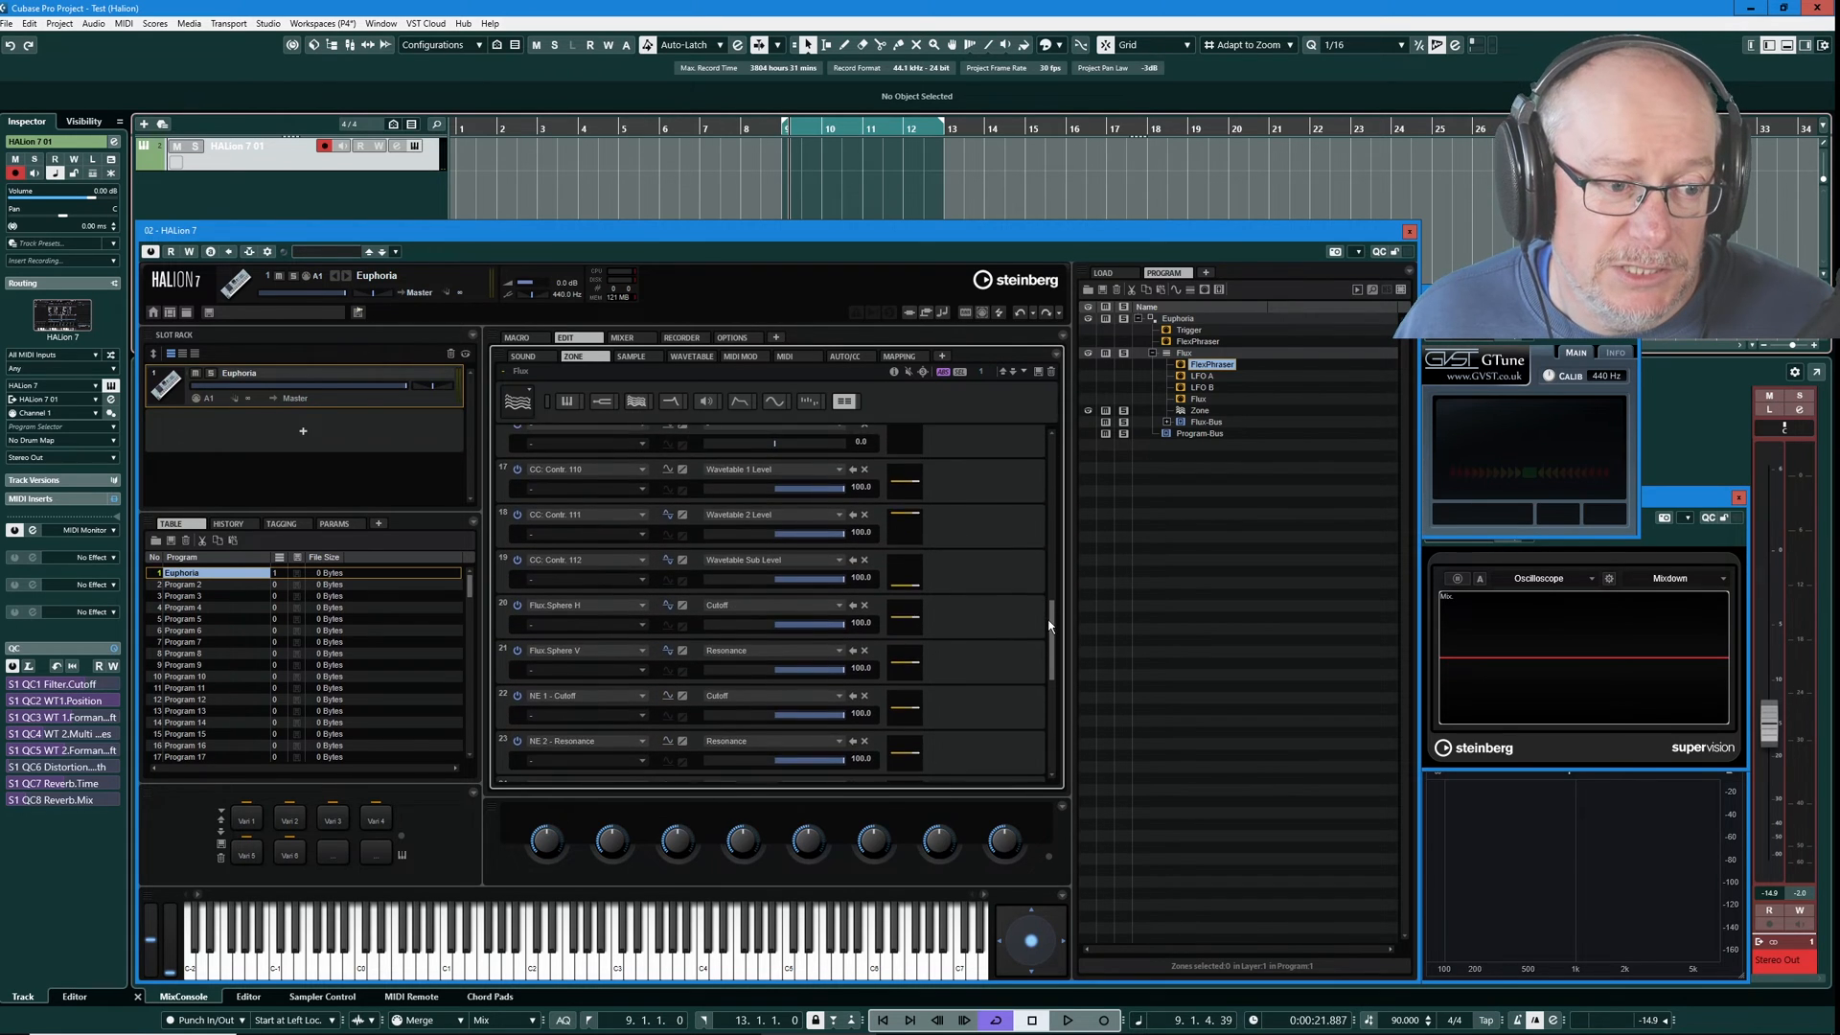
scroll("up", 3)
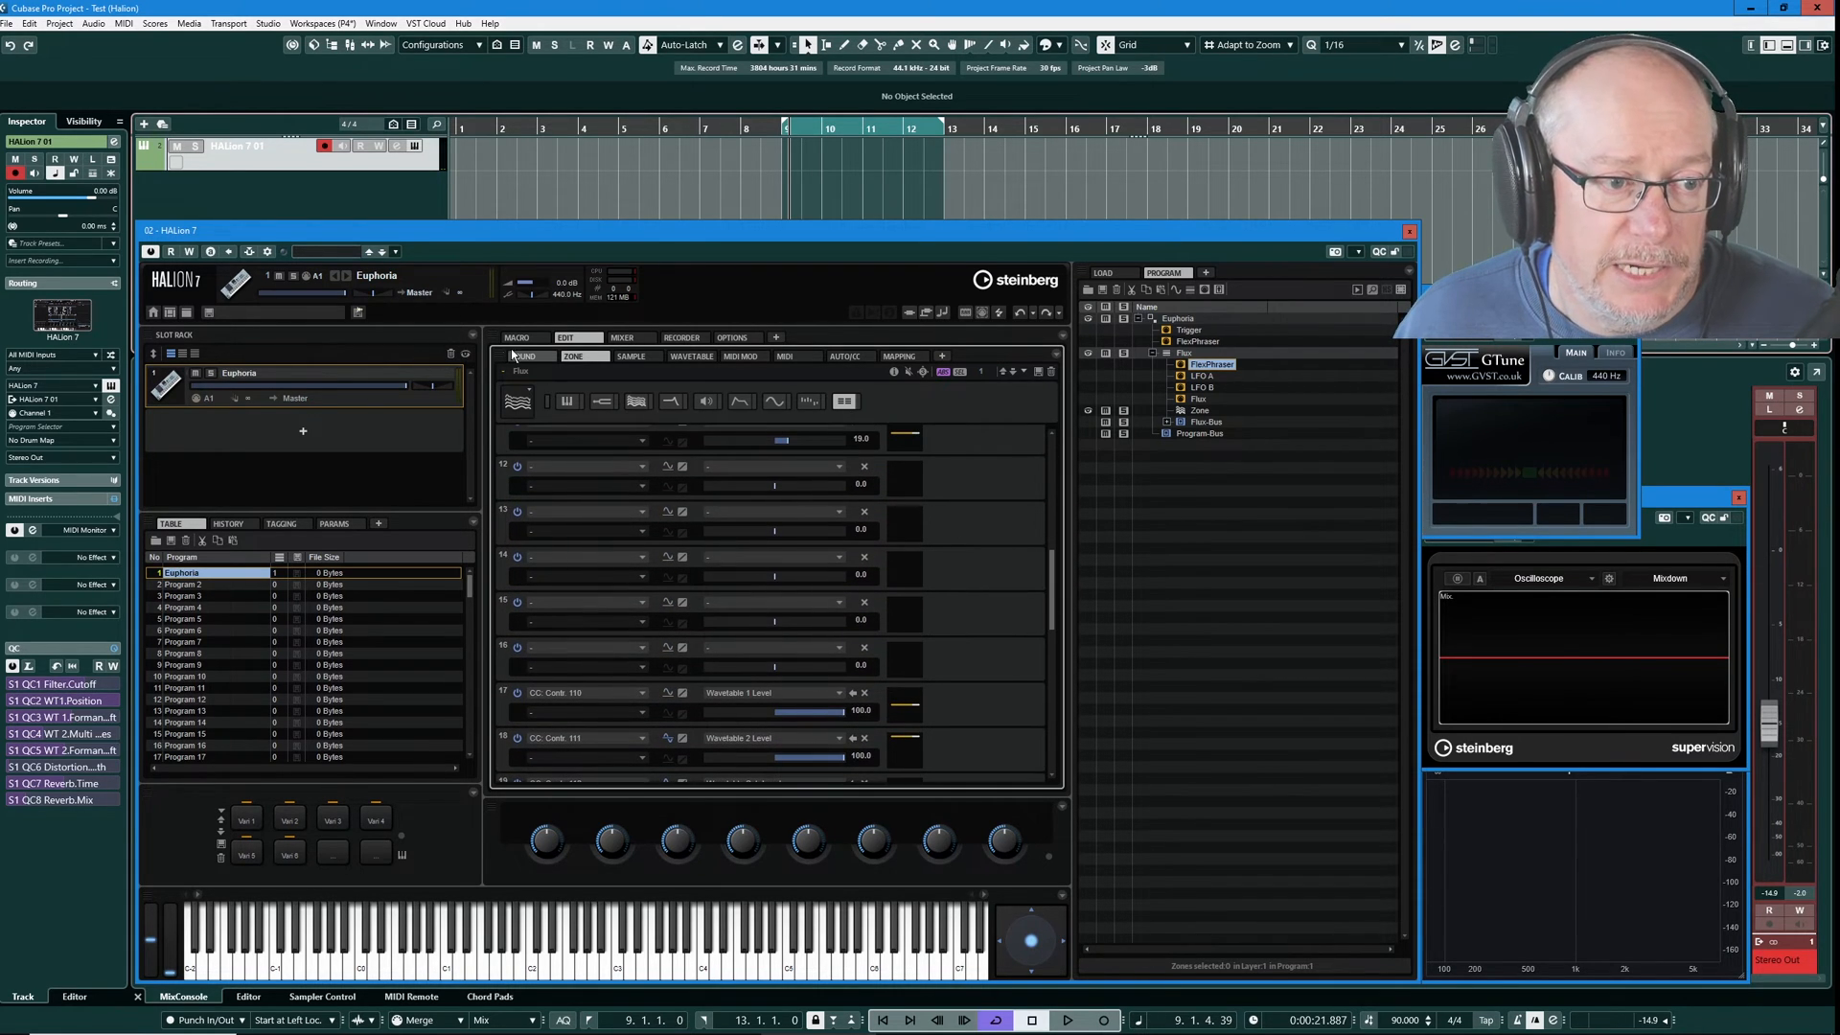
left_click(518, 338)
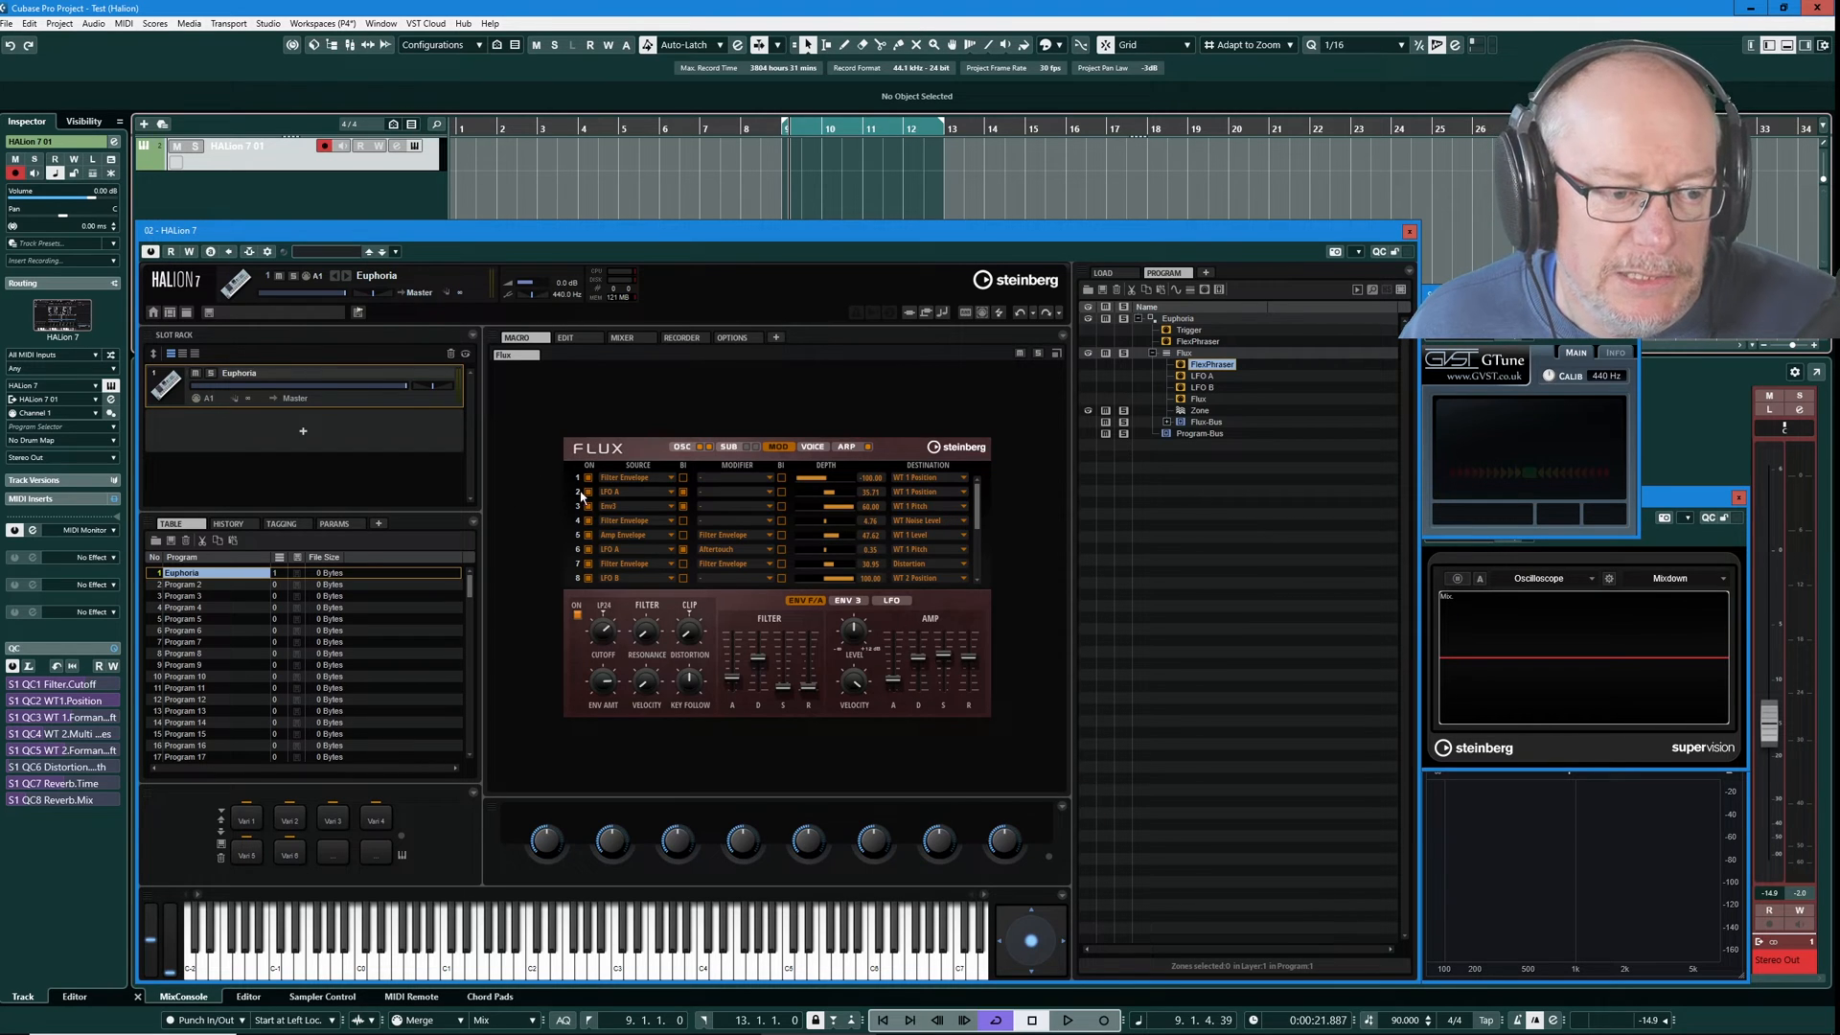
mouse_move(630, 520)
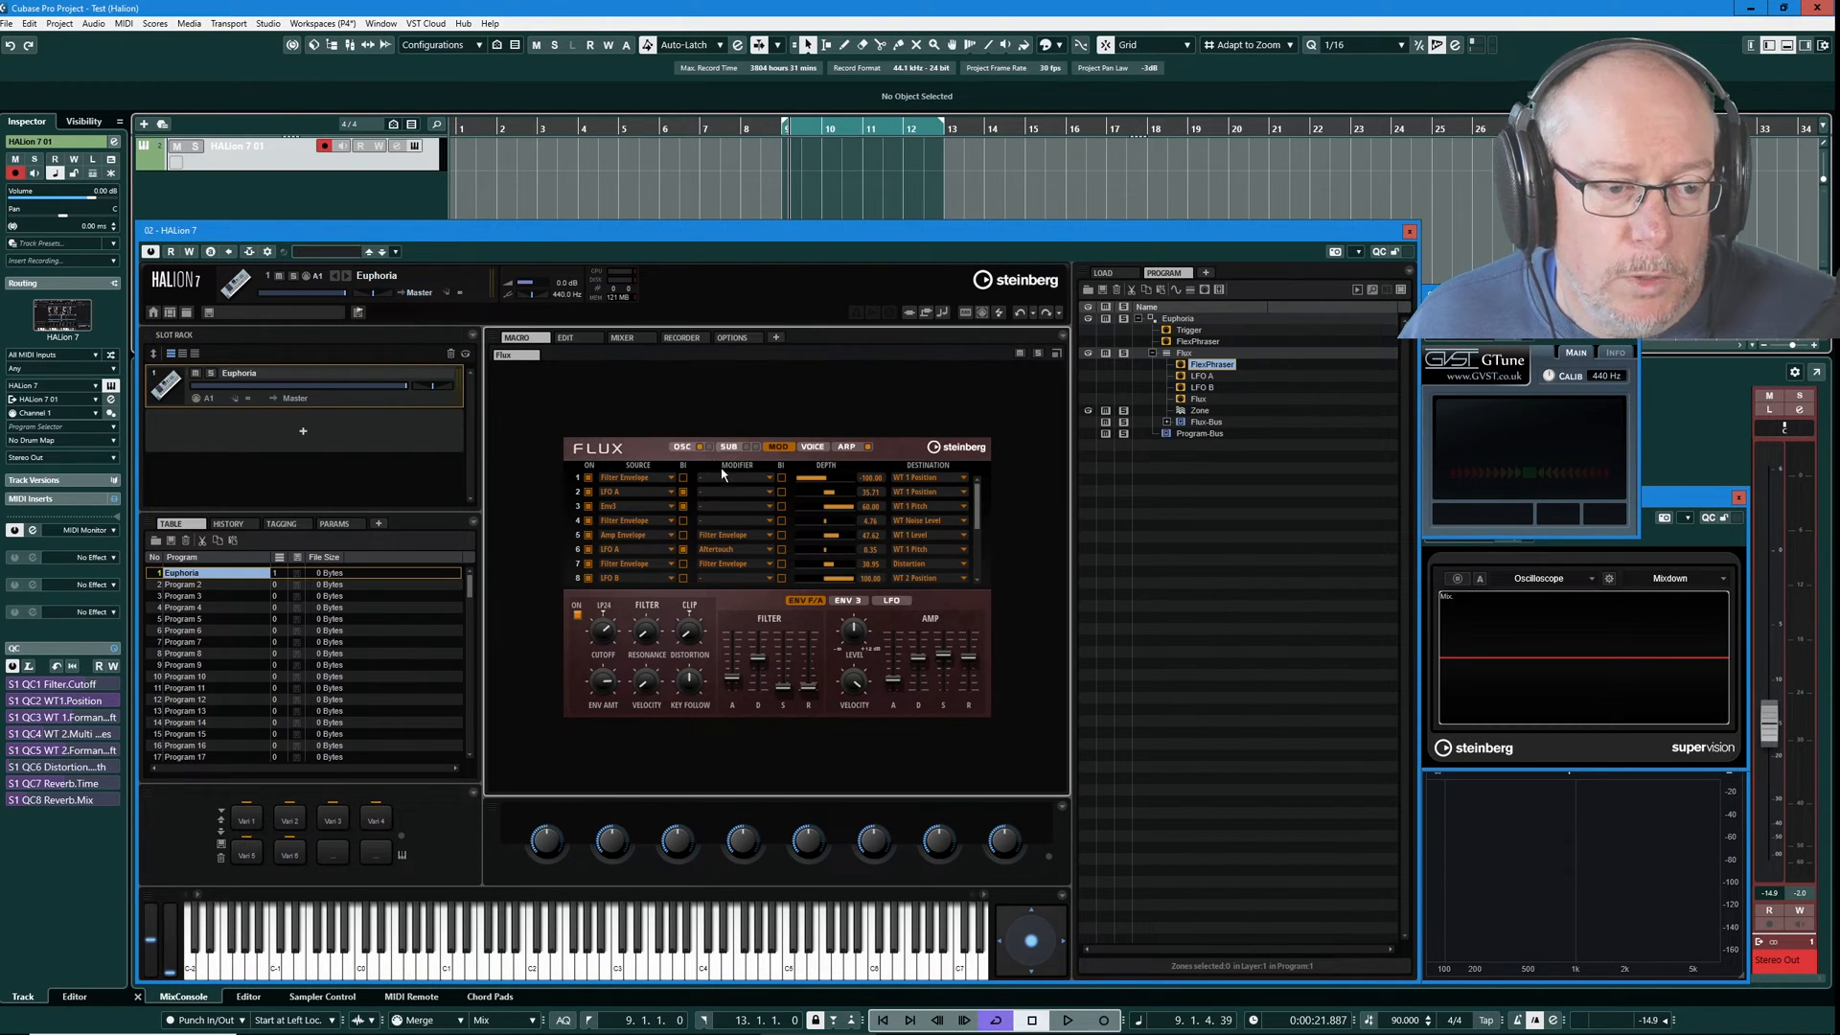
mouse_move(833, 519)
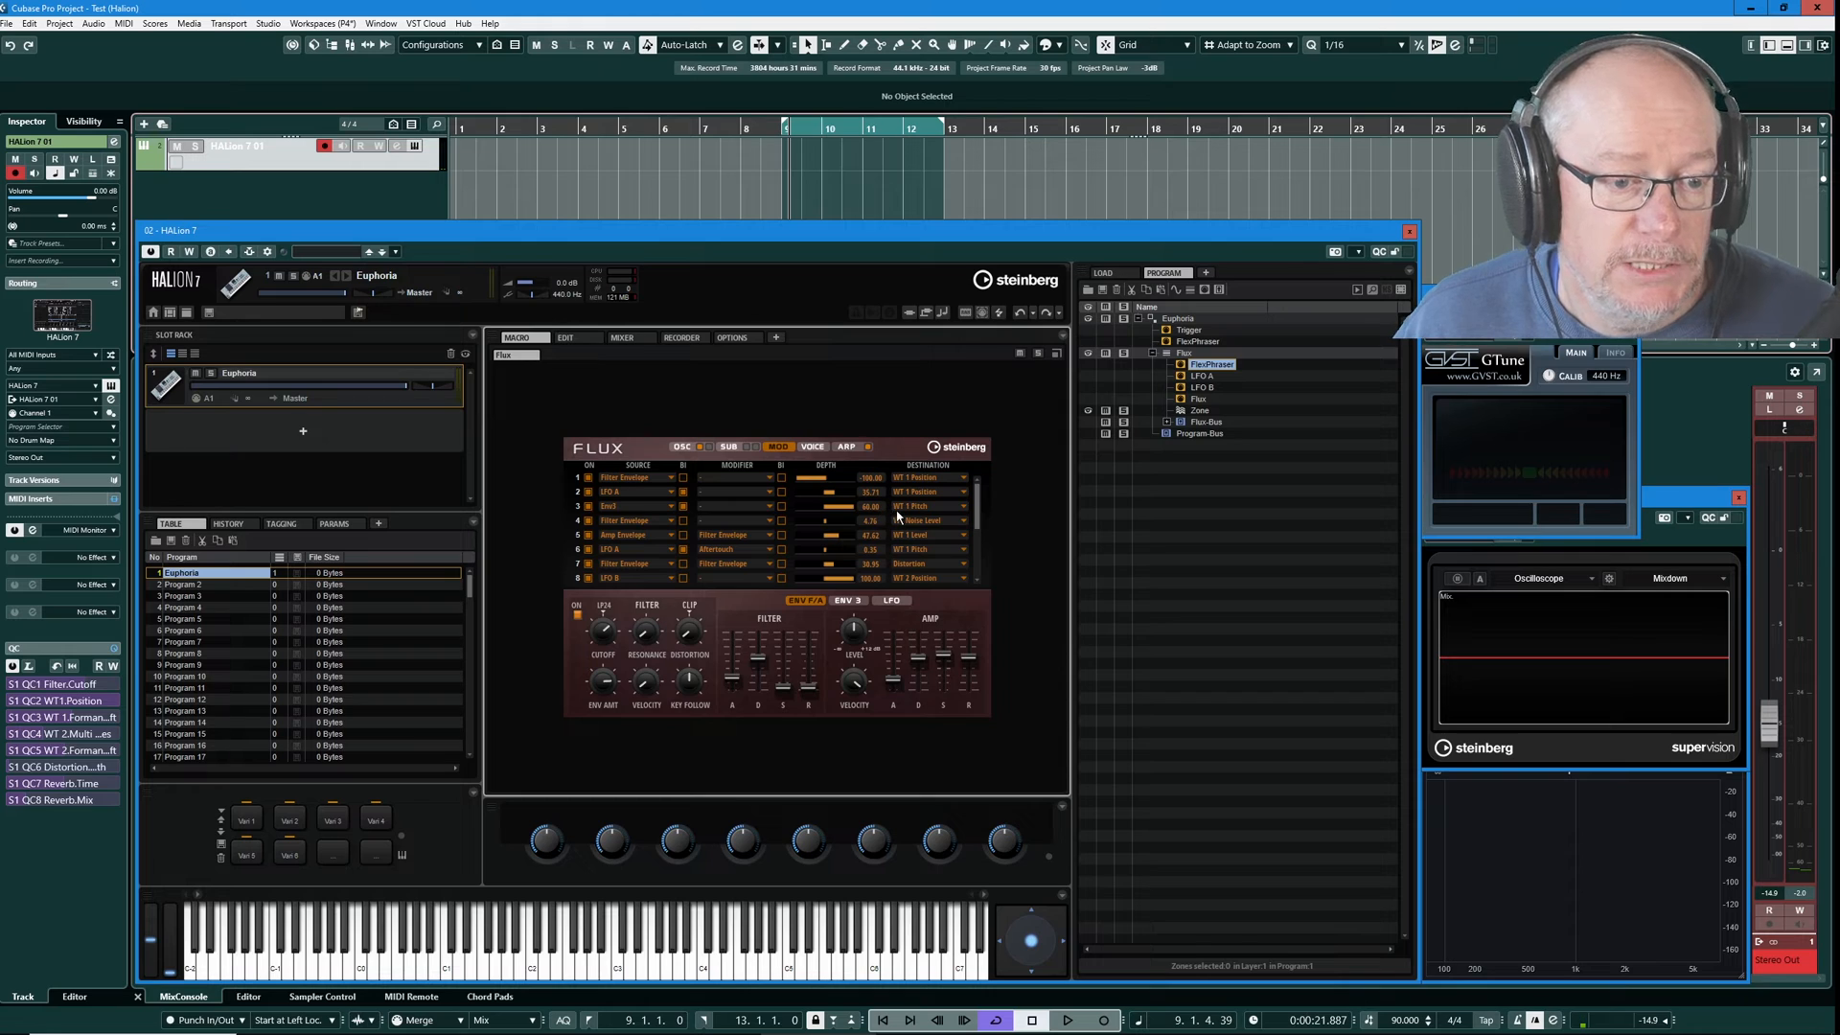
mouse_move(624, 498)
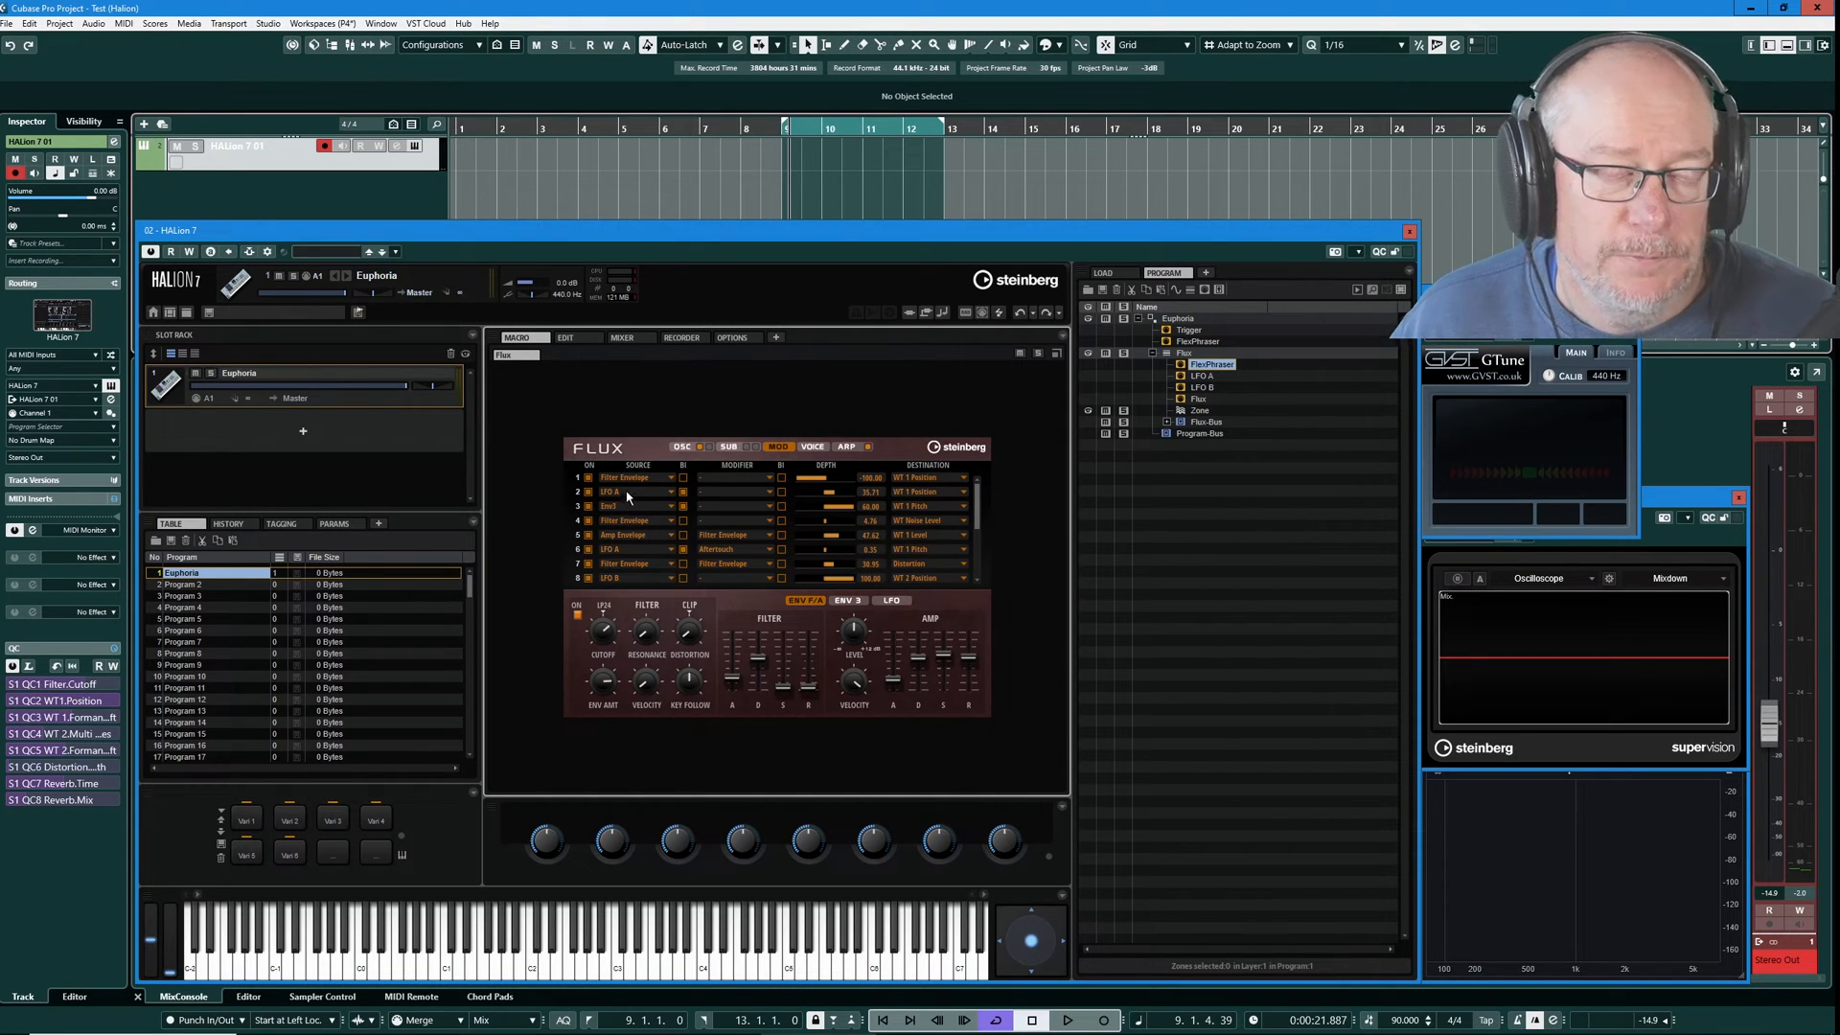
mouse_move(669, 504)
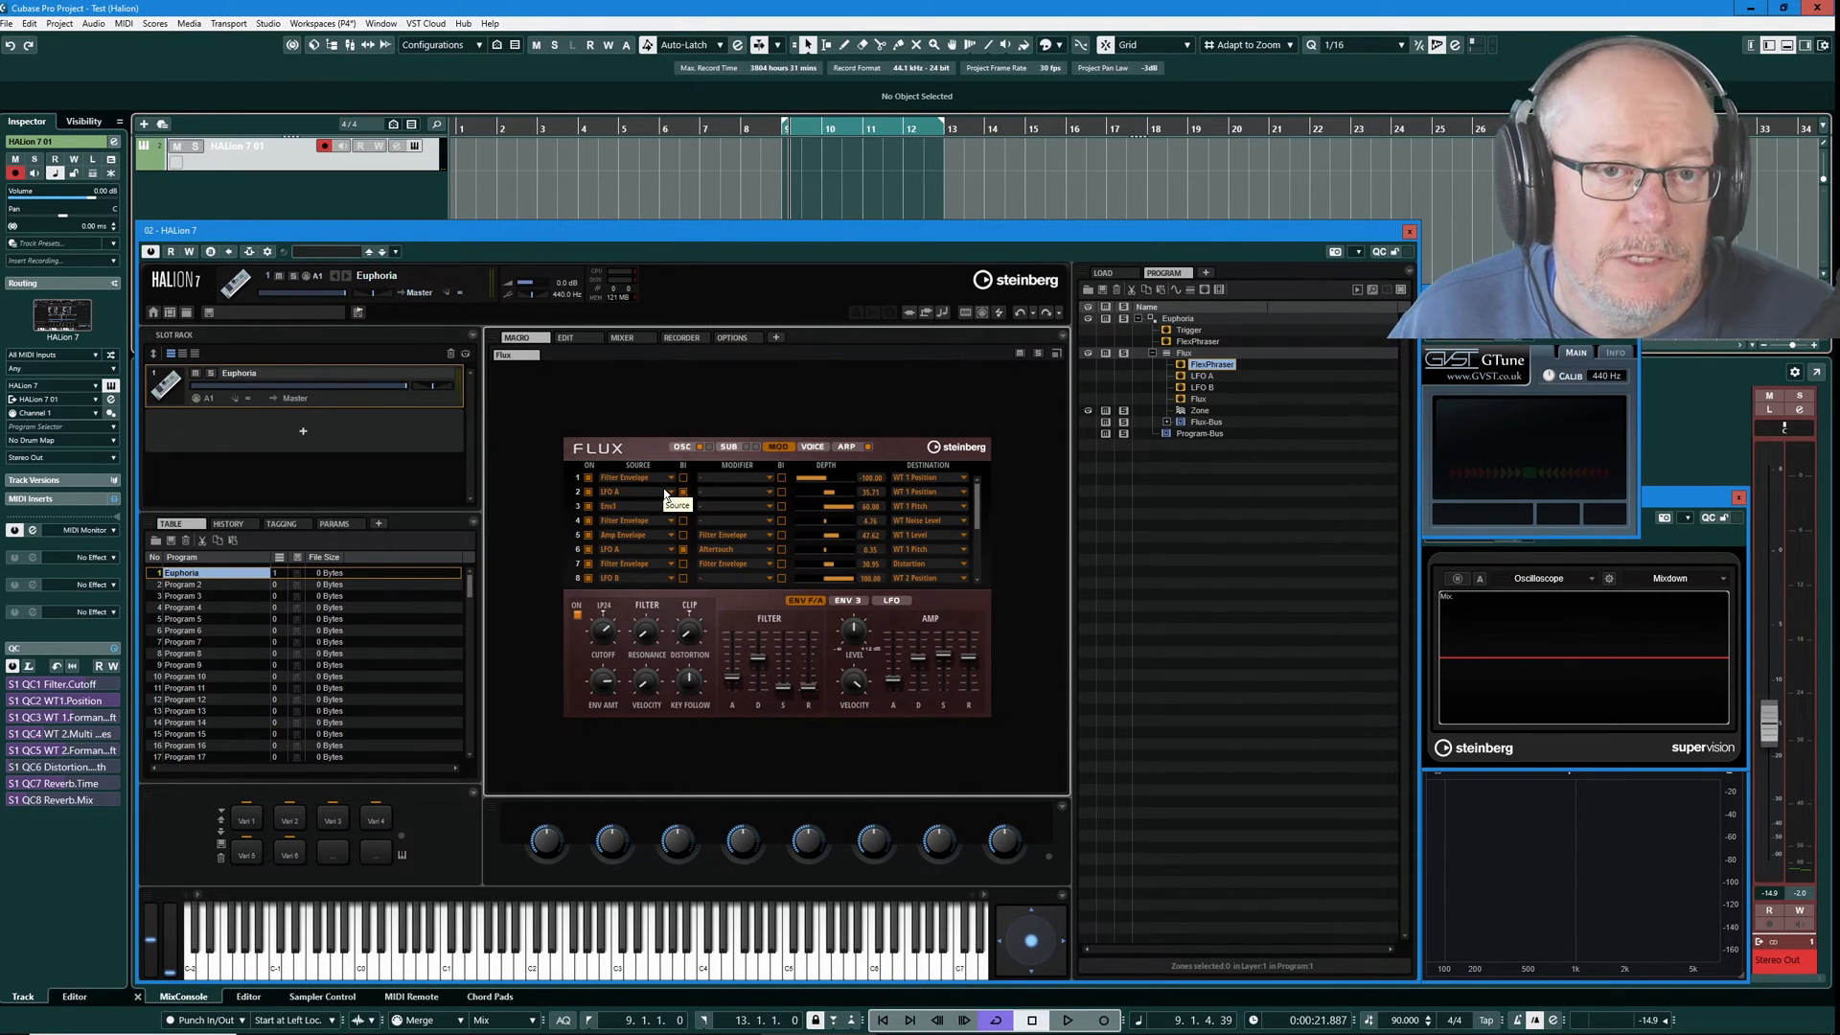
mouse_move(845, 629)
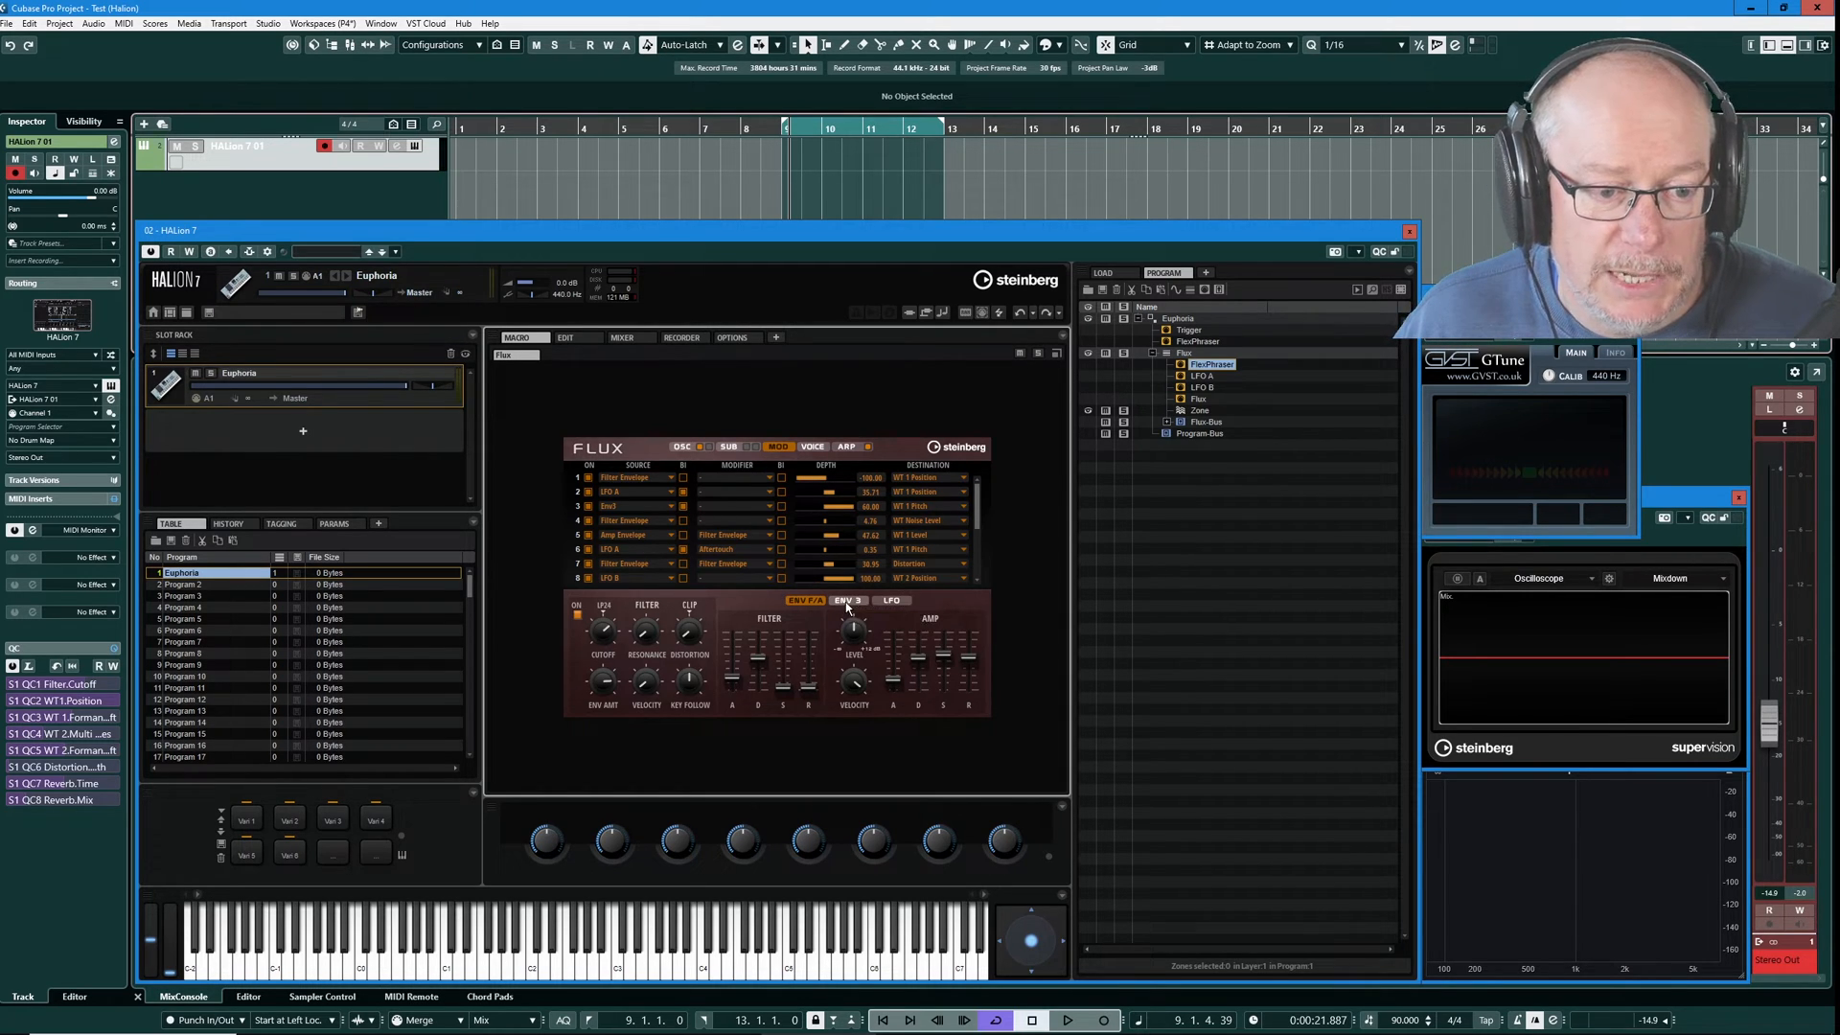
Show ENV 3 on the Flux panel, glance at its zone user envelope editor, and return to Macro.
left_click(847, 600)
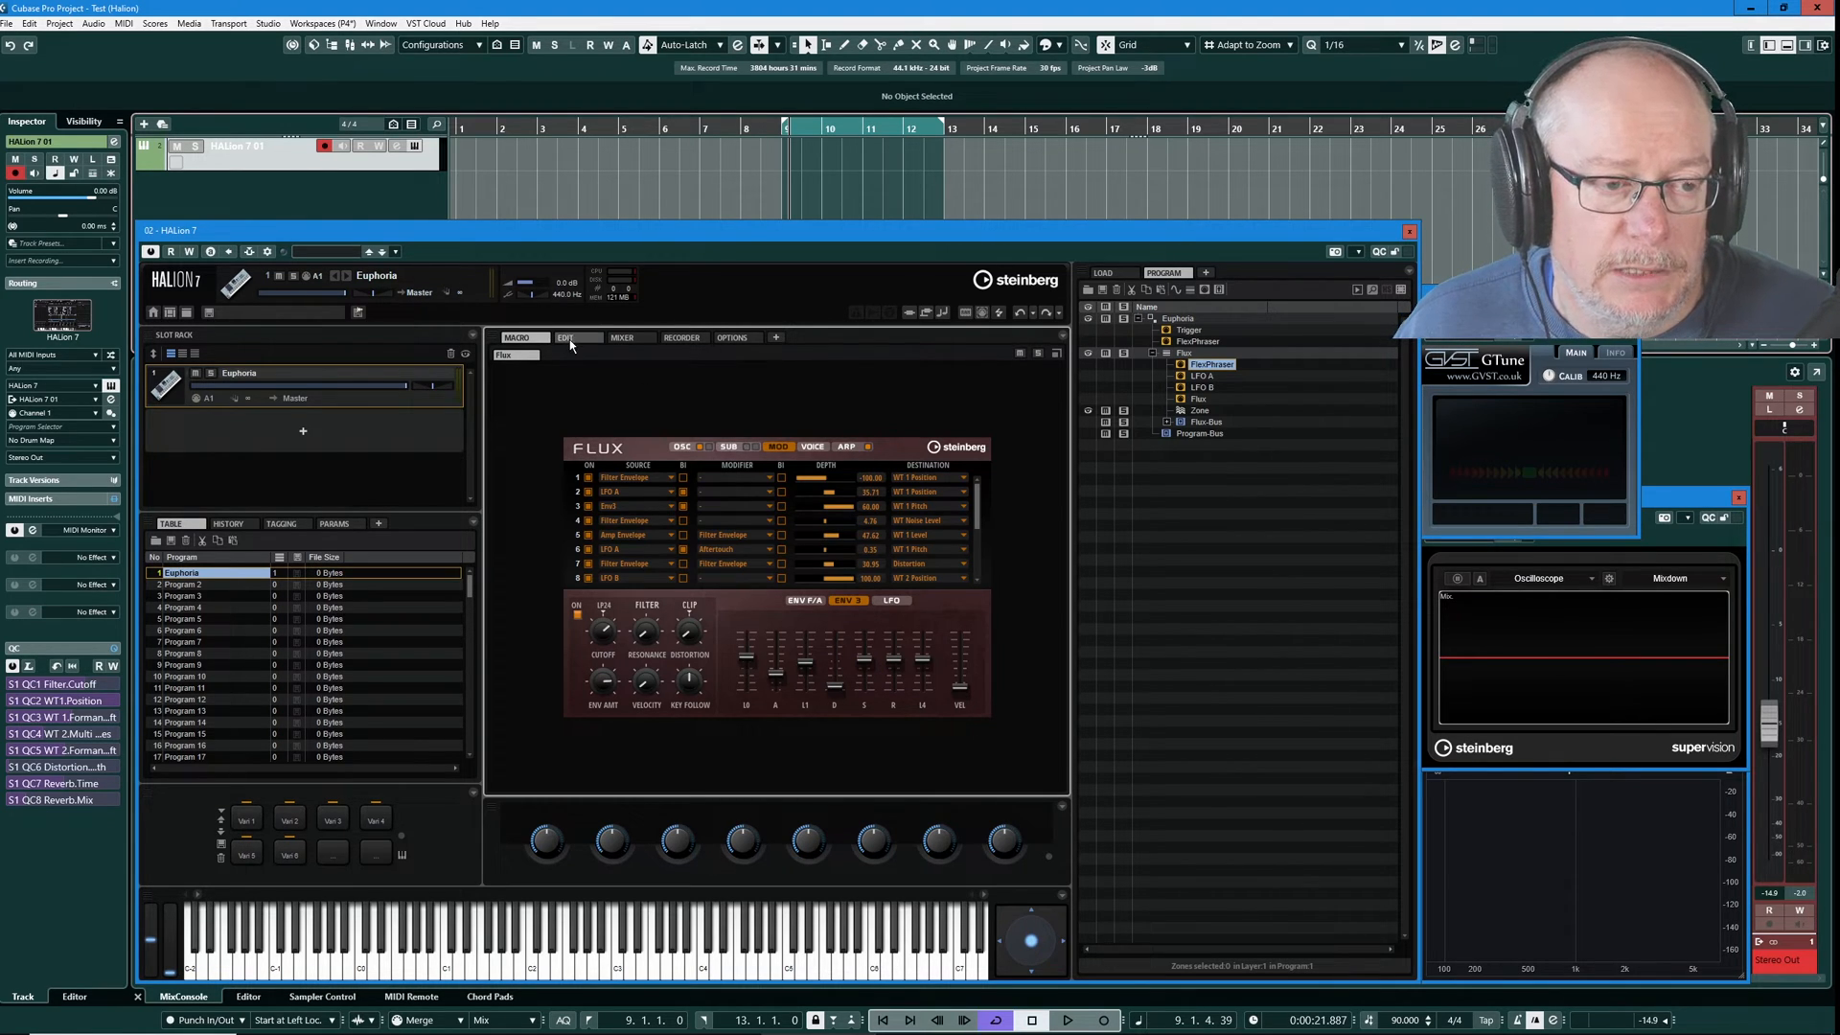
left_click(563, 337)
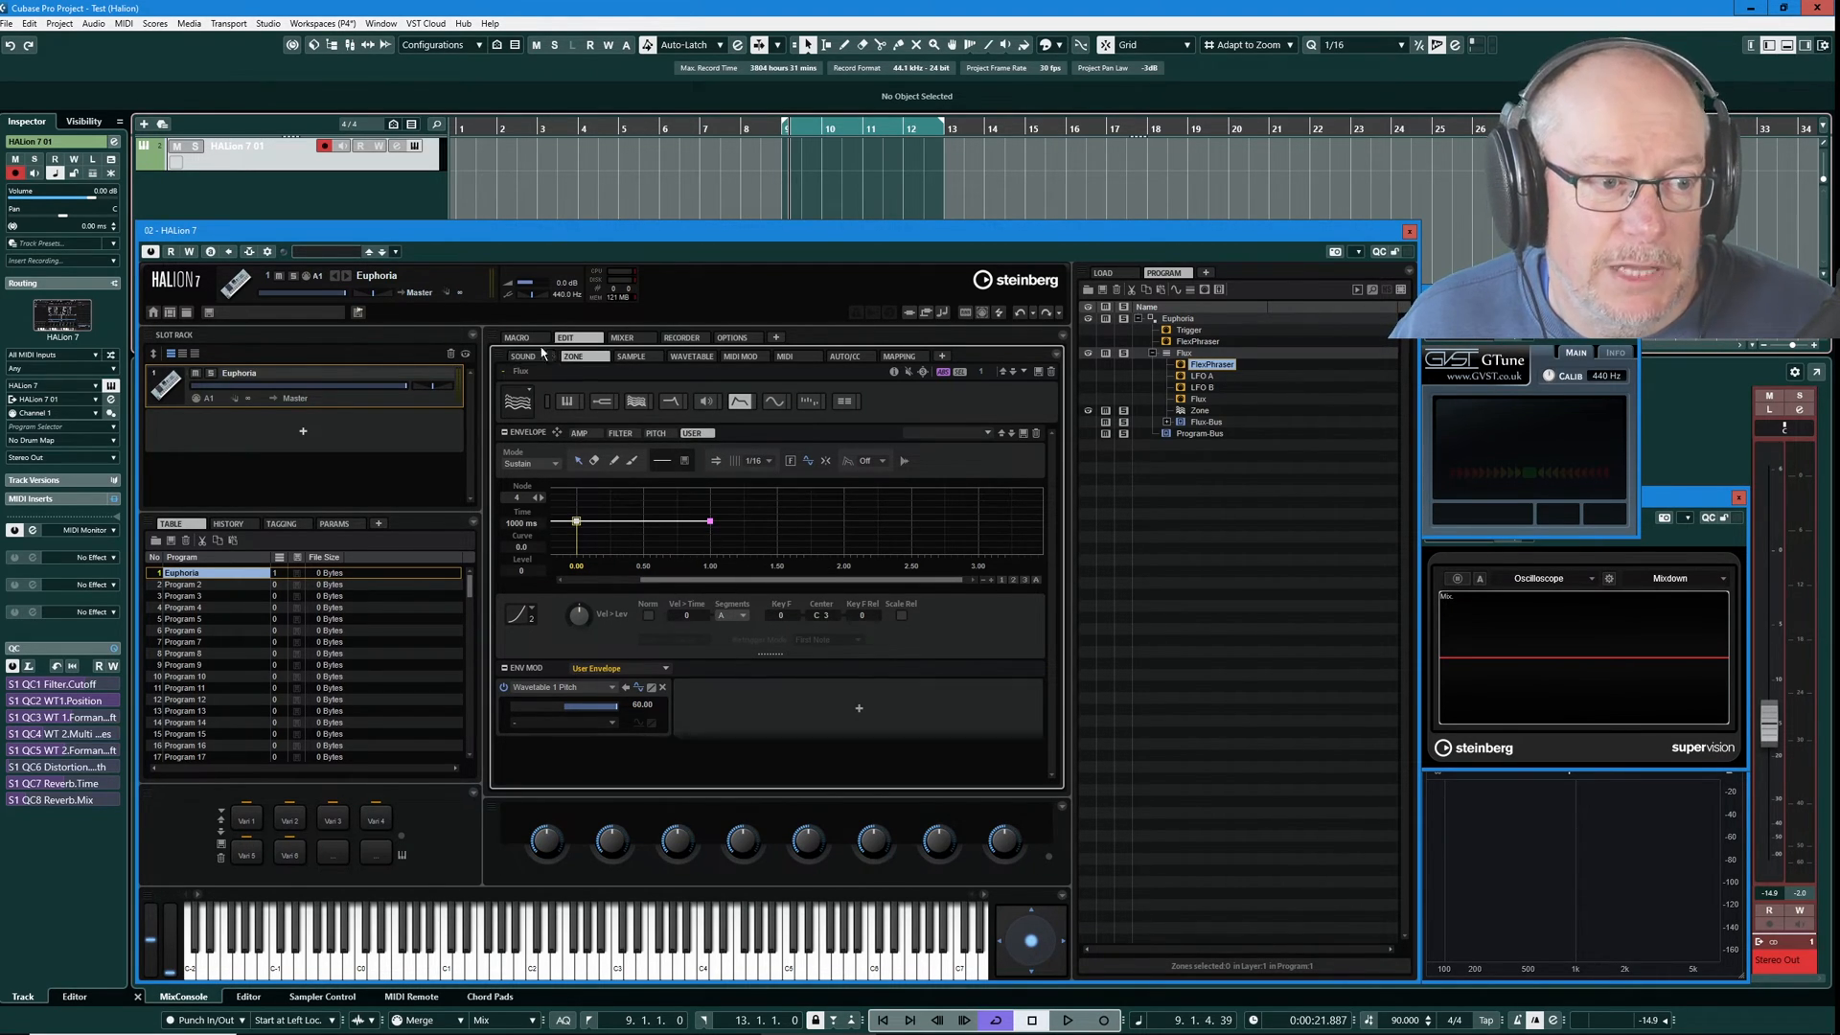
left_click(515, 337)
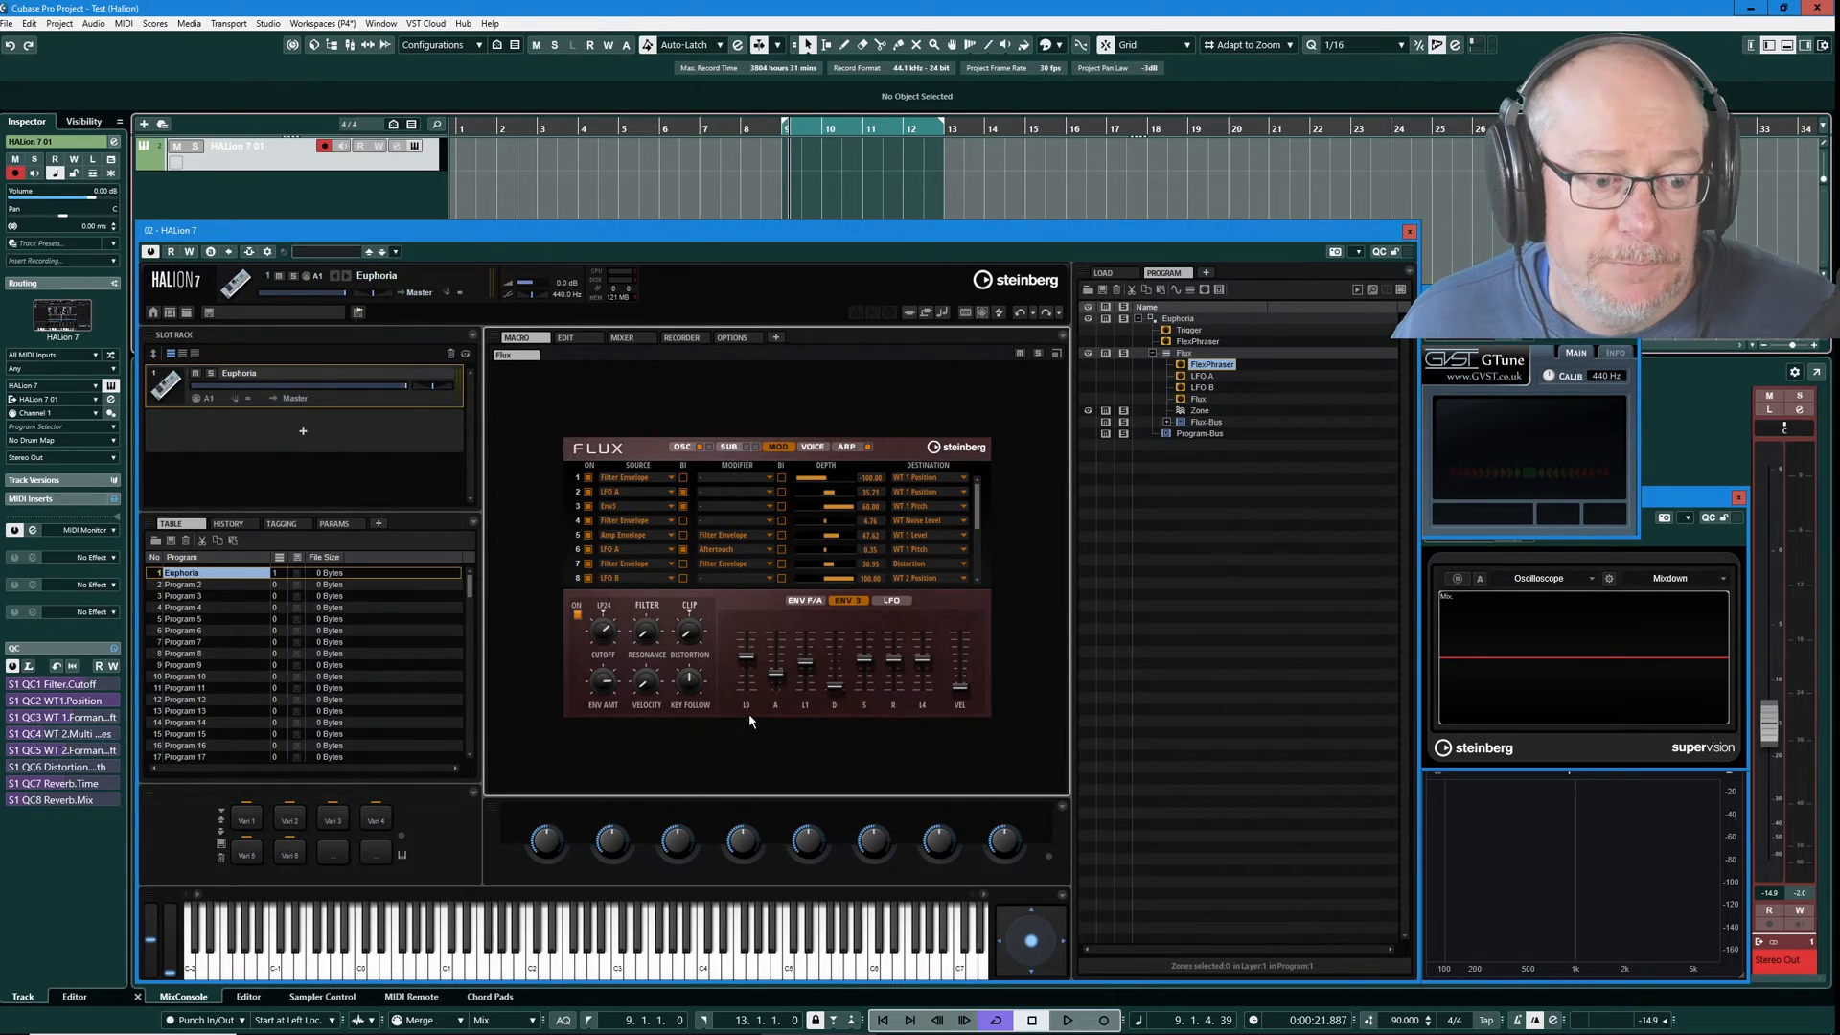
mouse_move(729, 715)
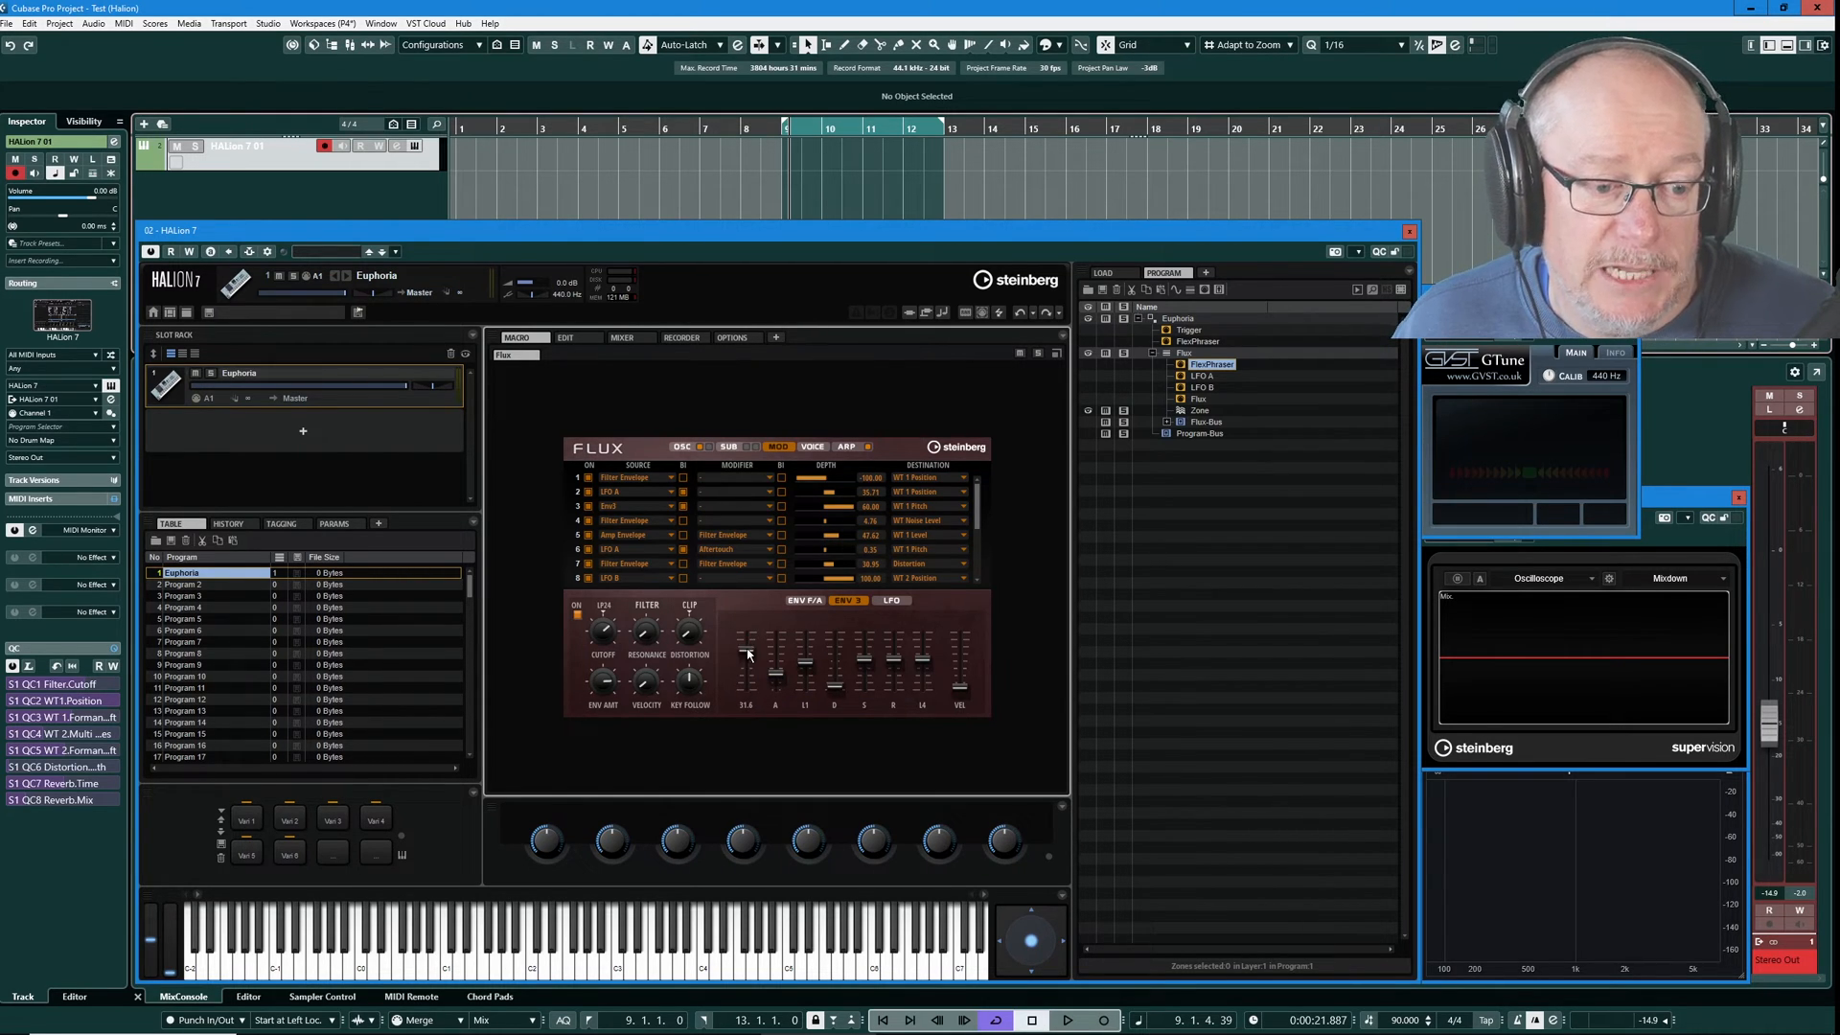
mouse_move(774, 681)
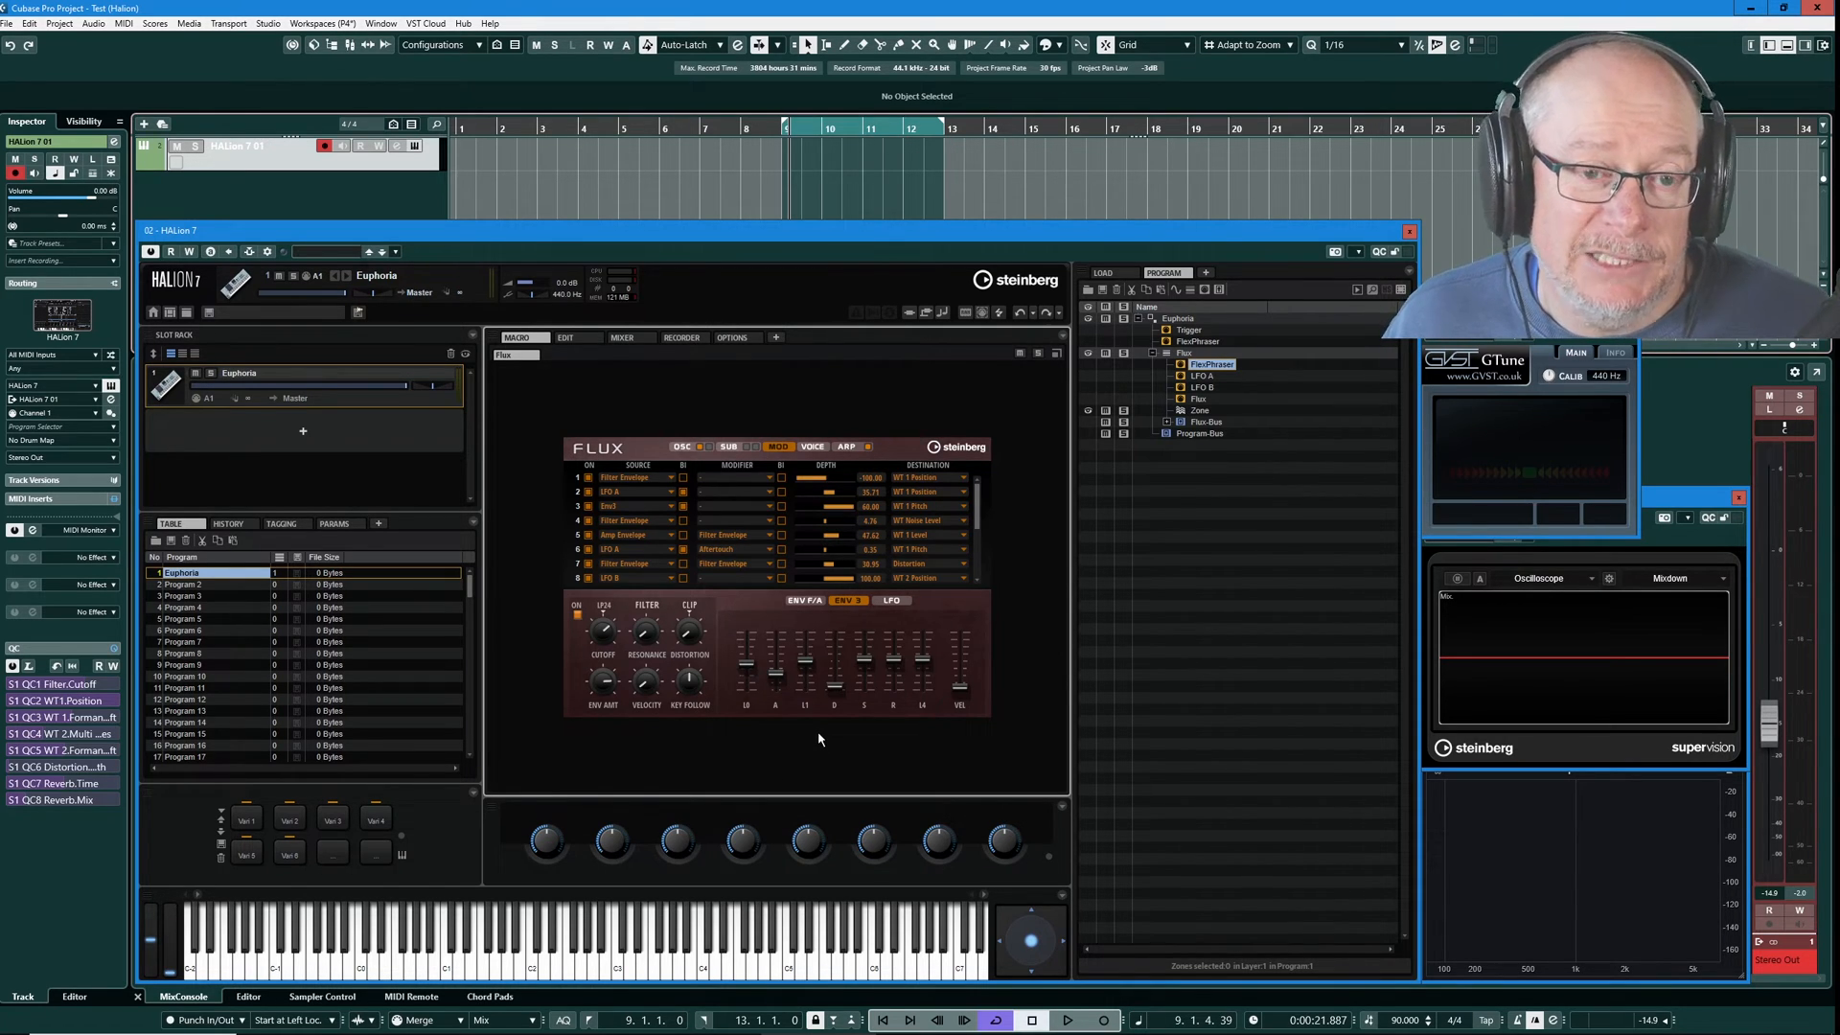
mouse_move(884, 644)
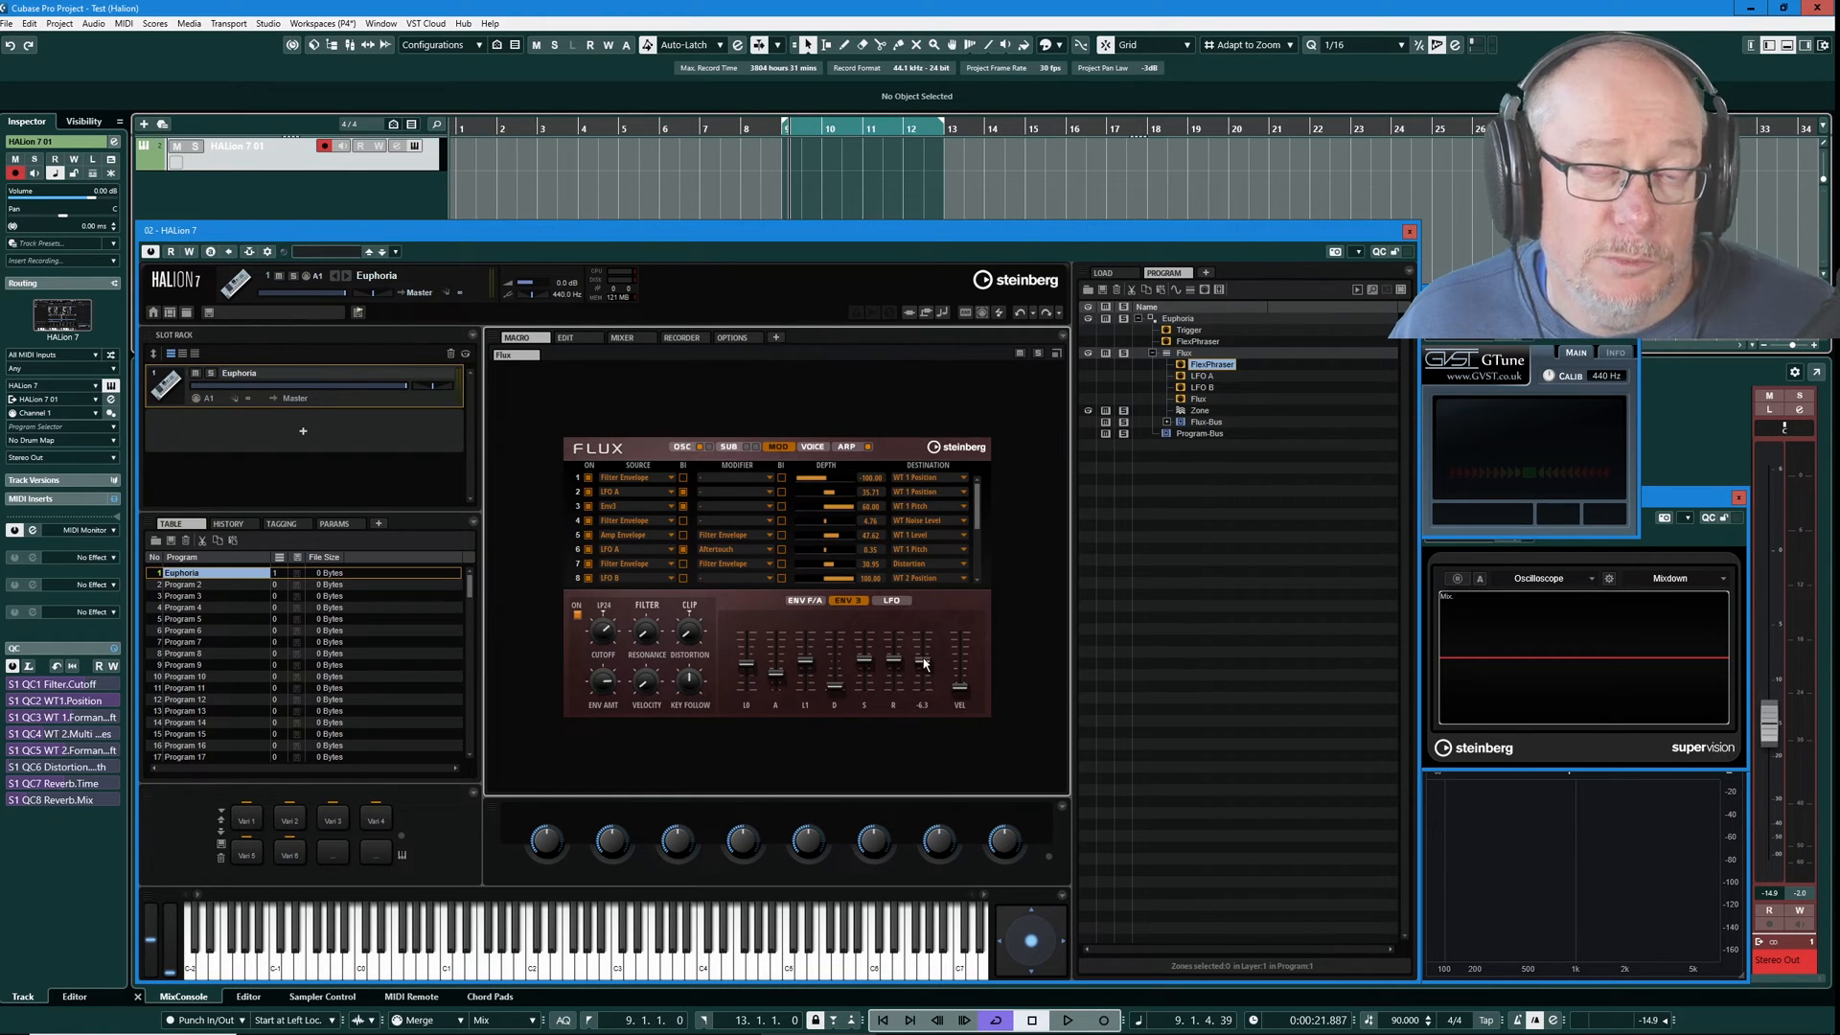
mouse_move(922, 659)
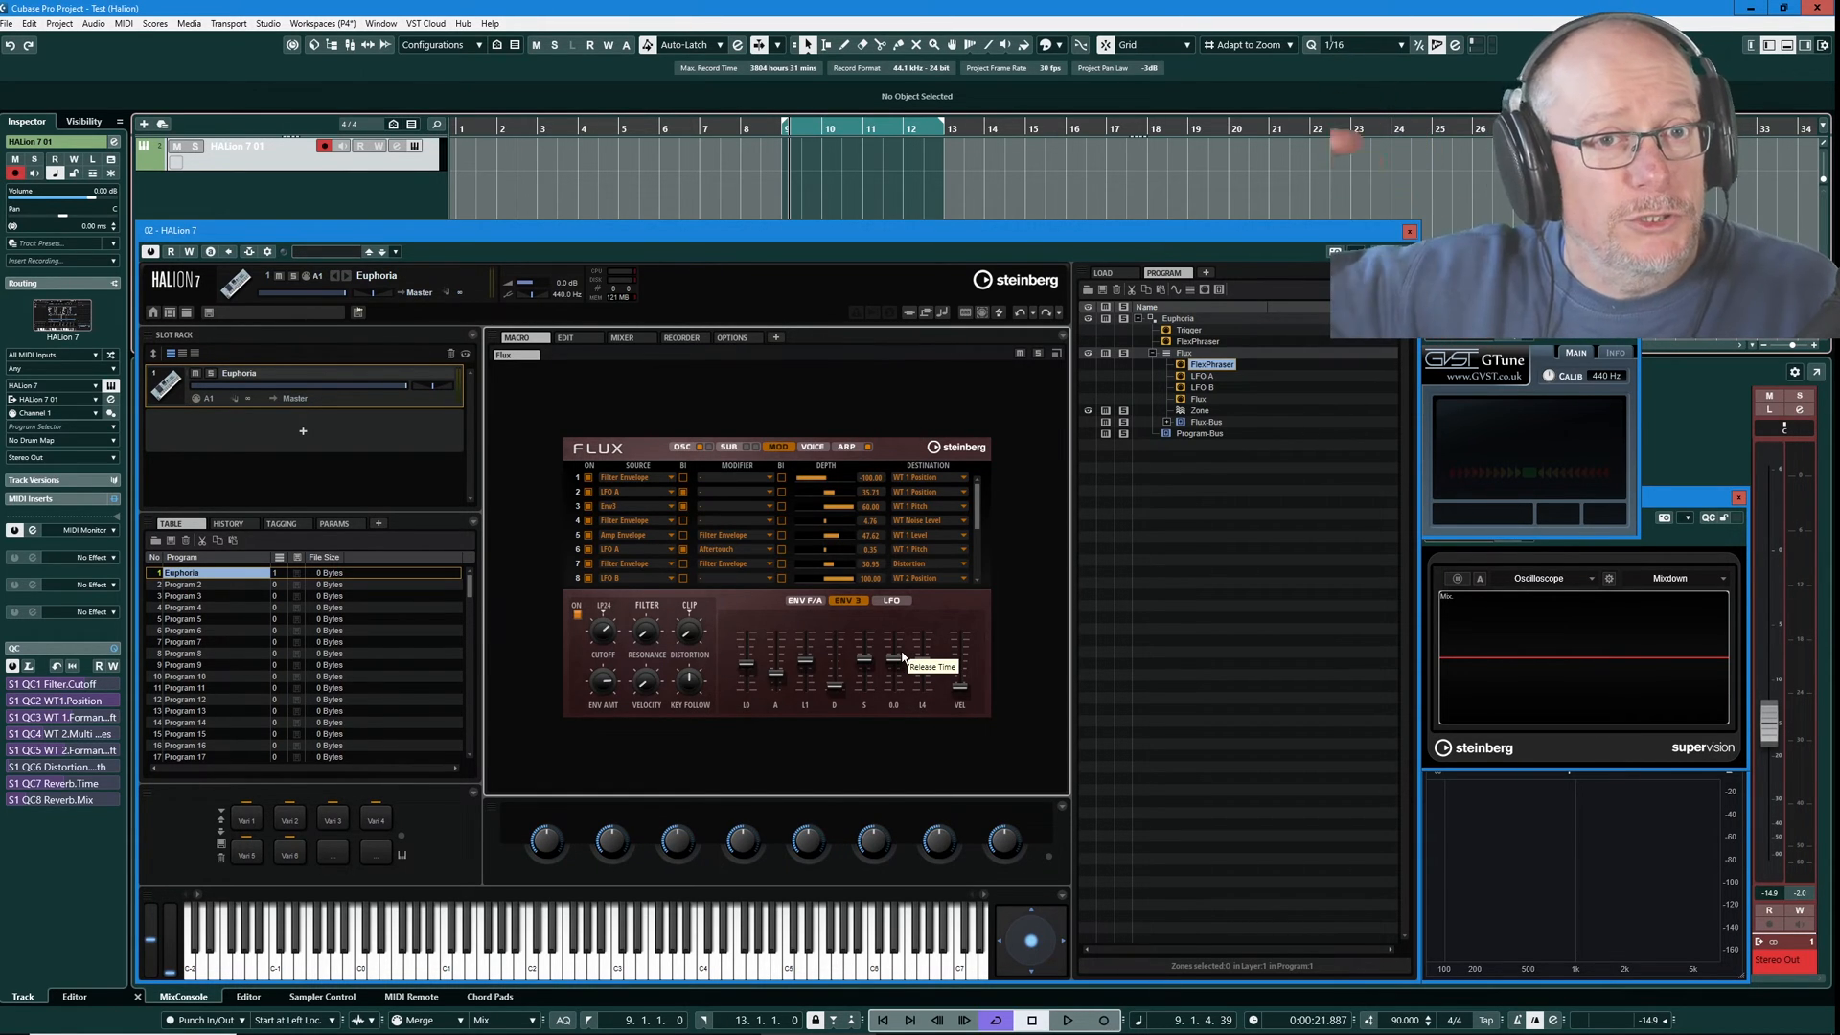
mouse_move(873, 575)
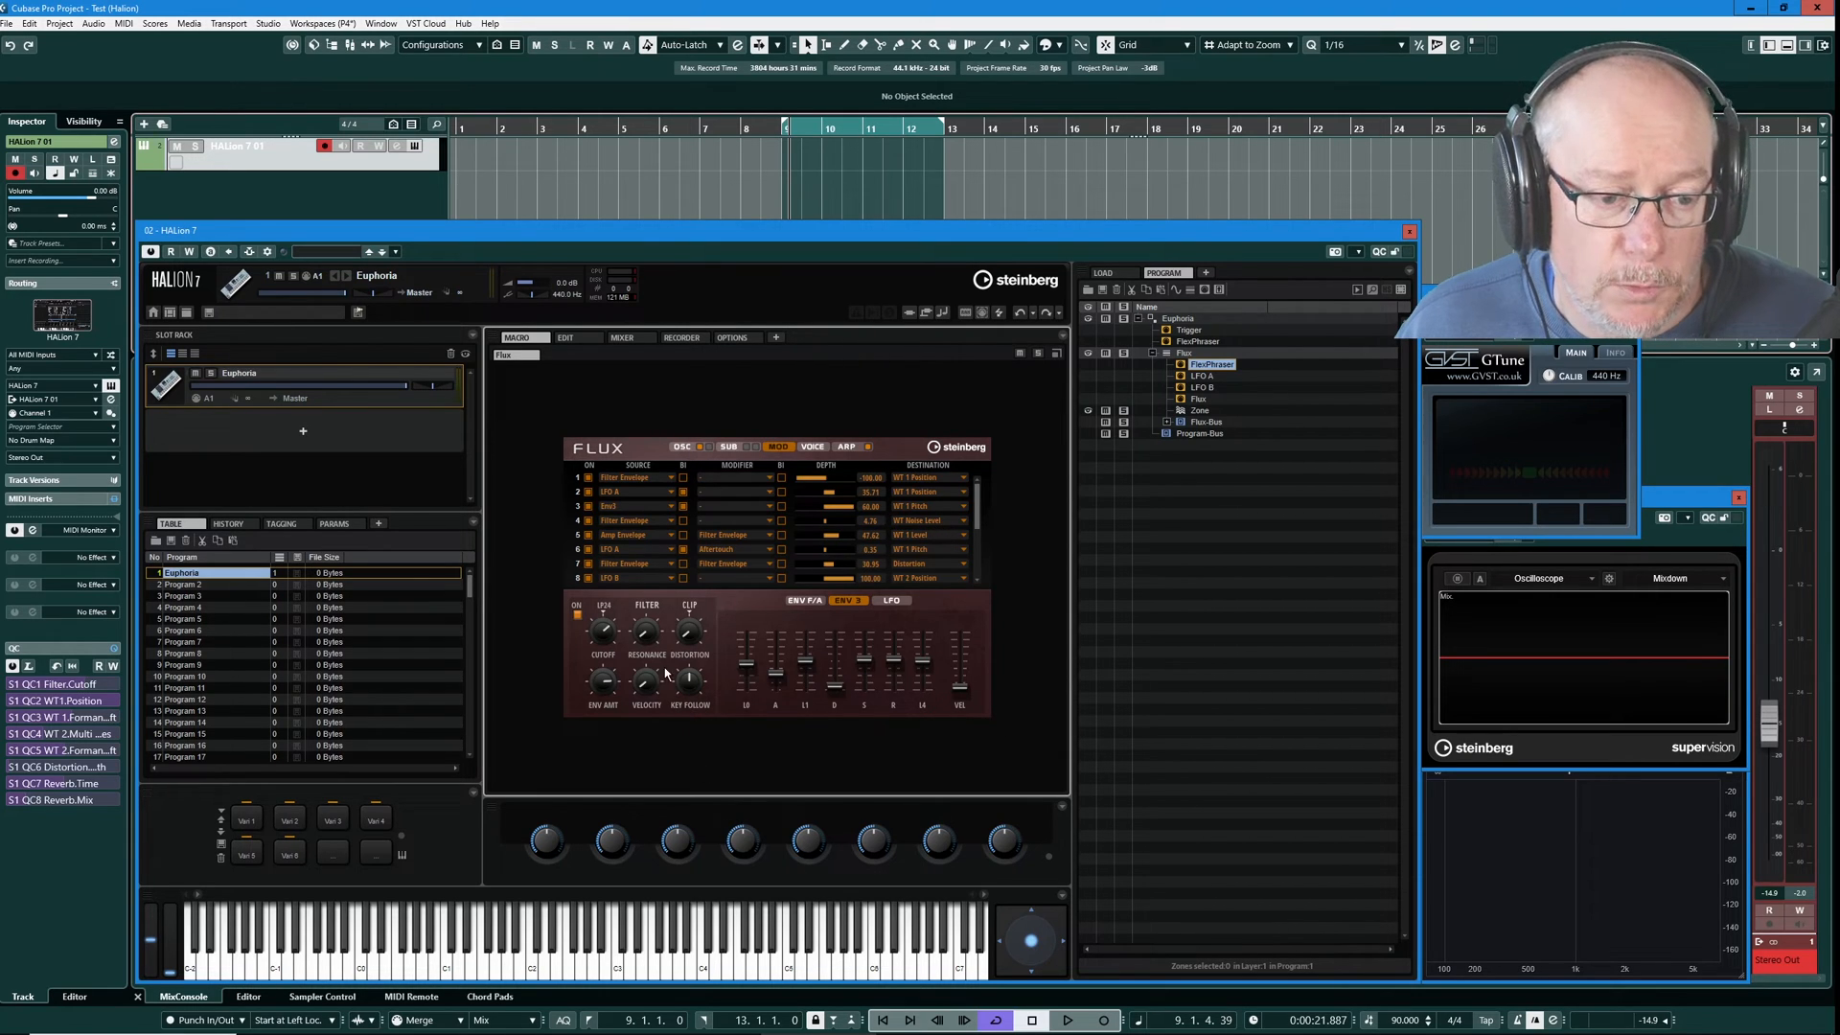
mouse_move(834, 756)
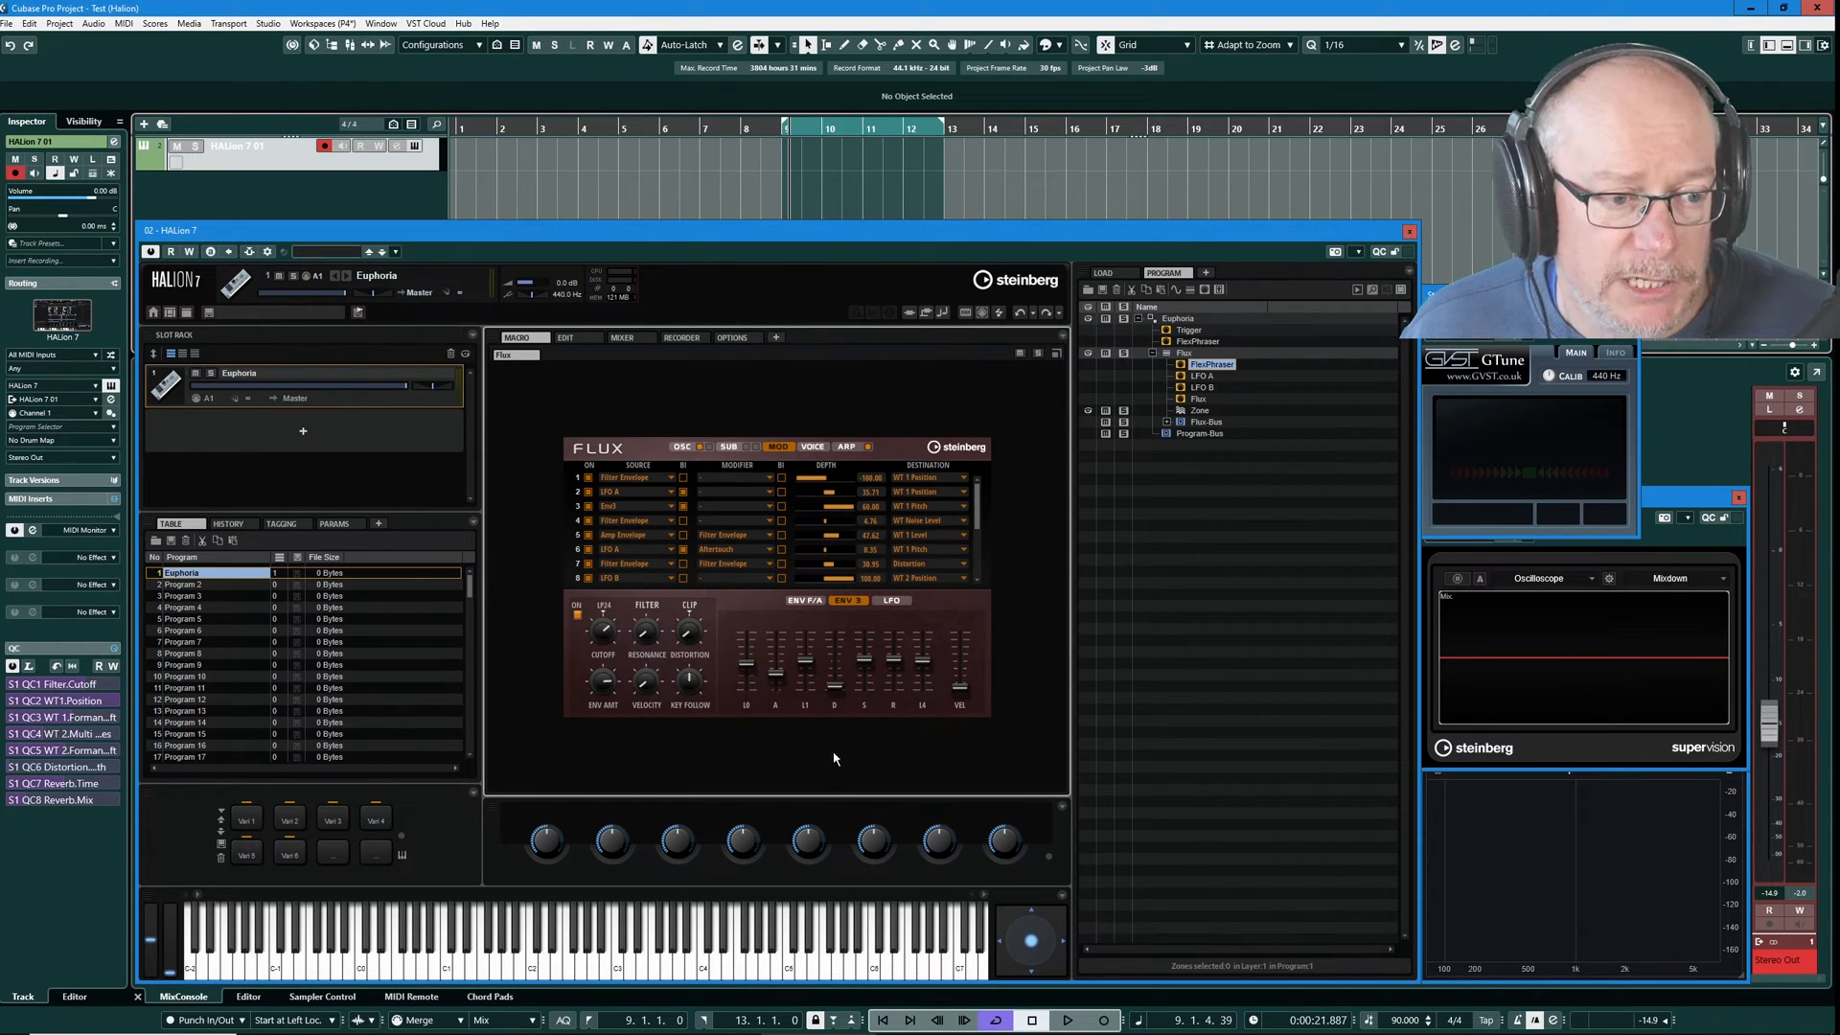
Show the Flux OSC/SUB page with the Load tab MediaBay browser open, Euphoria highlighted.
left_click(1100, 273)
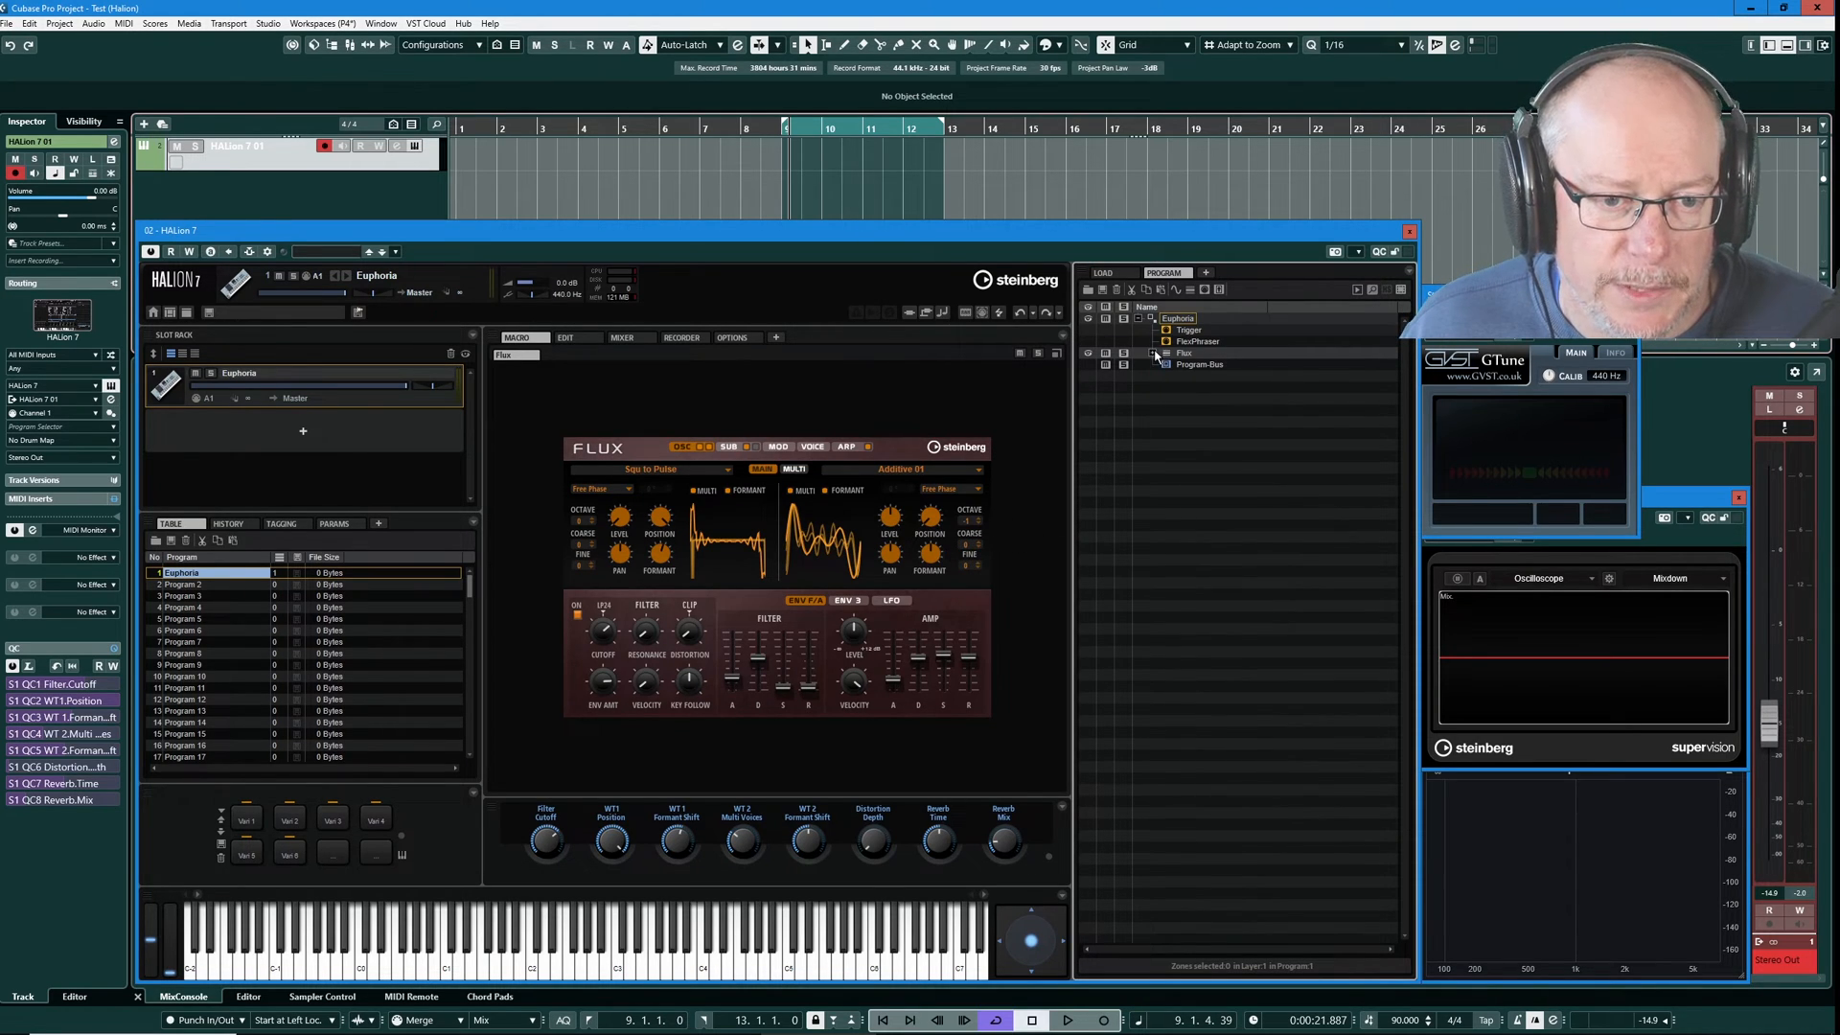
left_click(1117, 289)
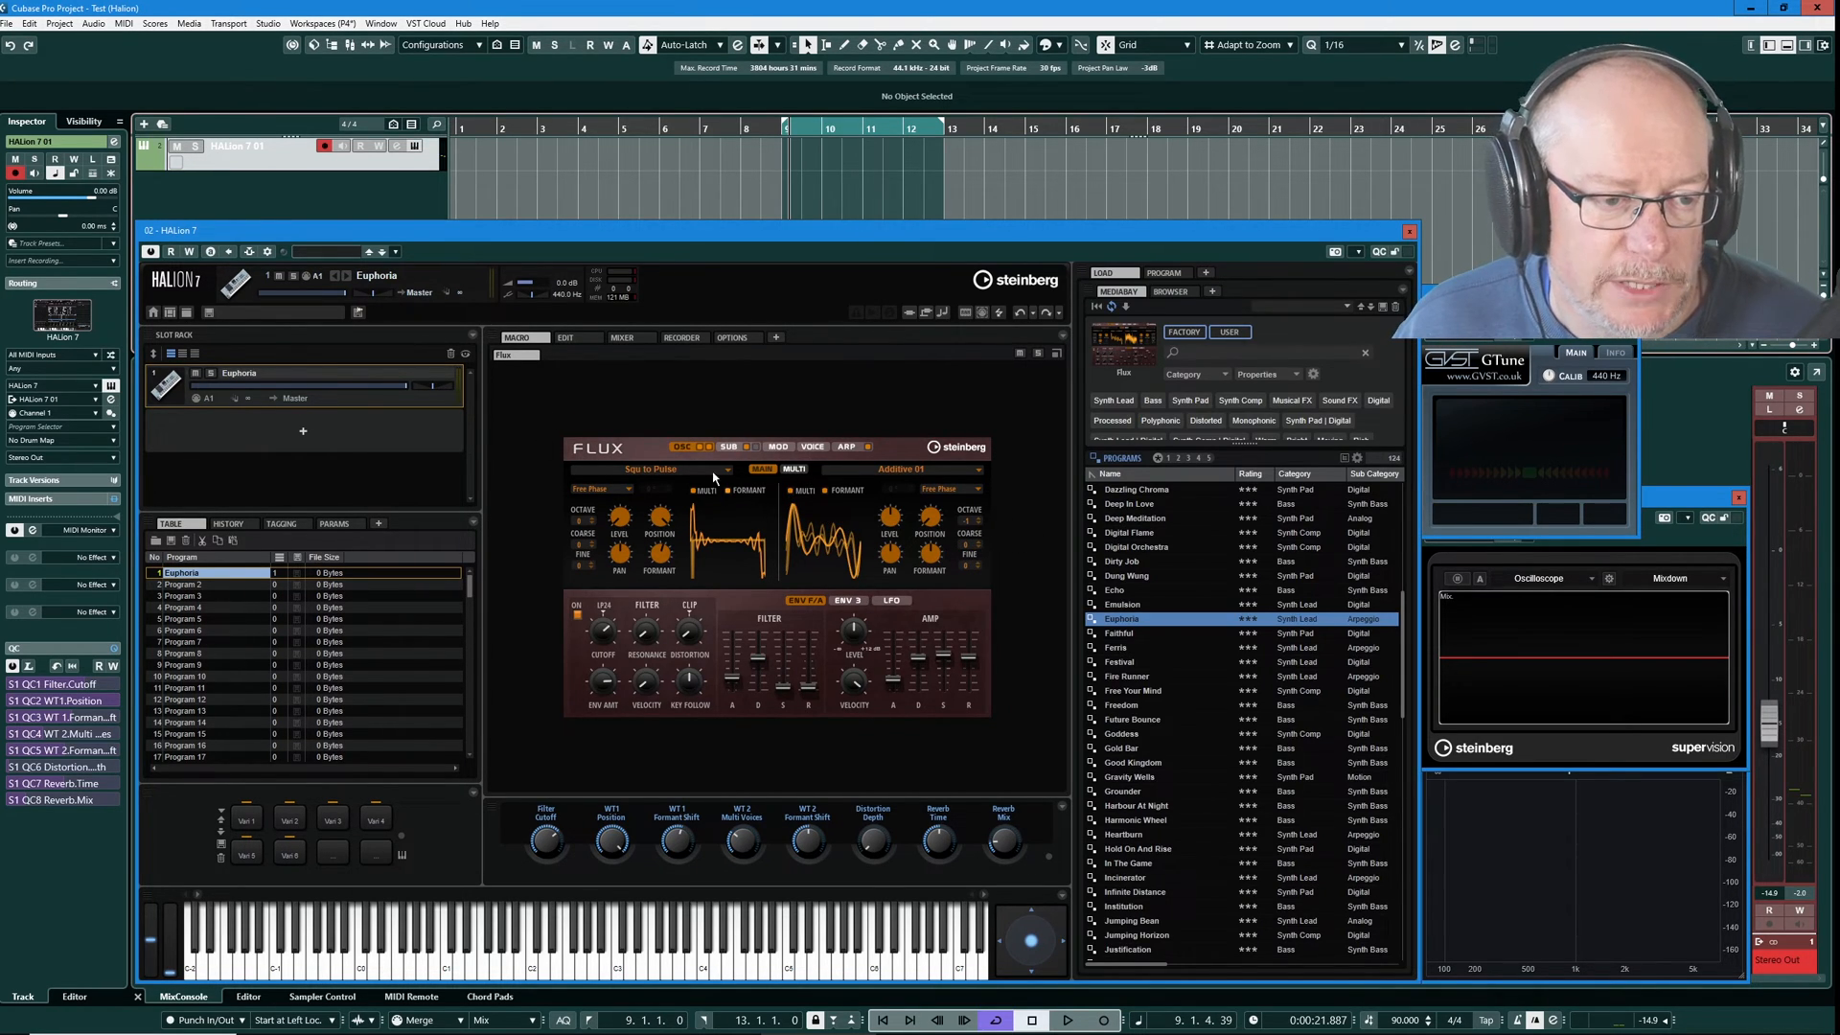
left_click(730, 446)
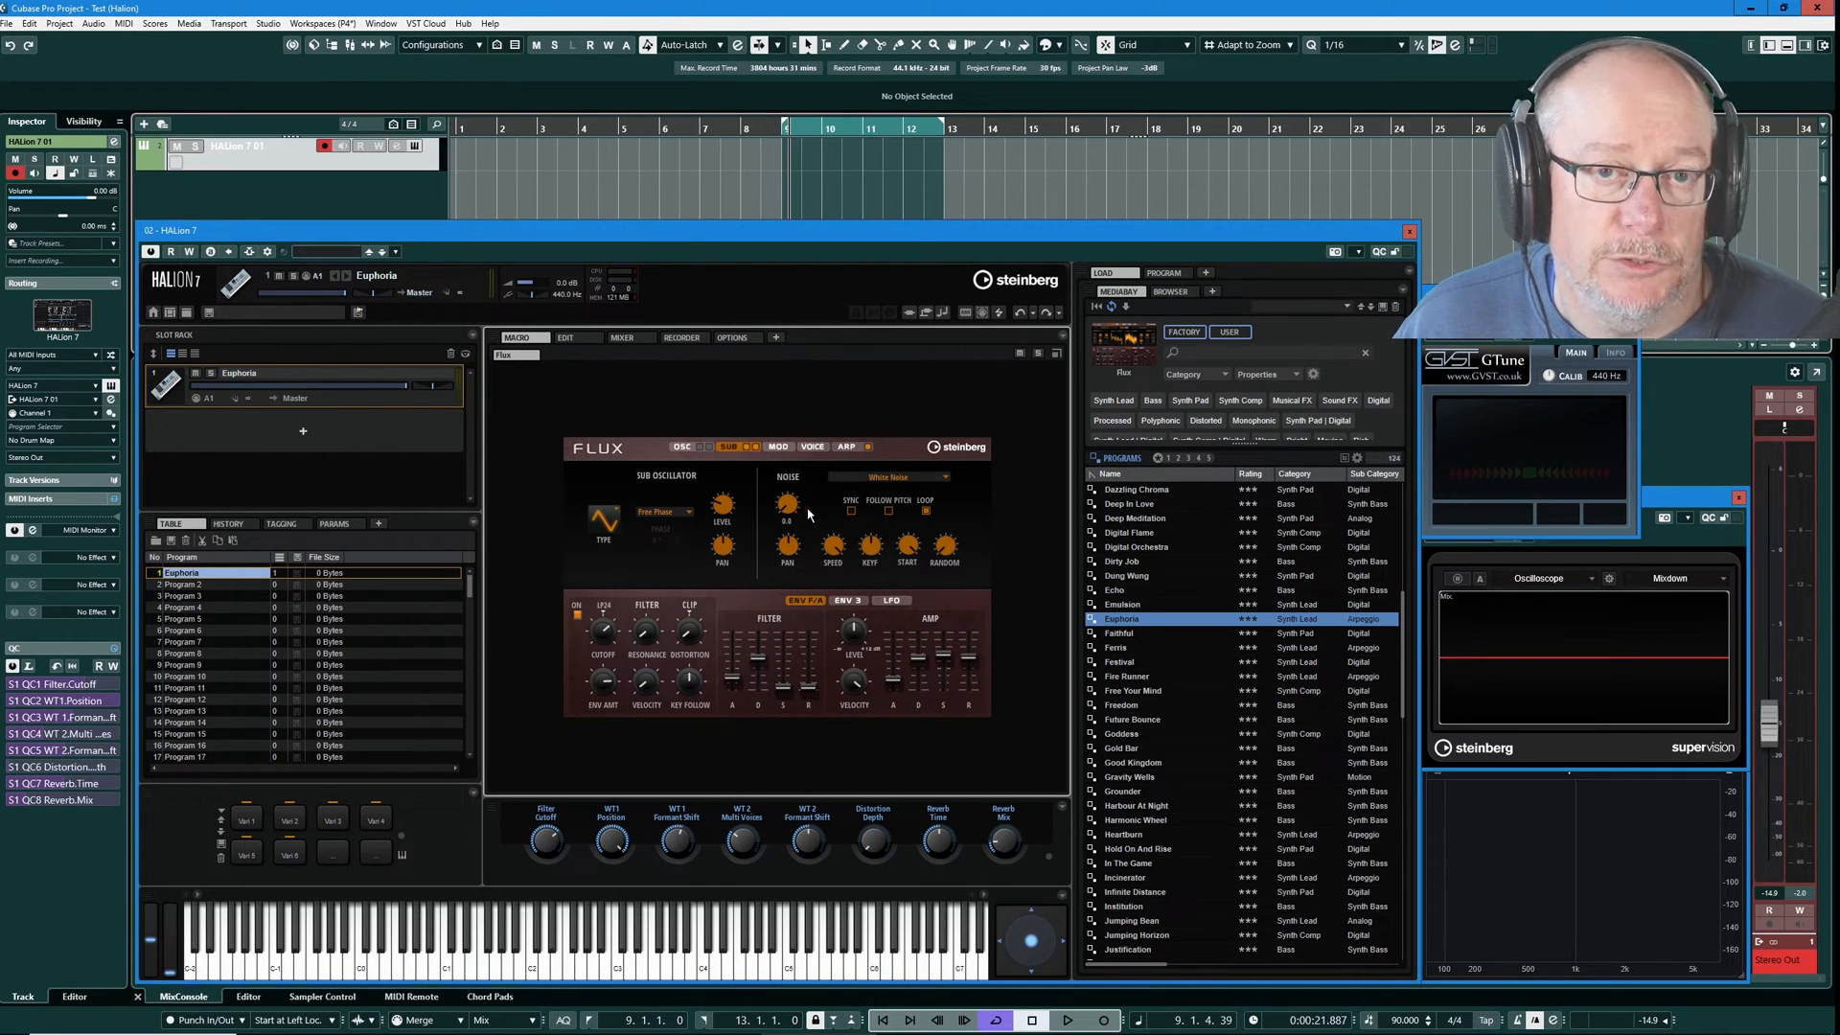
Inspect the Edit page wavetable oscillator's sub tab for the sub oscillator and noise settings.
left_click(563, 337)
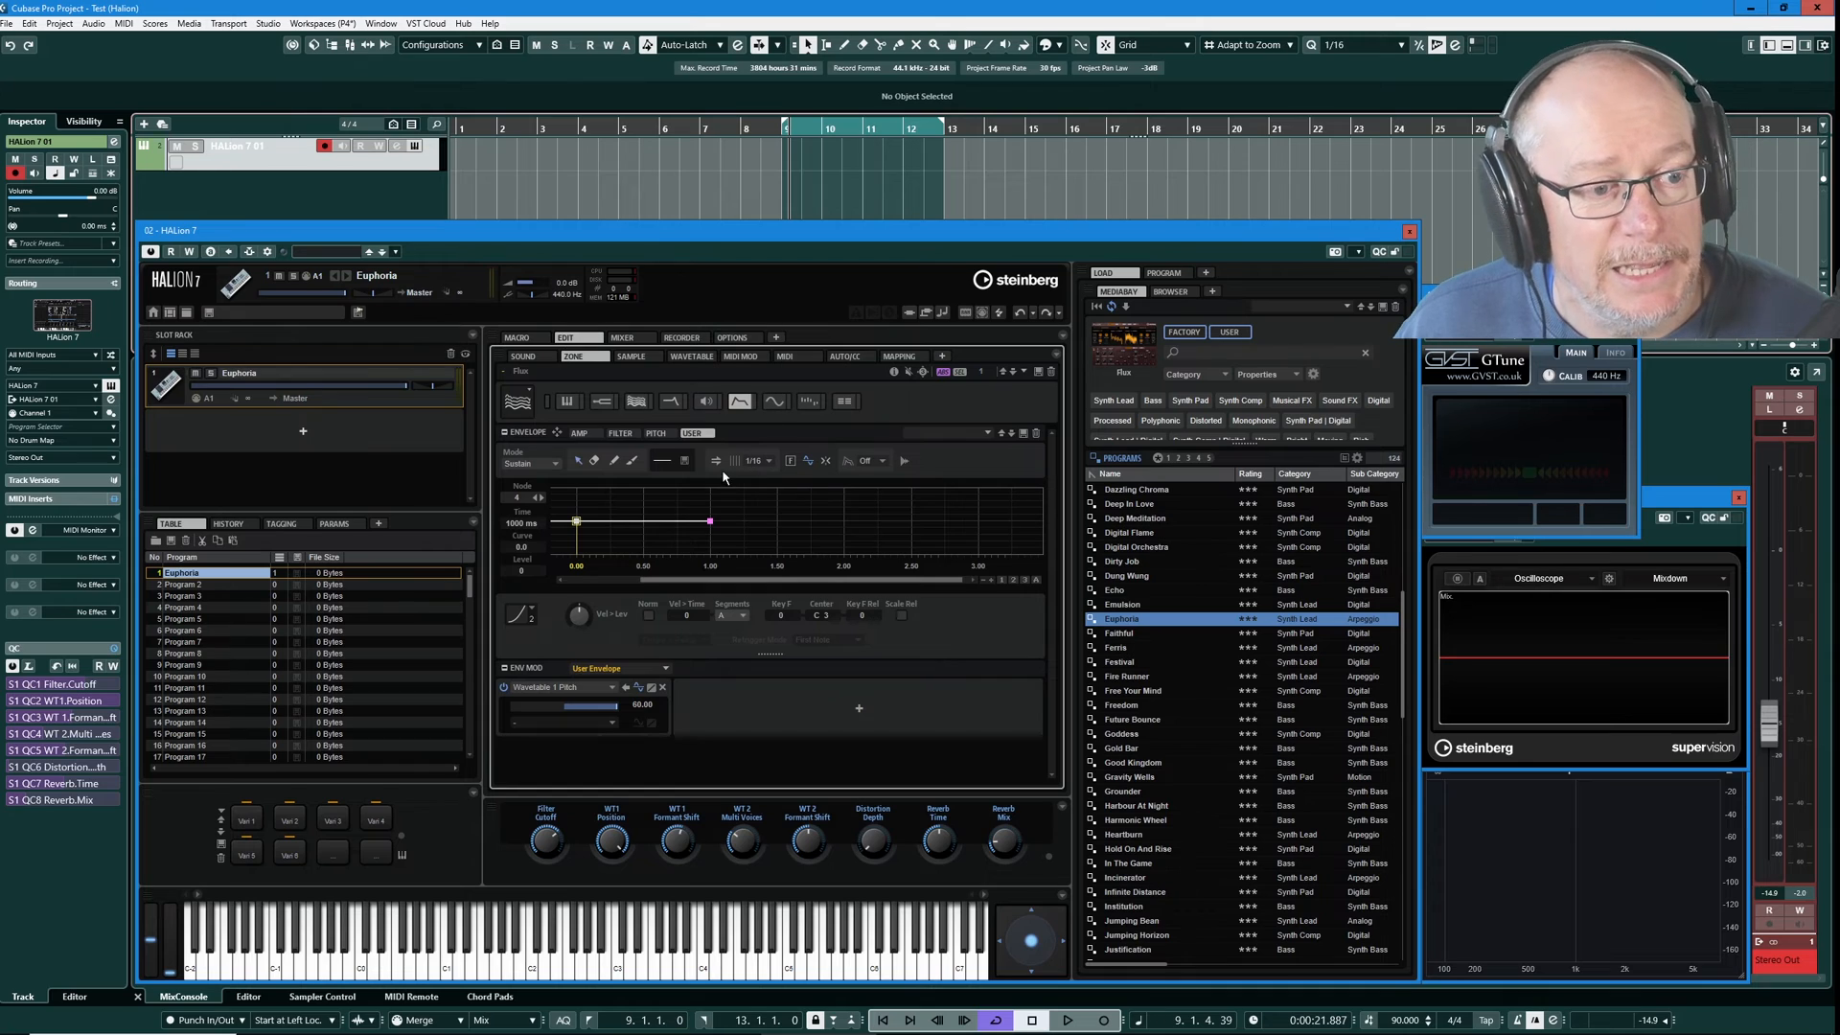
left_click(636, 400)
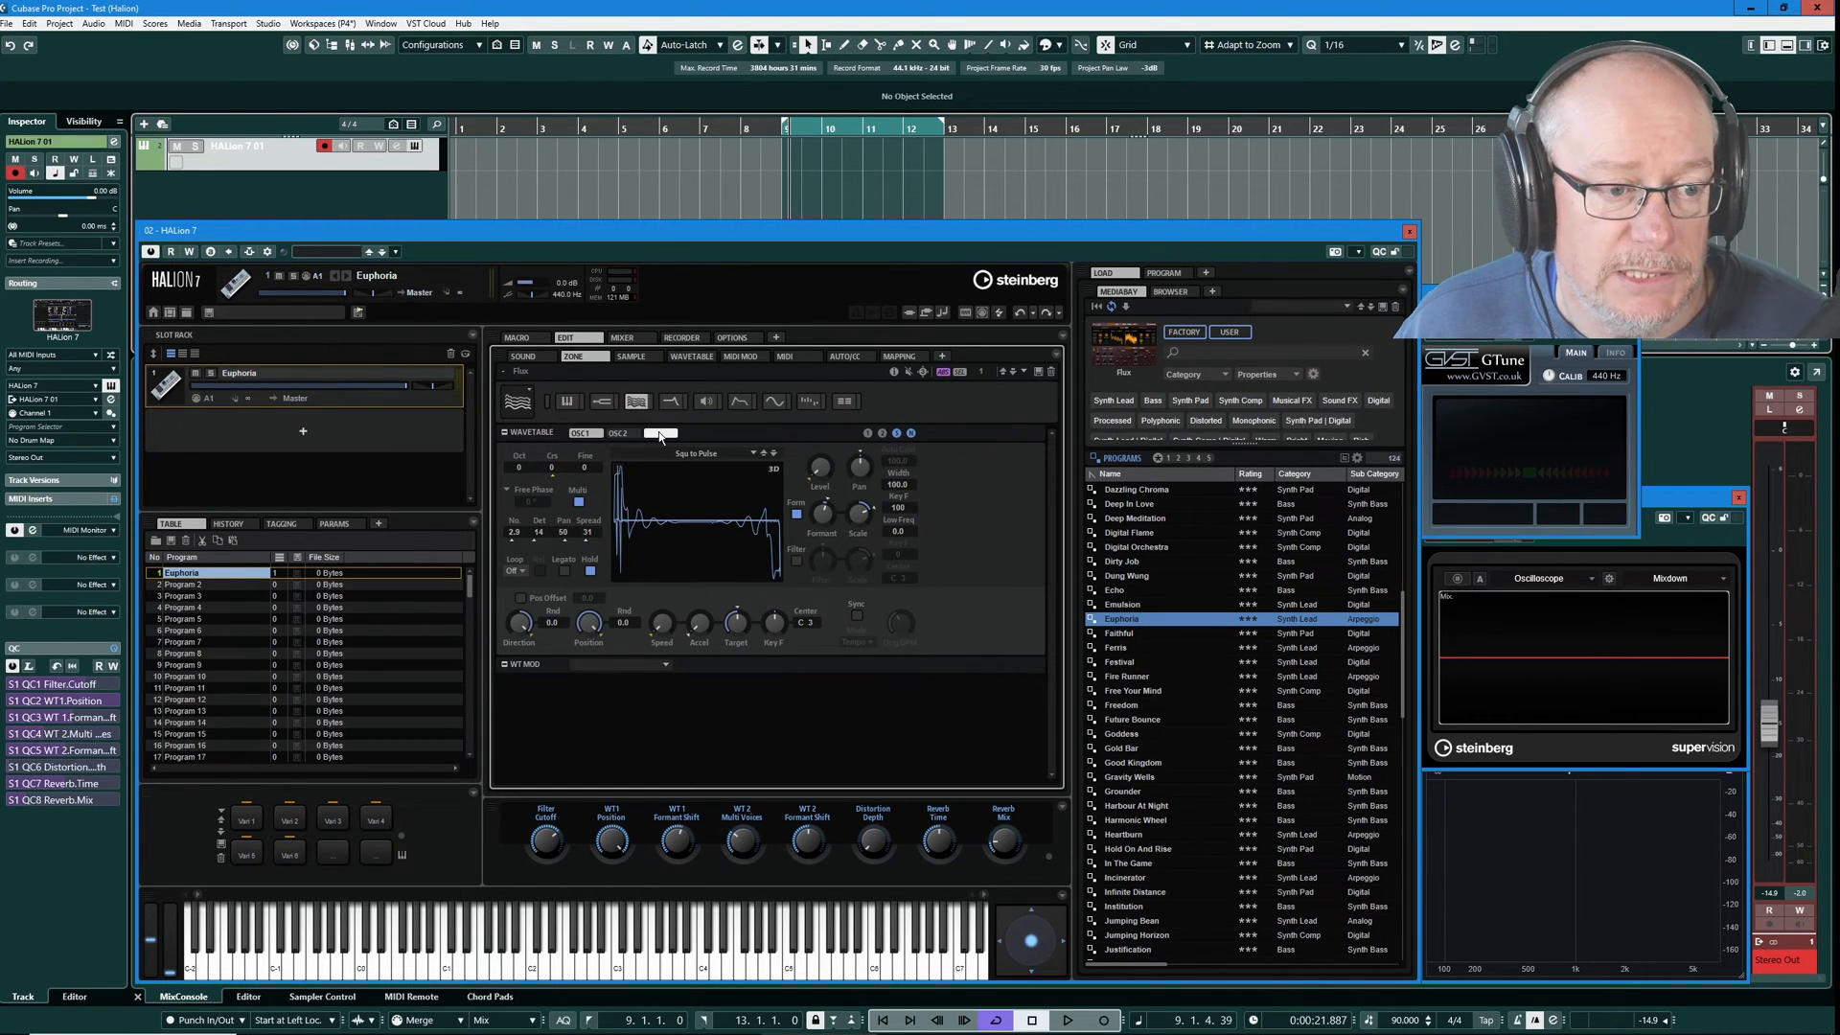
left_click(657, 433)
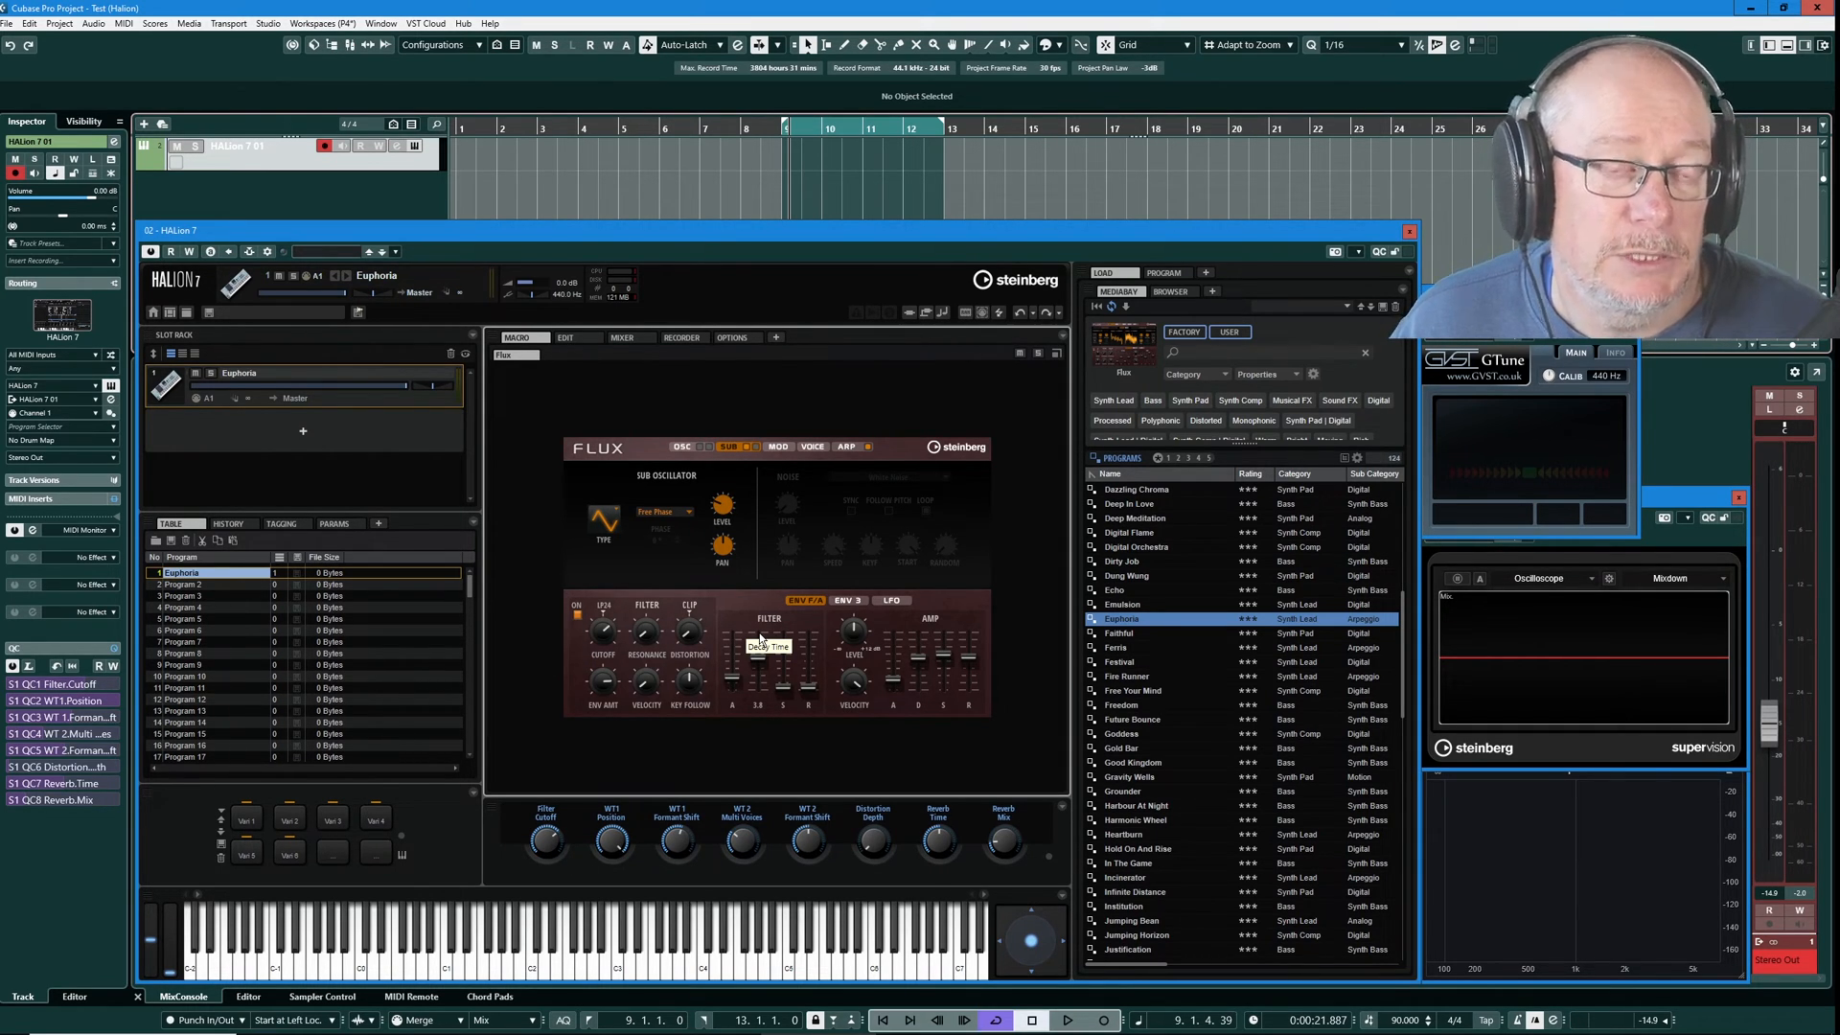
mouse_move(713, 475)
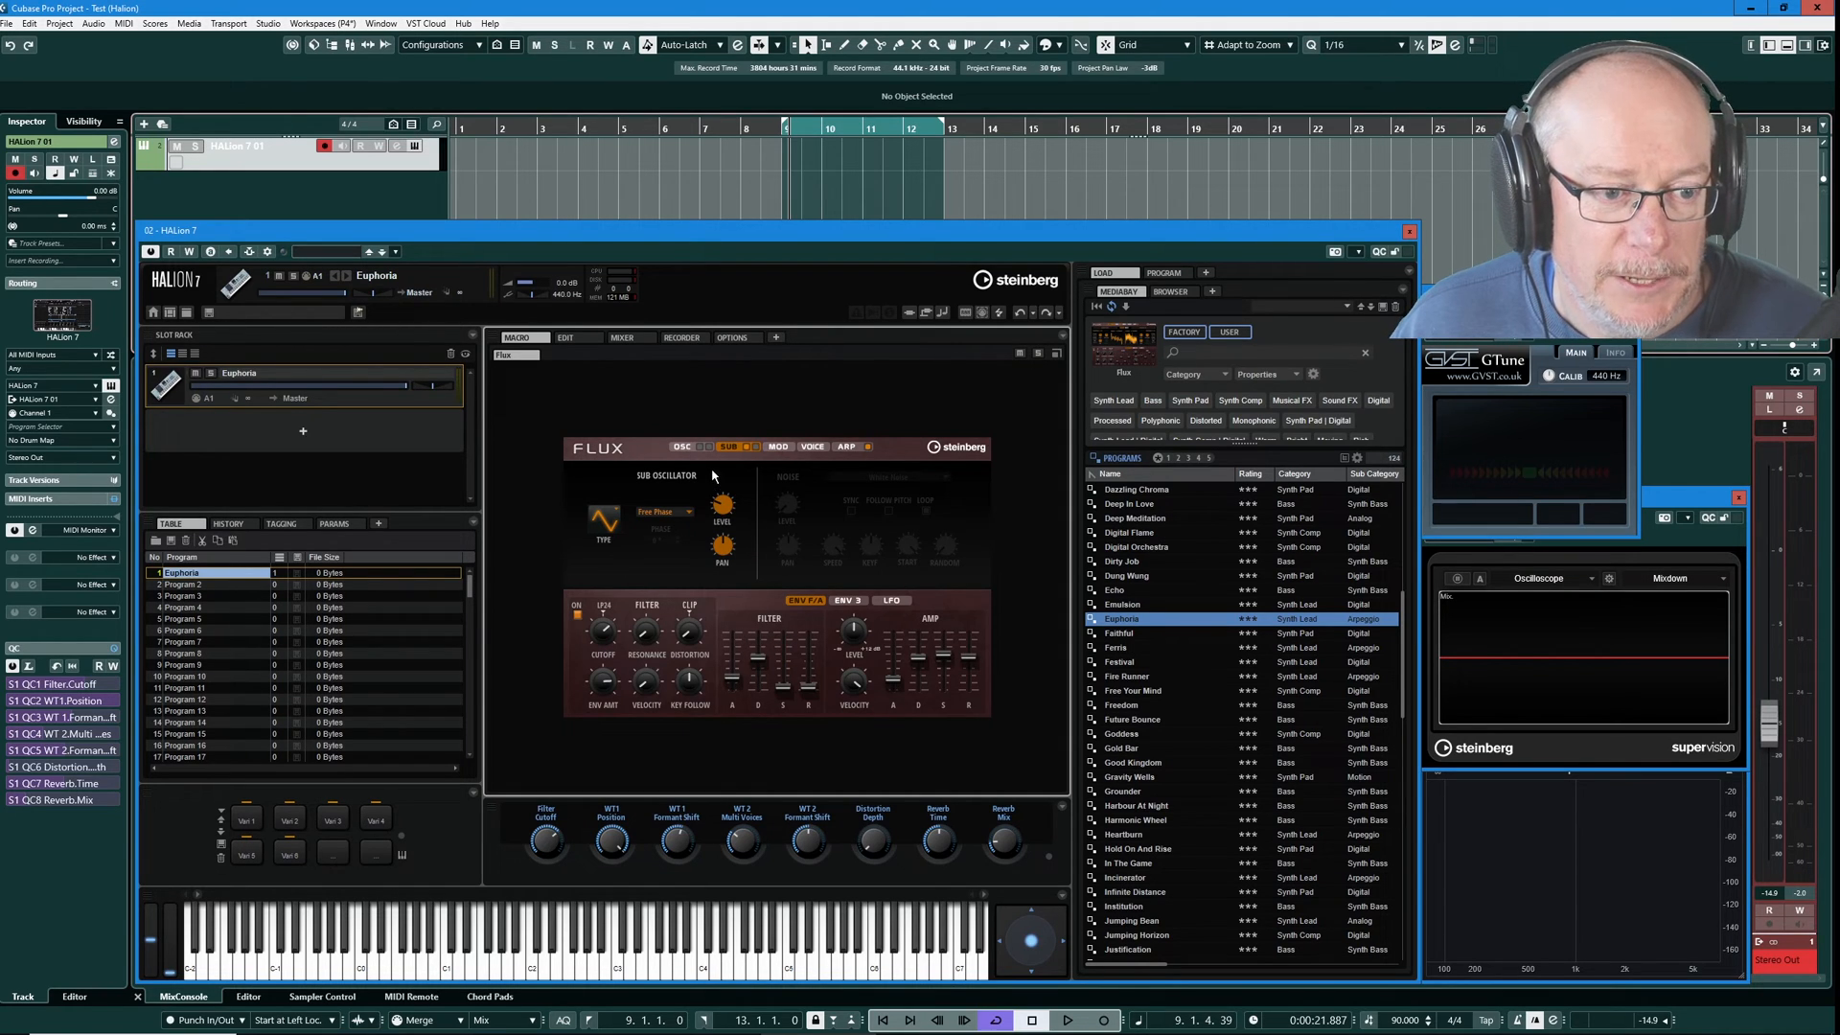
Return to the ARP page and select the C3 controller lane modulating the sub oscillator level.
left_click(845, 447)
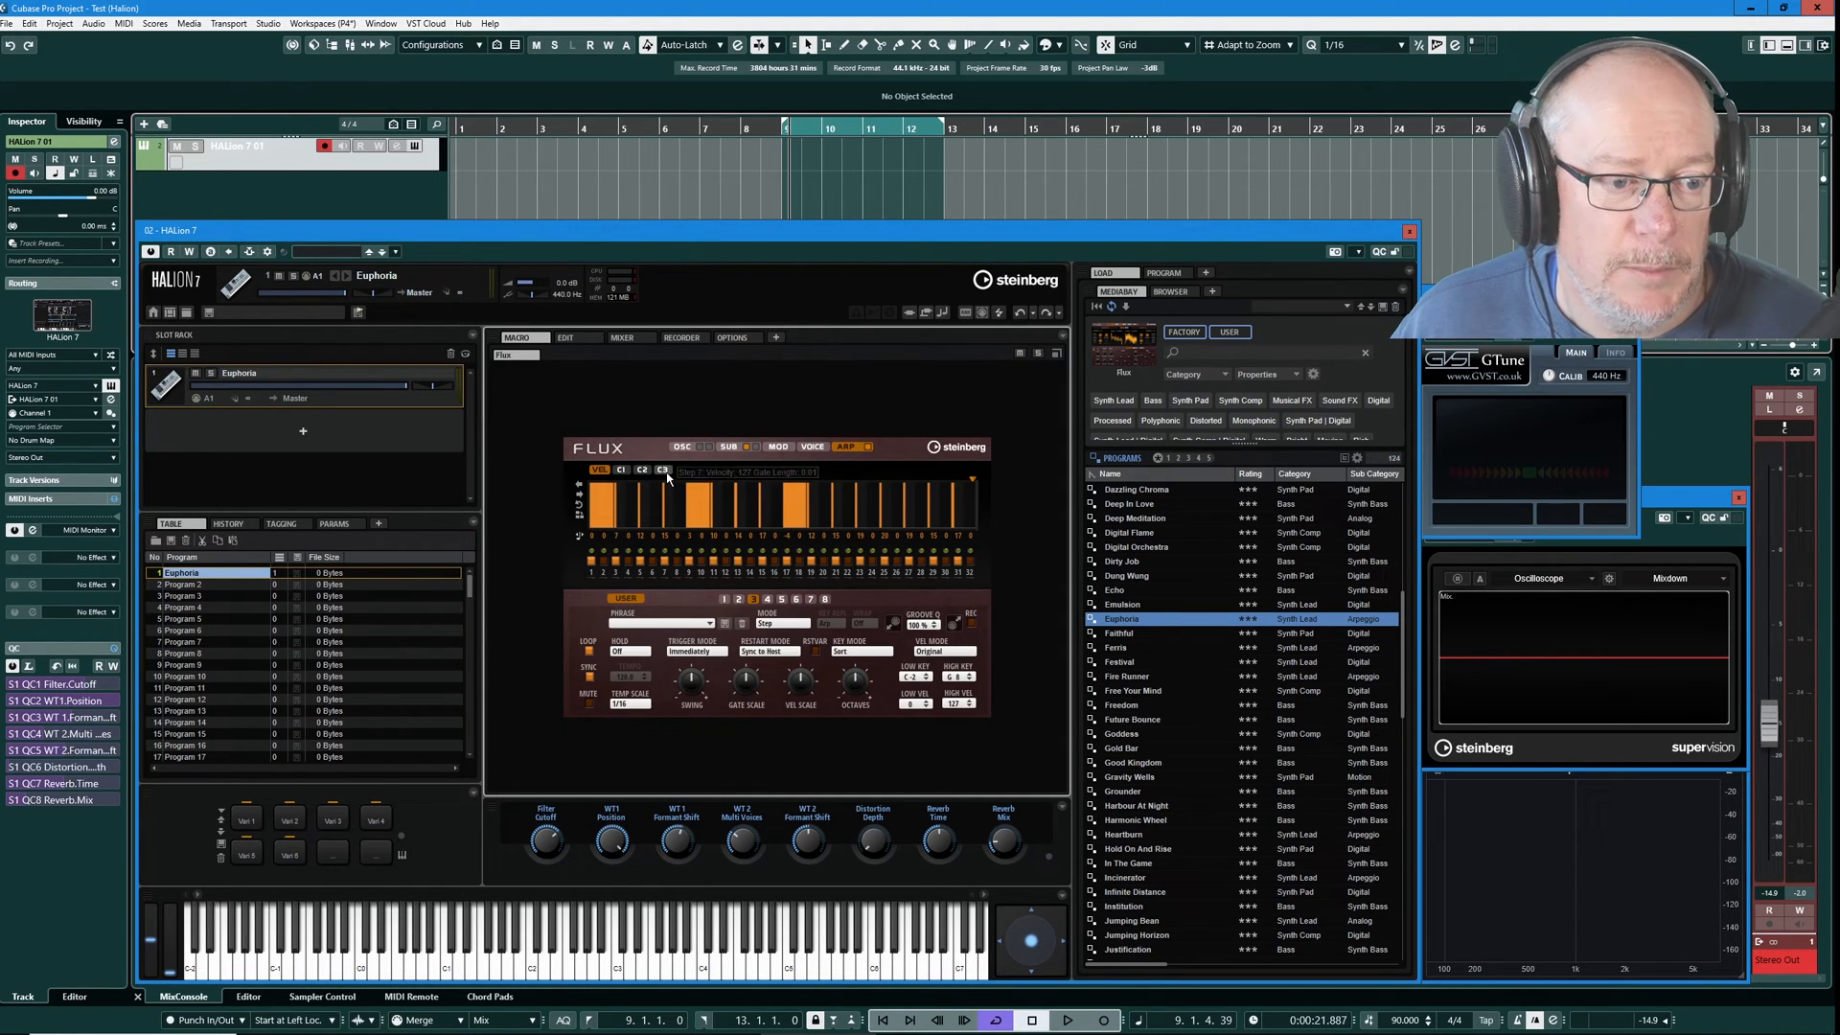
left_click(661, 470)
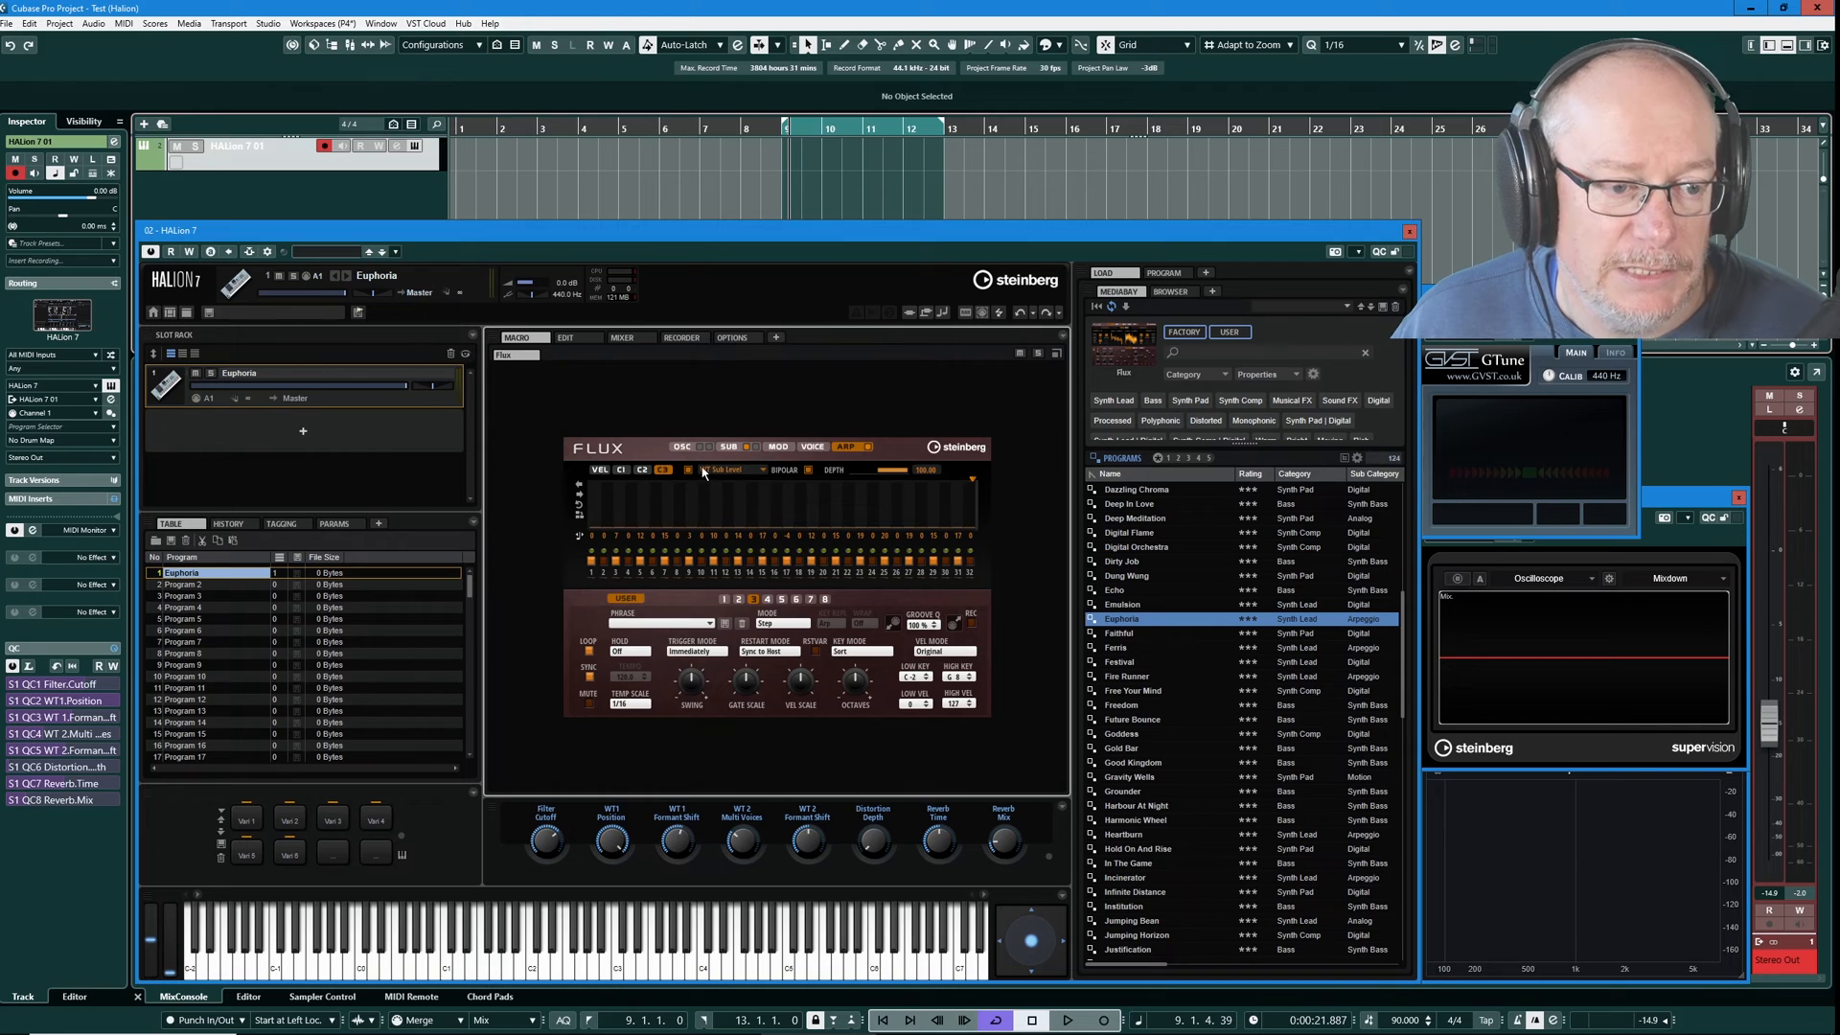
mouse_move(761, 492)
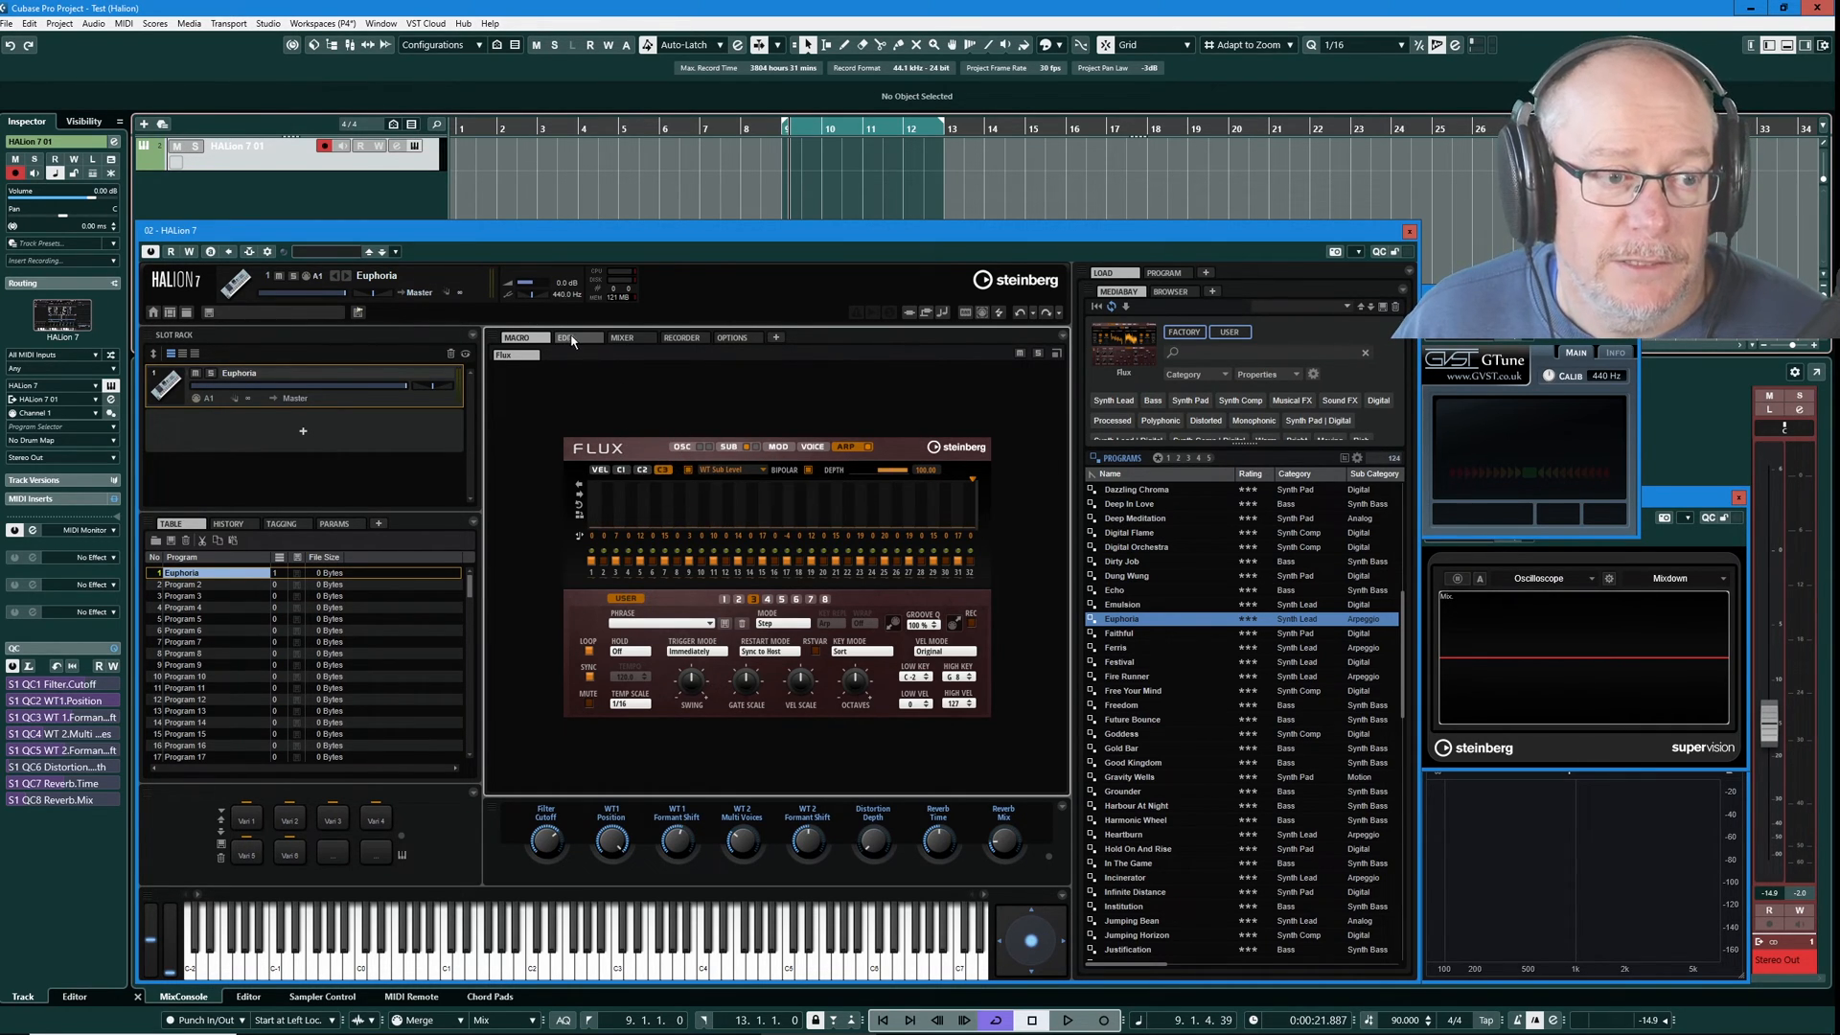
Show Edit > Zone Mod Matrix rows 16–22 with CCs 110–112 routed to wavetable 1, wavetable 2 and sub levels.
left_click(564, 337)
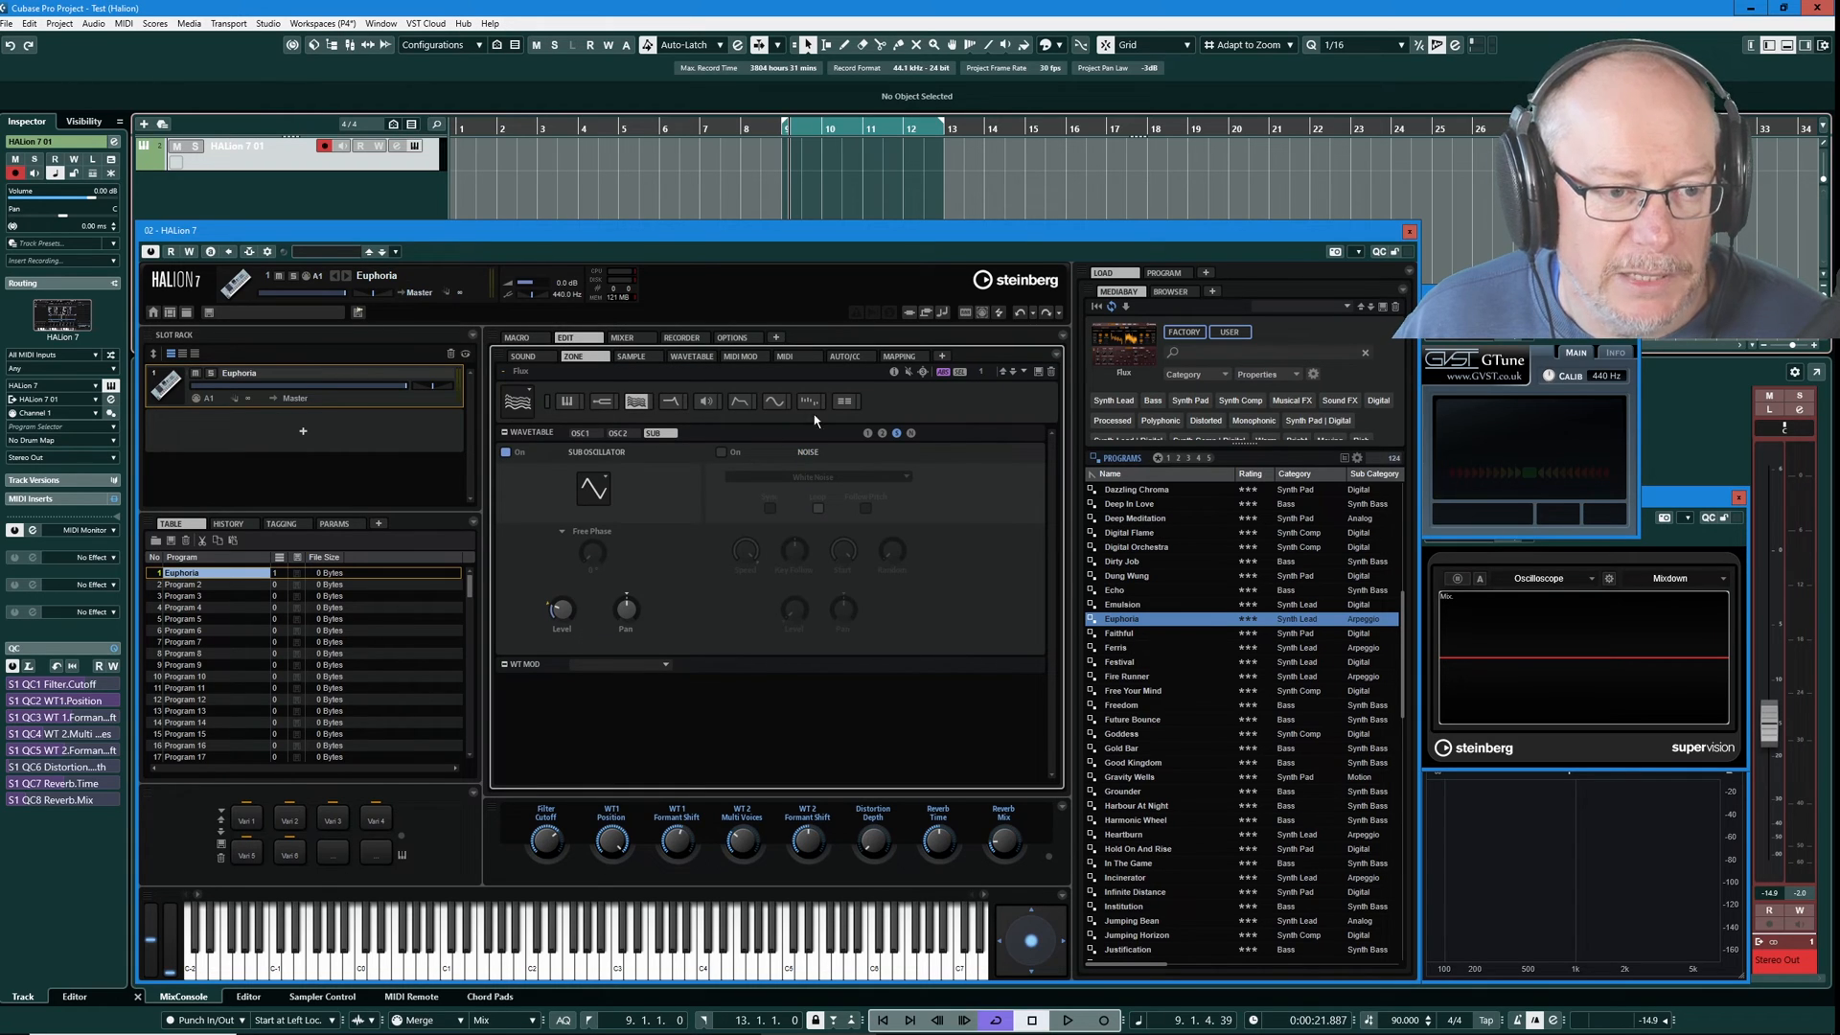
left_click(807, 401)
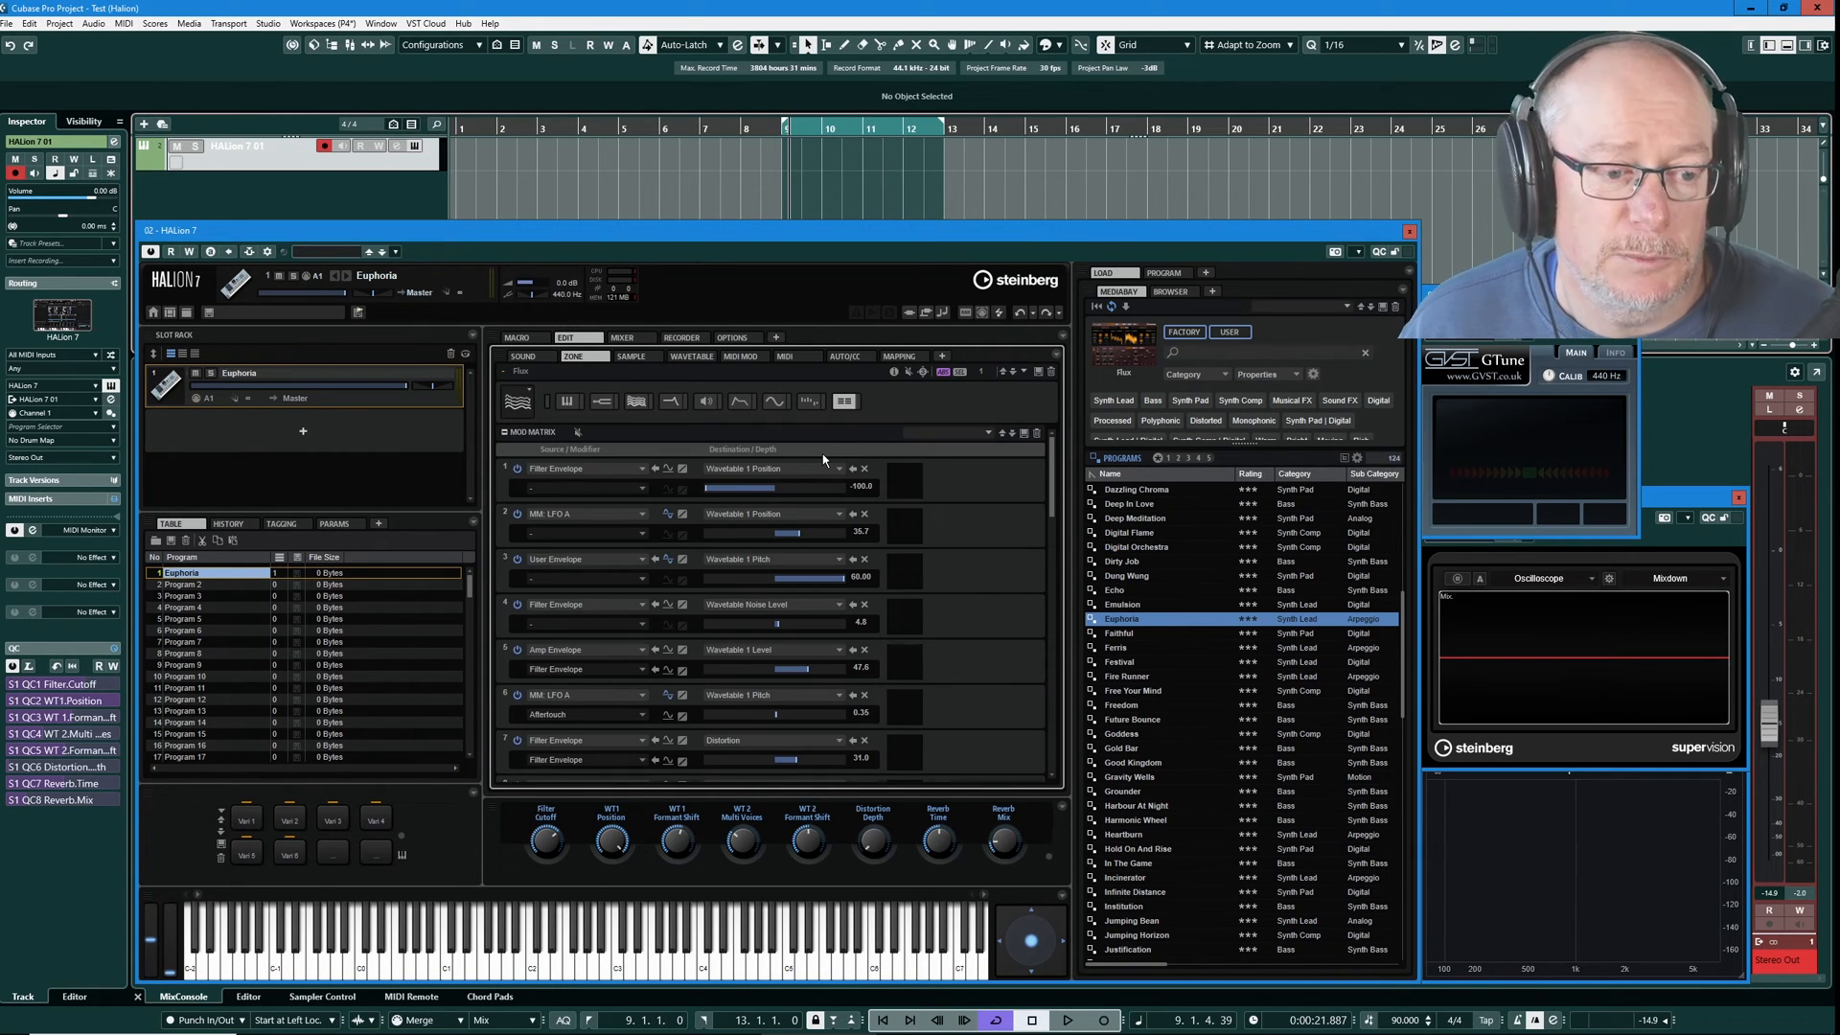
mouse_move(974, 365)
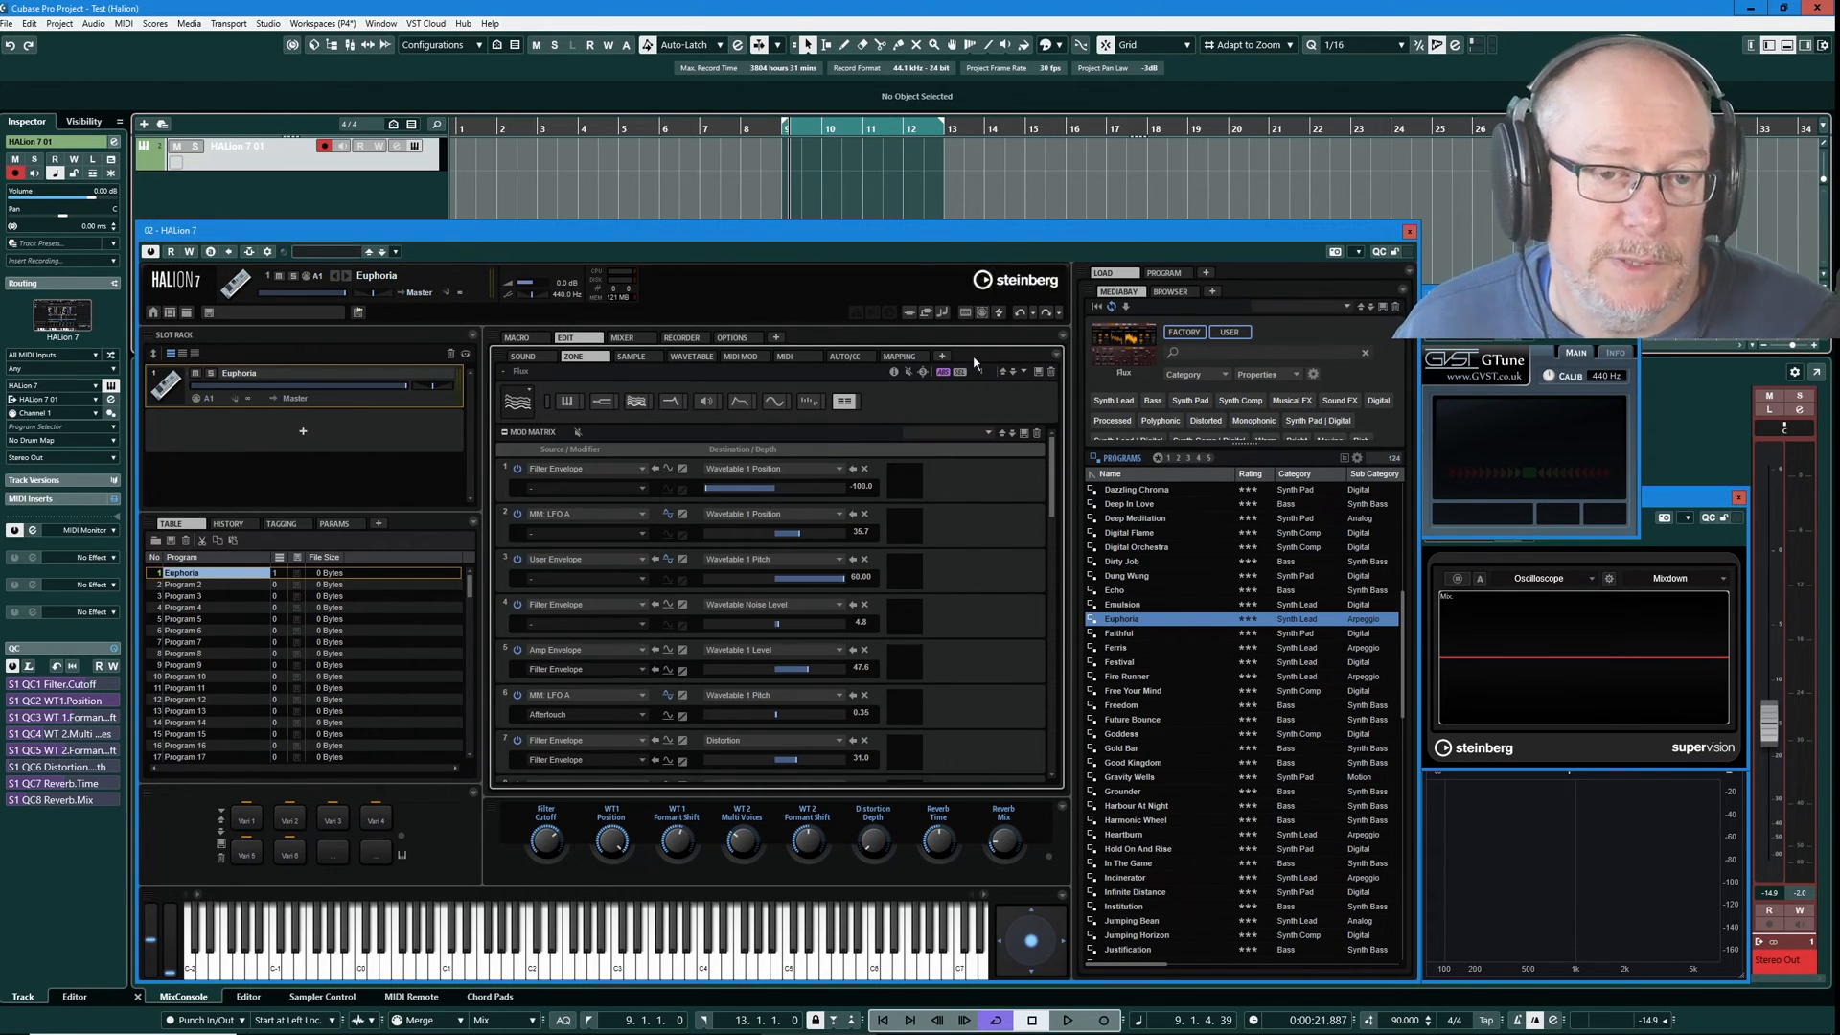
scroll("down", 3)
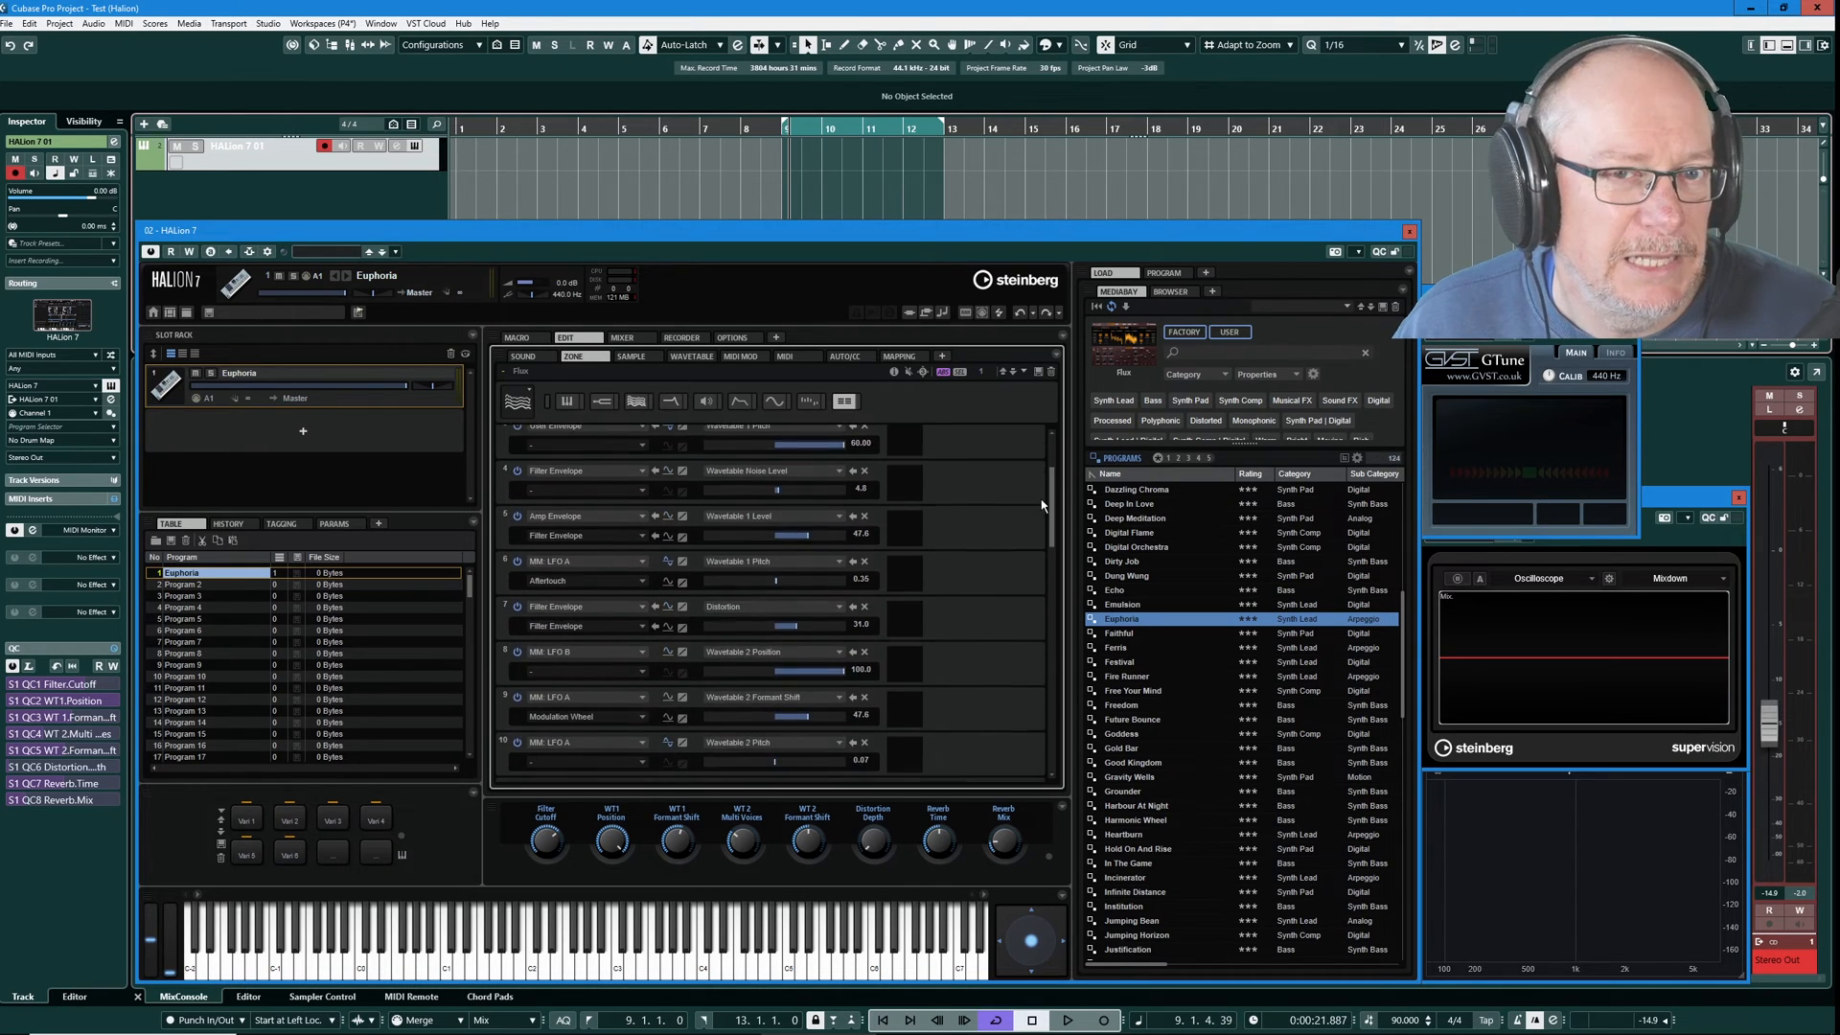
scroll("down", 3)
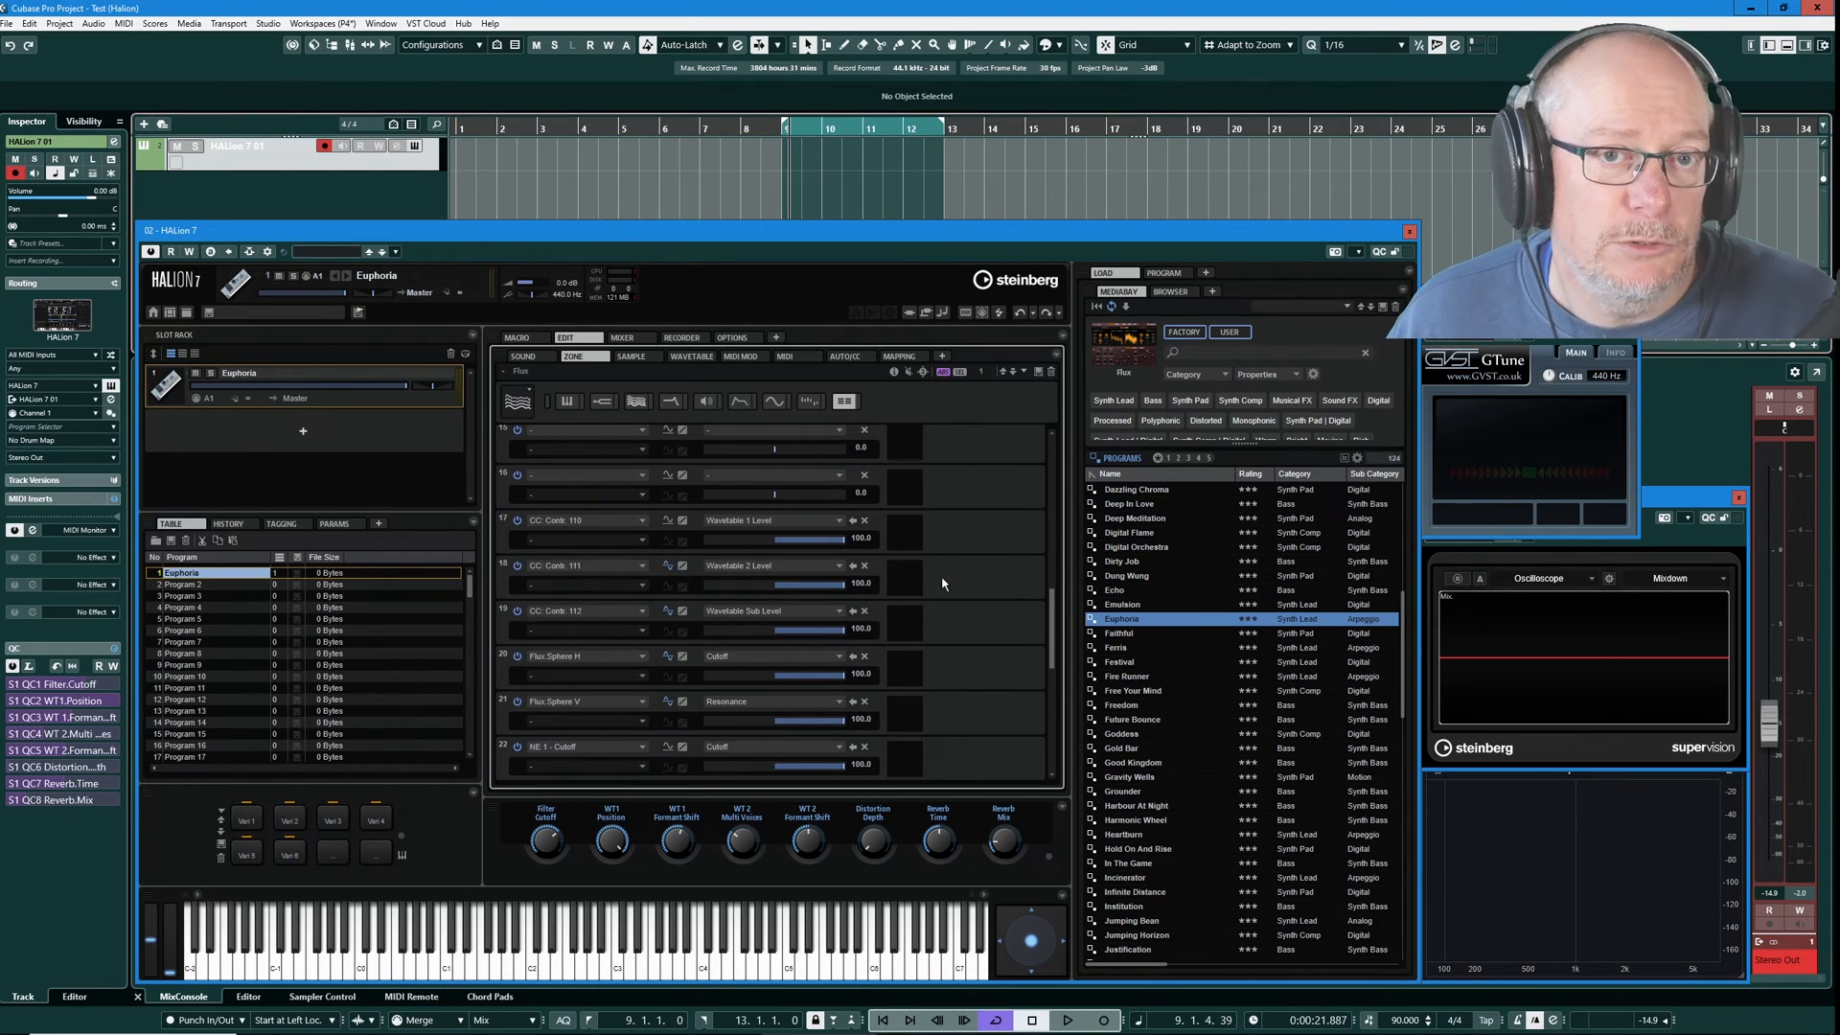
mouse_move(906, 636)
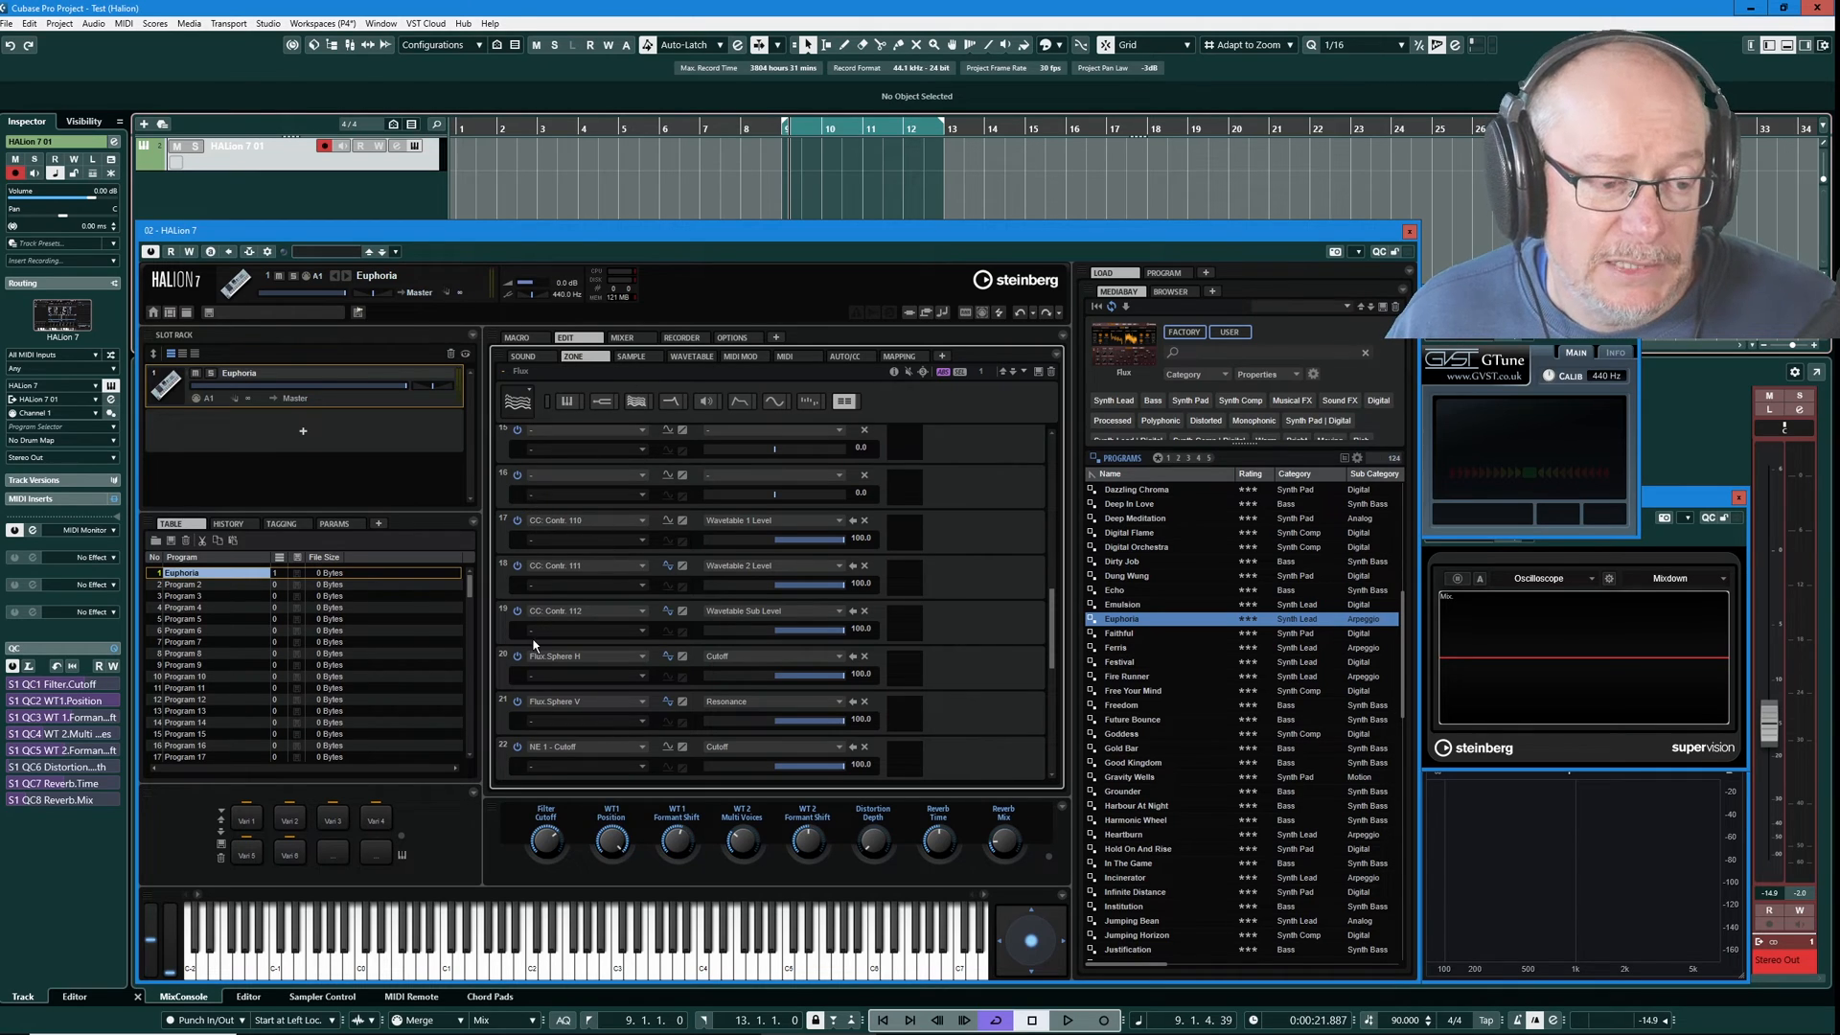
mouse_move(506, 615)
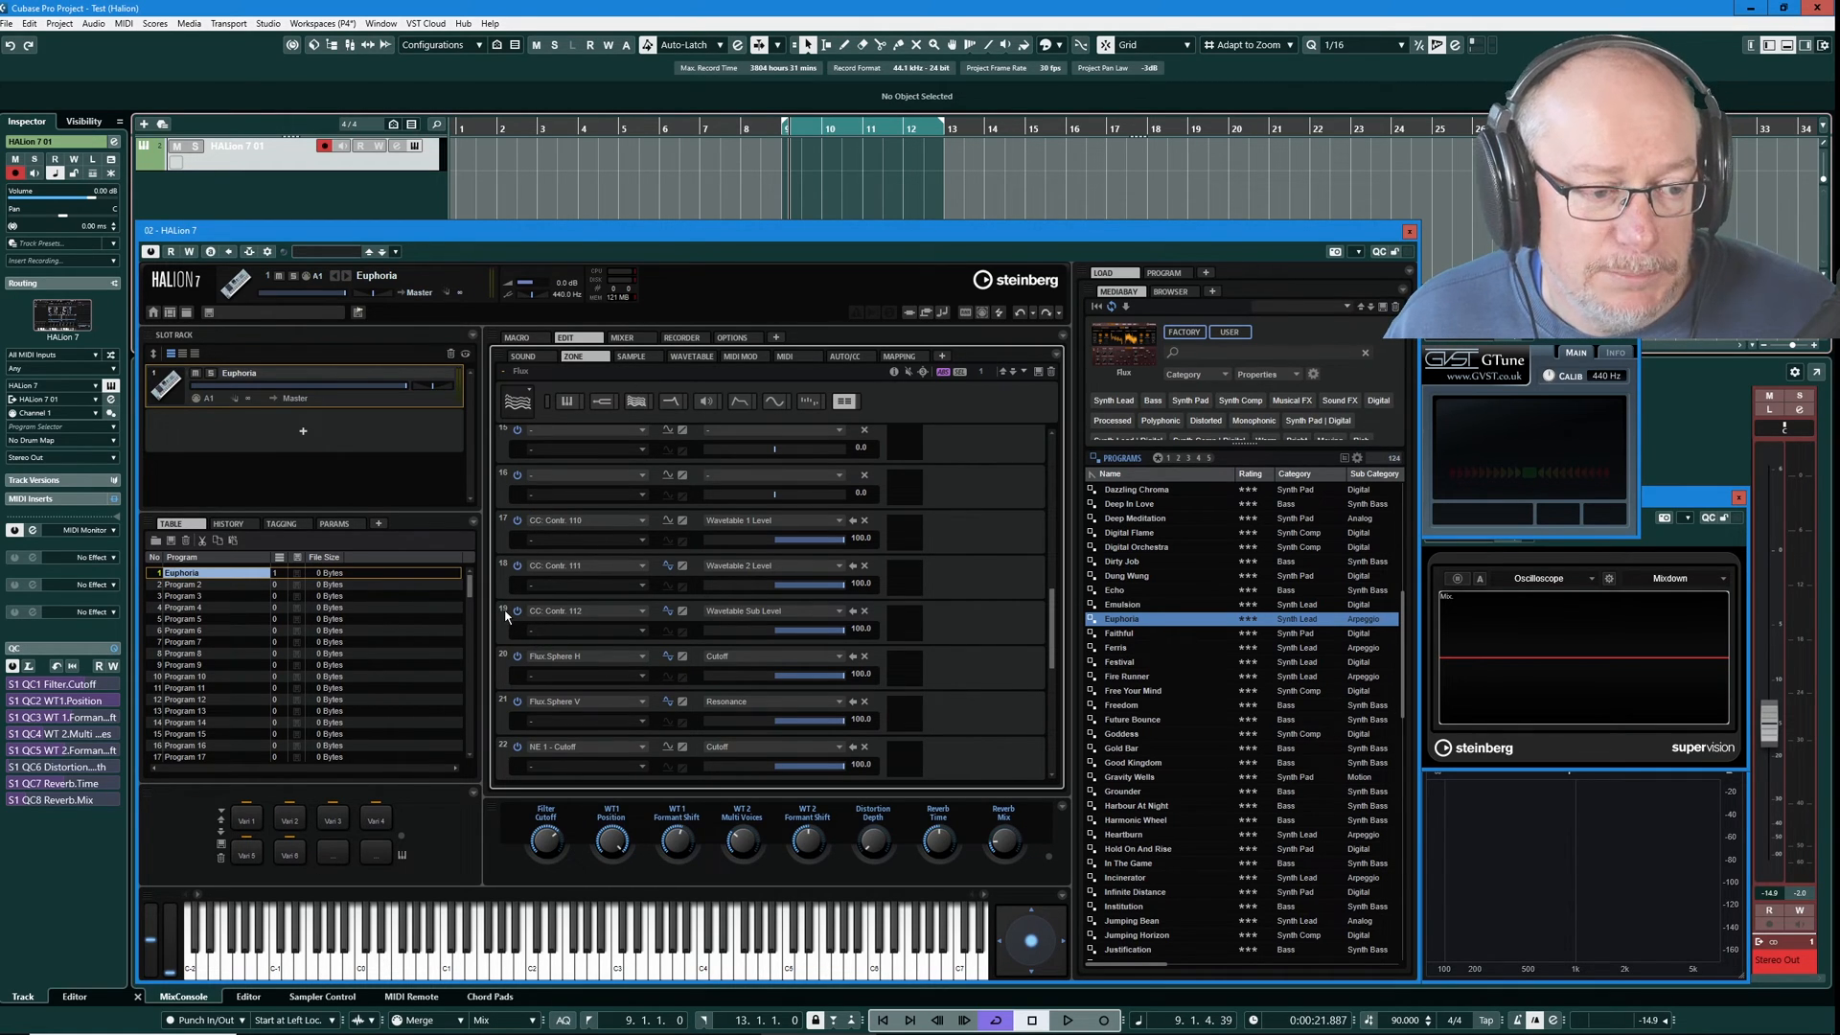
mouse_move(629, 592)
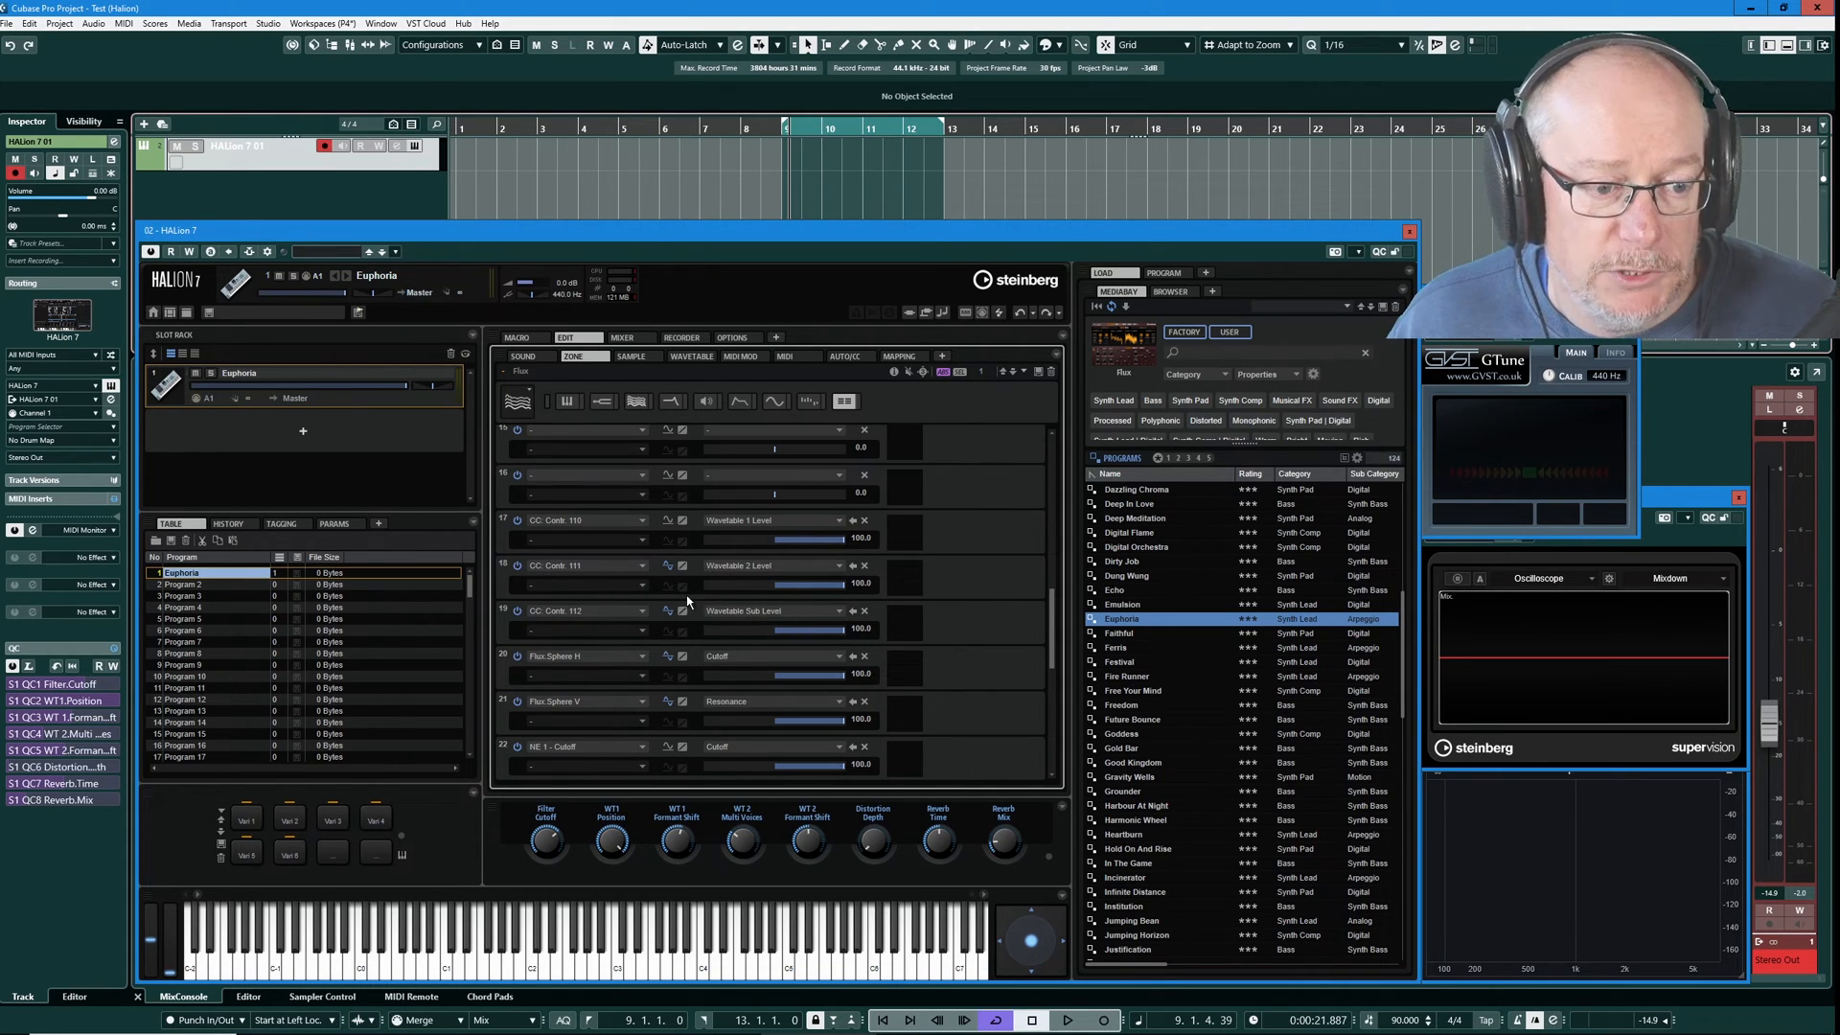
mouse_move(543, 585)
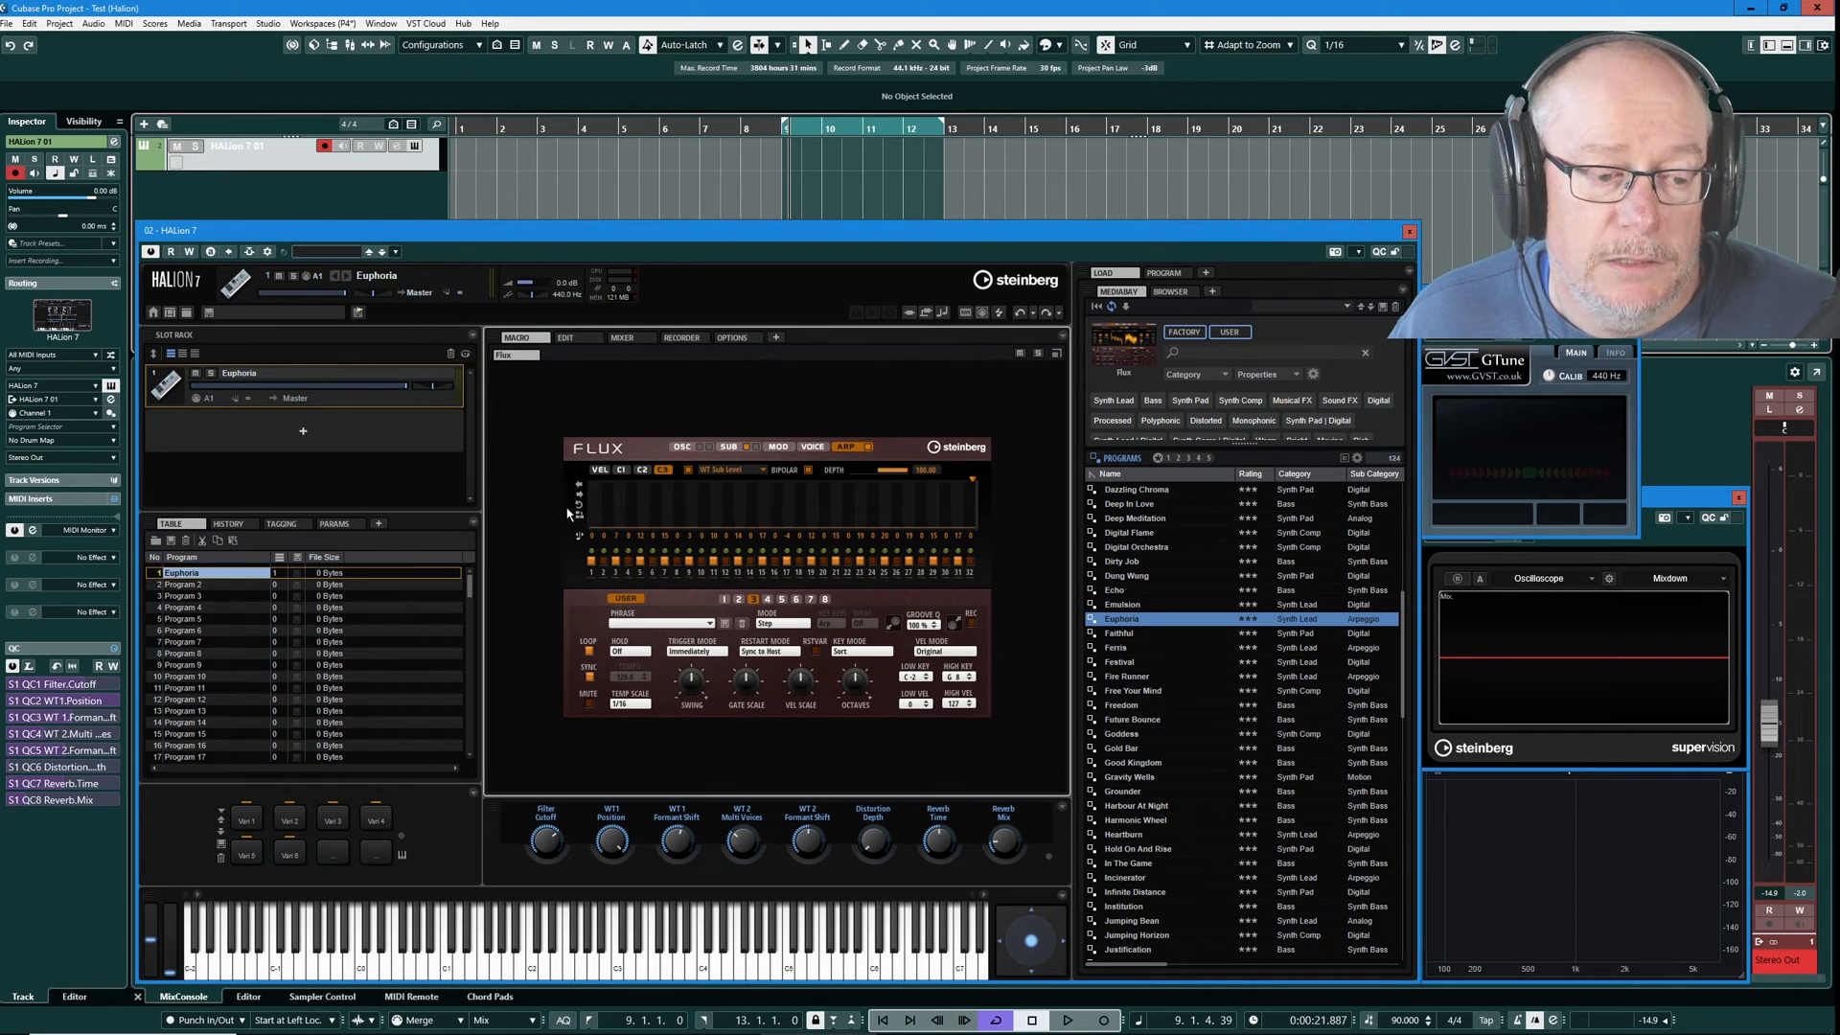
mouse_move(858, 535)
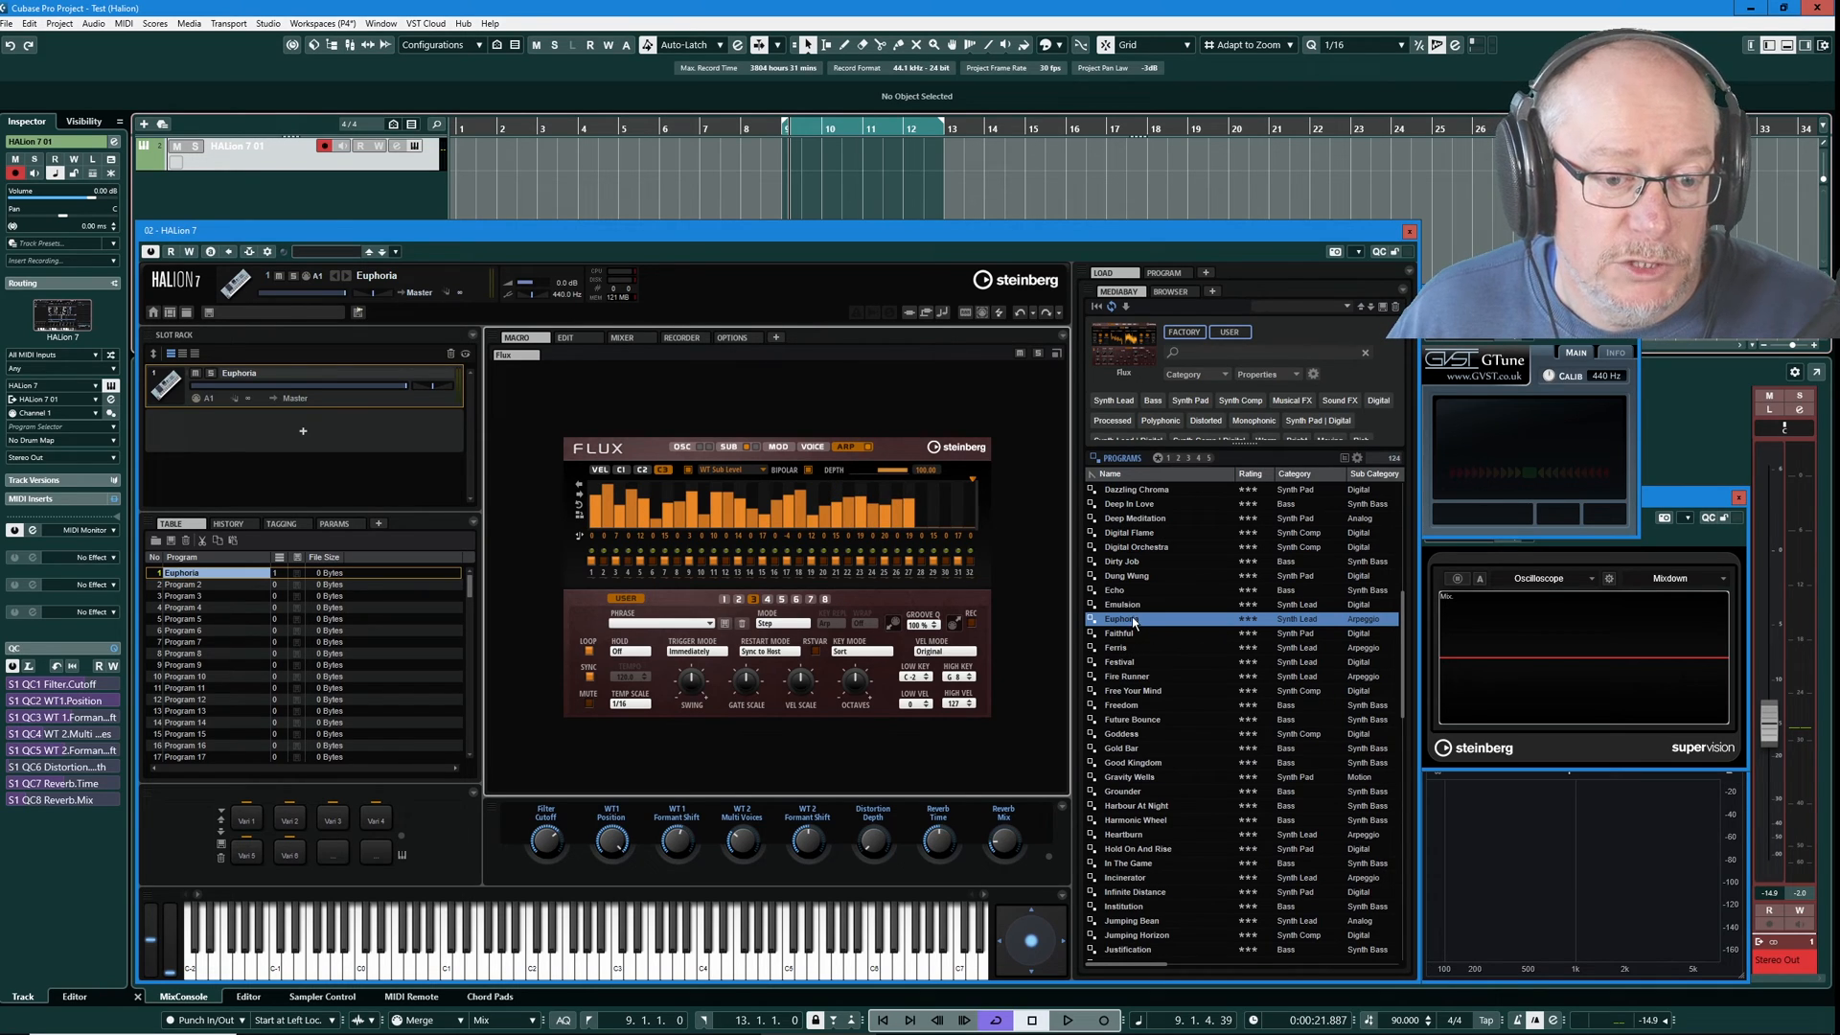
left_click(678, 447)
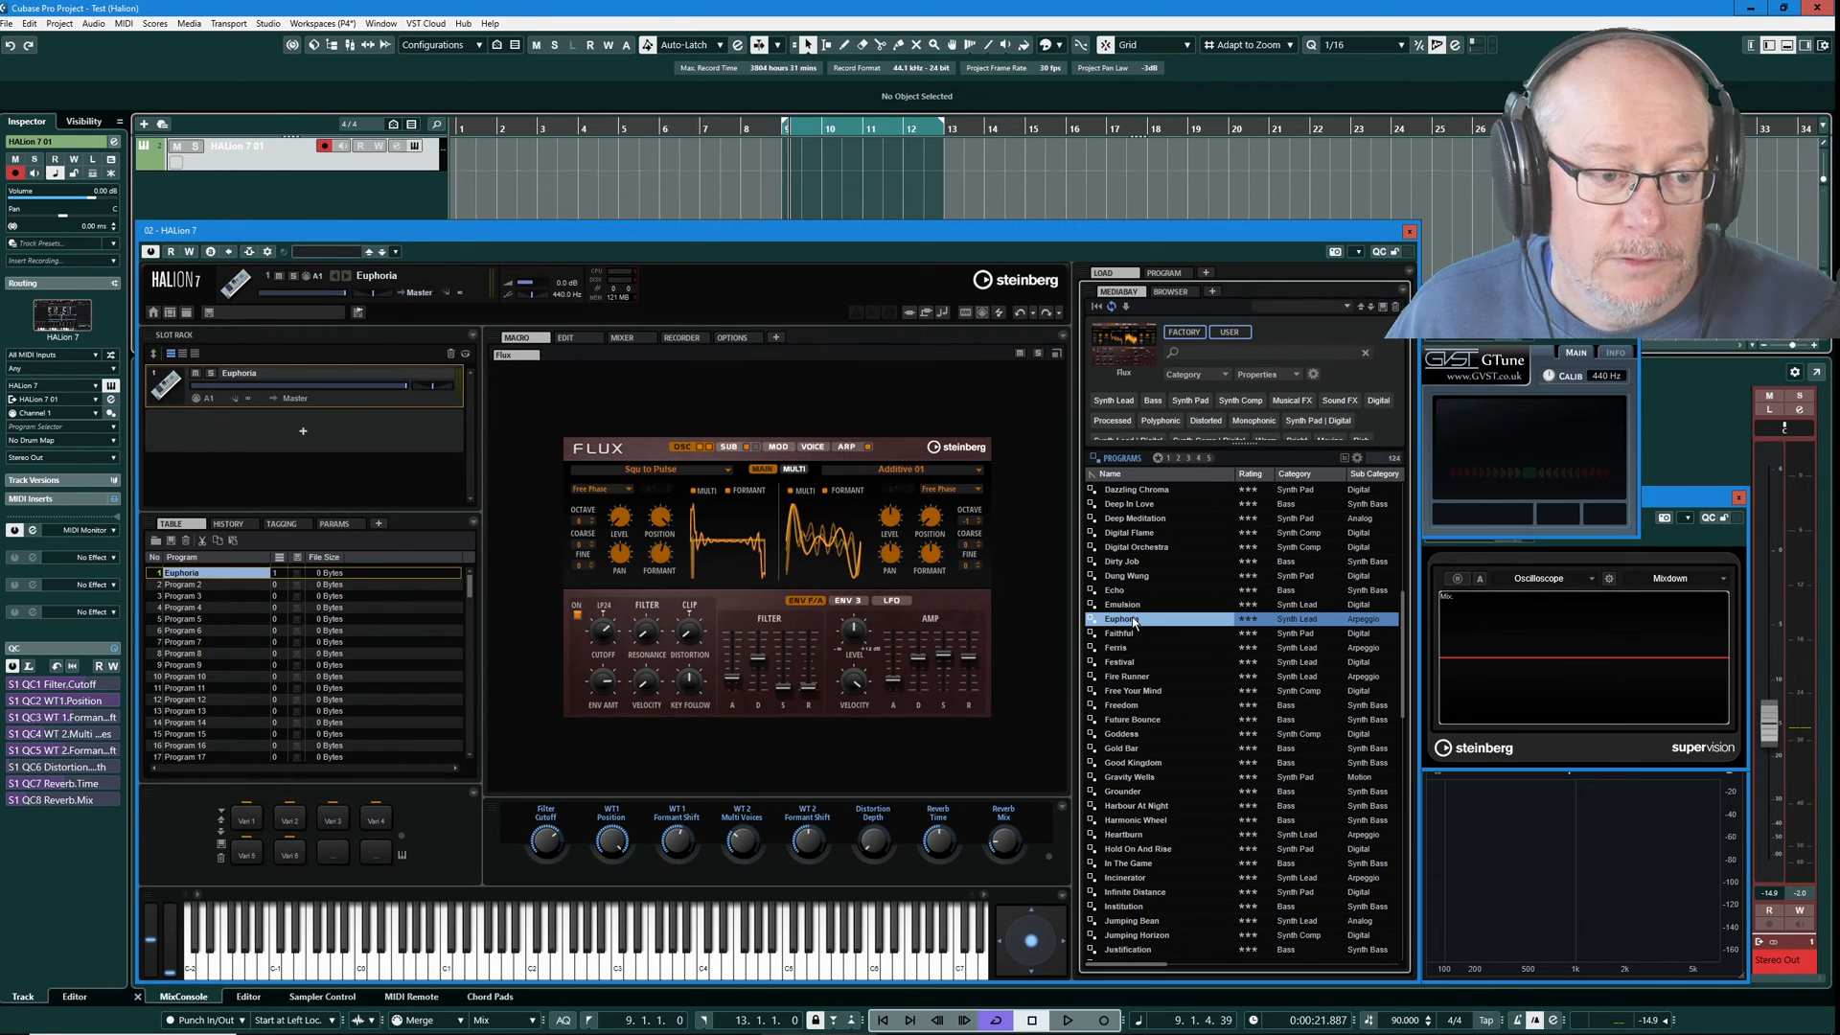
left_click(730, 447)
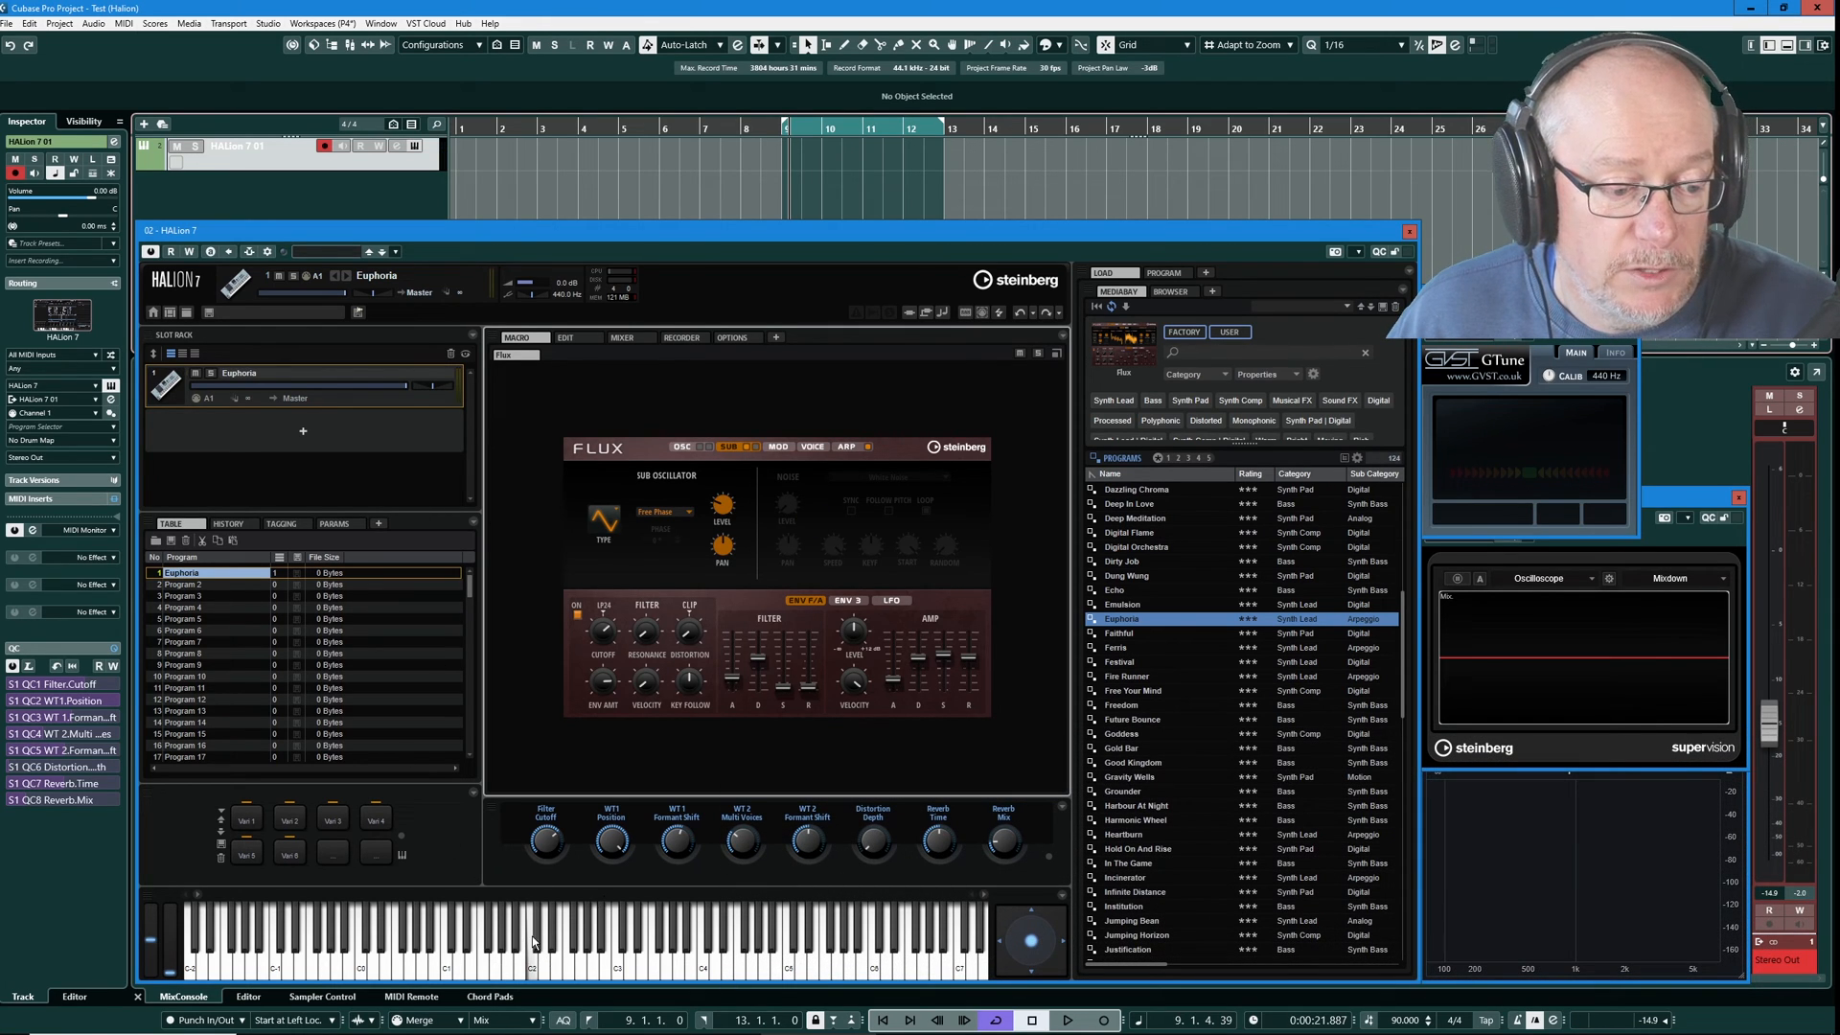
mouse_move(701, 516)
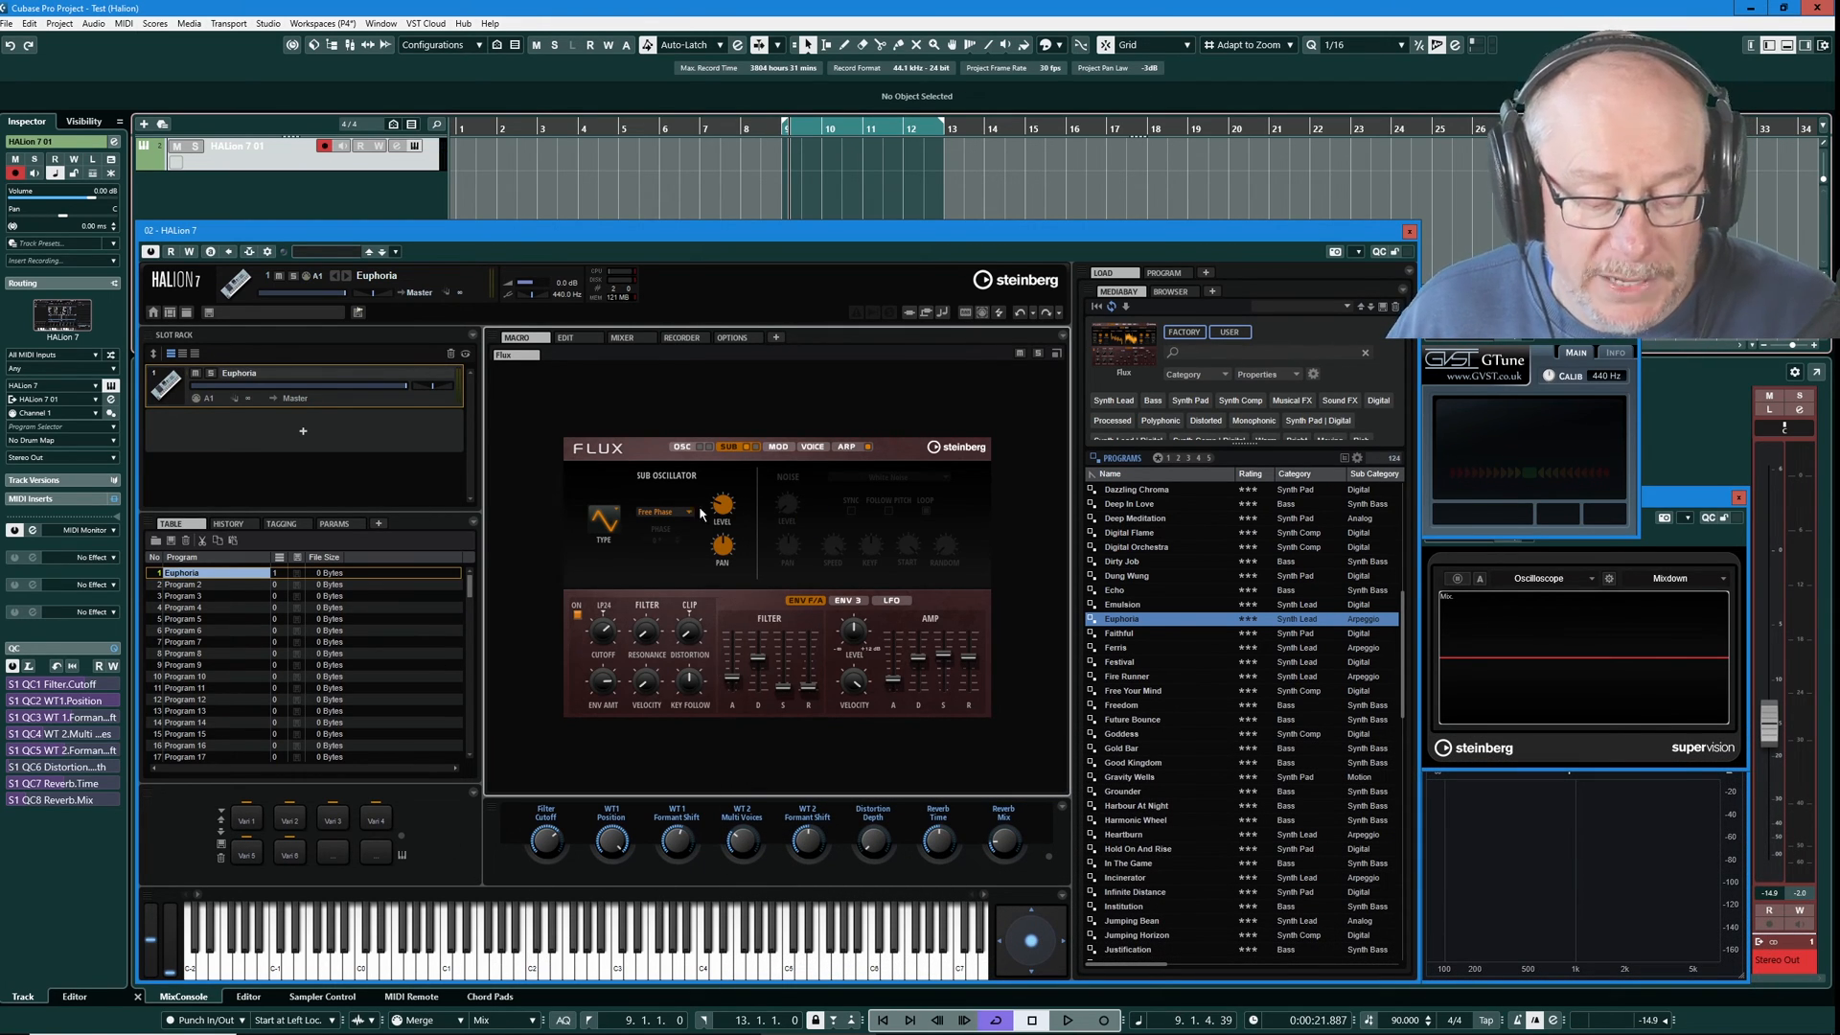
left_click(845, 447)
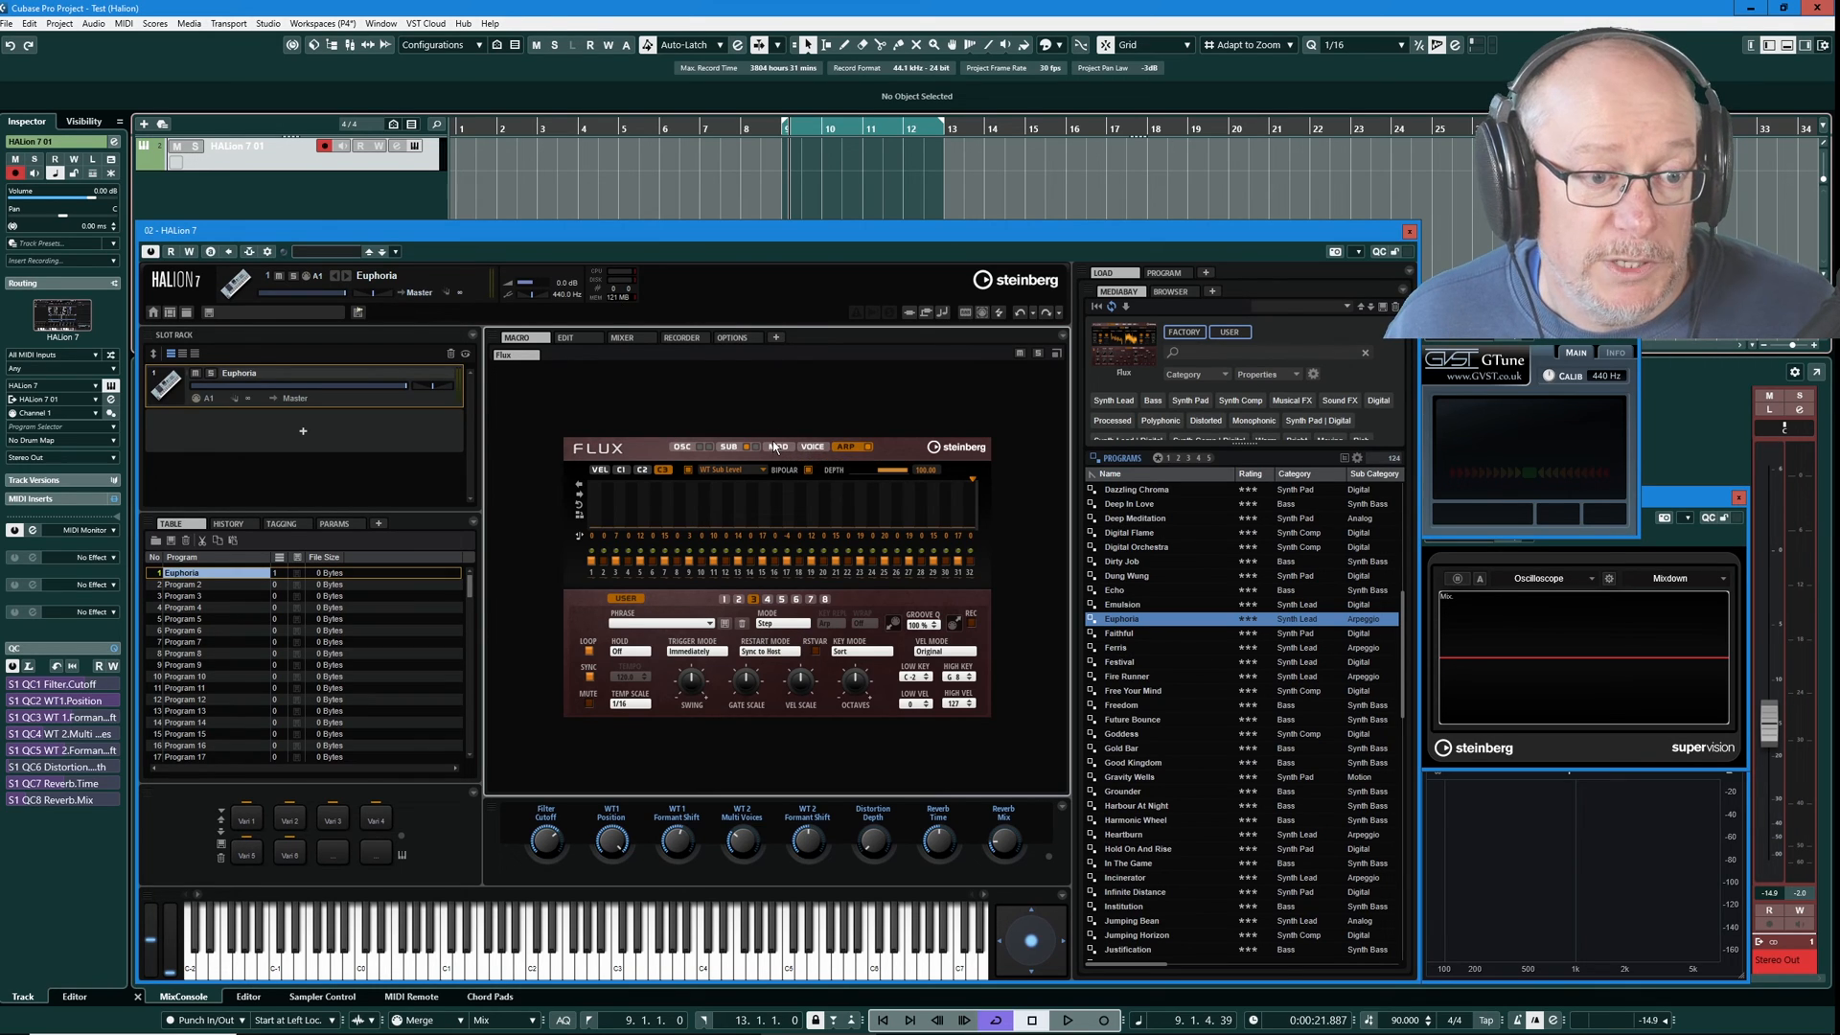
Glance at the MOD matrix and ARP lane, then land on the OSC wavetable page.
left_click(776, 446)
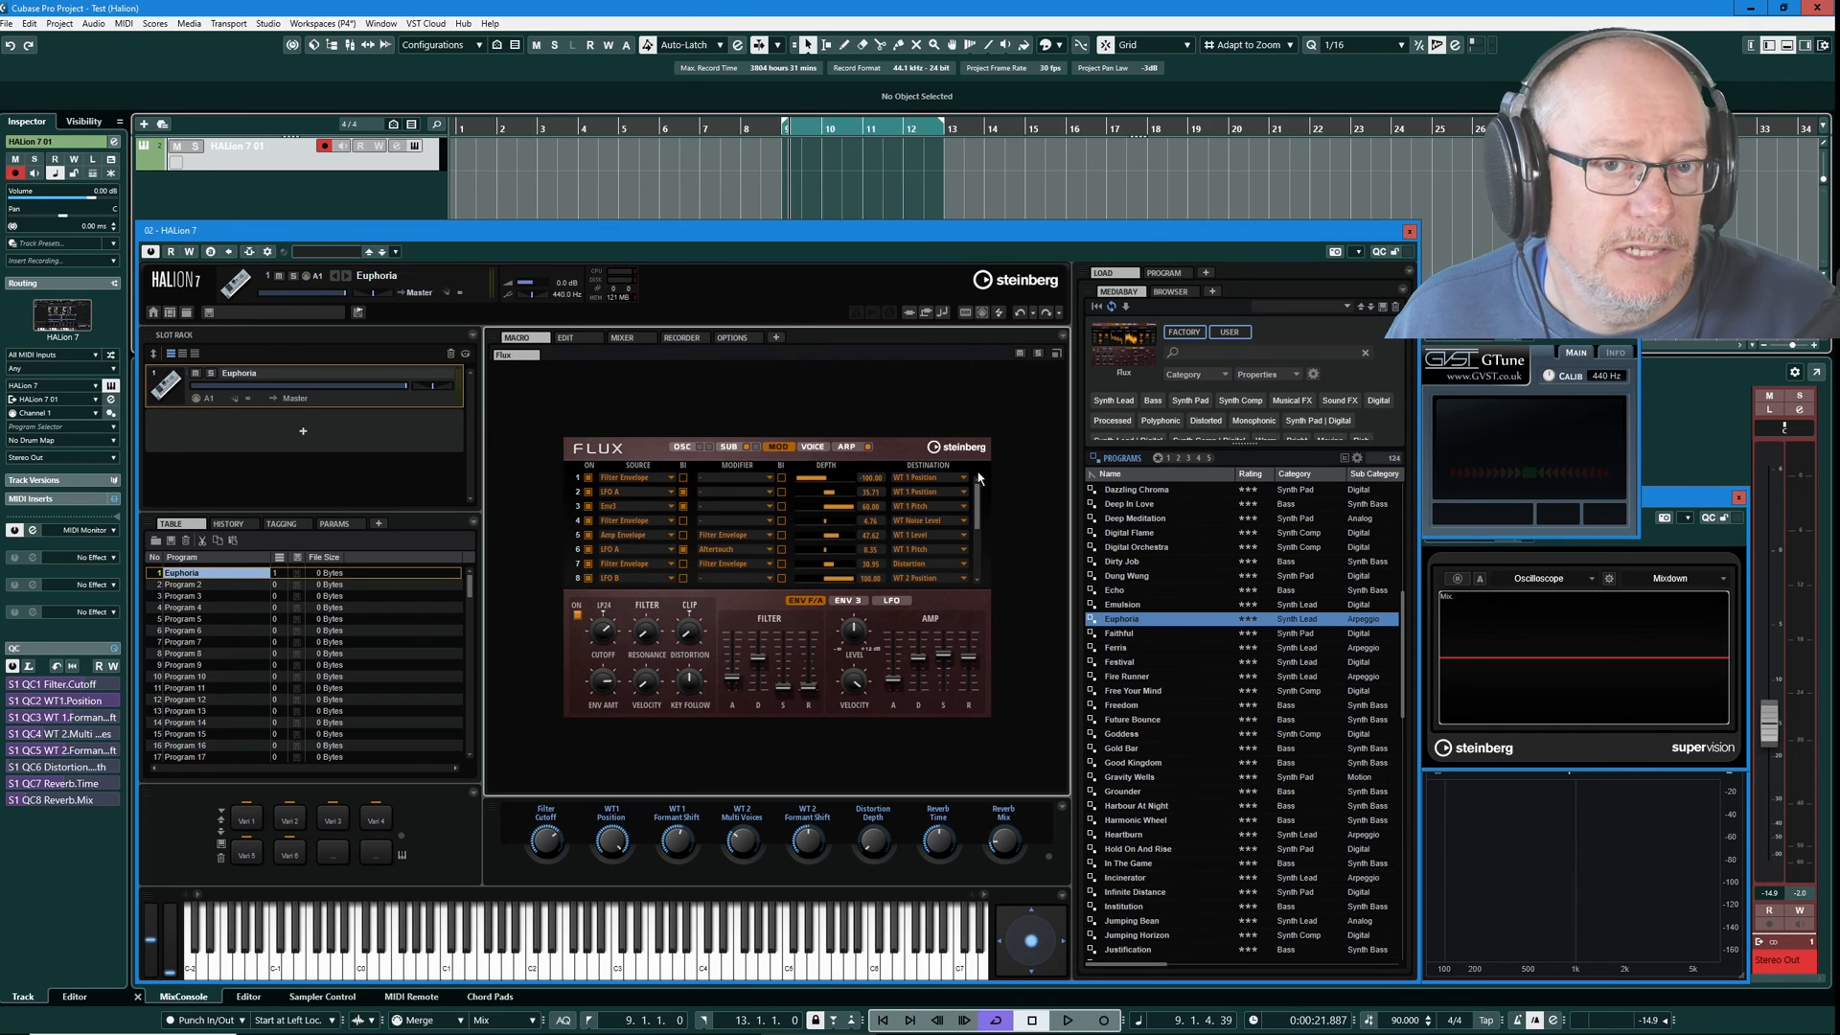
mouse_move(981, 520)
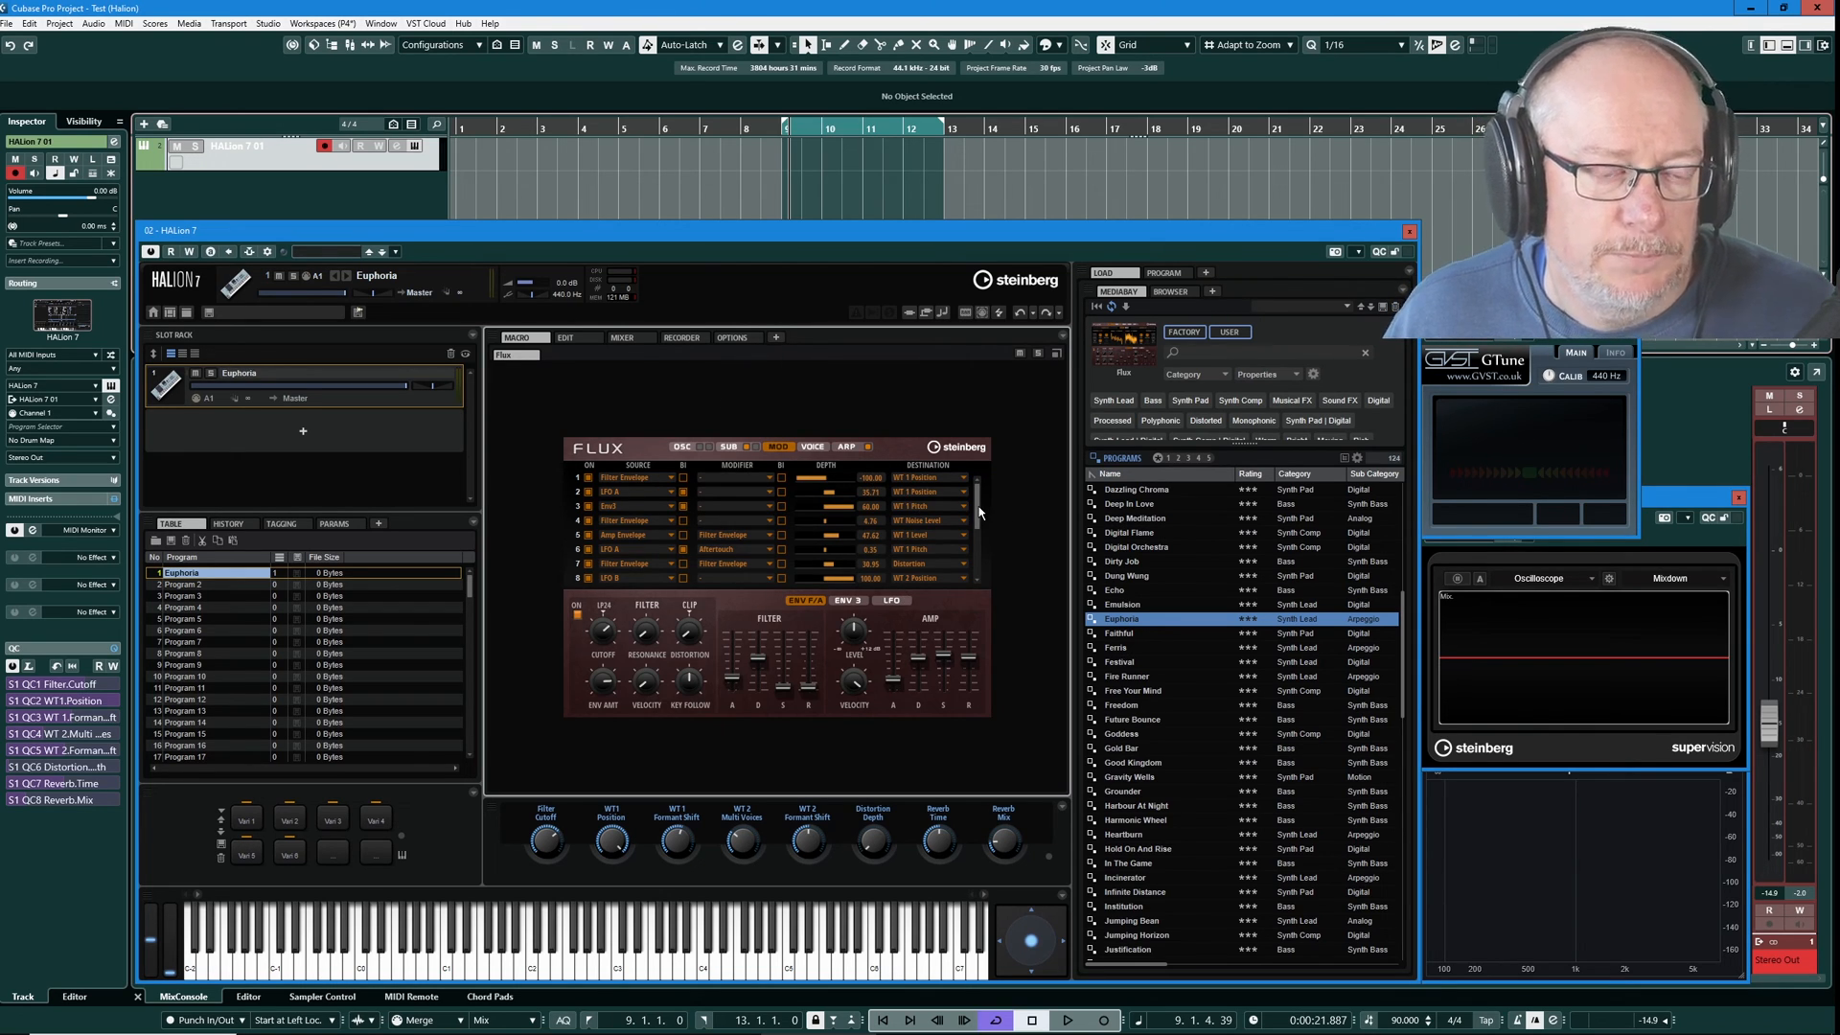
left_click(847, 447)
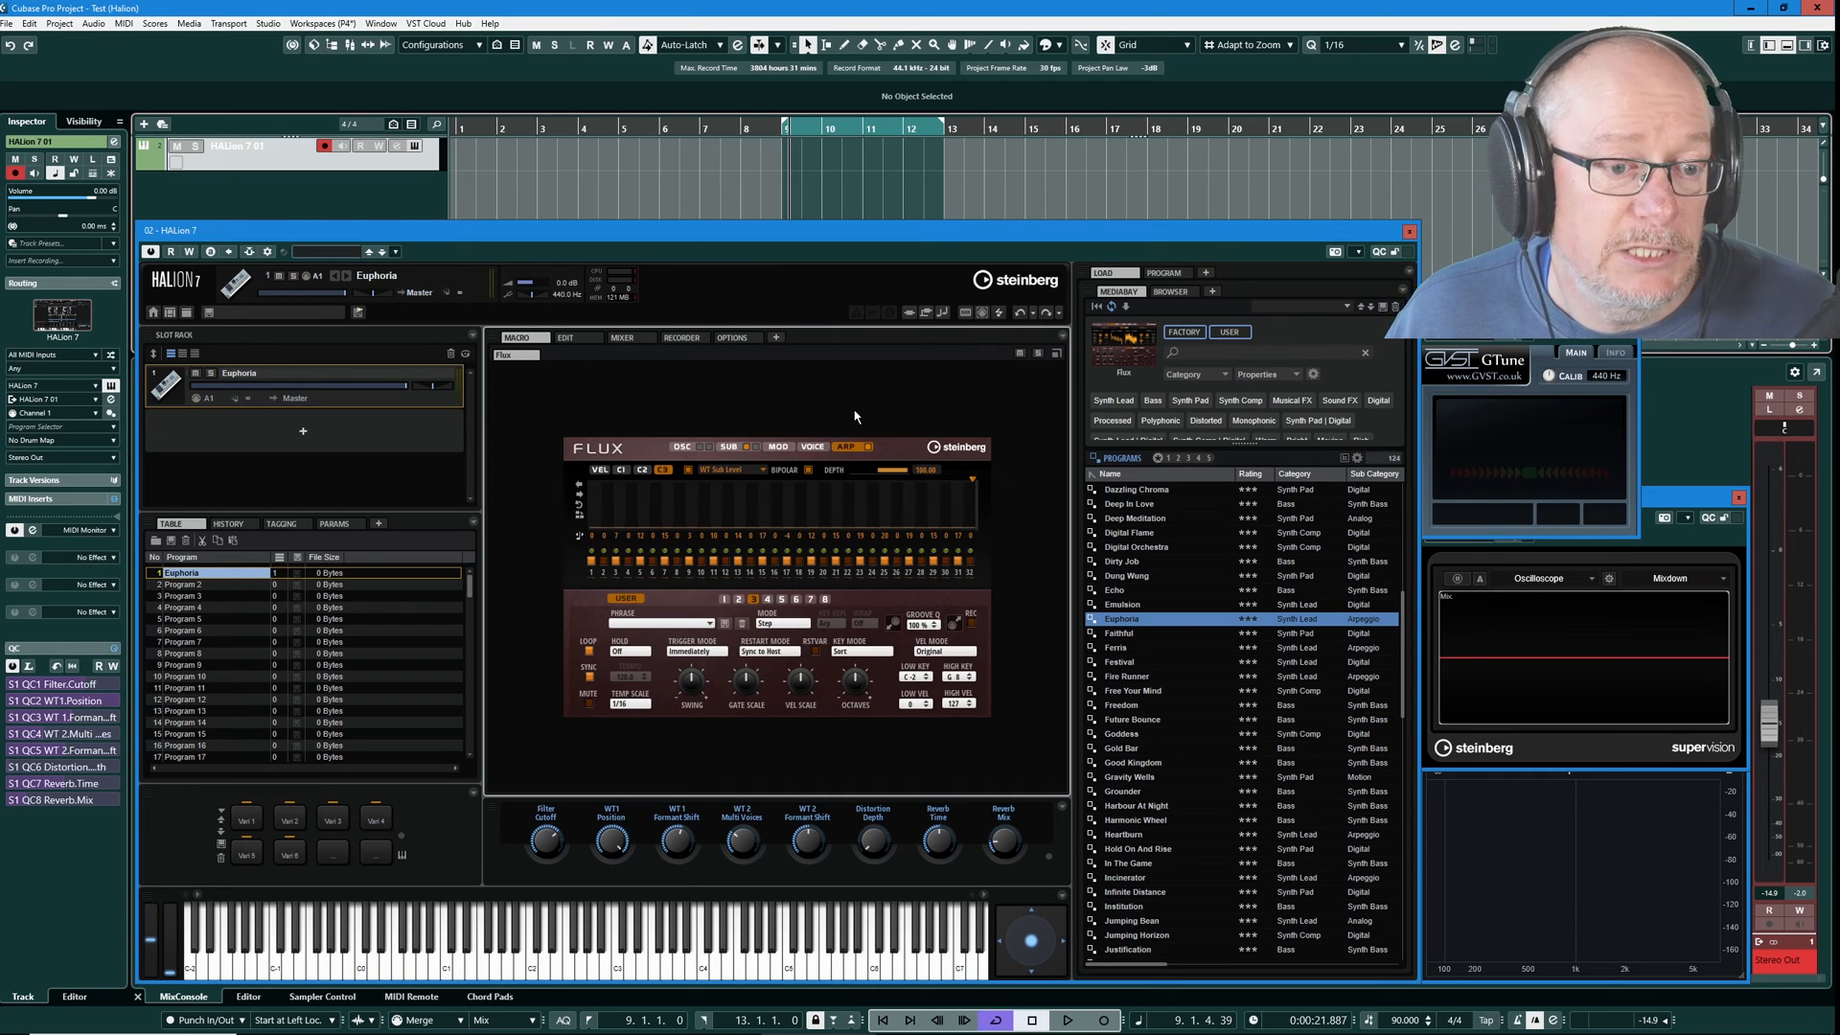
mouse_move(712, 471)
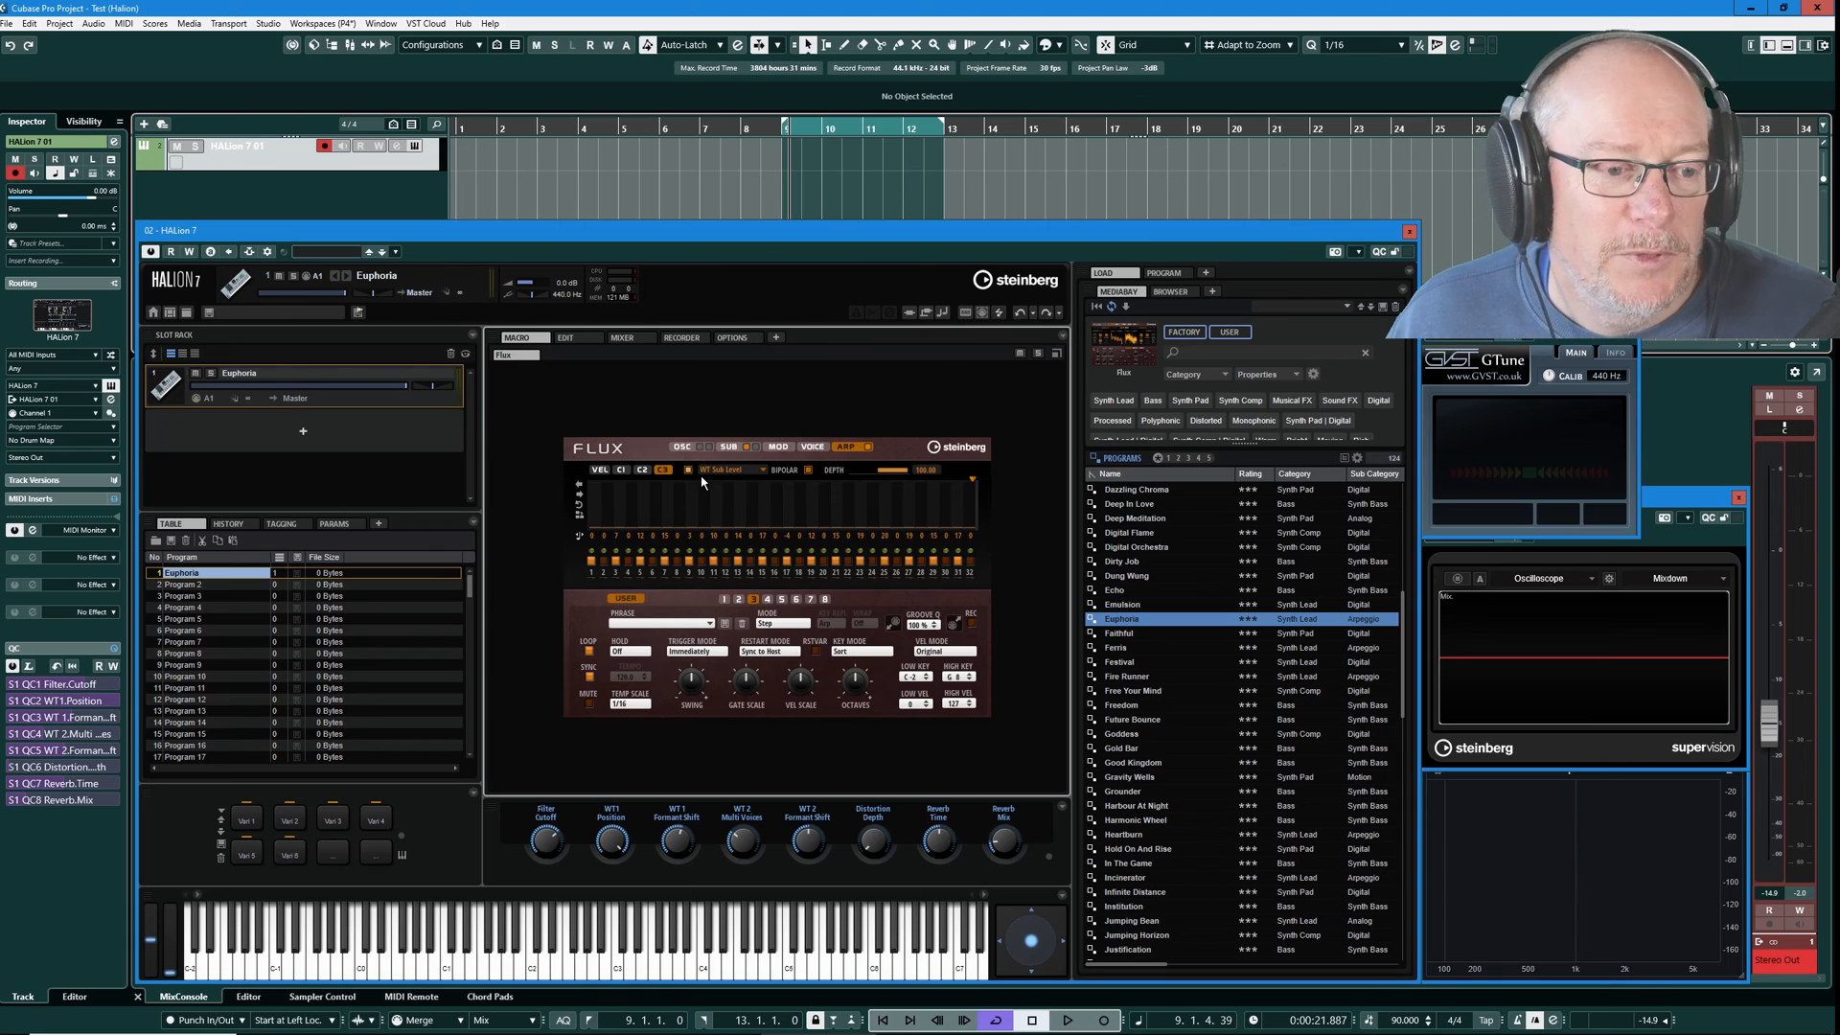
mouse_move(698, 485)
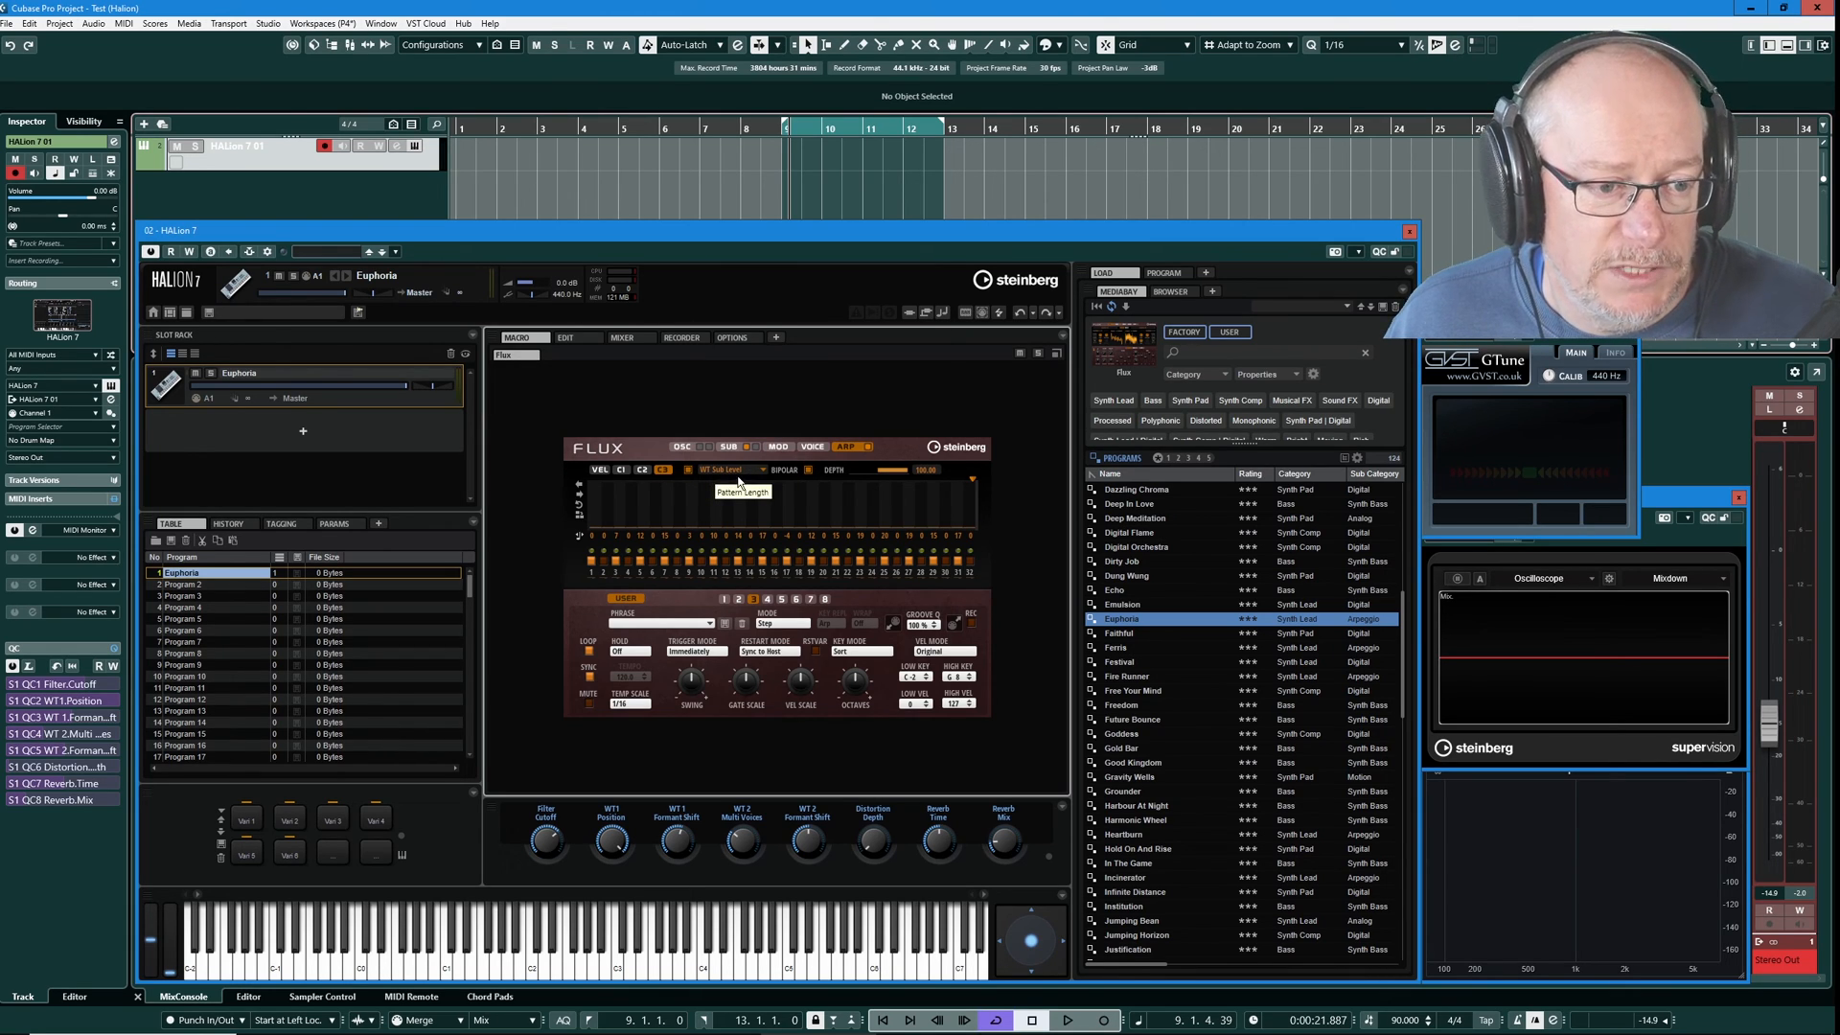
left_click(707, 446)
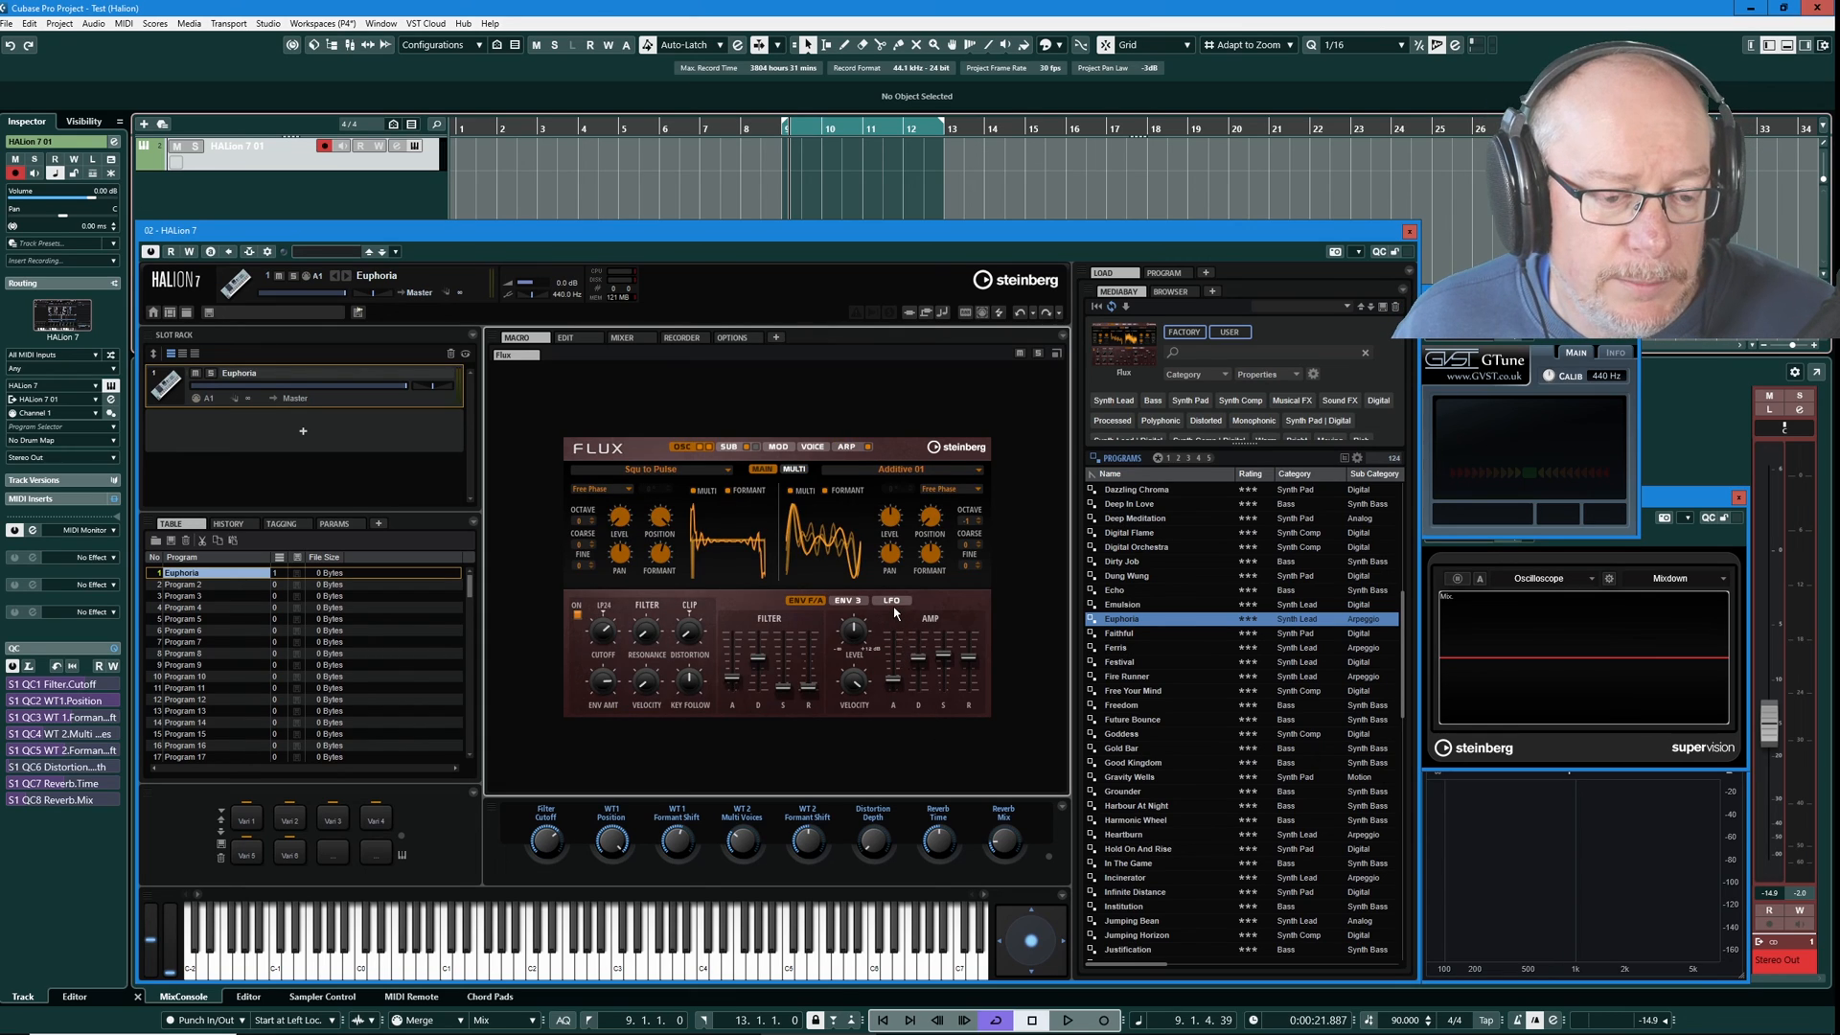
View the LFO A/B modules, then reopen the modulation matrix and scroll its rows.
left_click(891, 600)
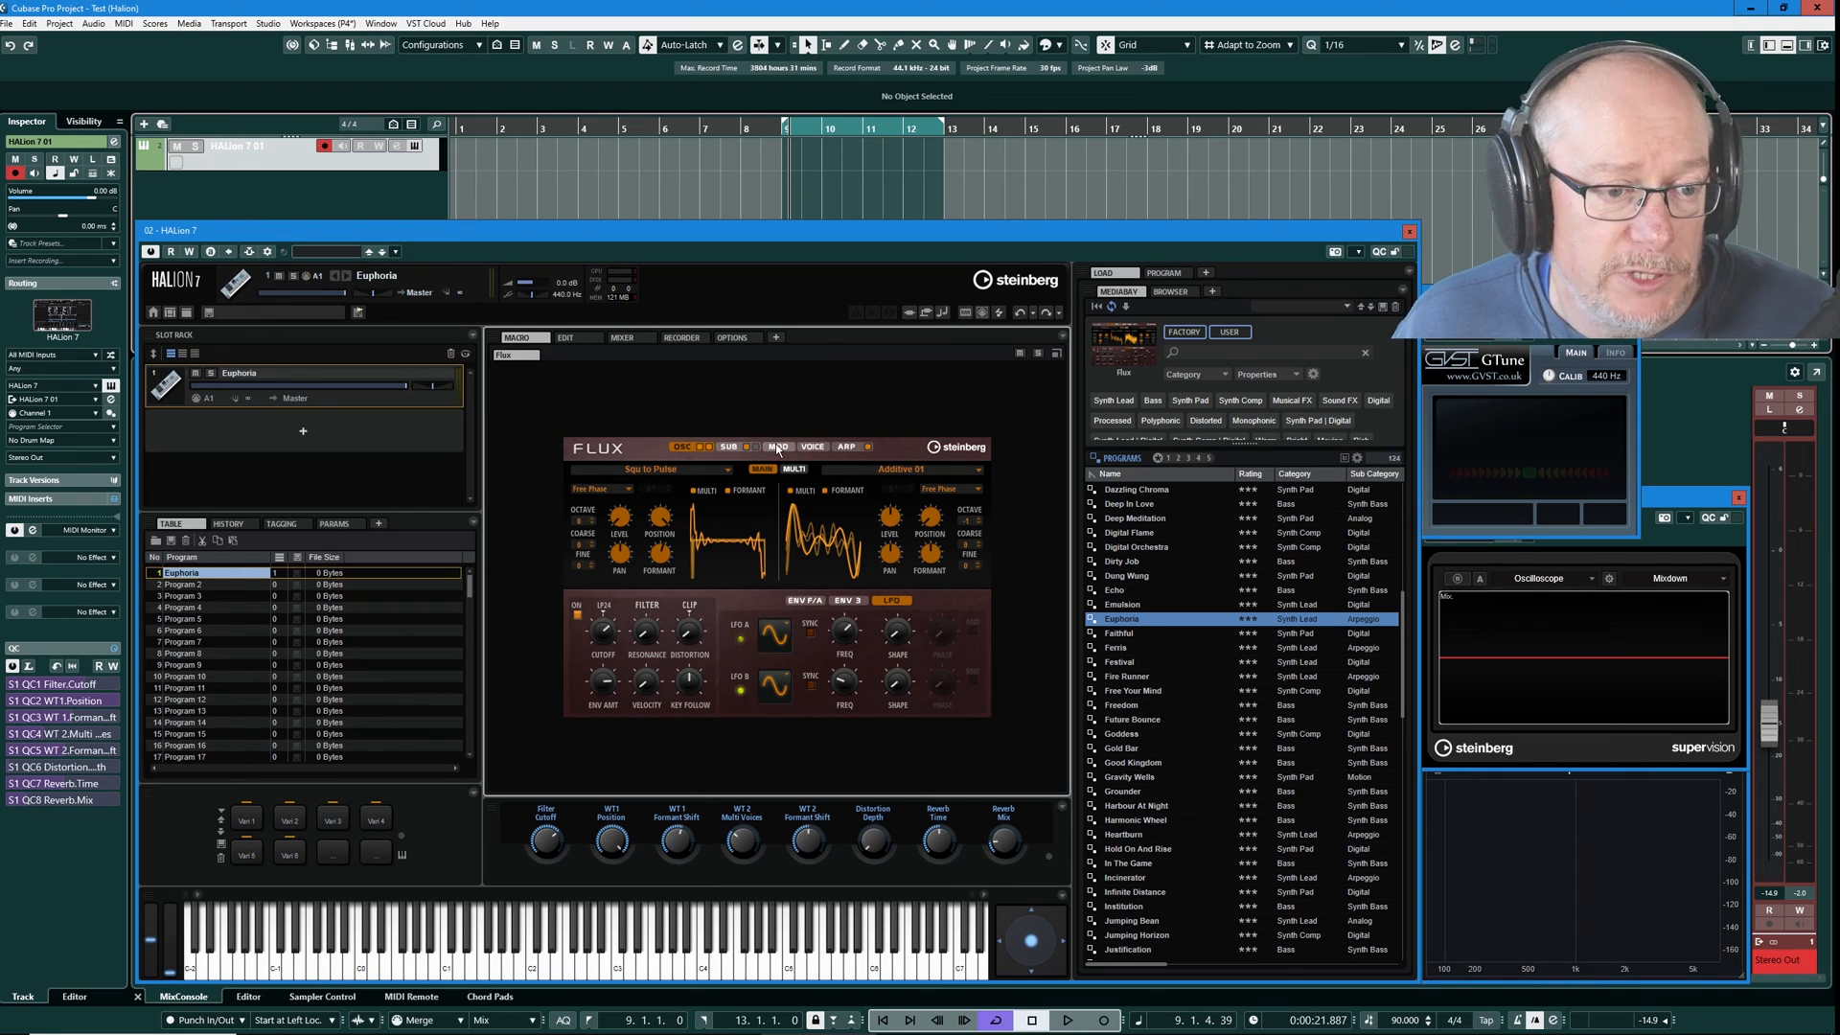
left_click(778, 447)
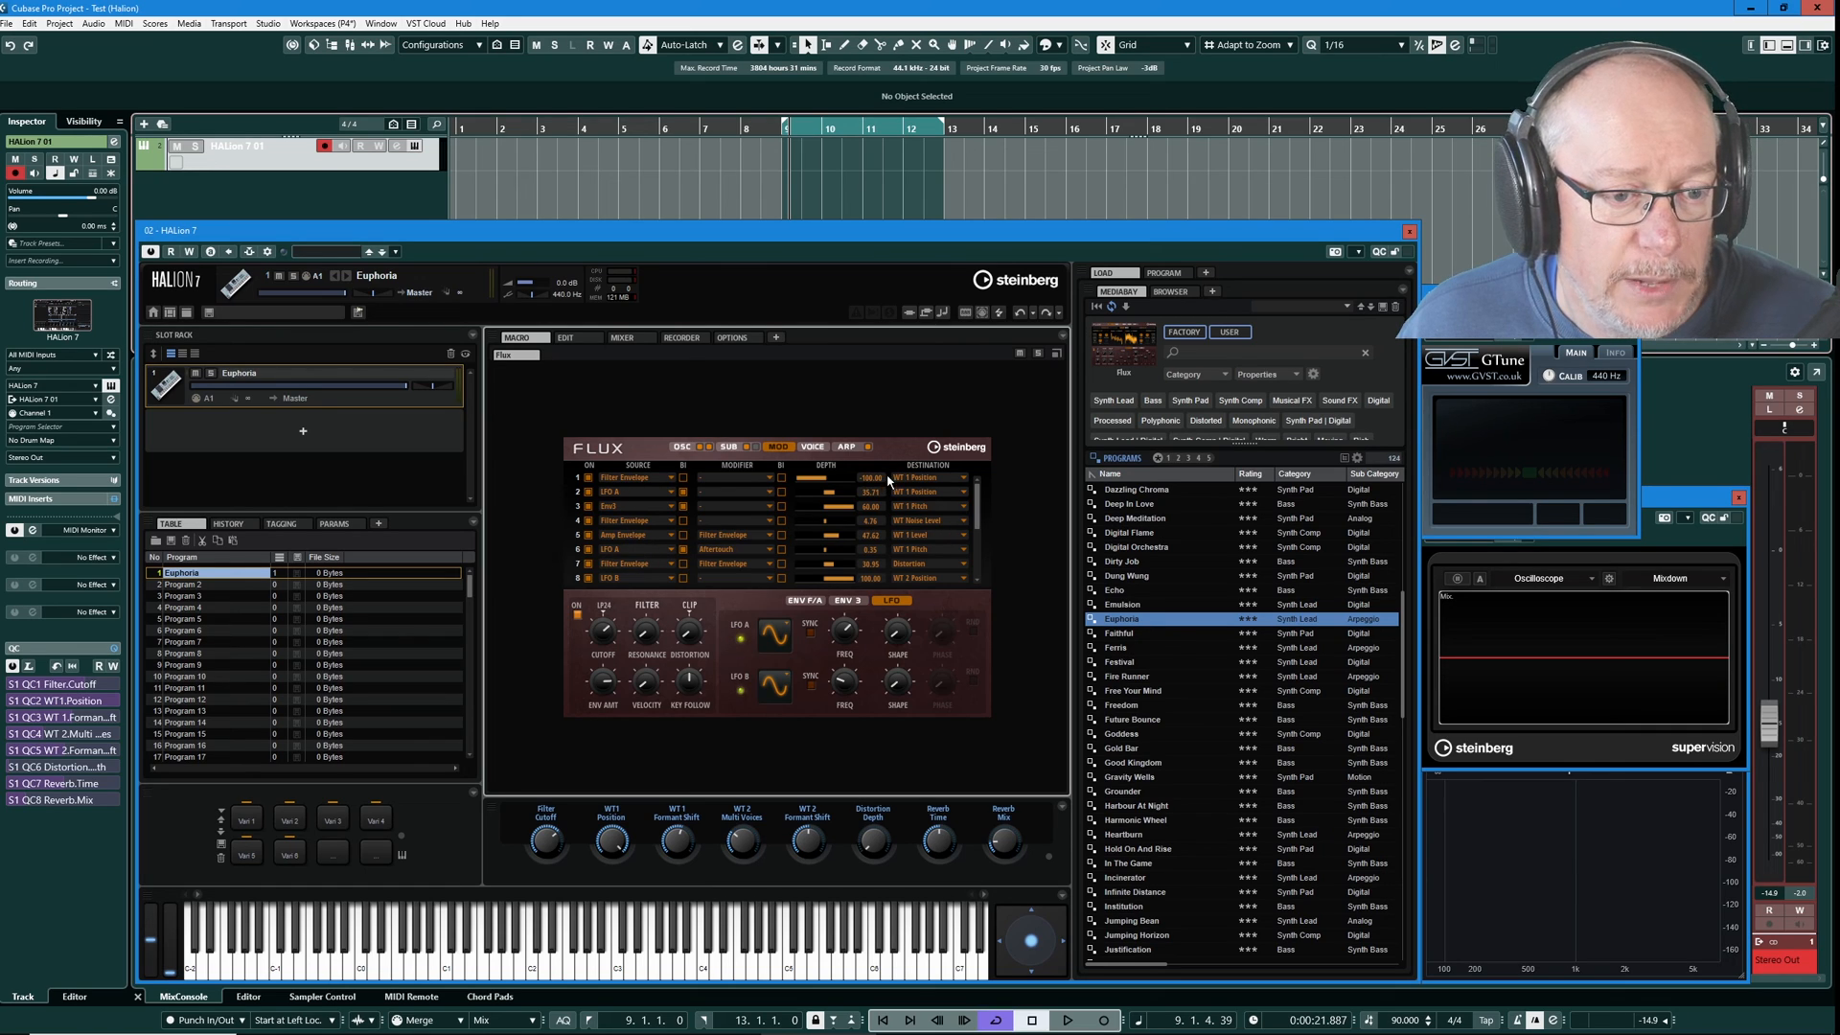
mouse_move(939, 575)
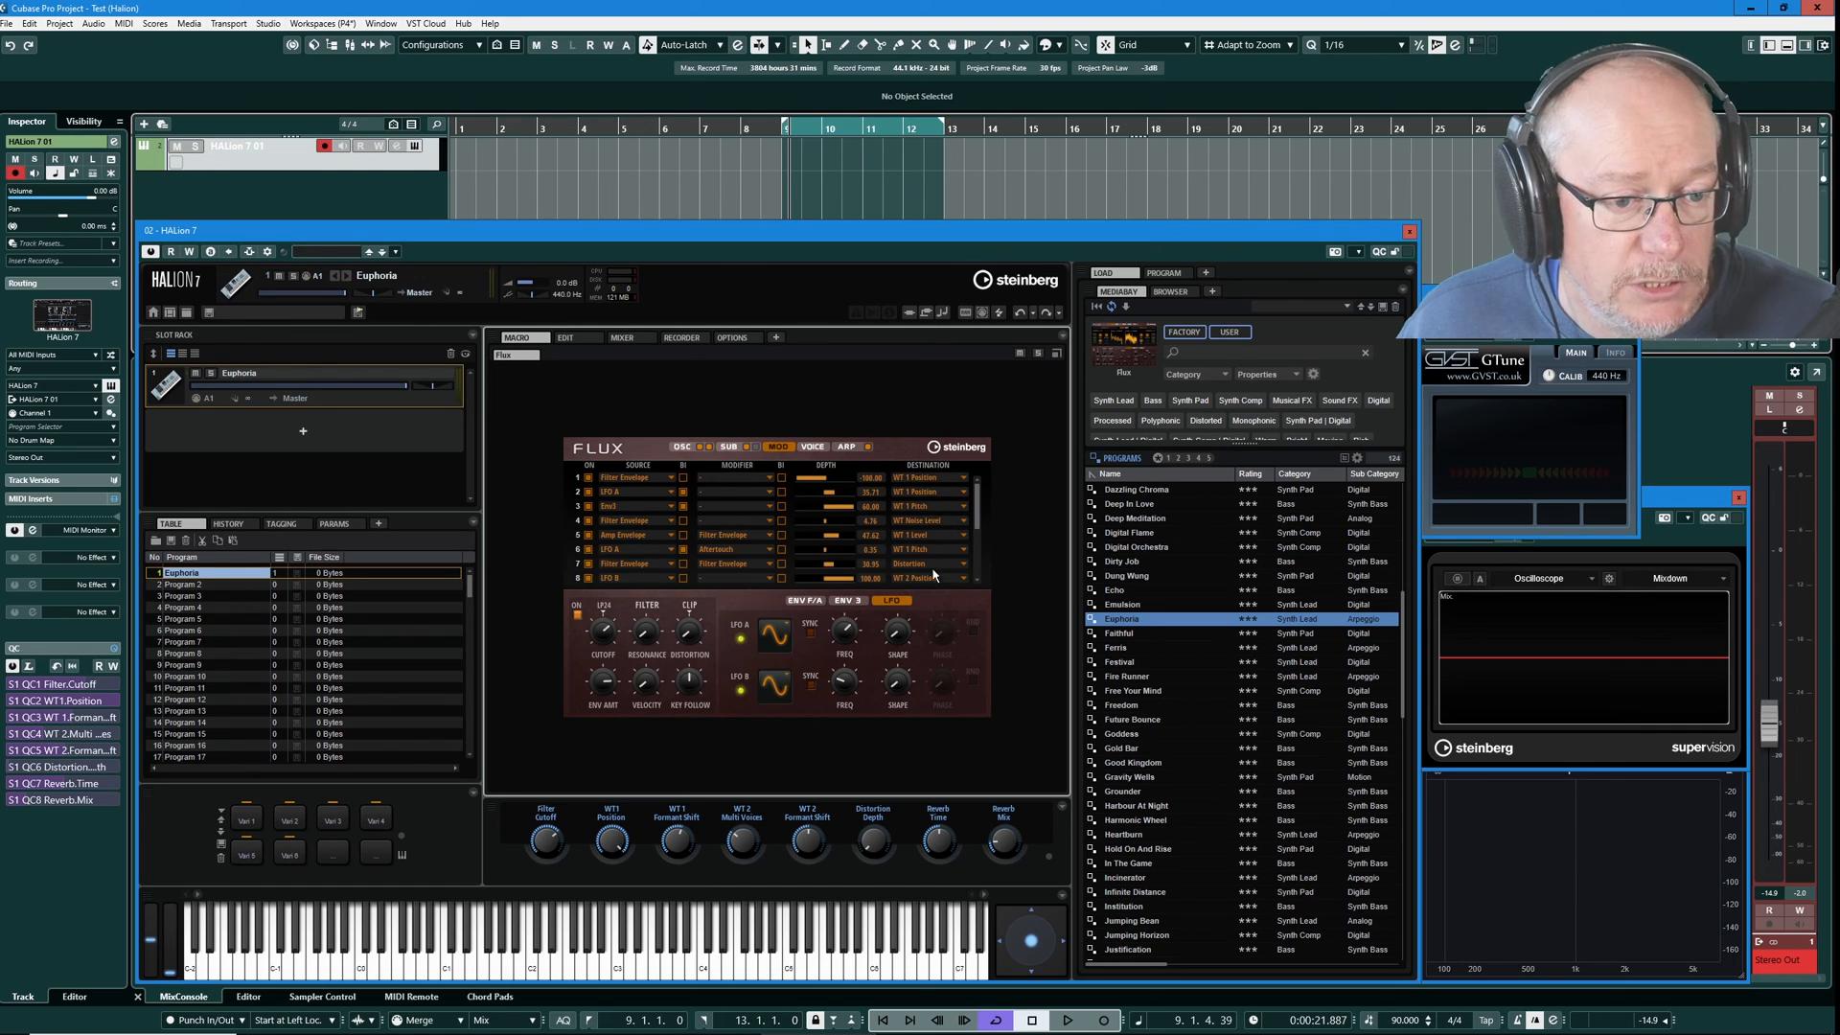
mouse_move(989, 525)
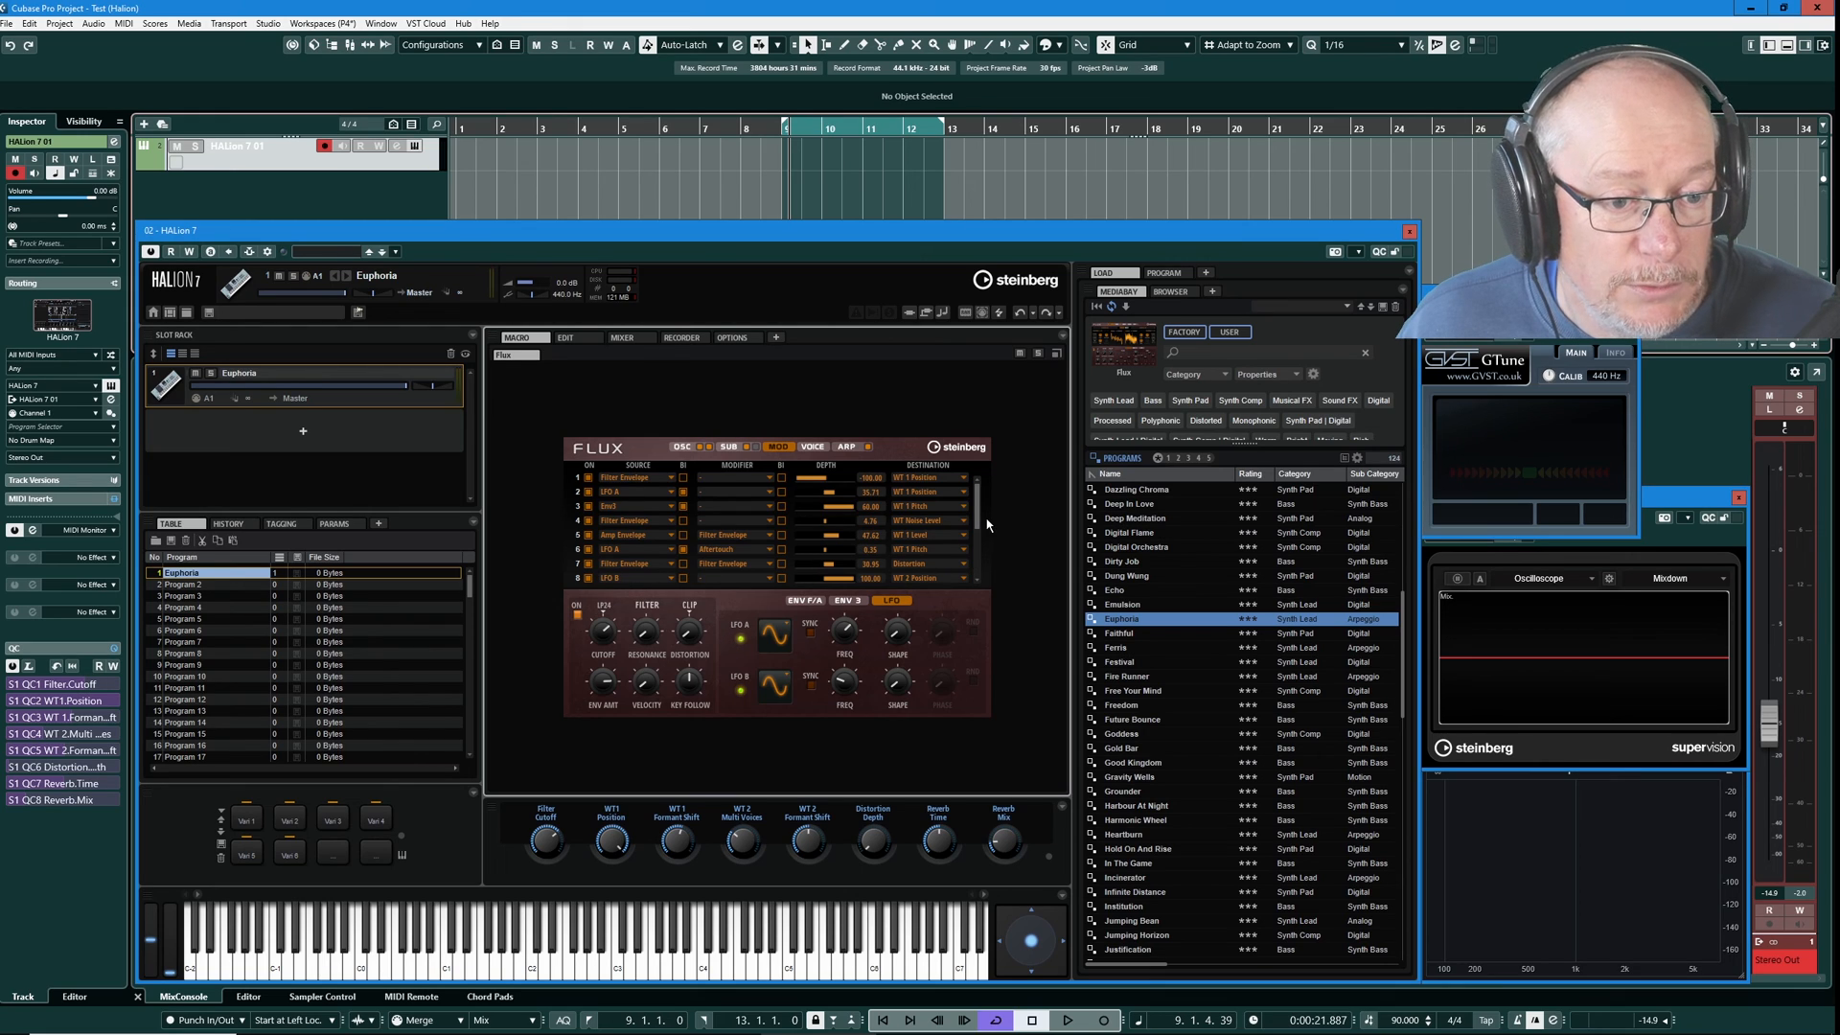
scroll("down", 3)
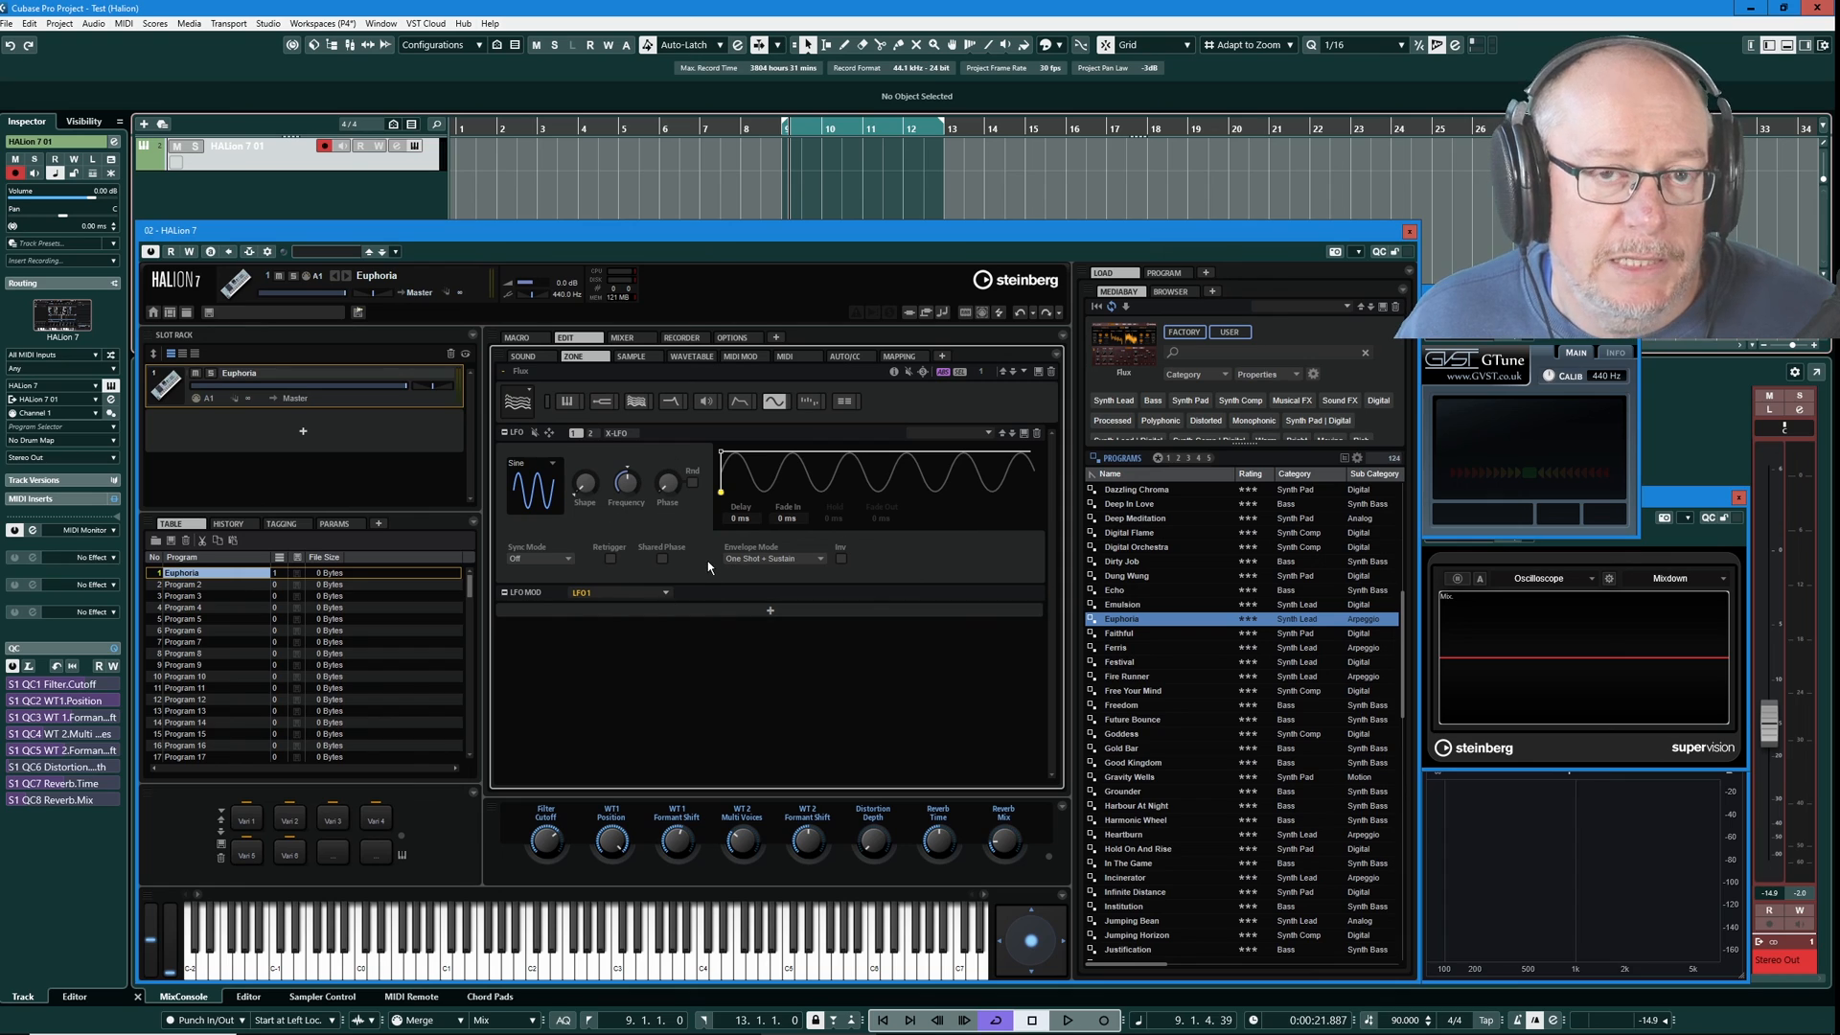
mouse_move(708, 564)
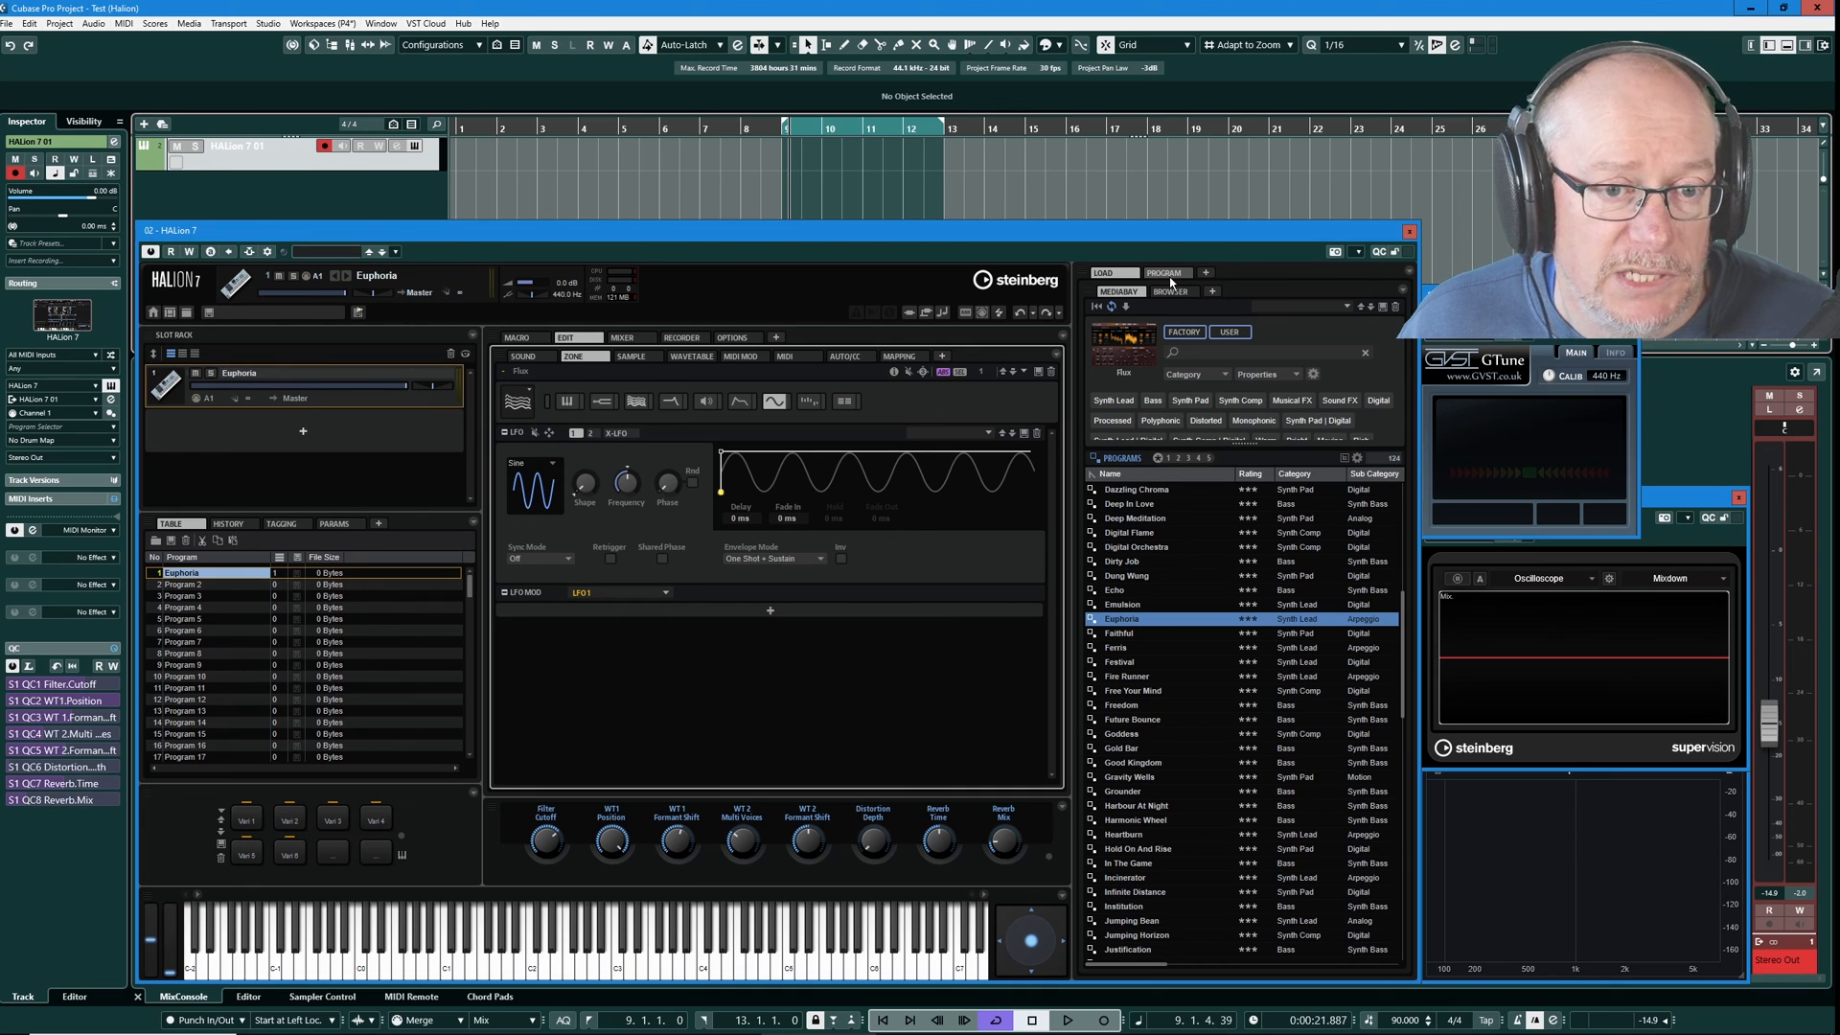
Show the Program Tree listing Euphoria's layers, FlexPhraser, Flux zone and buses.
left_click(1164, 272)
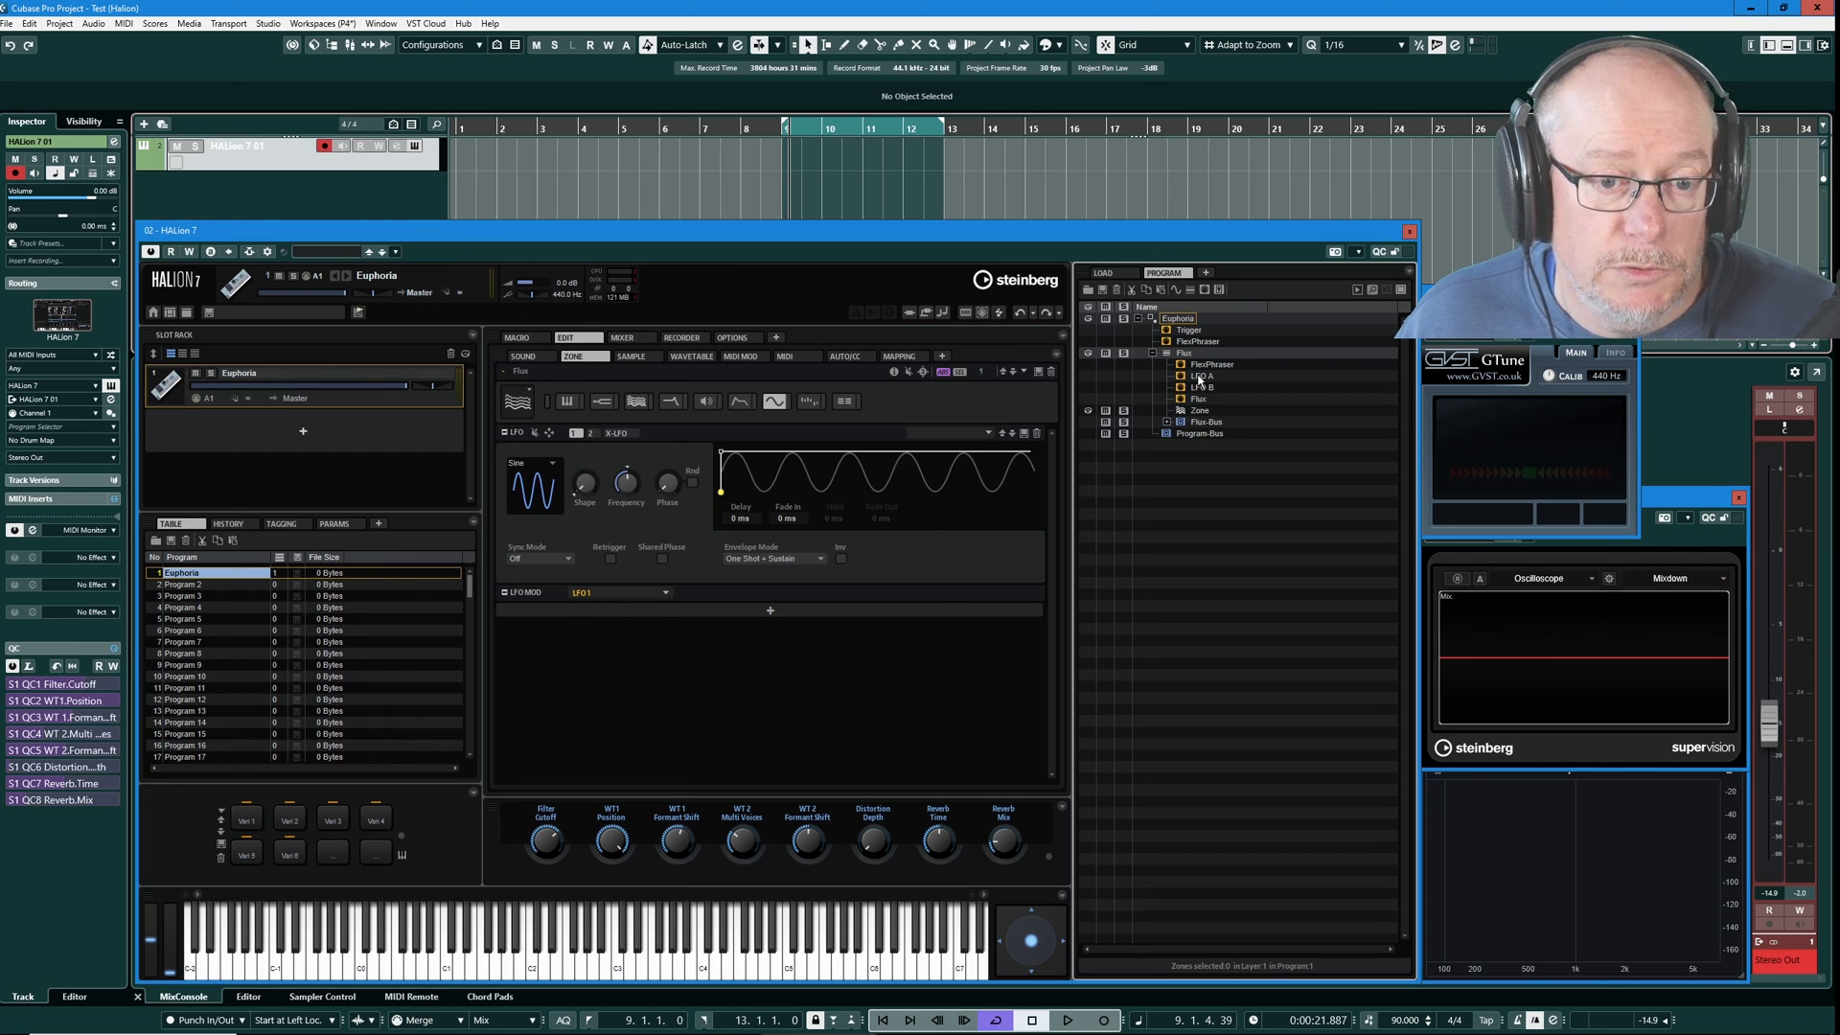
Return to the Flux macro page showing mod matrix rows 7–14 and the LFO modules.
left_click(1200, 376)
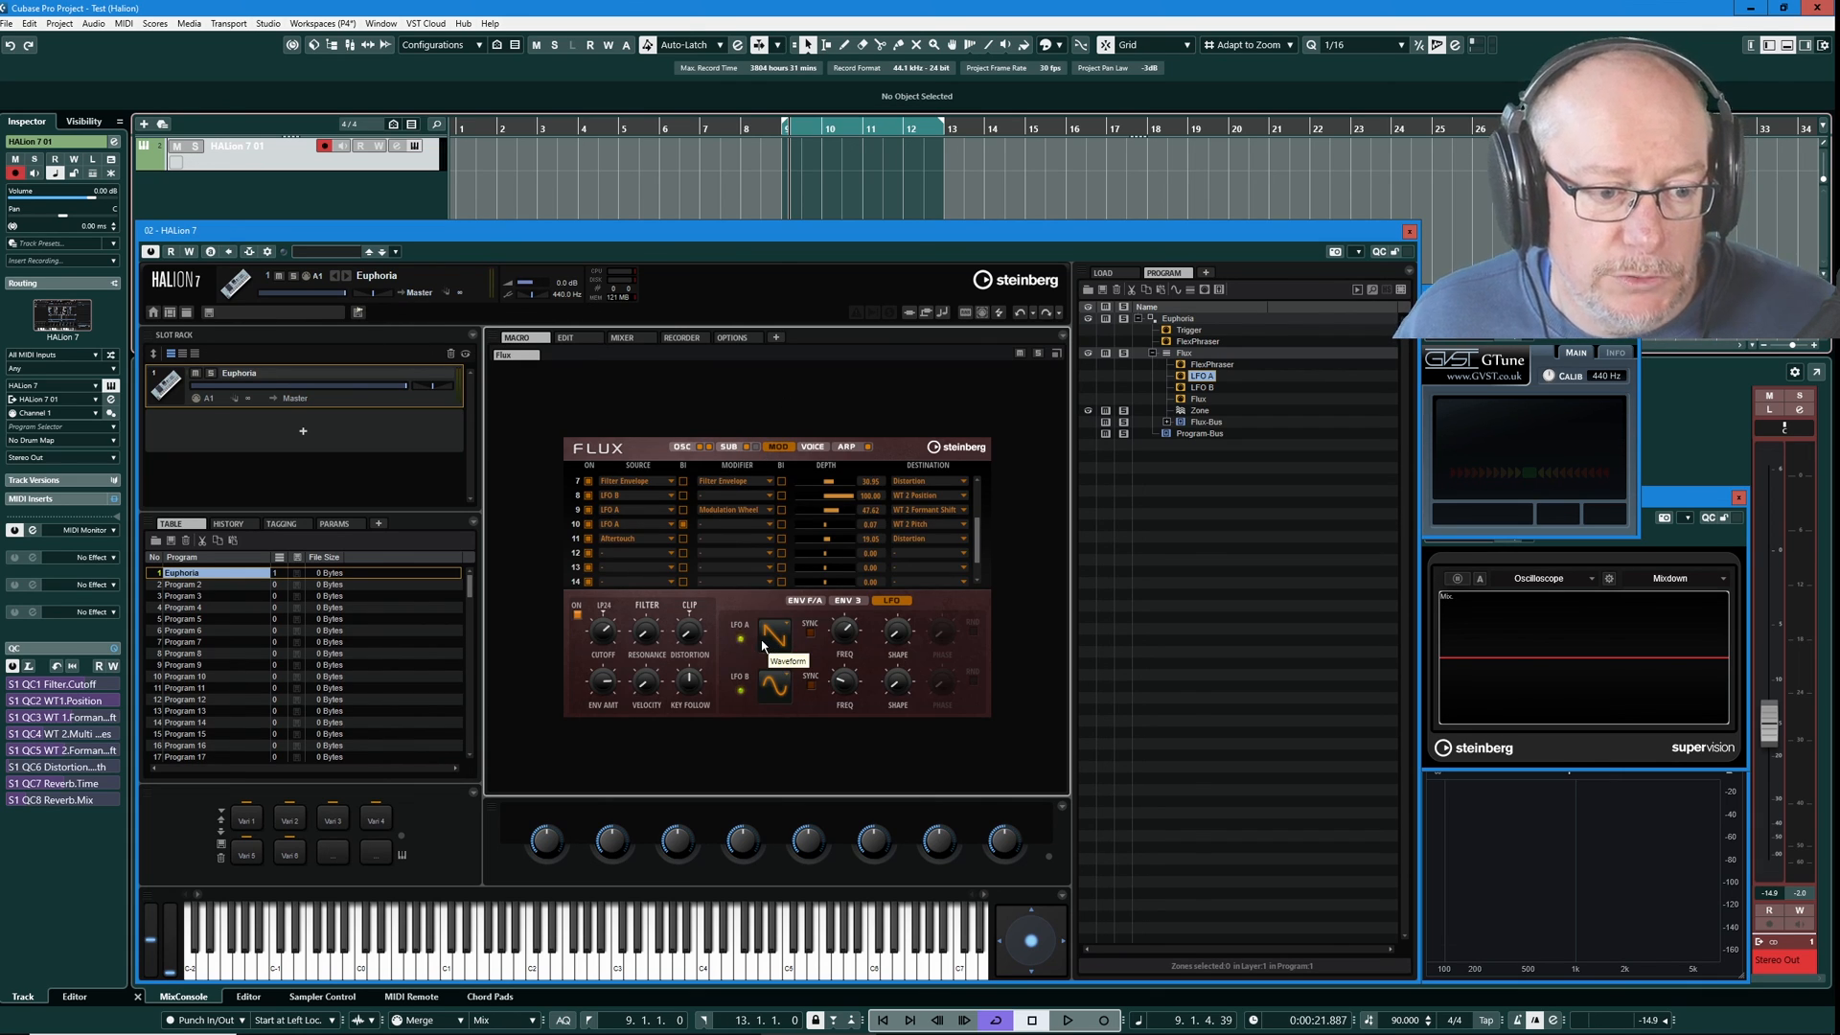
mouse_move(979, 734)
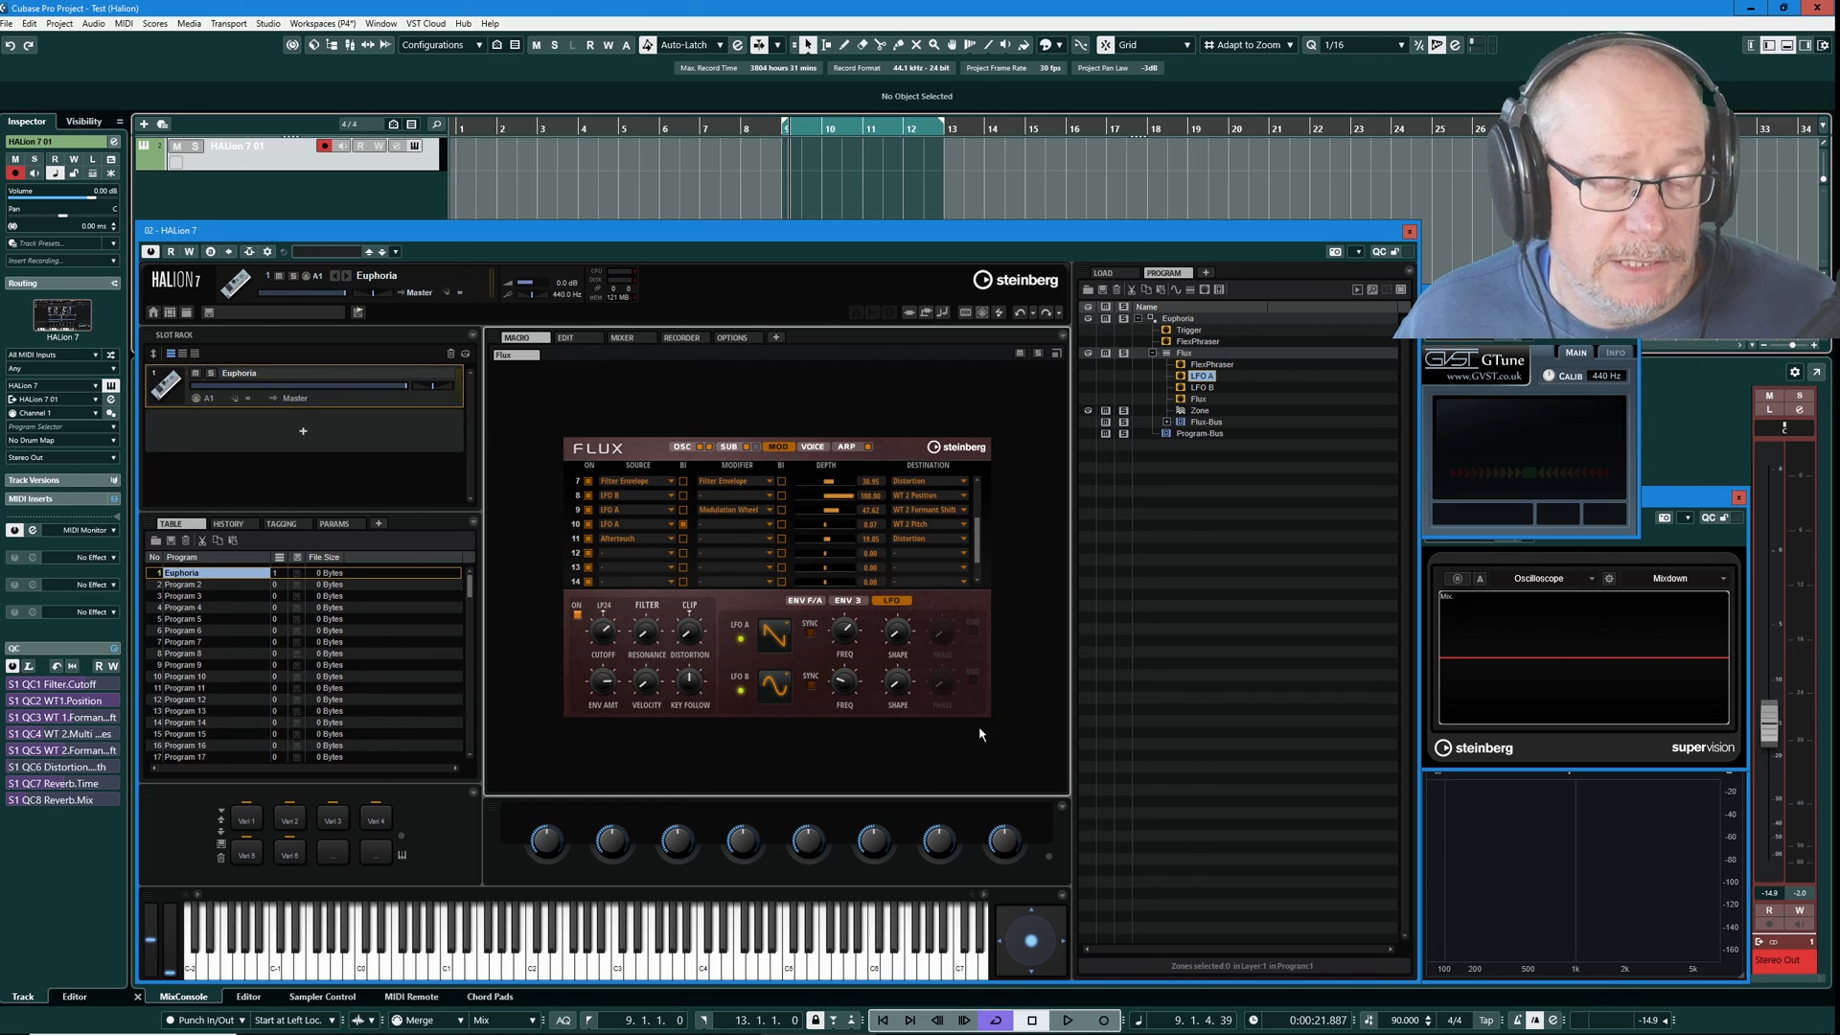
mouse_move(542, 577)
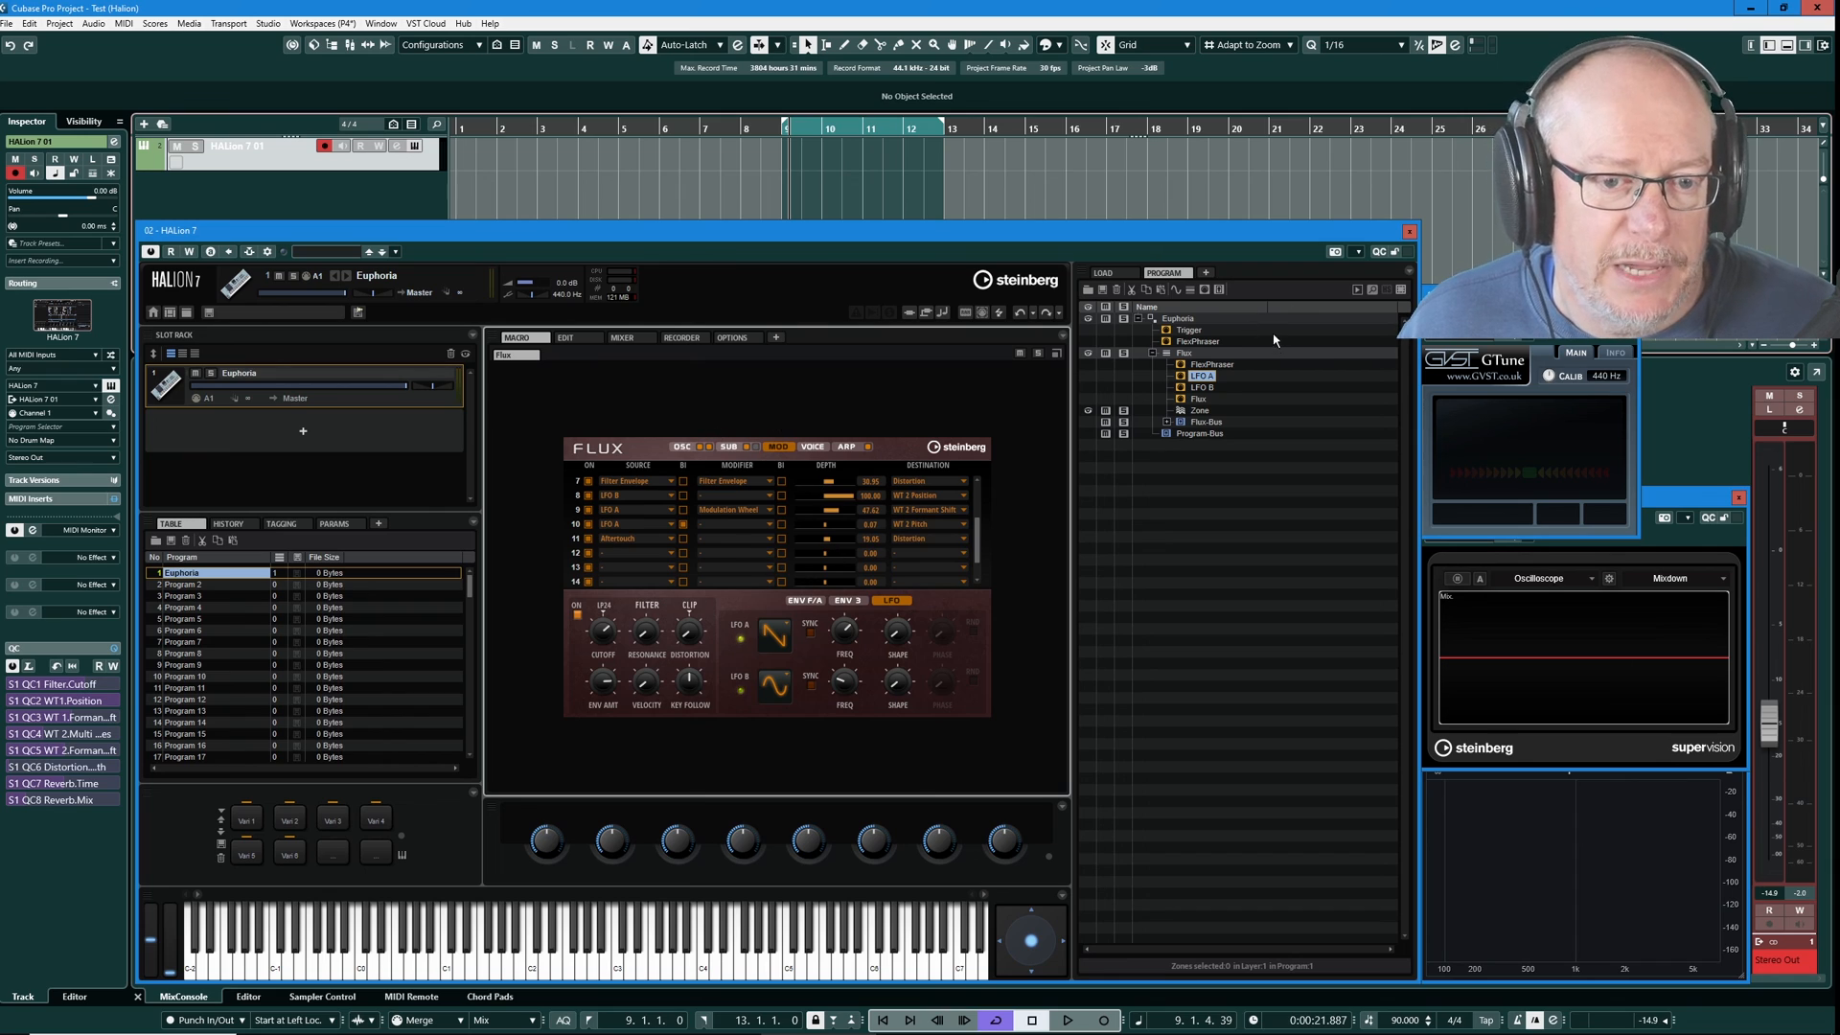
mouse_move(906, 613)
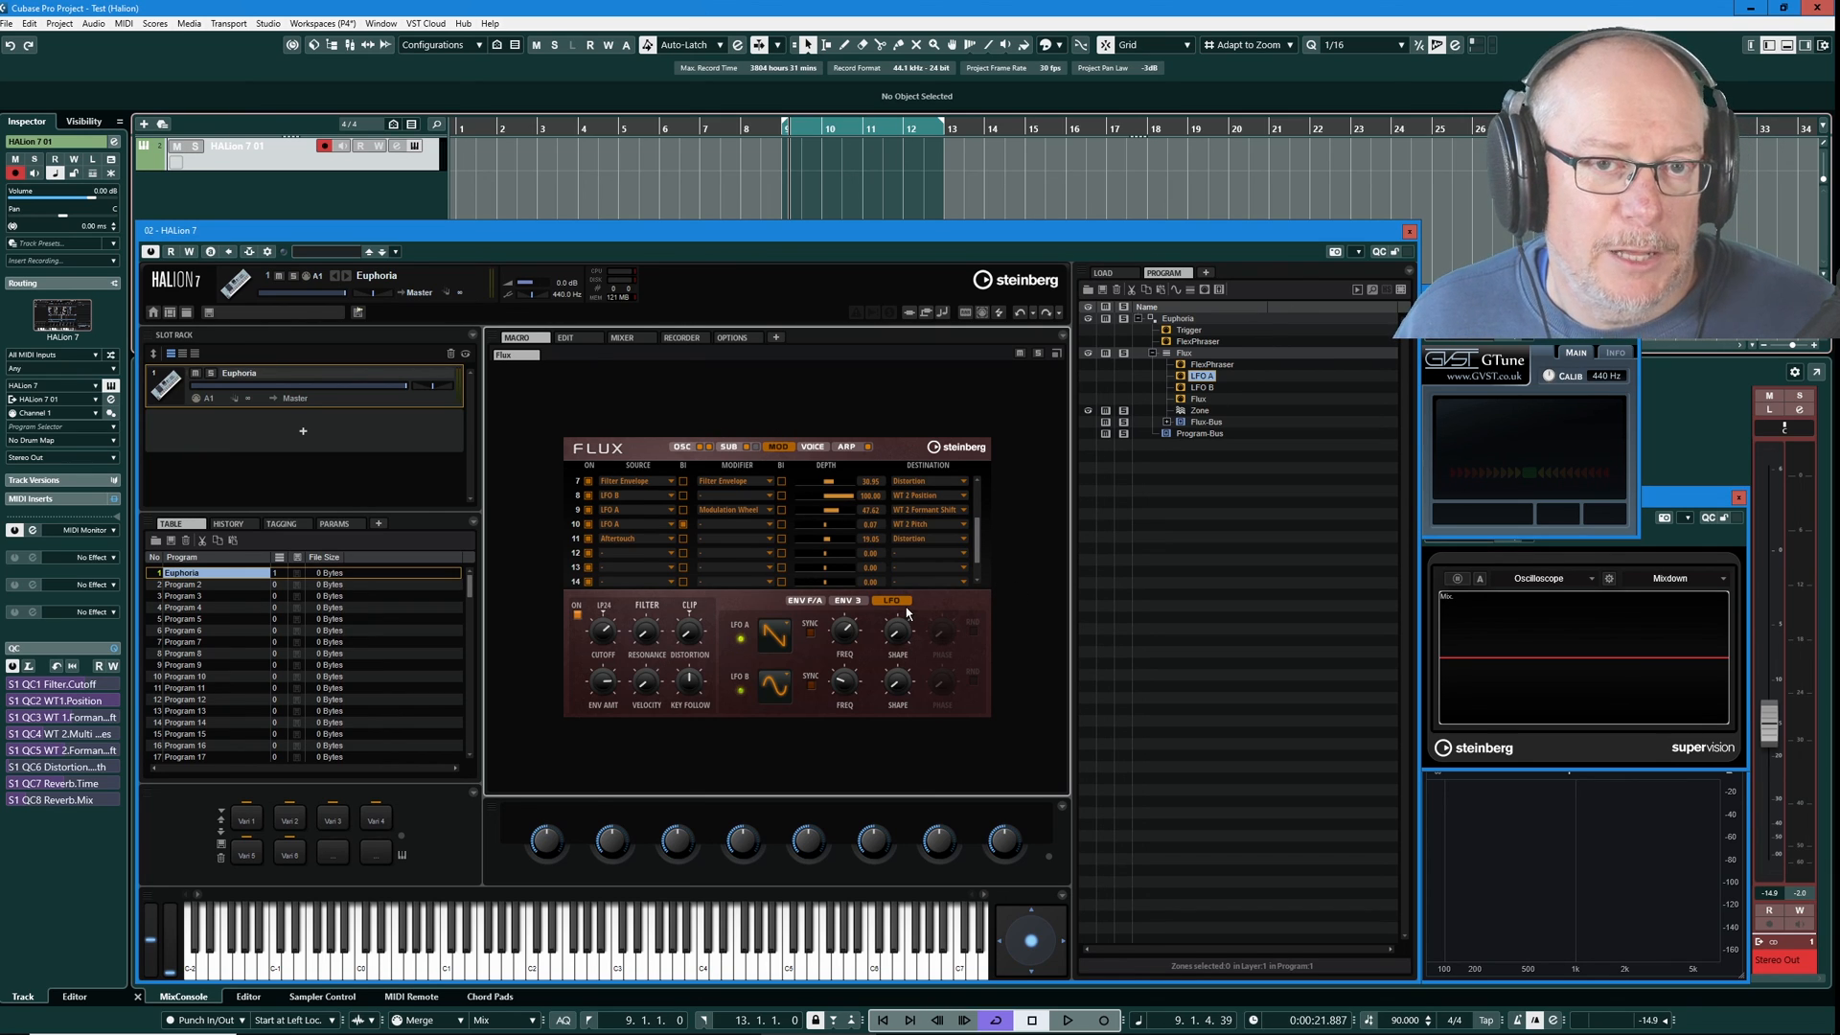